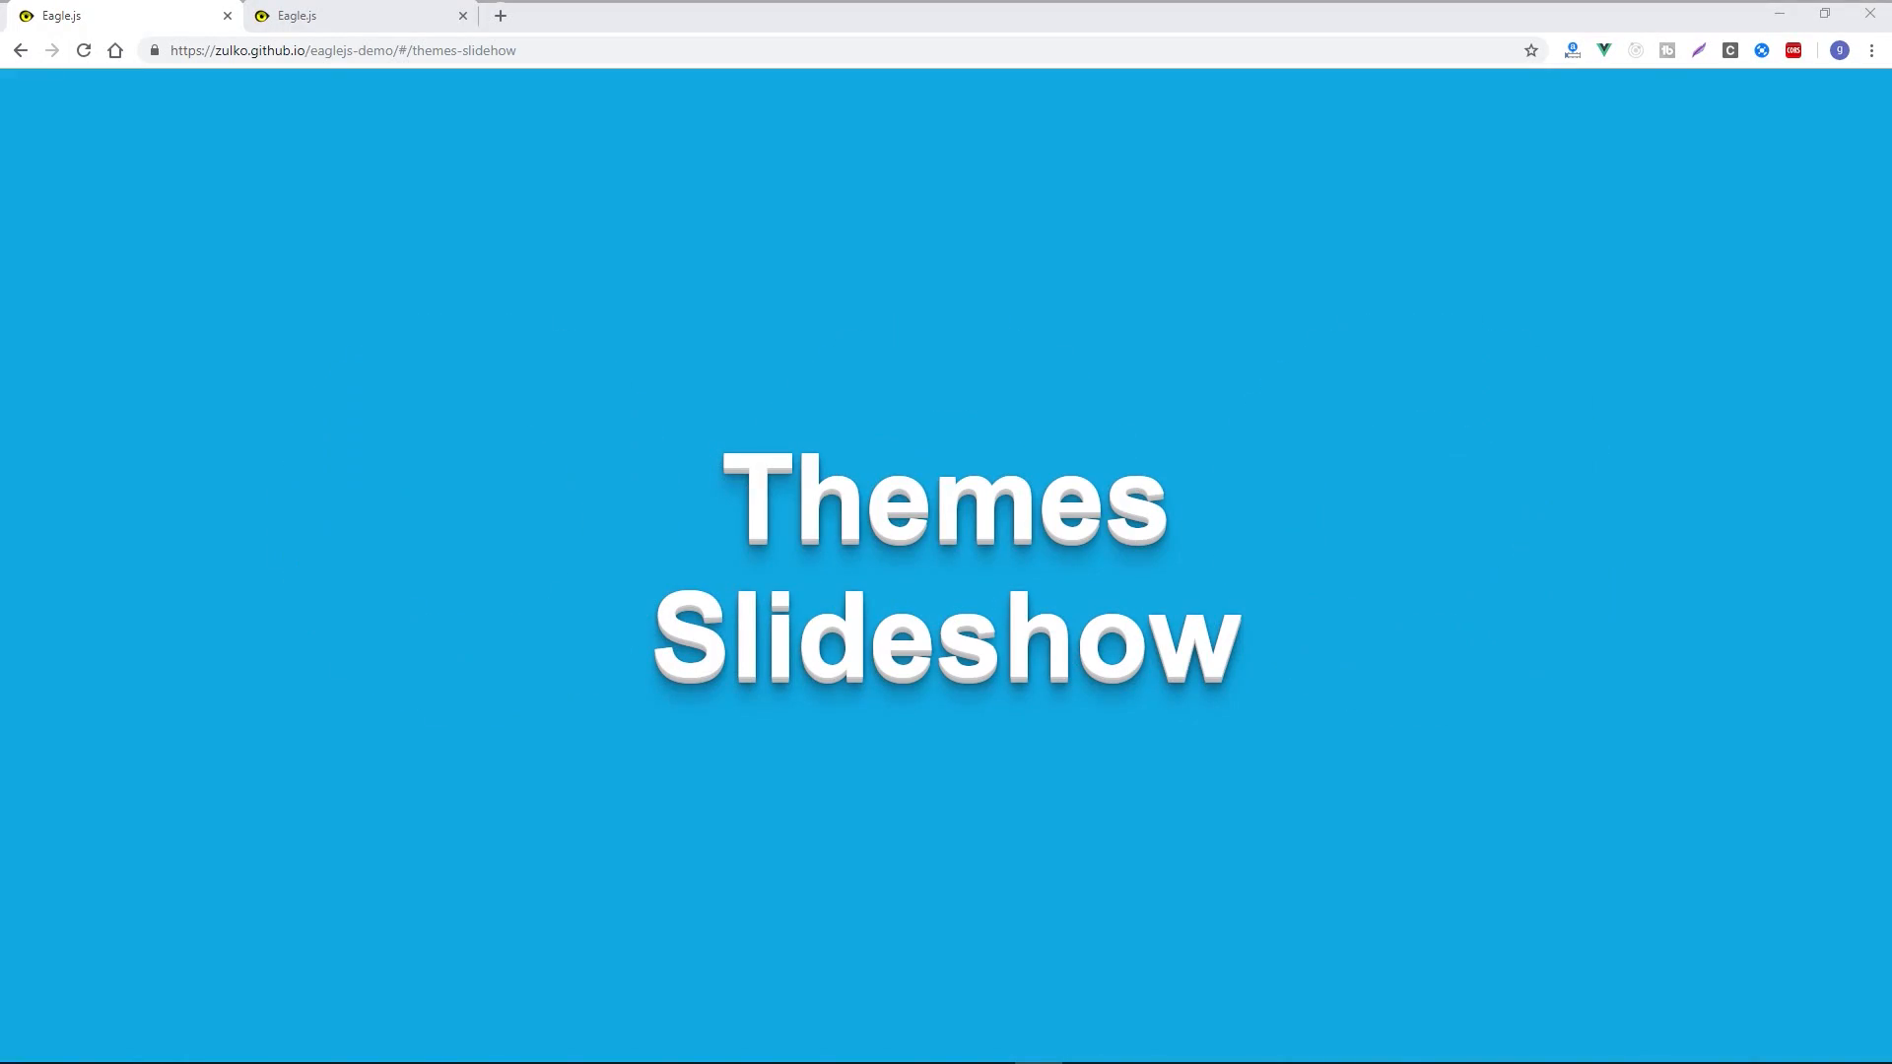
{"action": "mouse_move", "coordinate": [485, 477]}
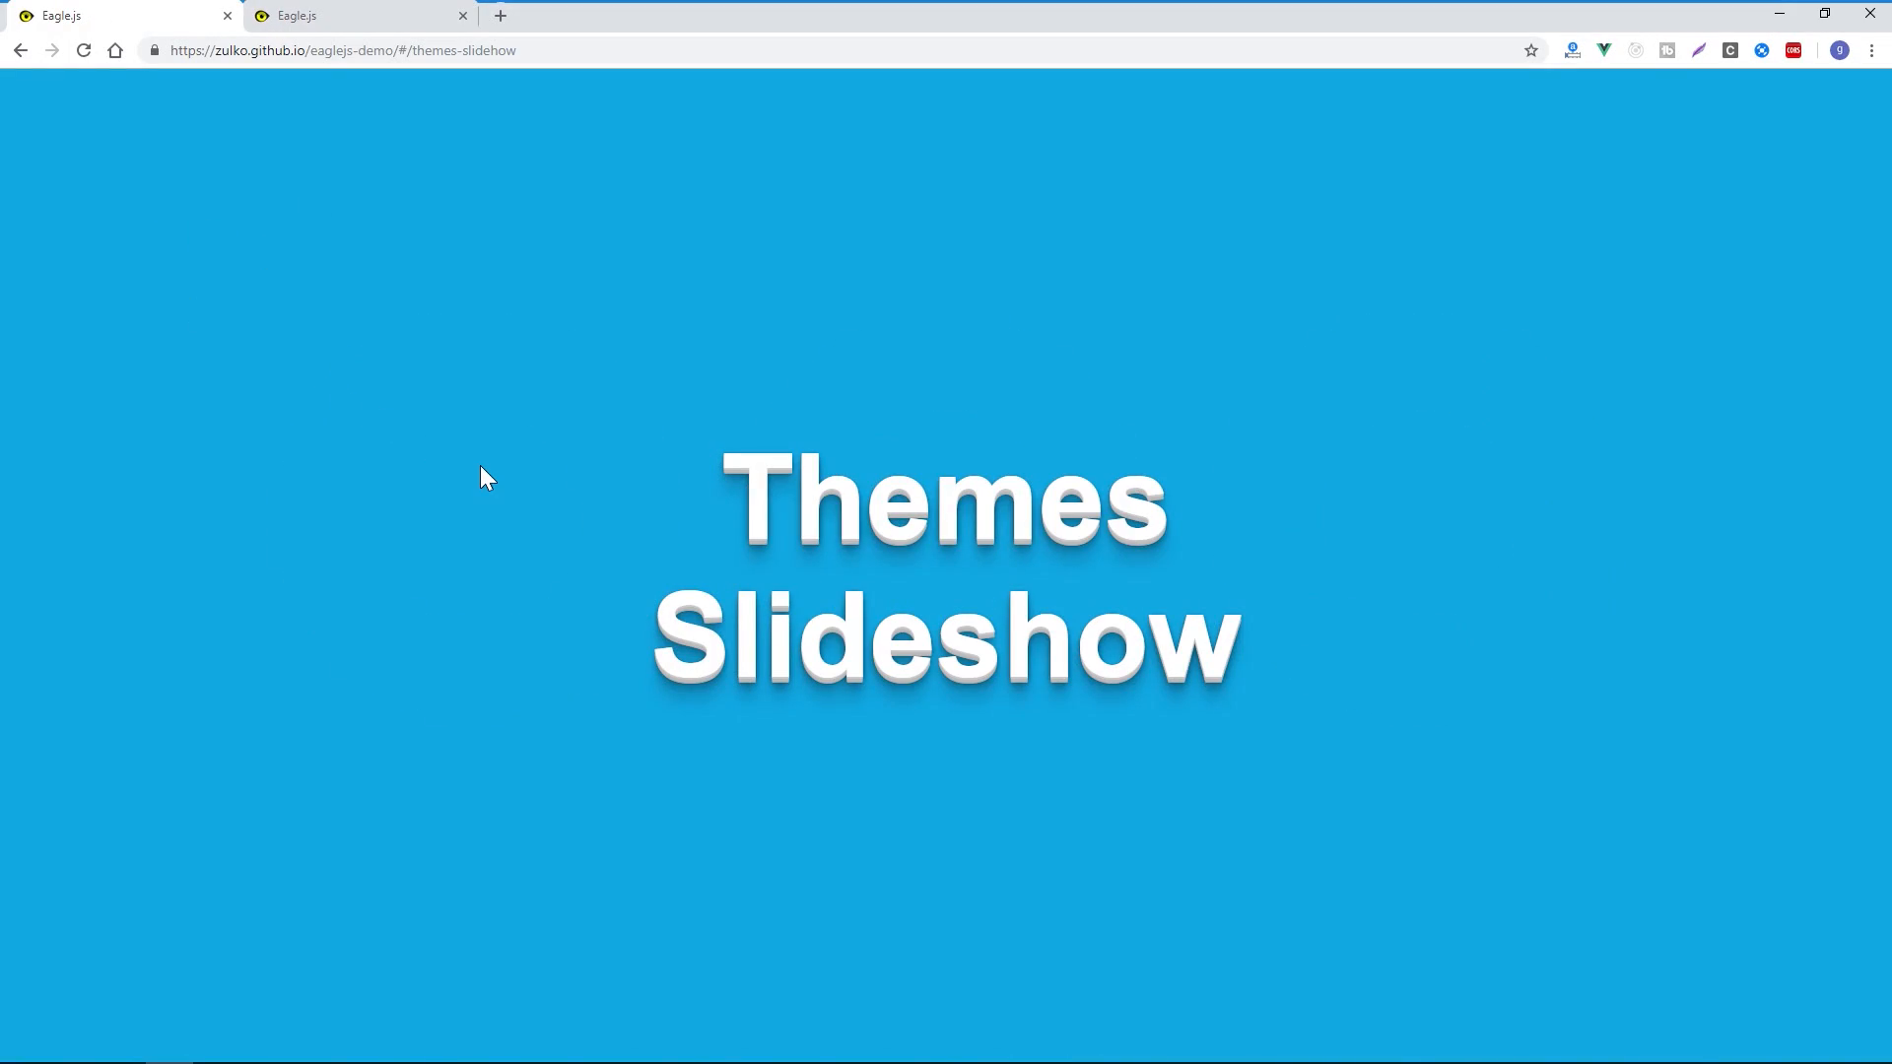
{"action": "mouse_move", "coordinate": [402, 455]}
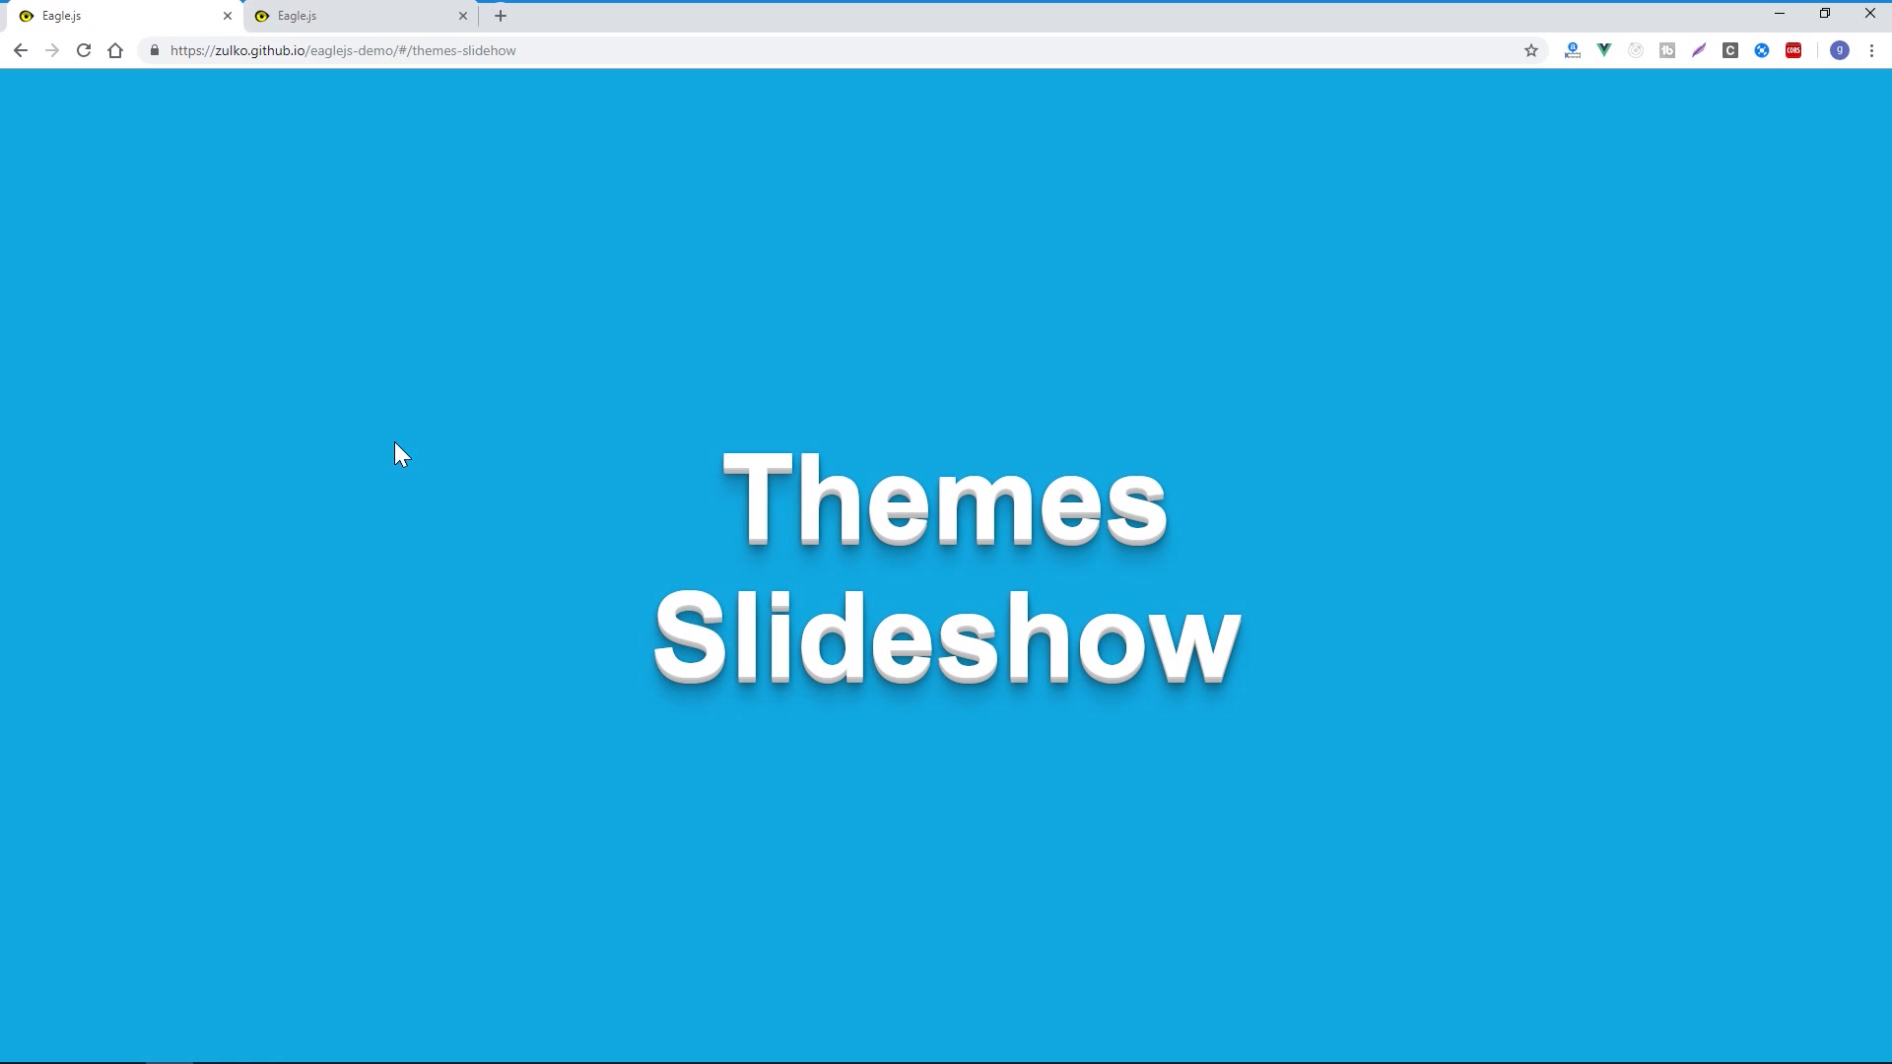
{"action": "mouse_move", "coordinate": [536, 371]}
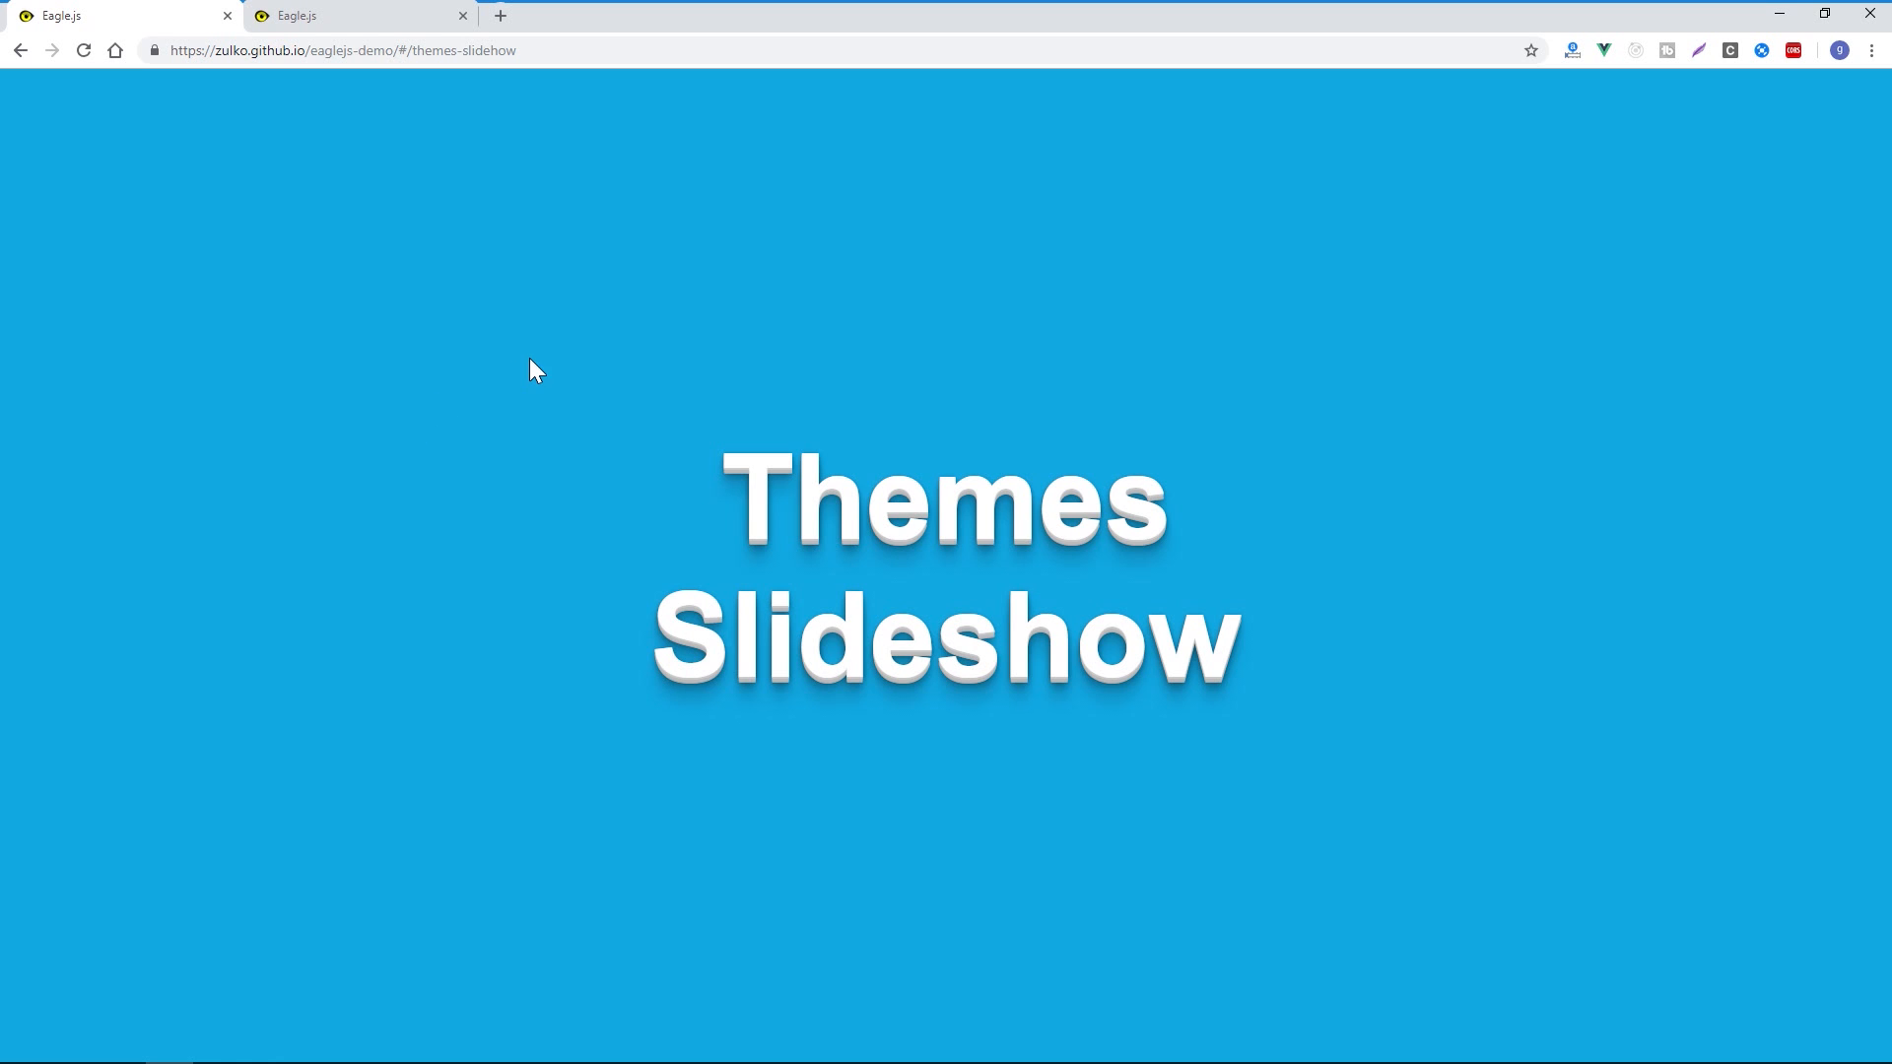
{"action": "mouse_move", "coordinate": [1364, 341]}
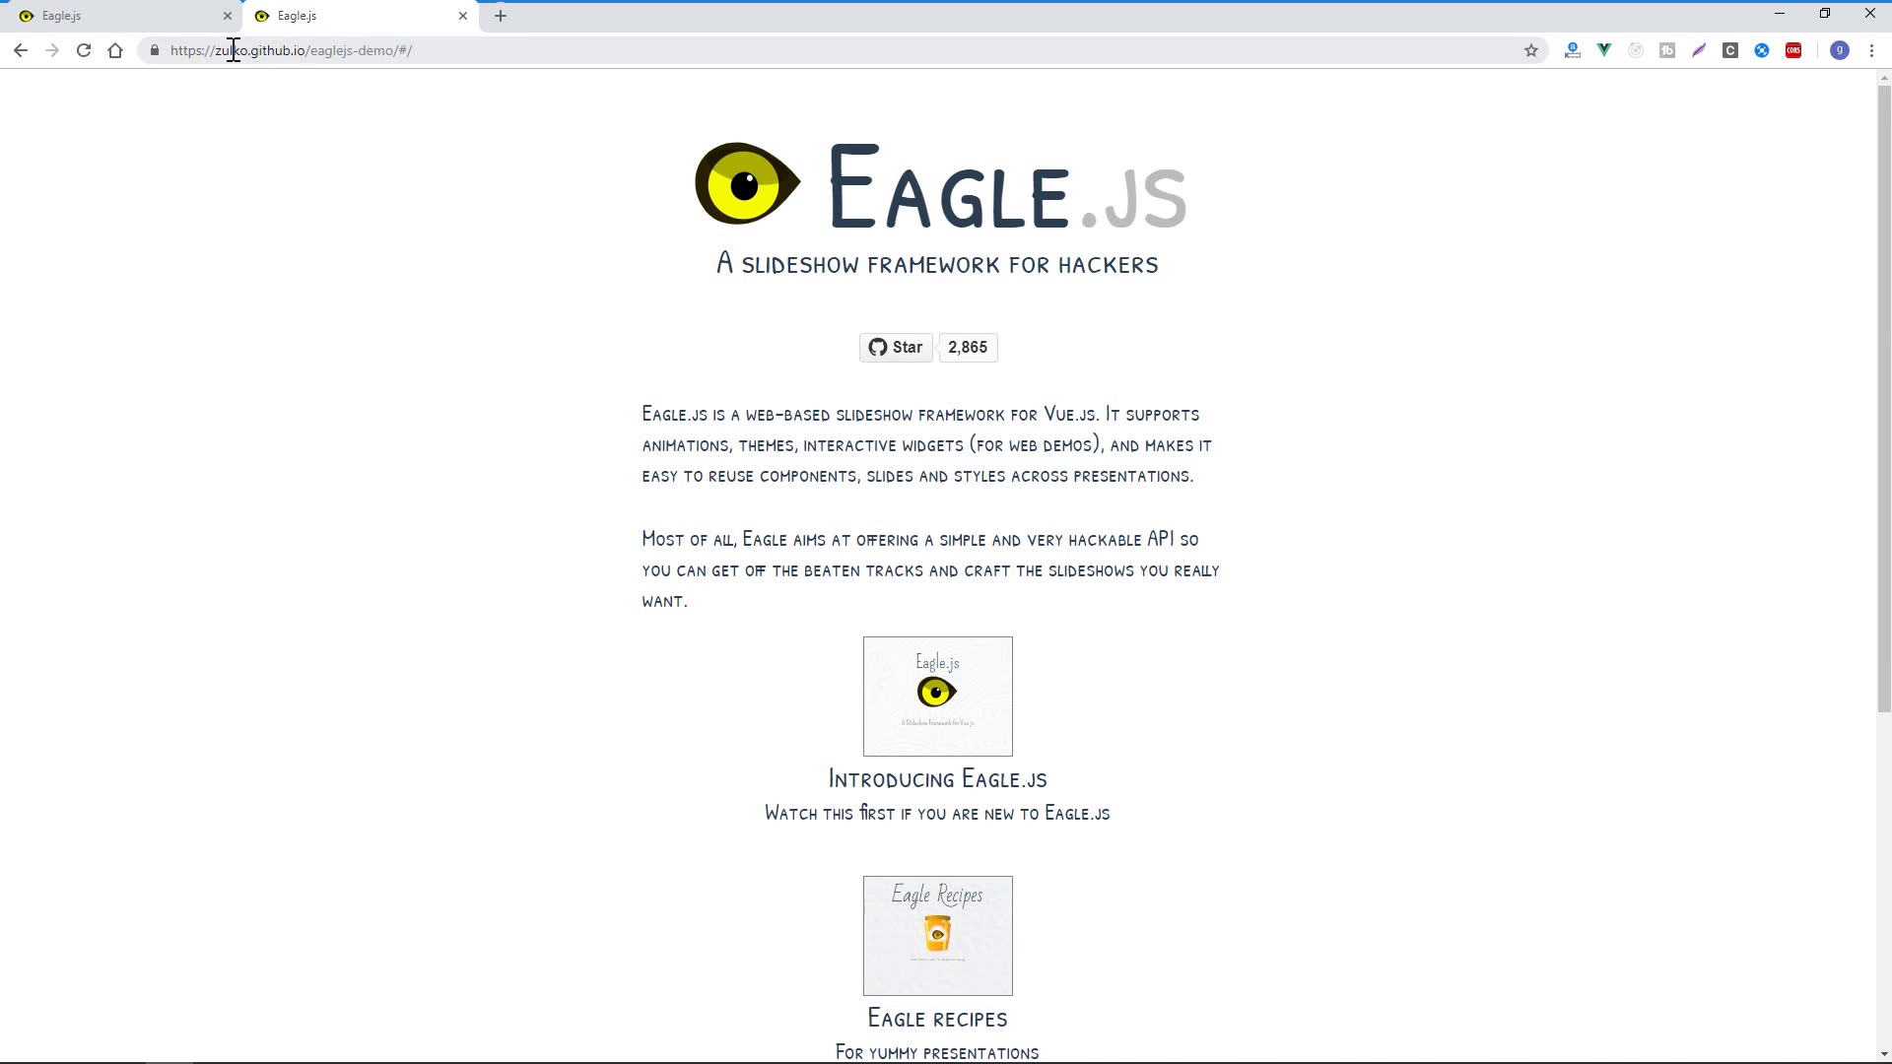
{"action": "mouse_move", "coordinate": [369, 61]}
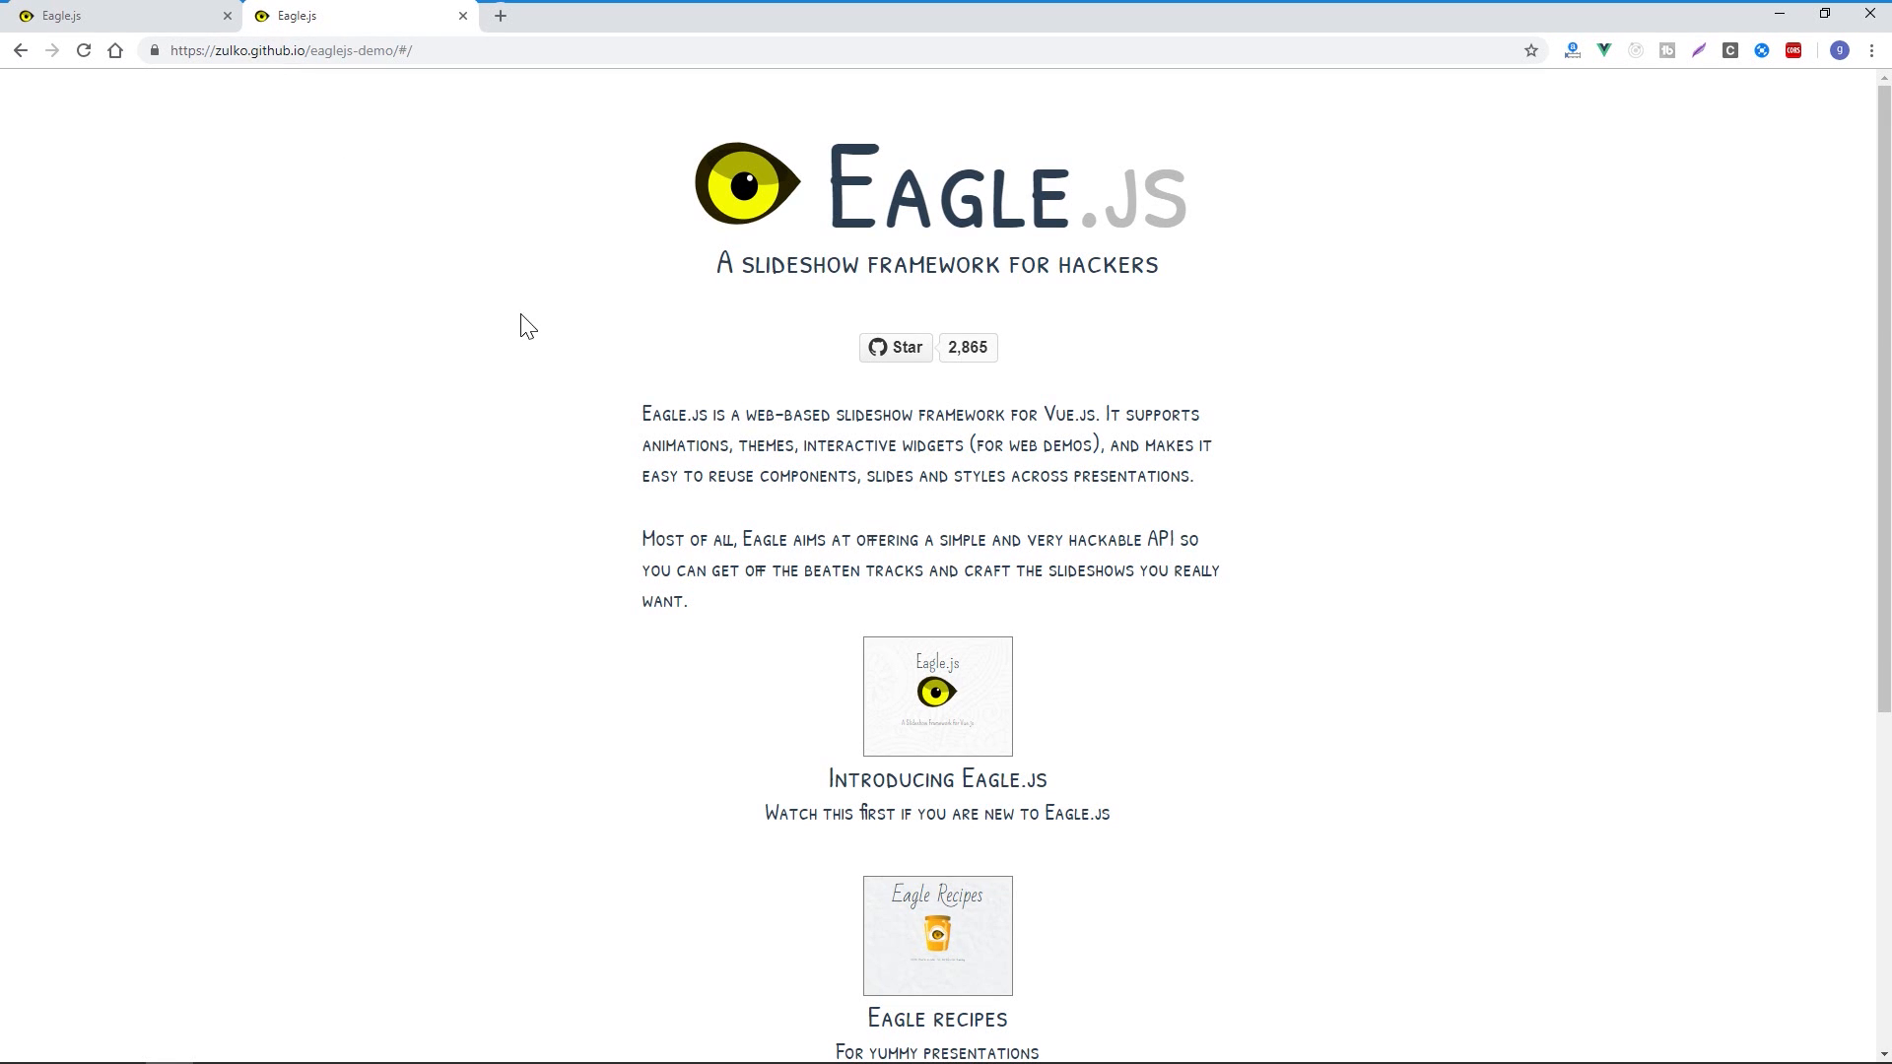
Scroll the Eagle.js home page down to the list of example slideshows
{"action": "scroll", "scroll_direction": "down", "scroll_amount": 3}
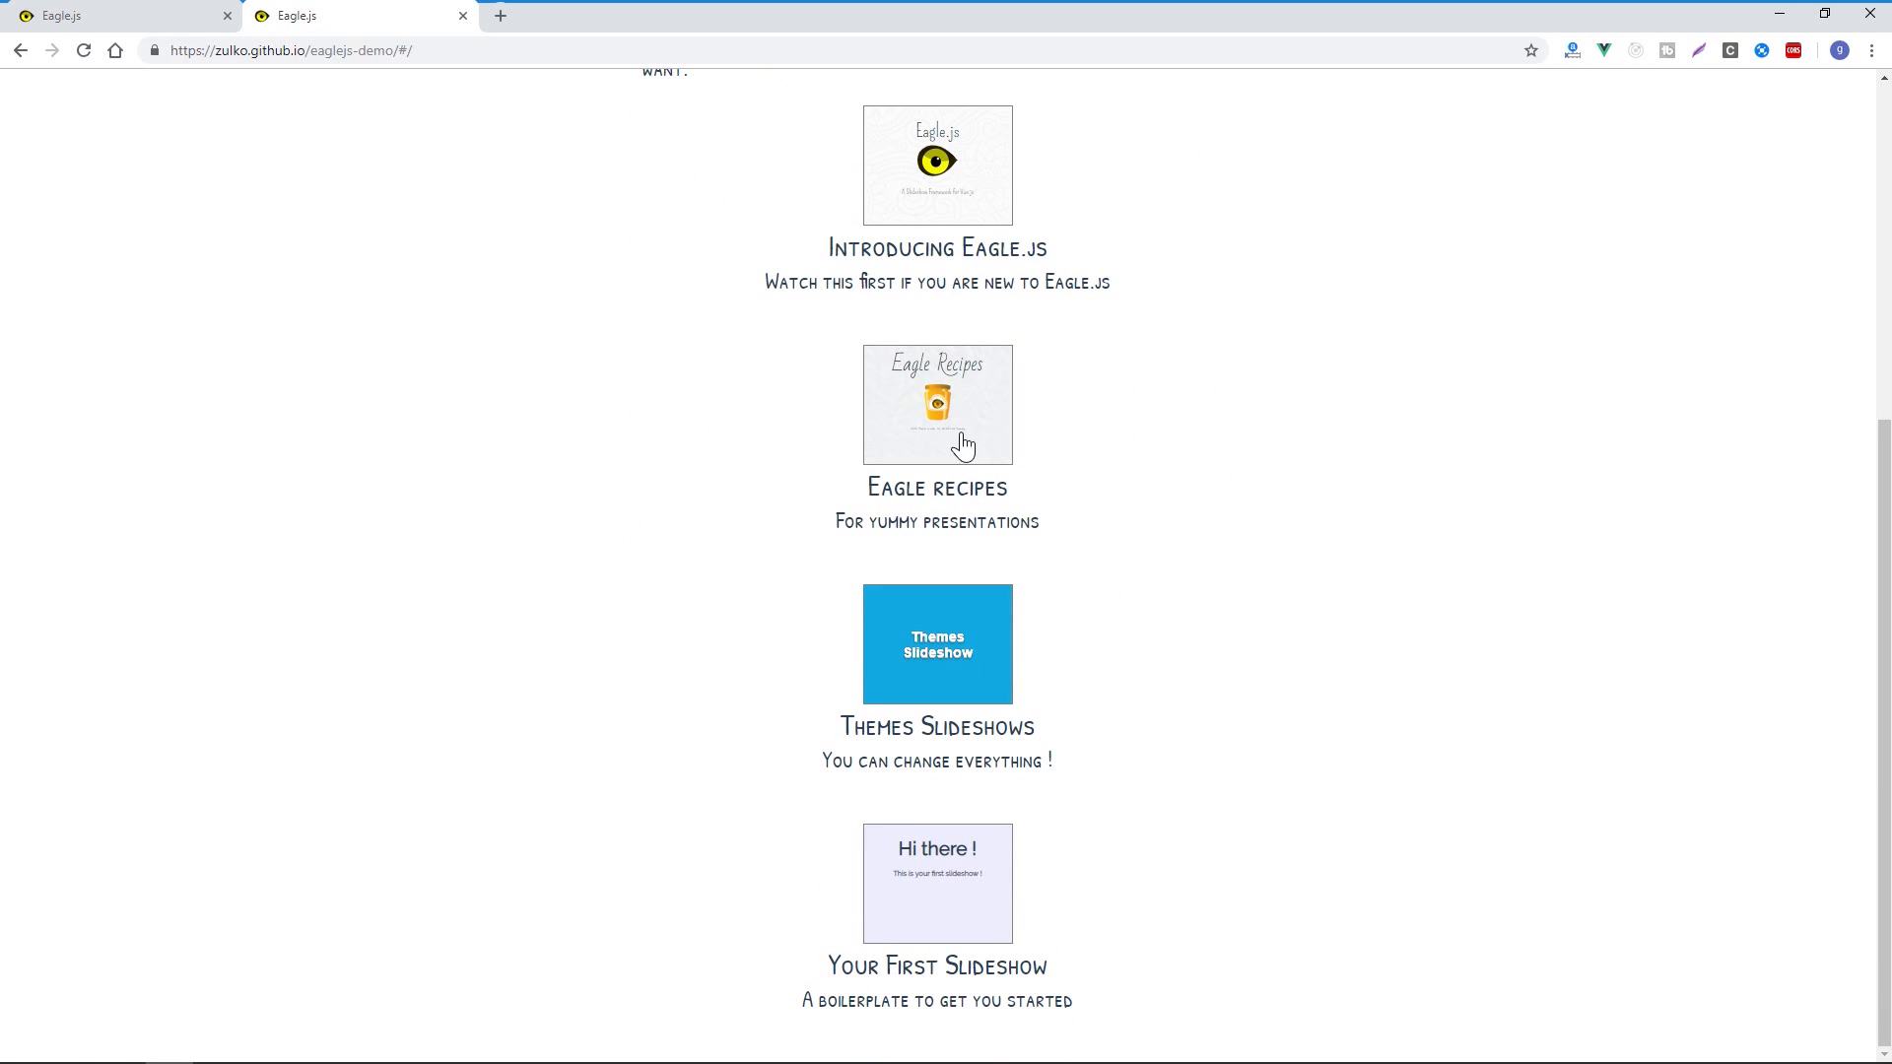
{"action": "mouse_move", "coordinate": [320, 424]}
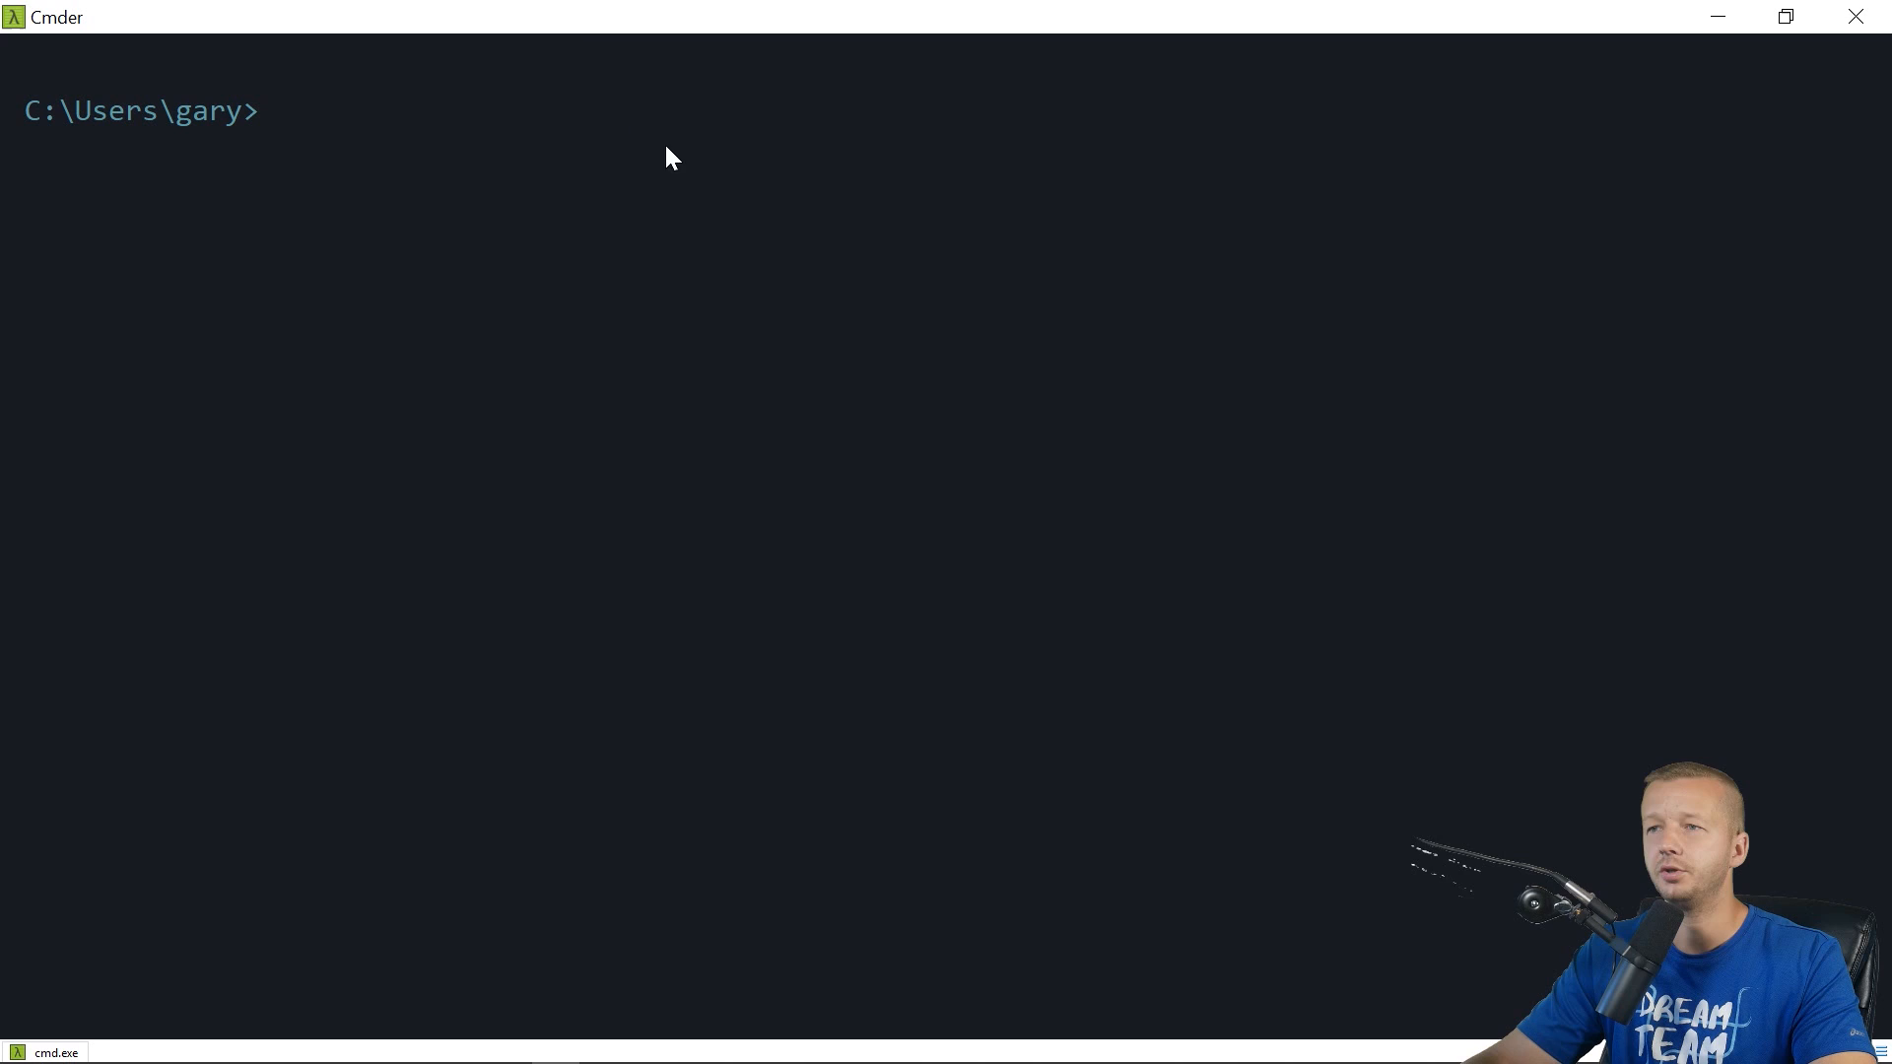
From the code folder, run vue create slides and choose to manually select features
{"action": "type", "text": "cd cod"}
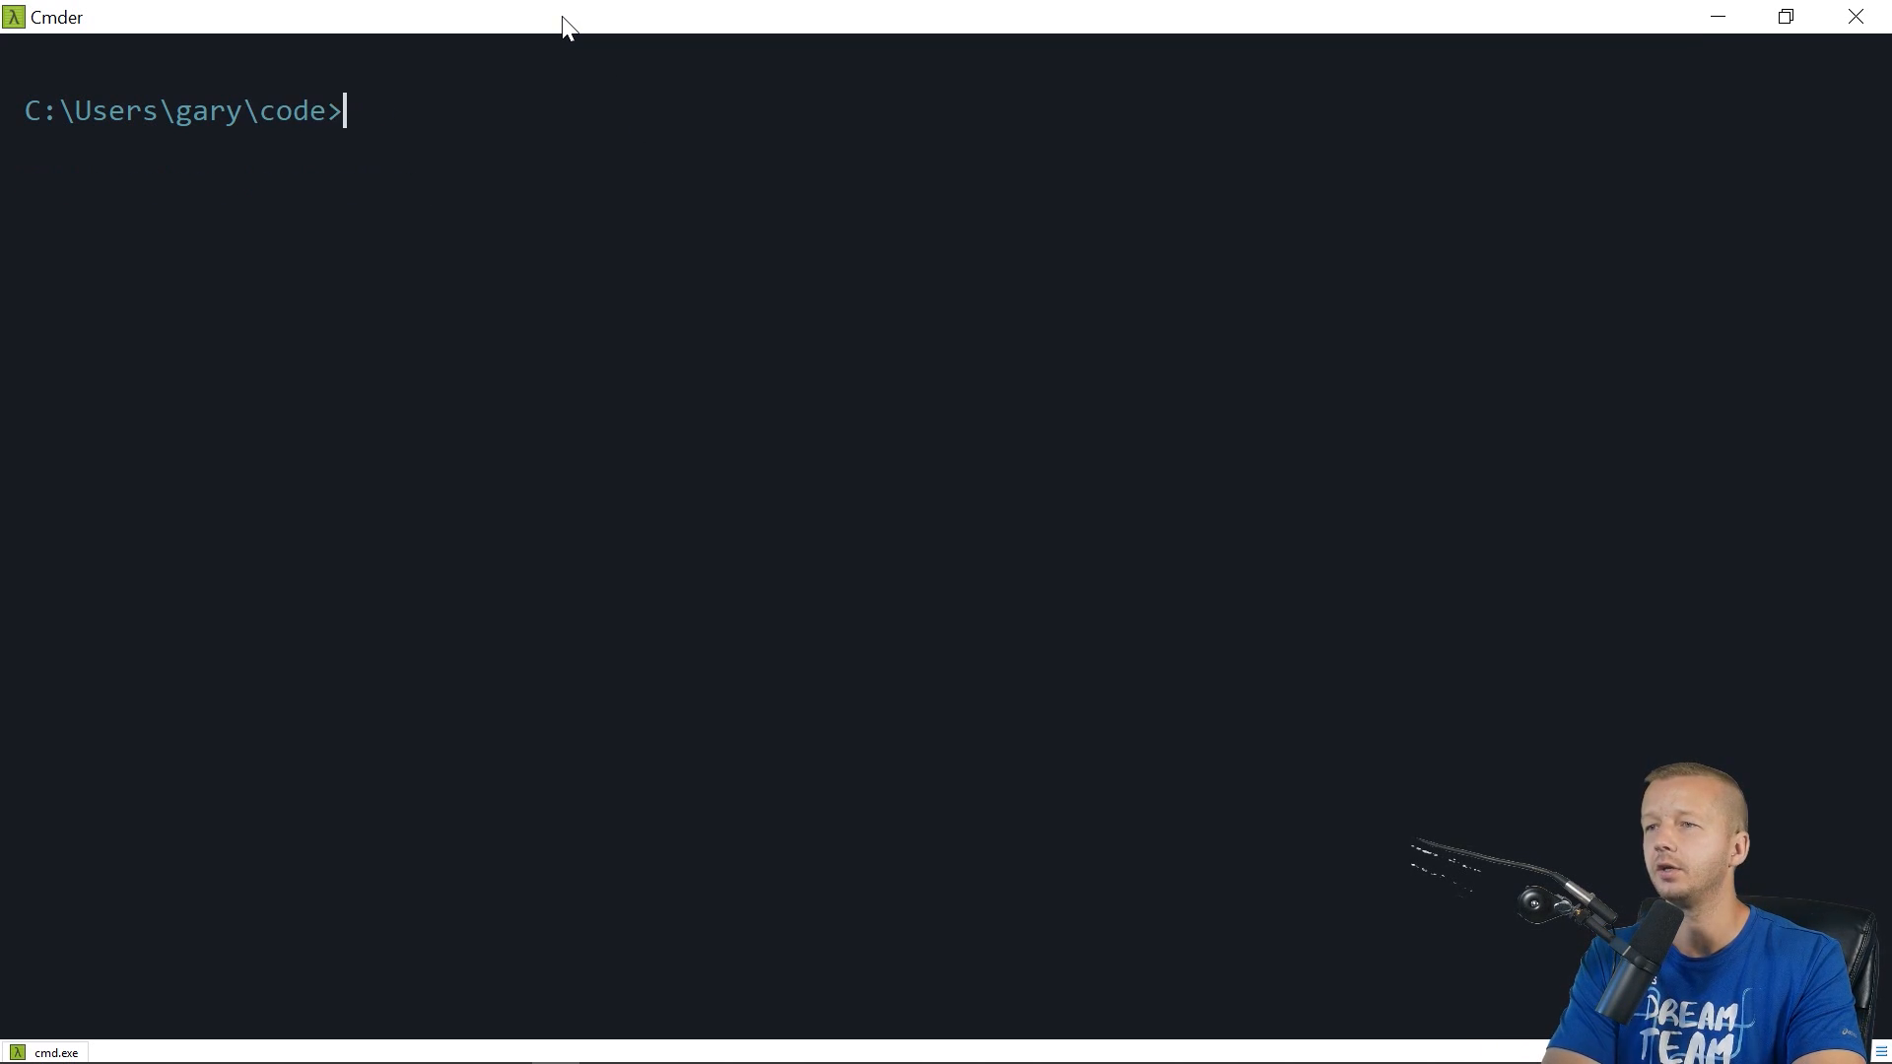
{"action": "mouse_move", "coordinate": [660, 29]}
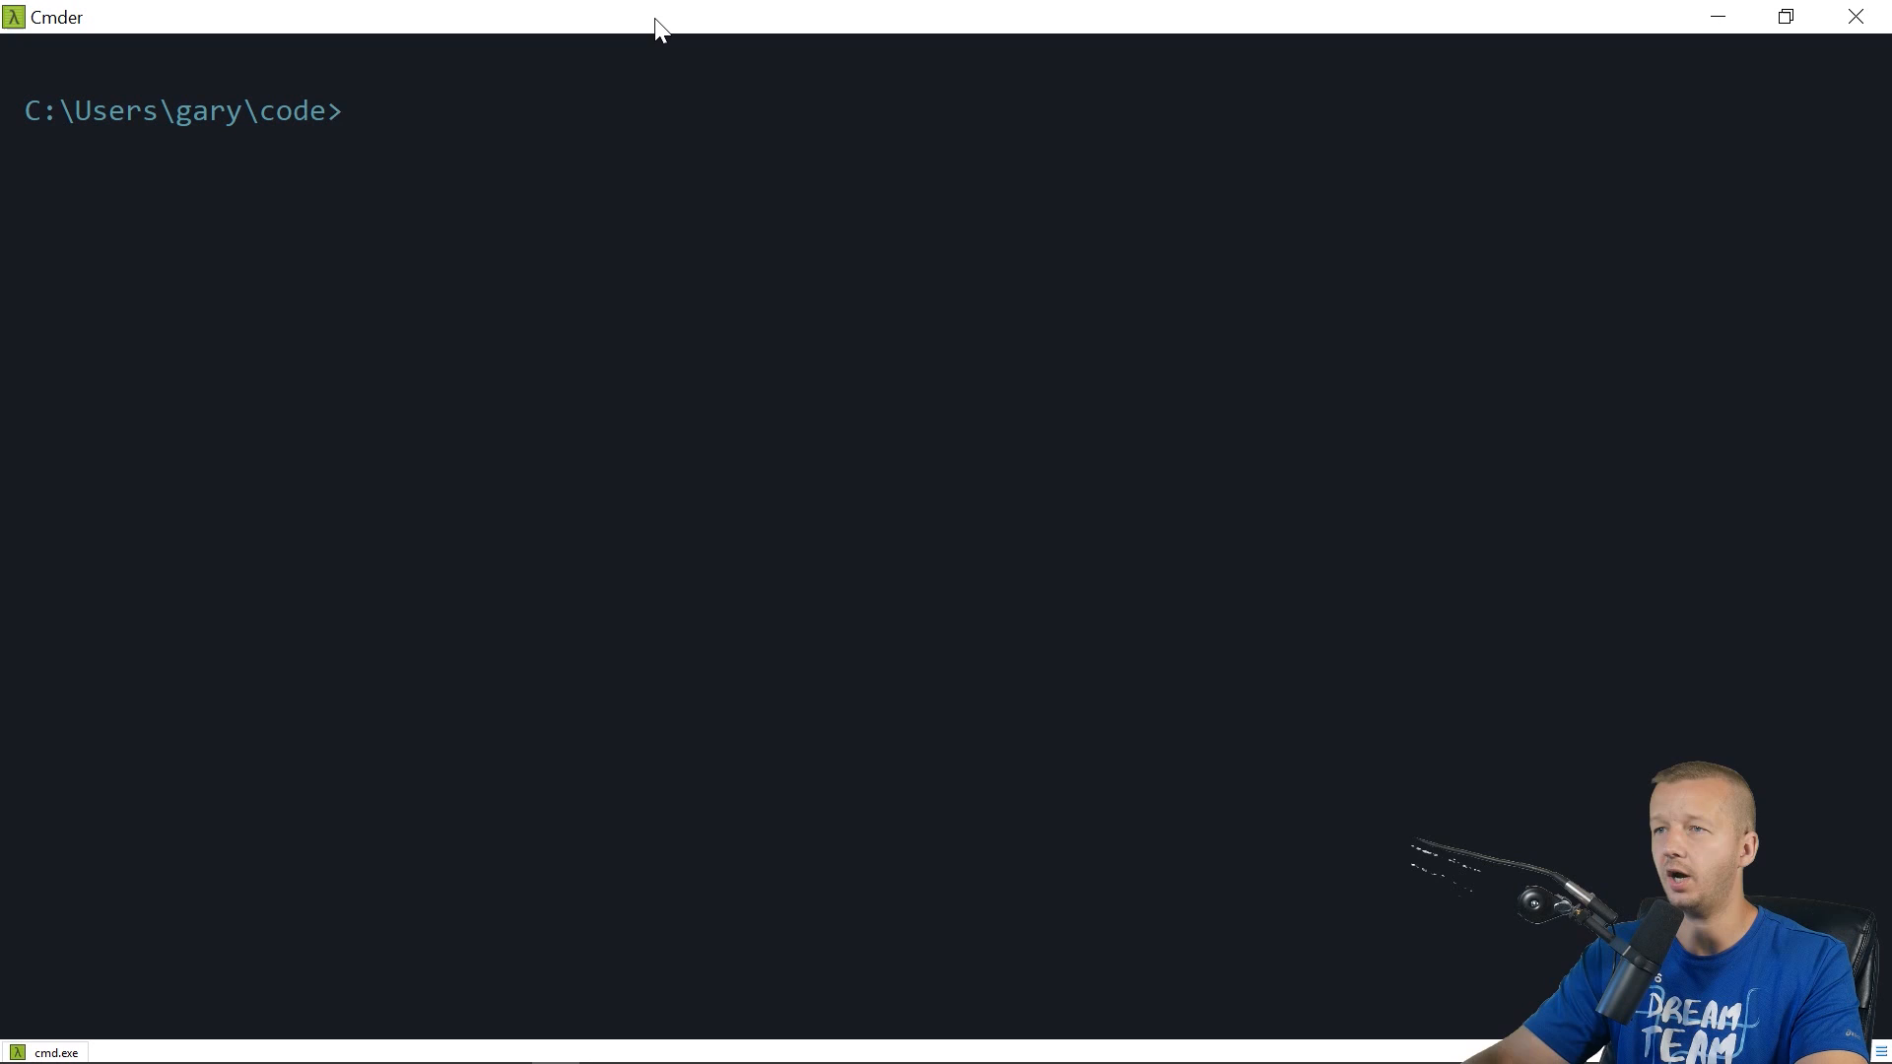
{"action": "type", "text": "vue create sli"}
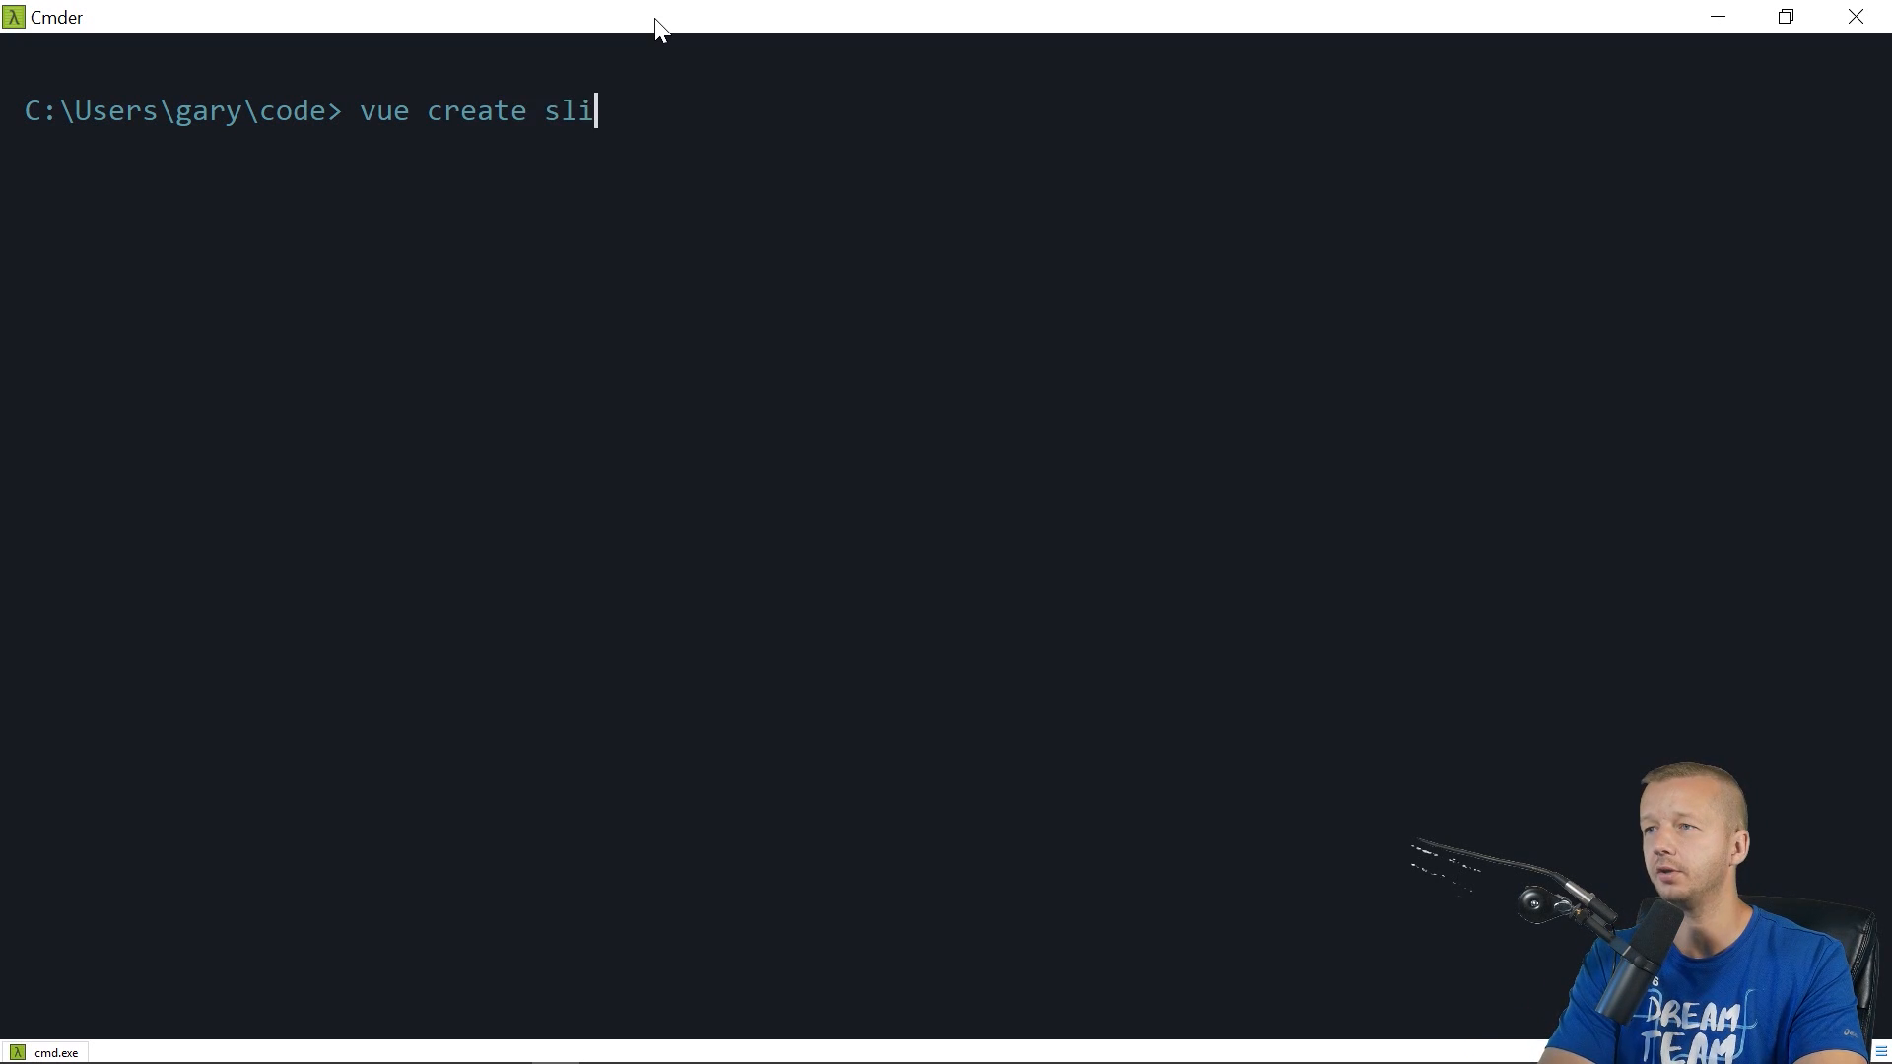
{"action": "type", "text": "des"}
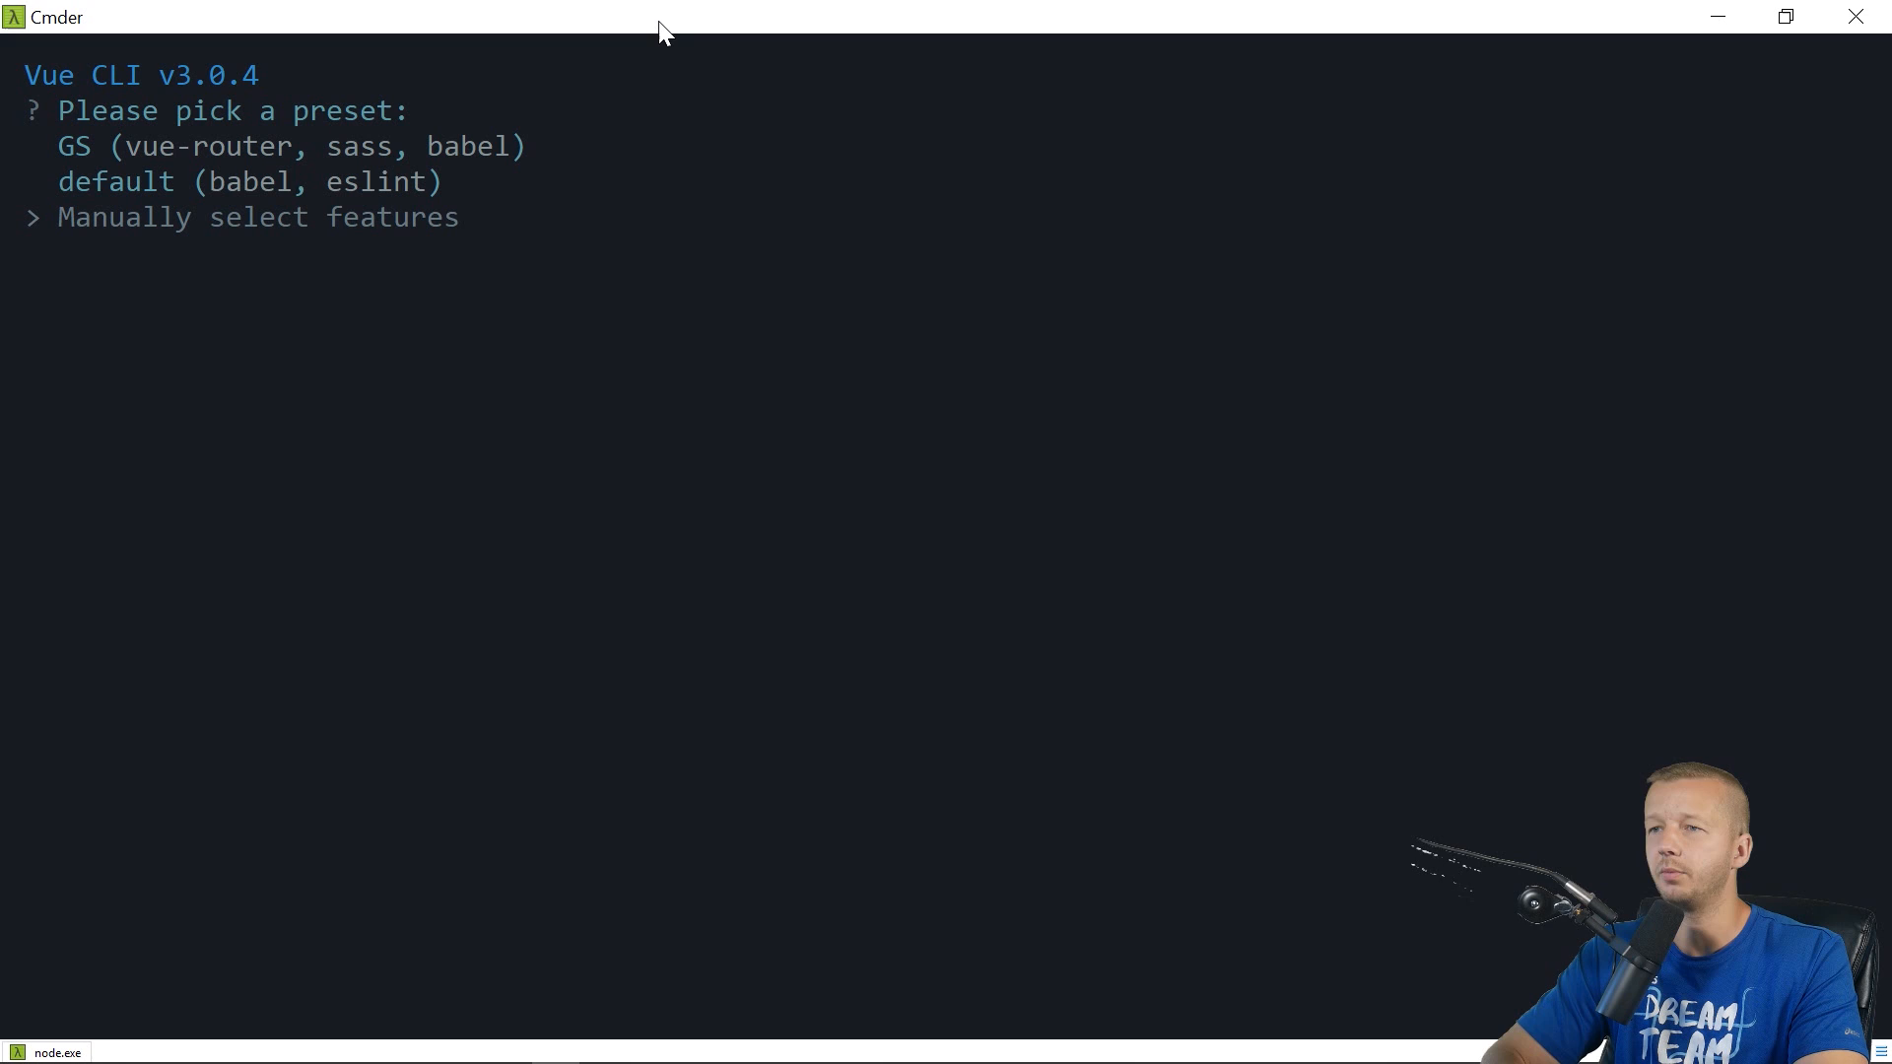
{"action": "key", "text": "enter"}
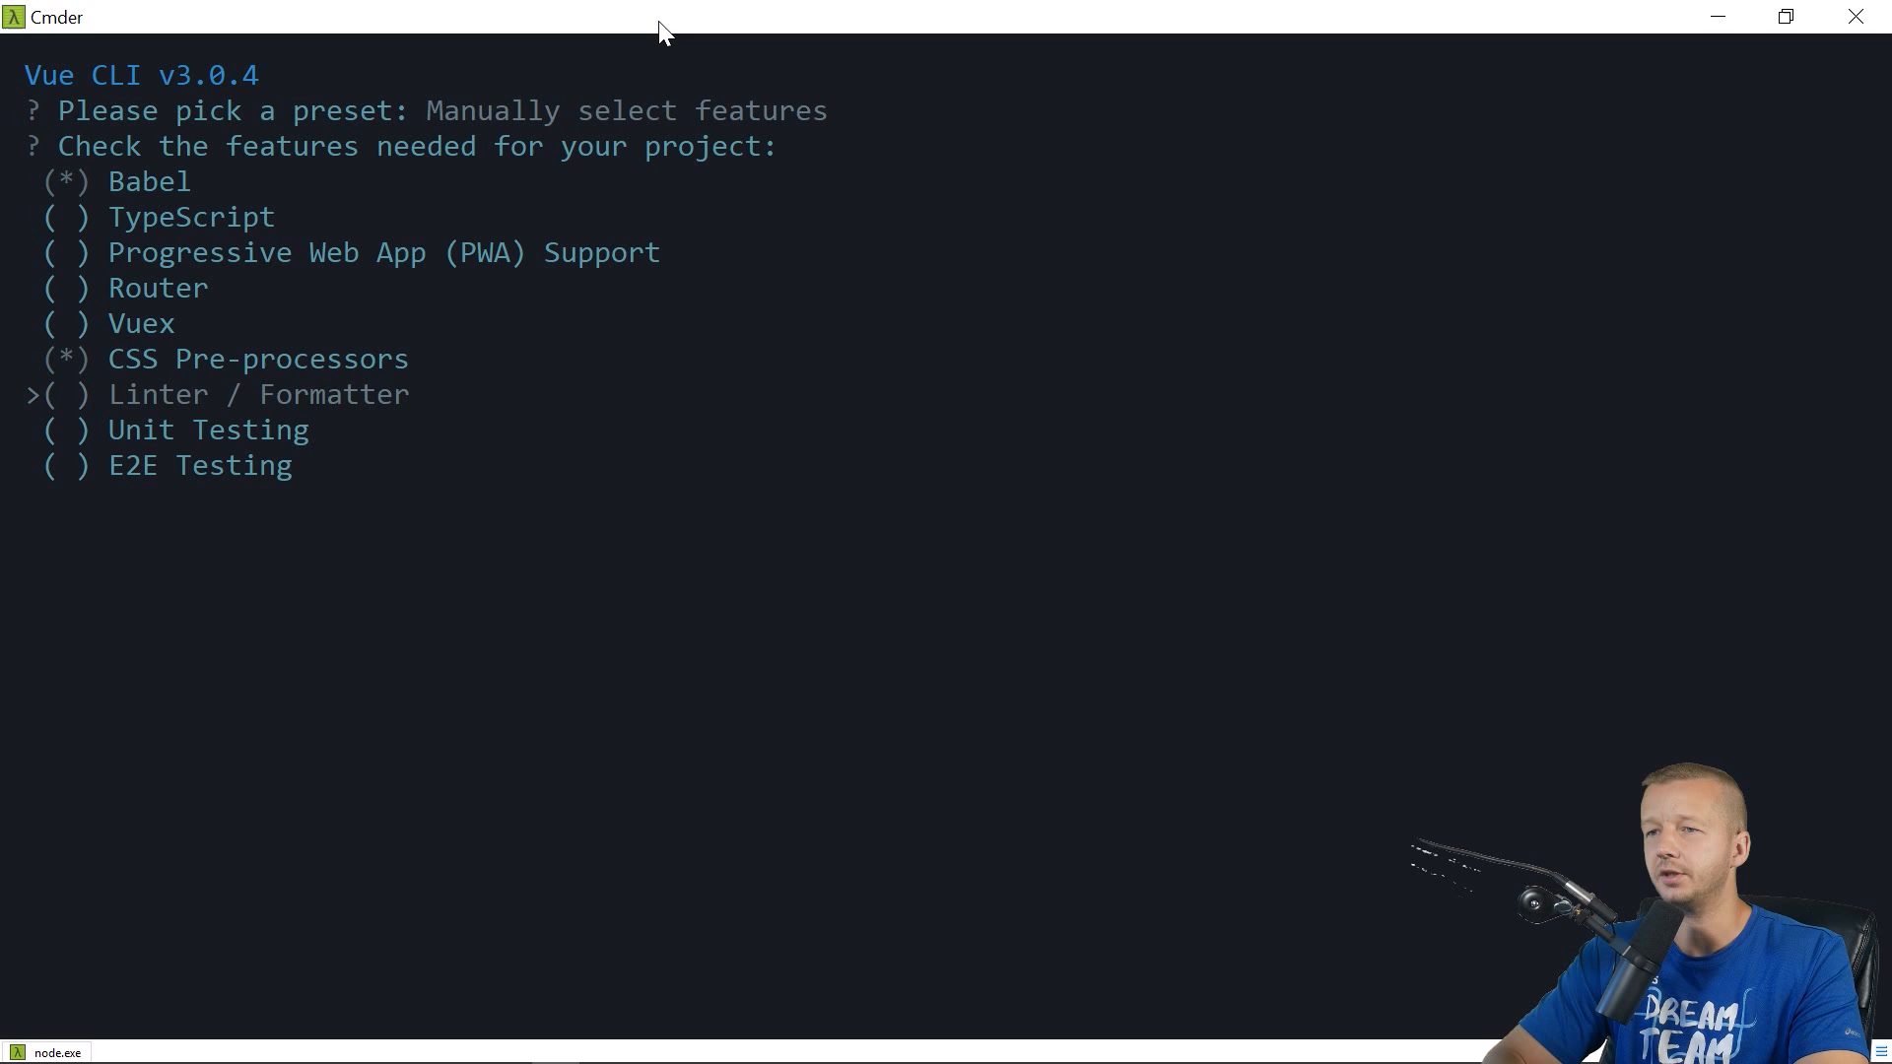
Pick Babel with CSS Pre-processors and Sass/SCSS, decline the preset, then enter the slides folder
{"action": "key", "text": "enter"}
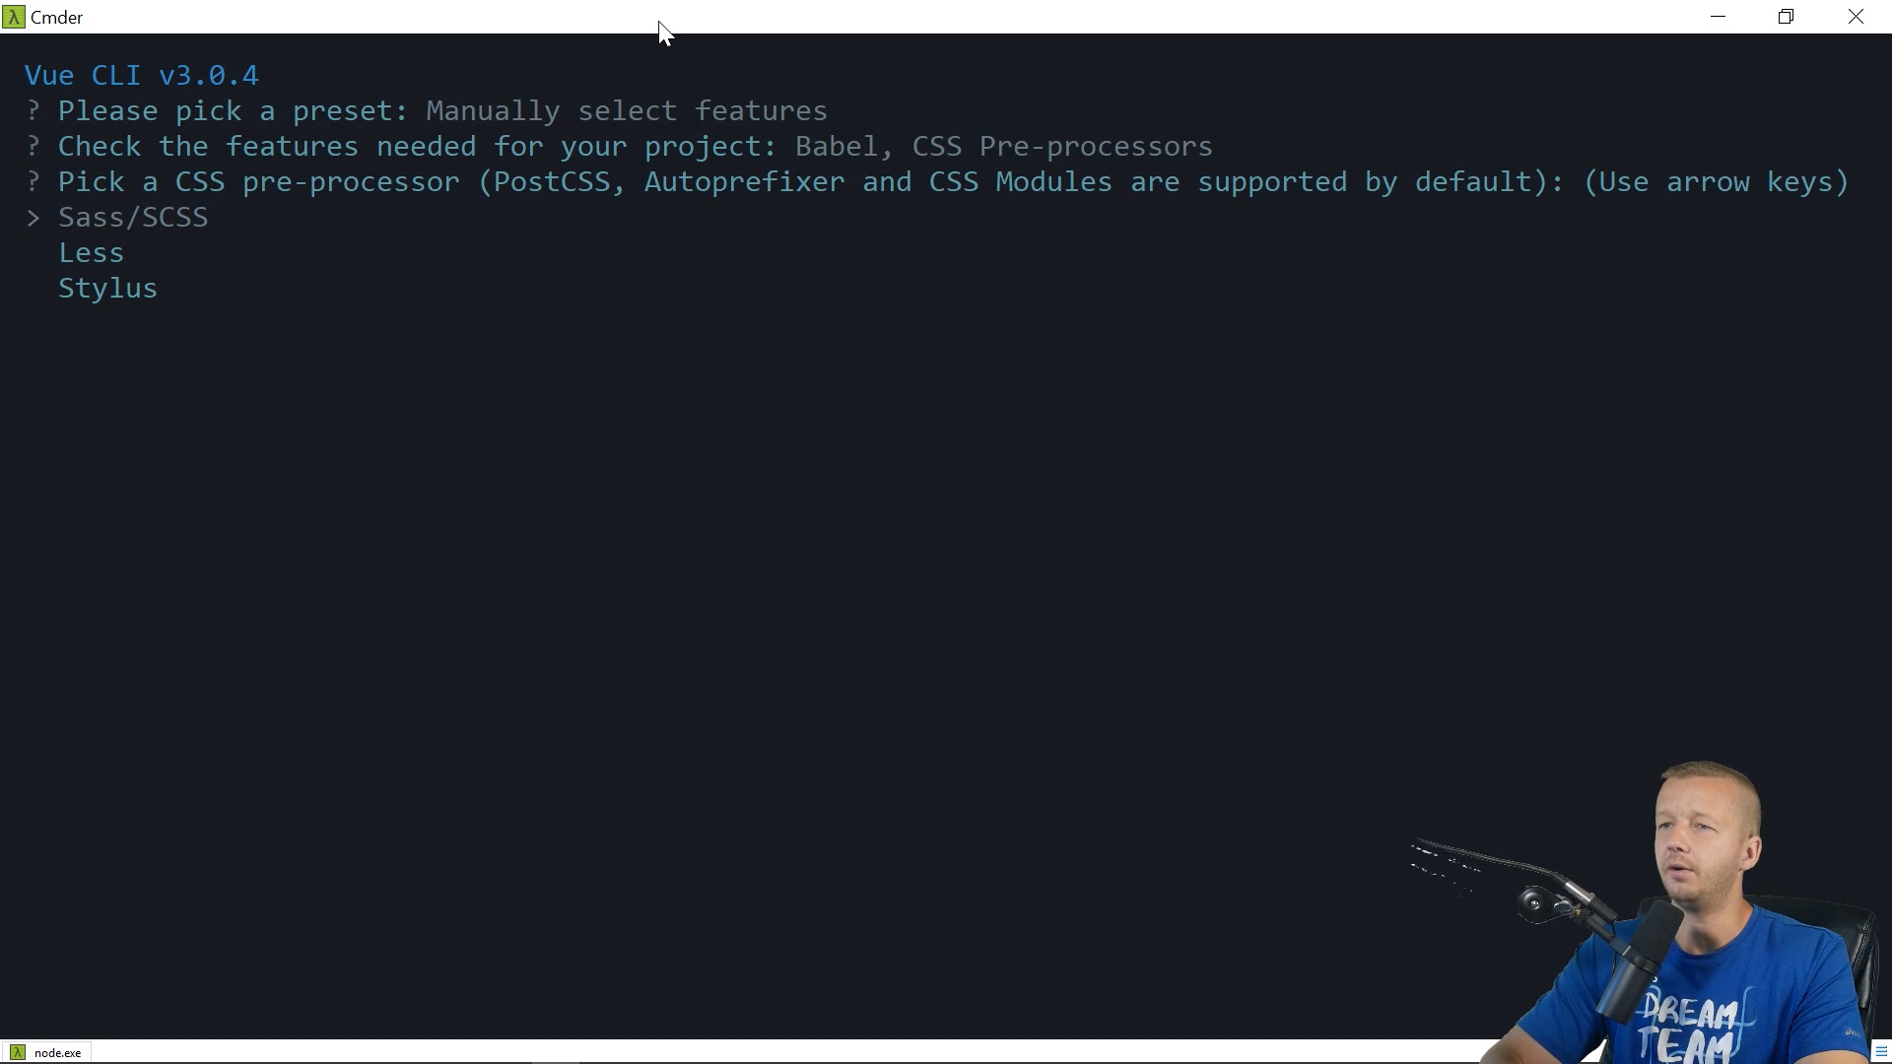
{"action": "key", "text": "enter"}
{"action": "type", "text": "n"}
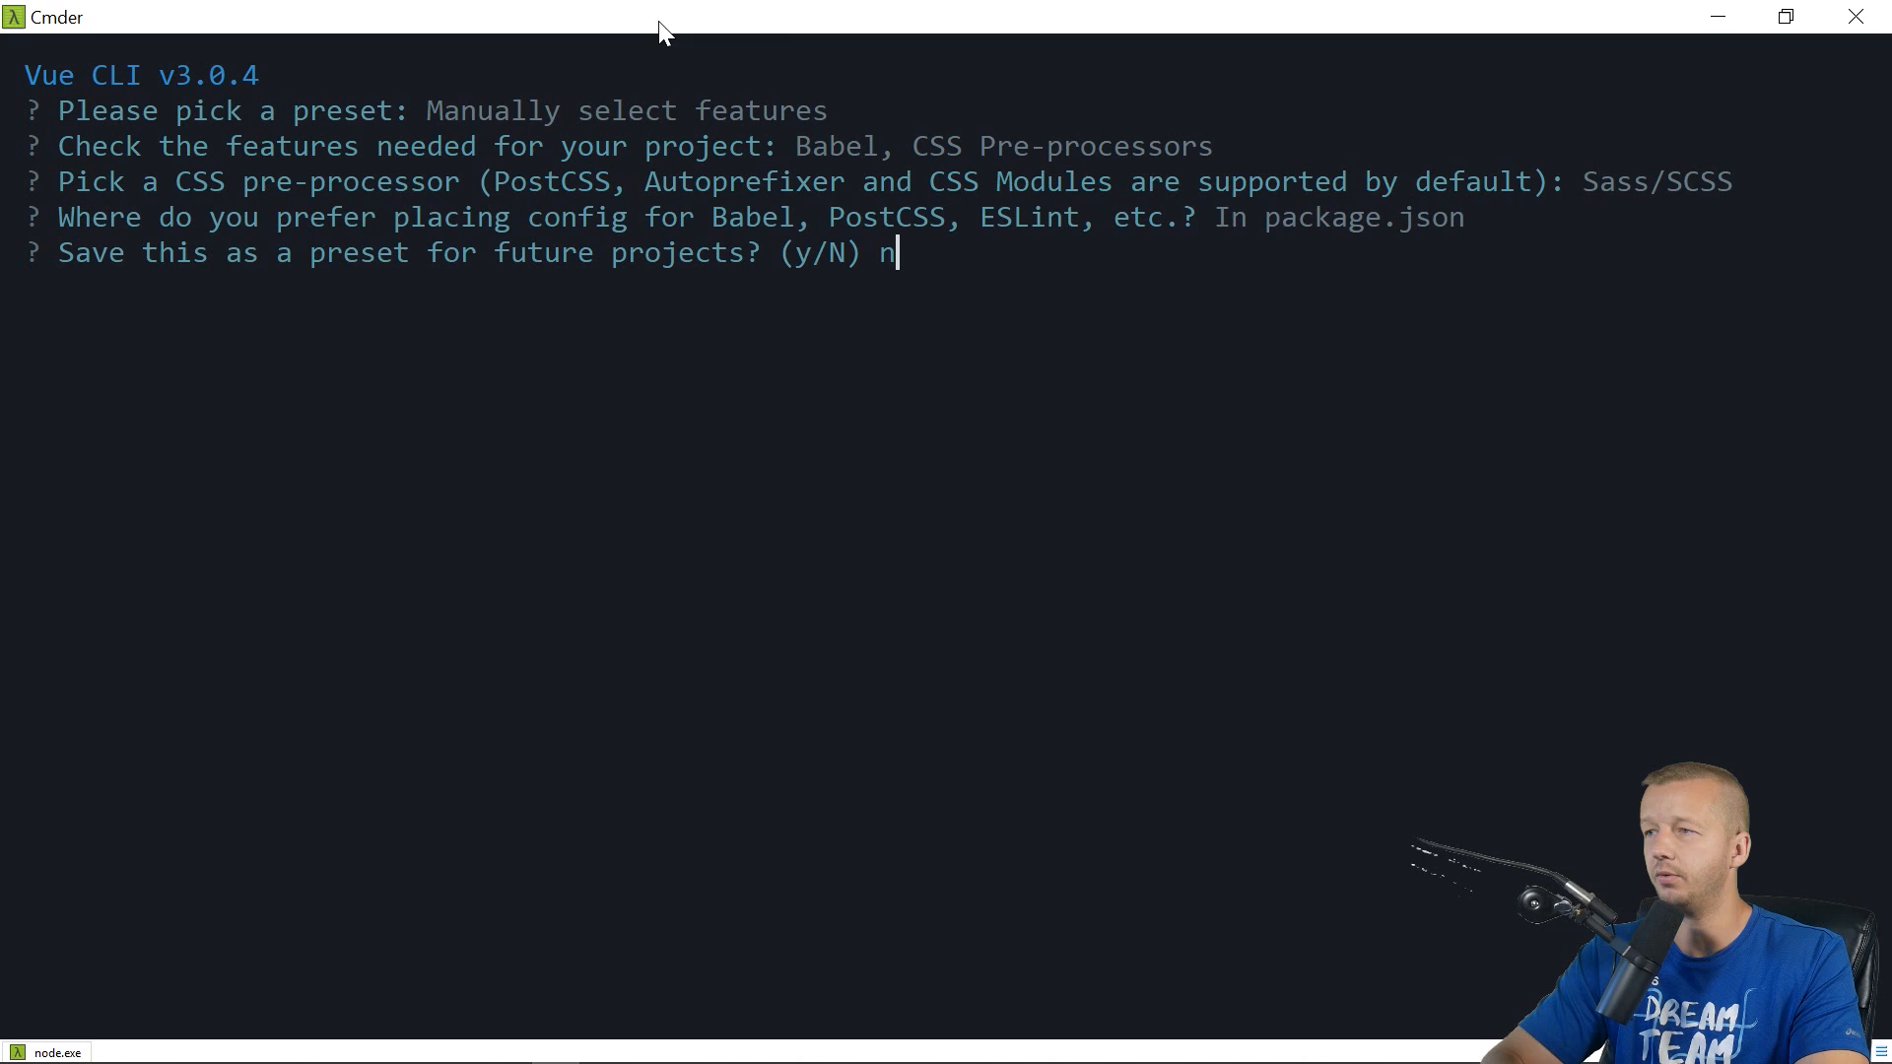
{"action": "key", "text": "enter"}
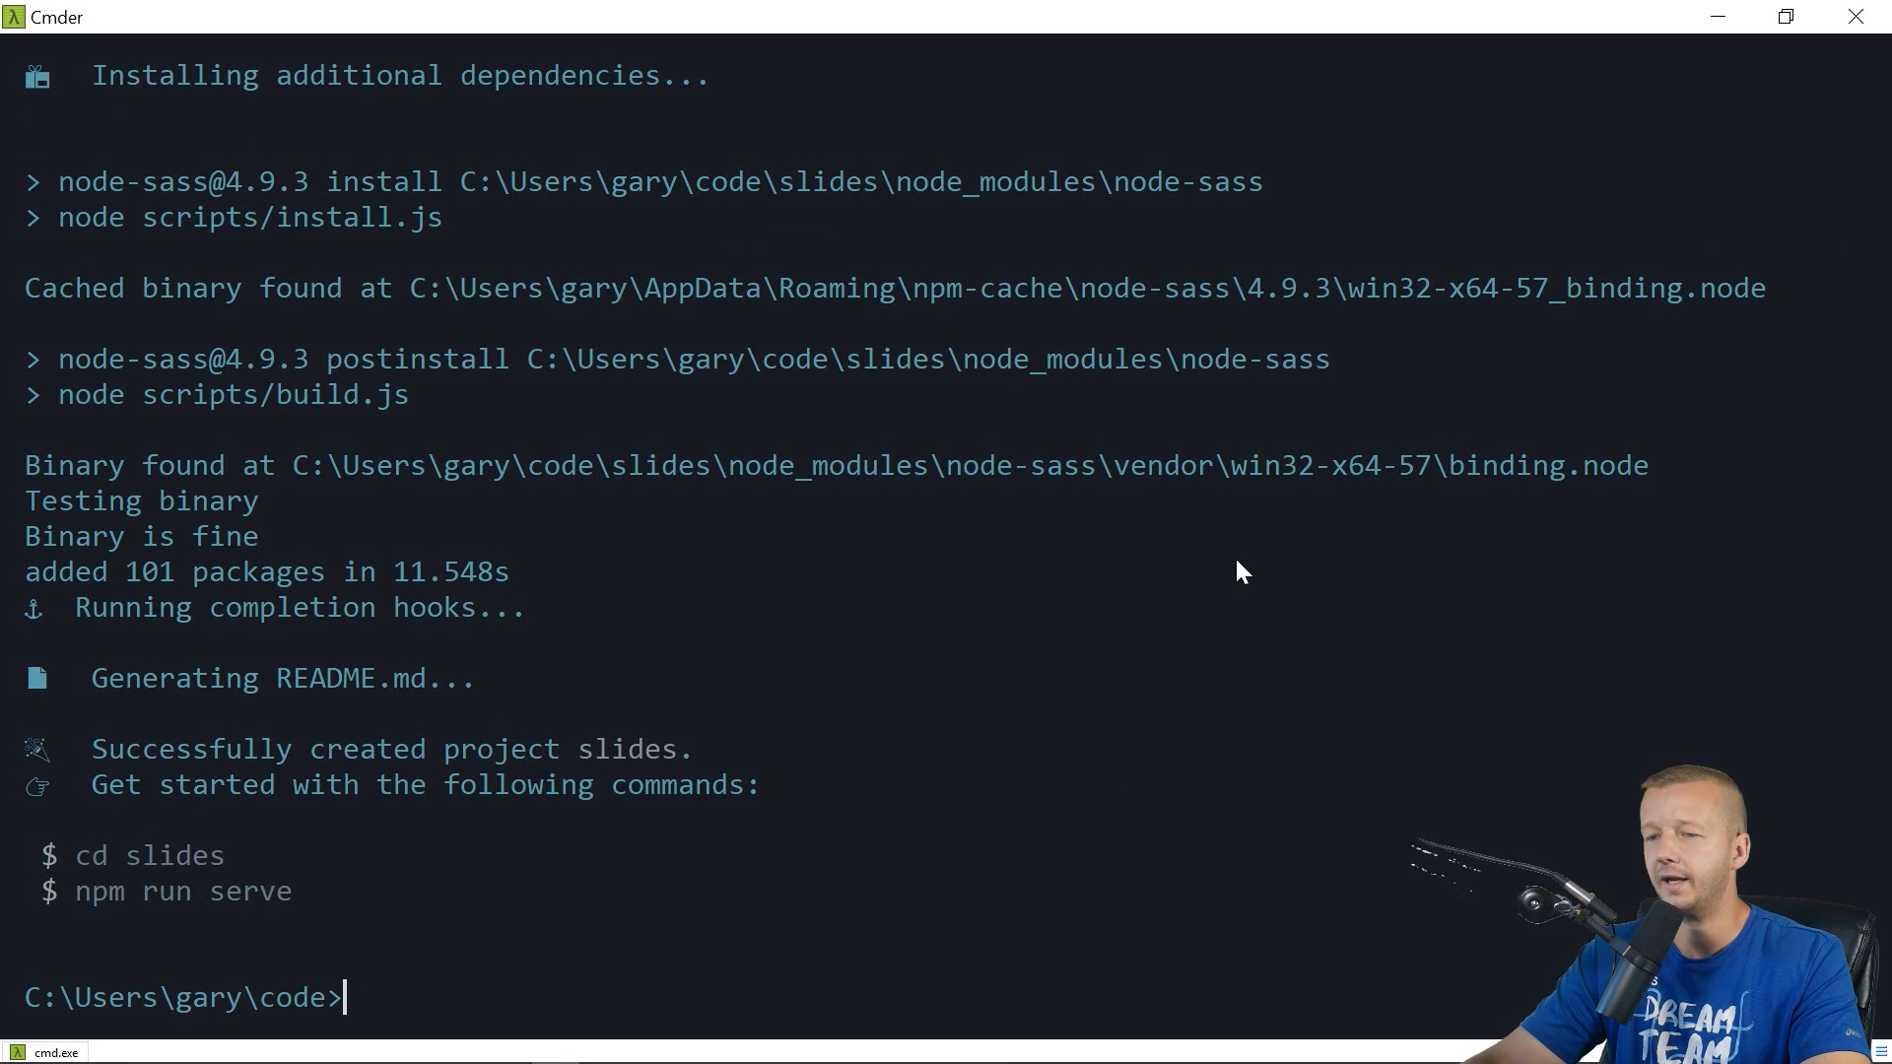
{"action": "type", "text": "cd slides"}
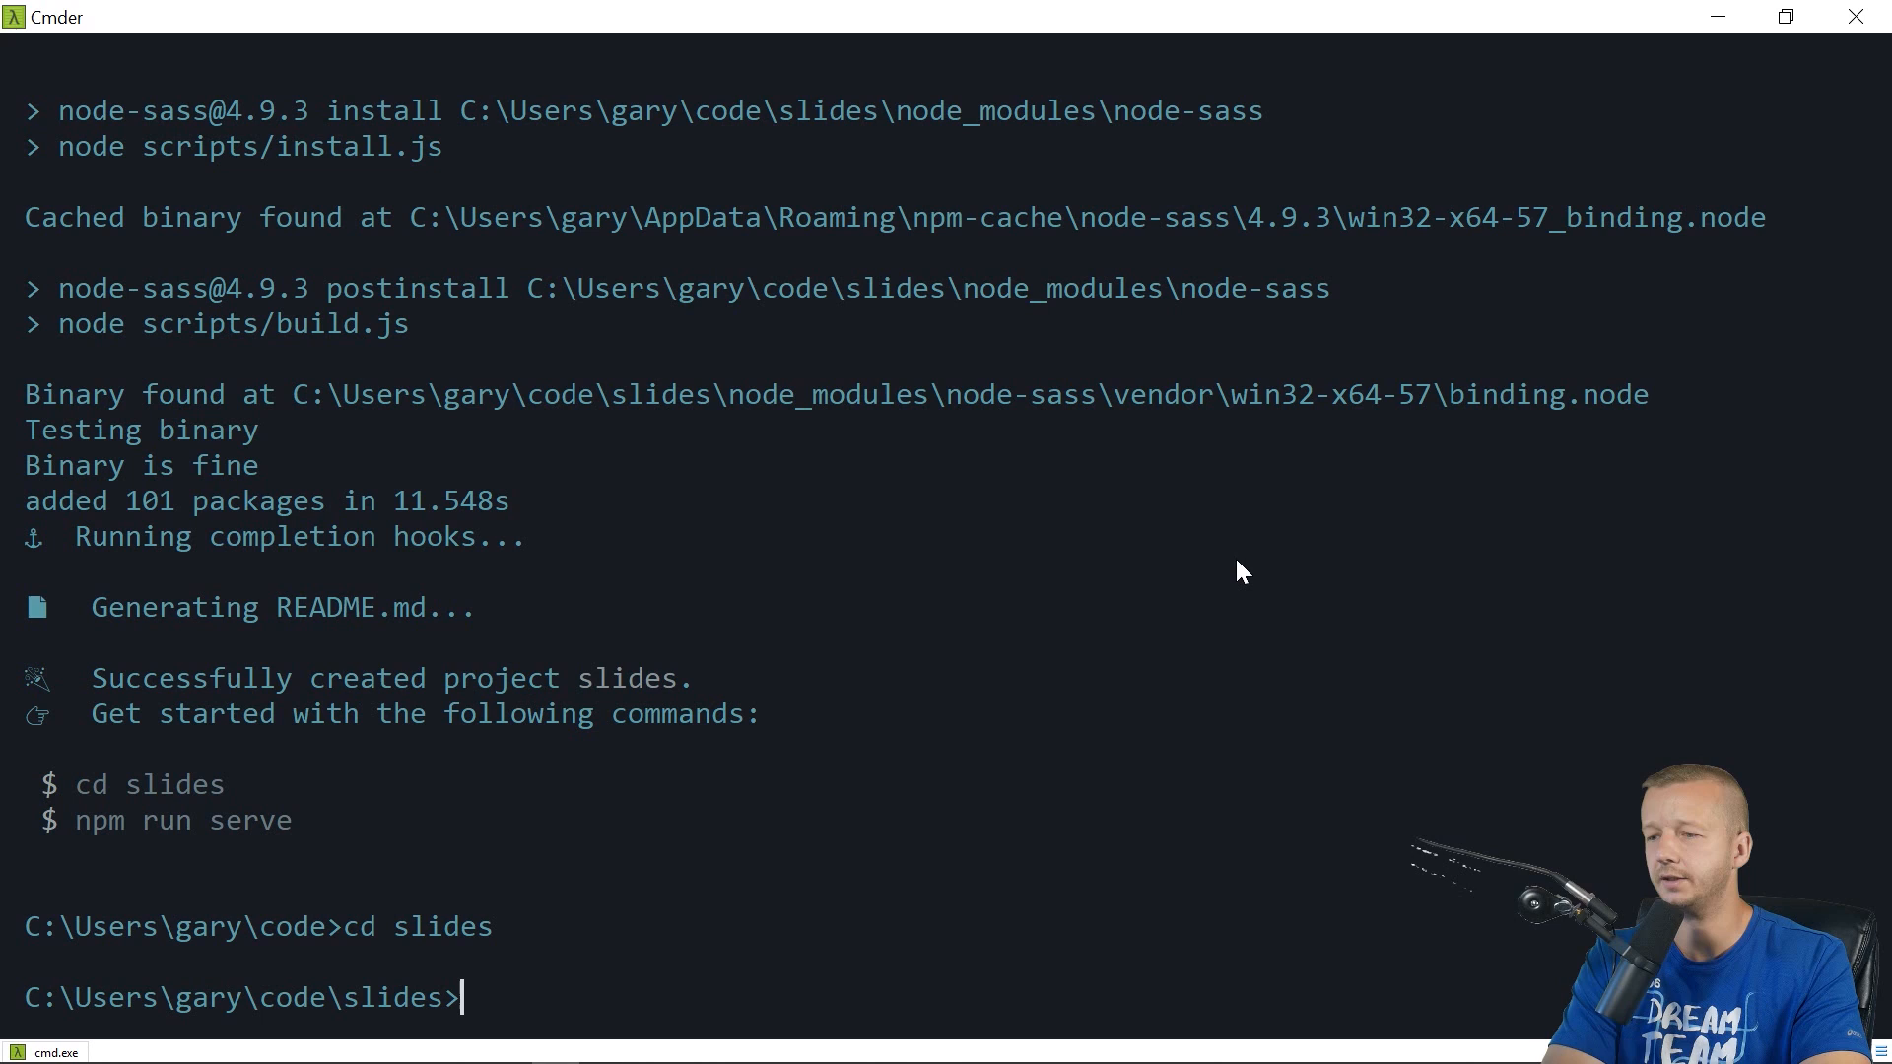
{"action": "mouse_move", "coordinate": [235, 840]}
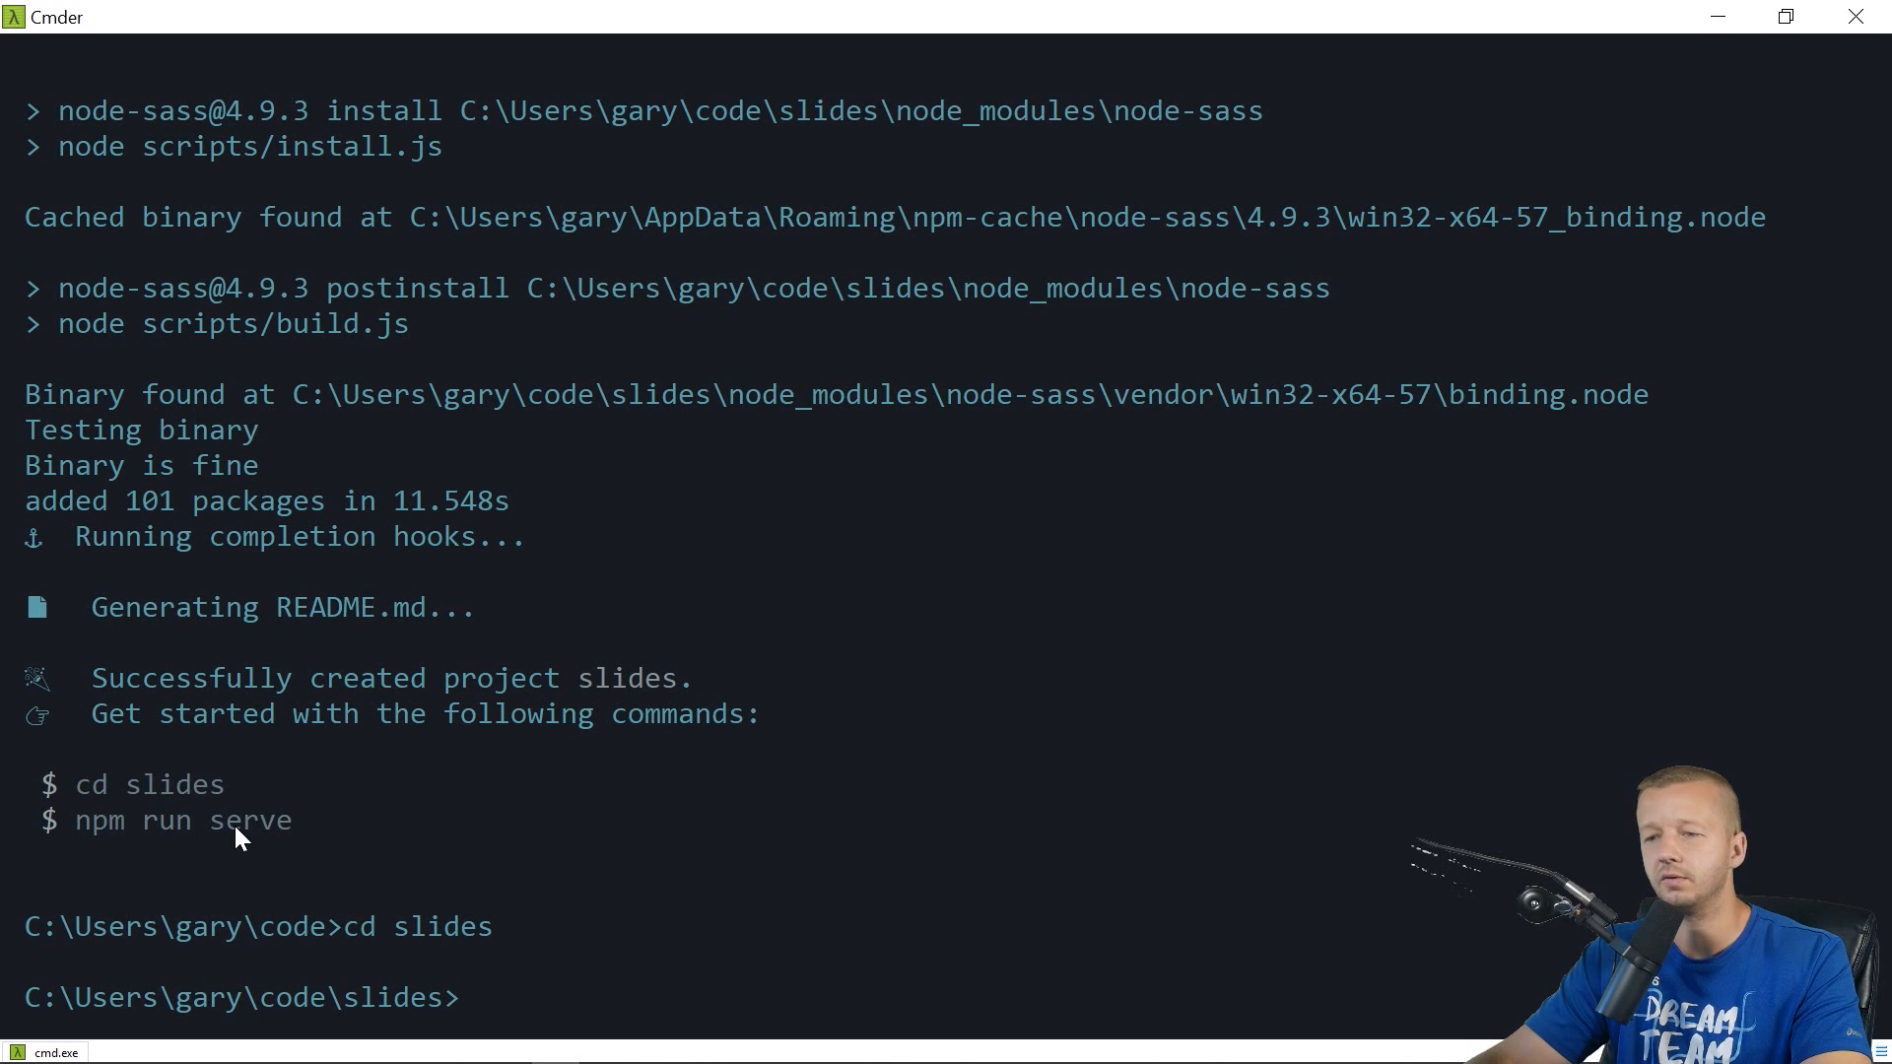
{"action": "mouse_move", "coordinate": [278, 820]}
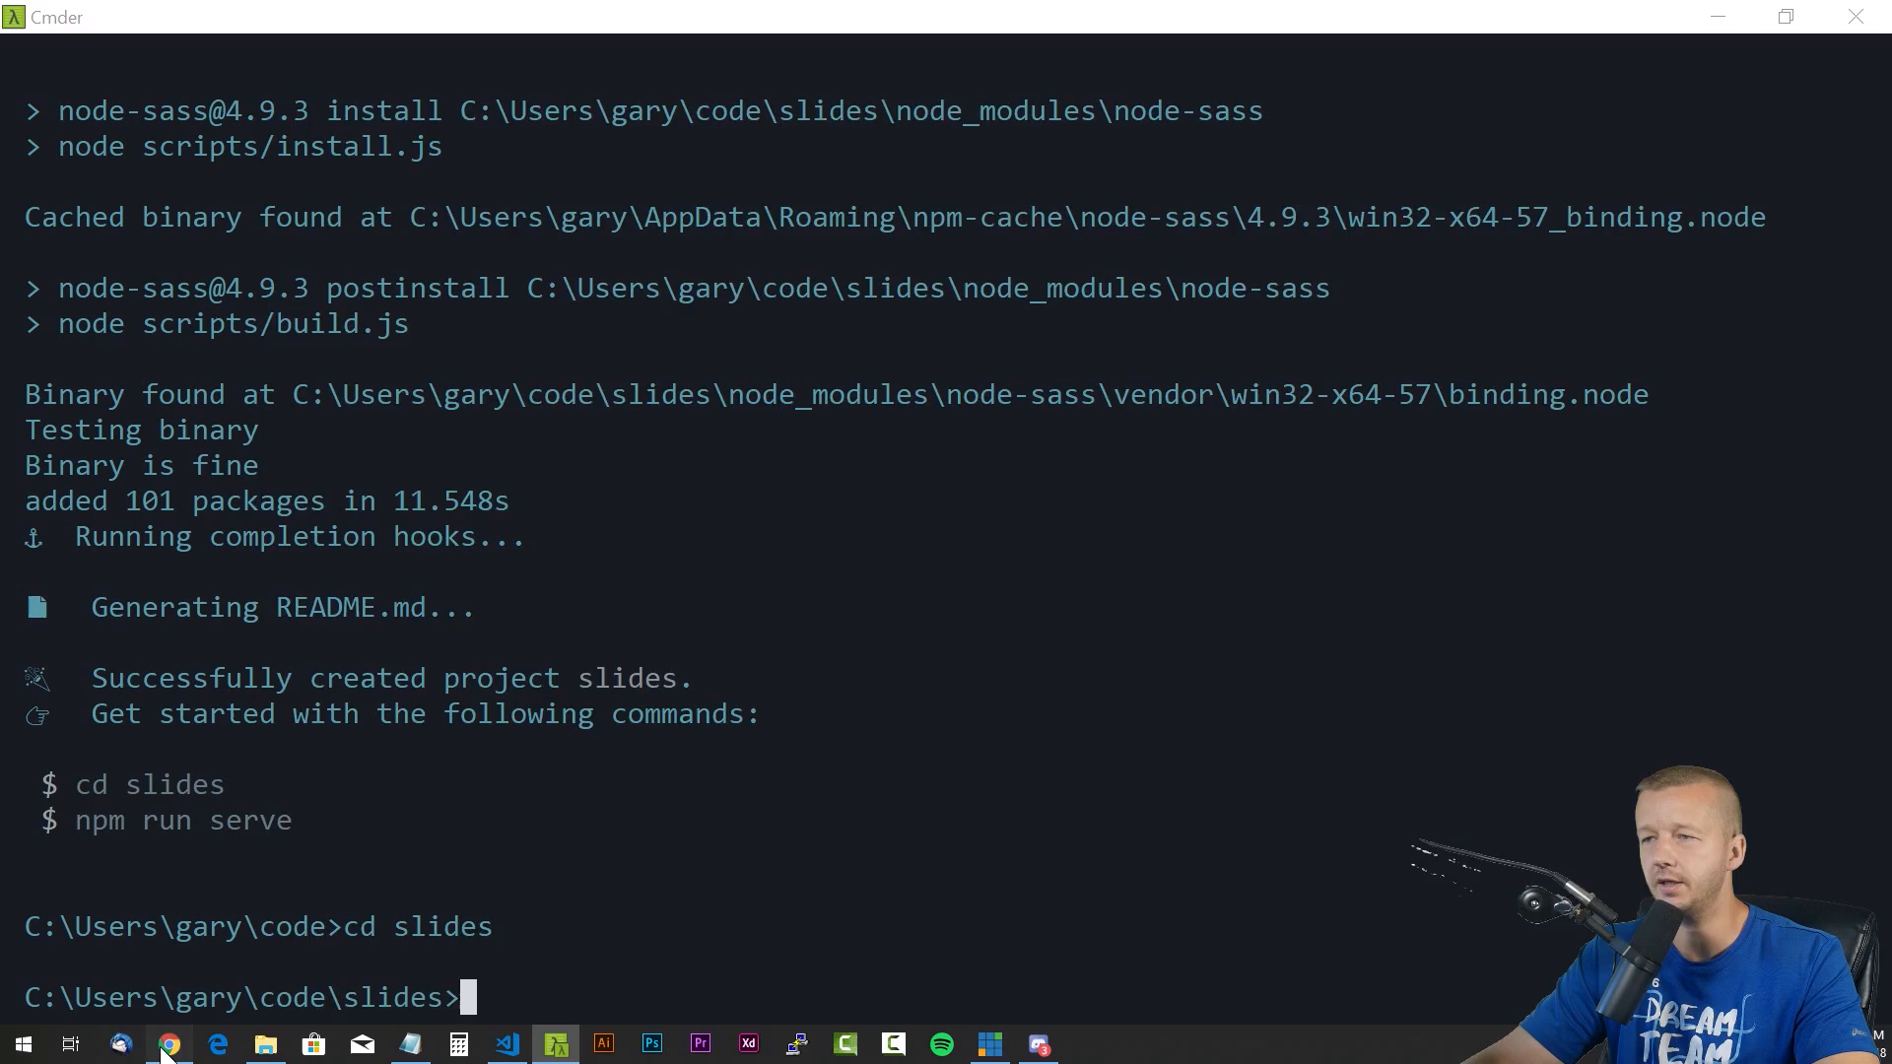
Return to the Zulko/eagle.js README and select its yarn add eagle.js install command
{"action": "left_click", "coordinate": [170, 1045]}
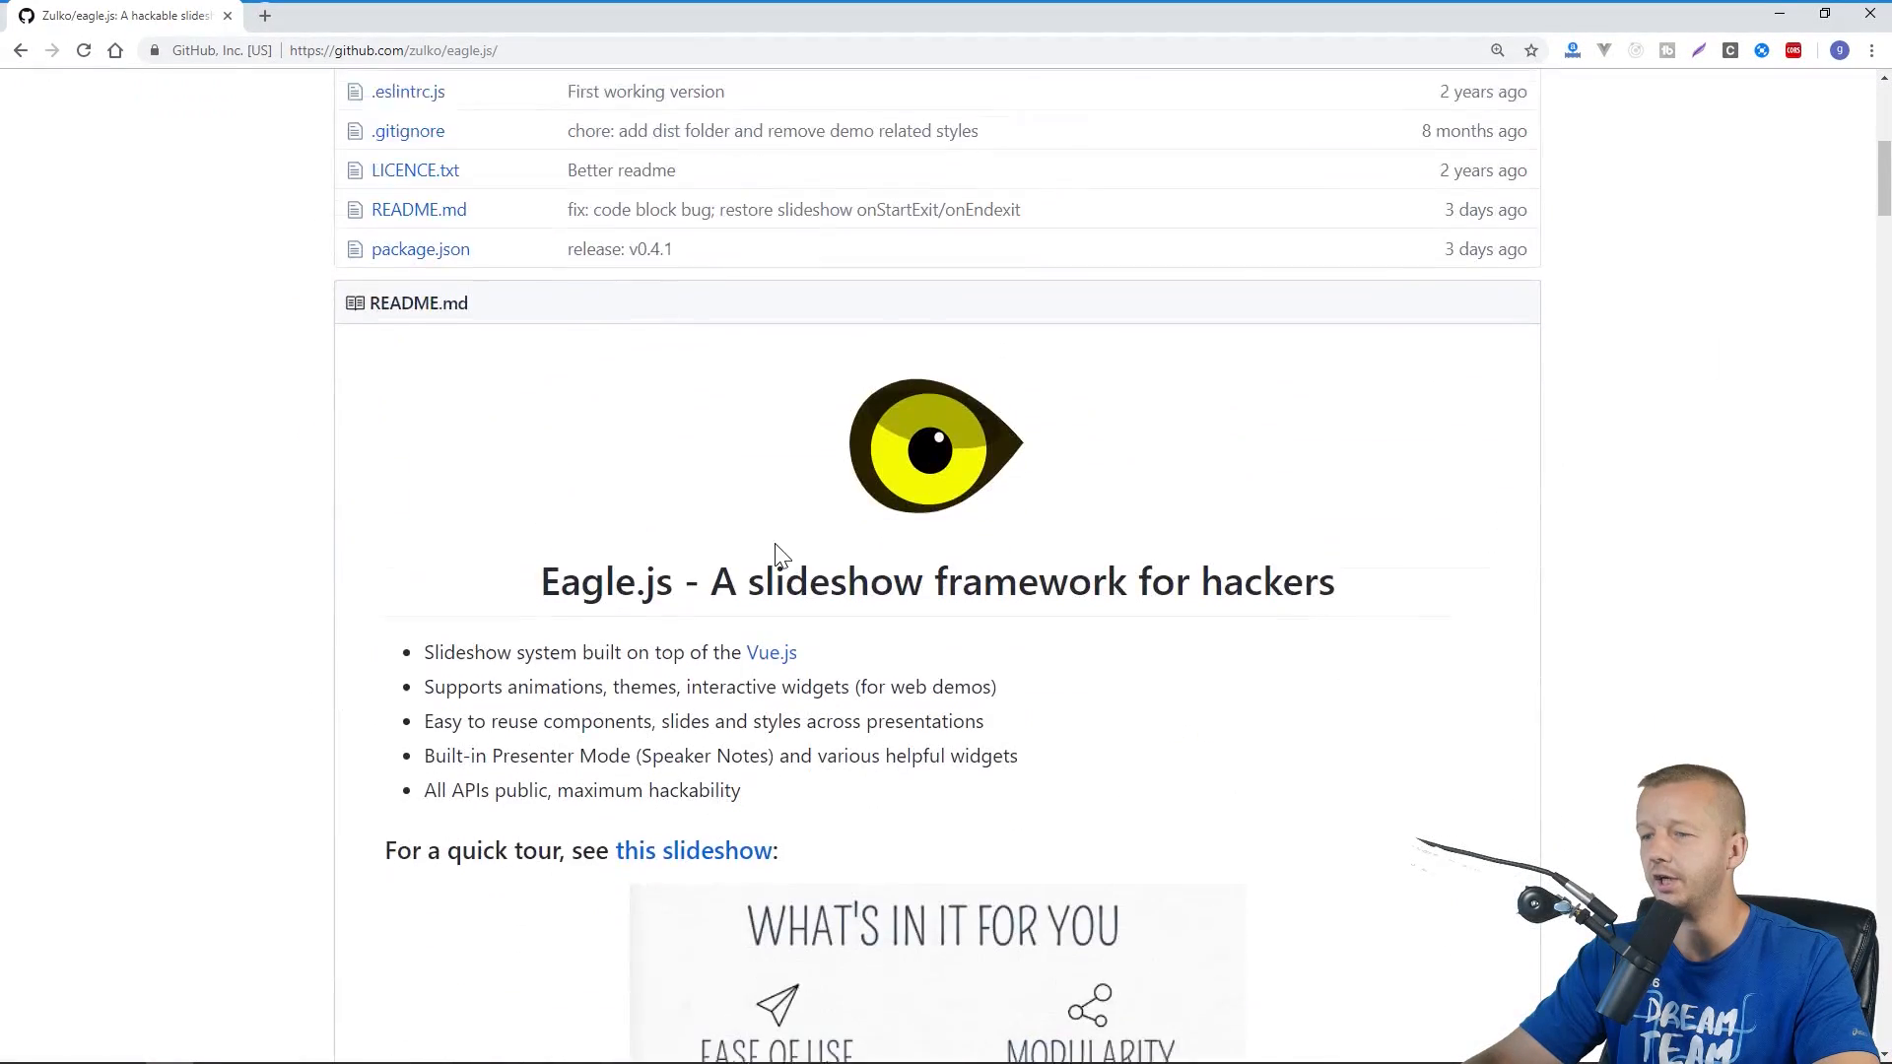
{"action": "scroll", "scroll_direction": "down", "scroll_amount": 3}
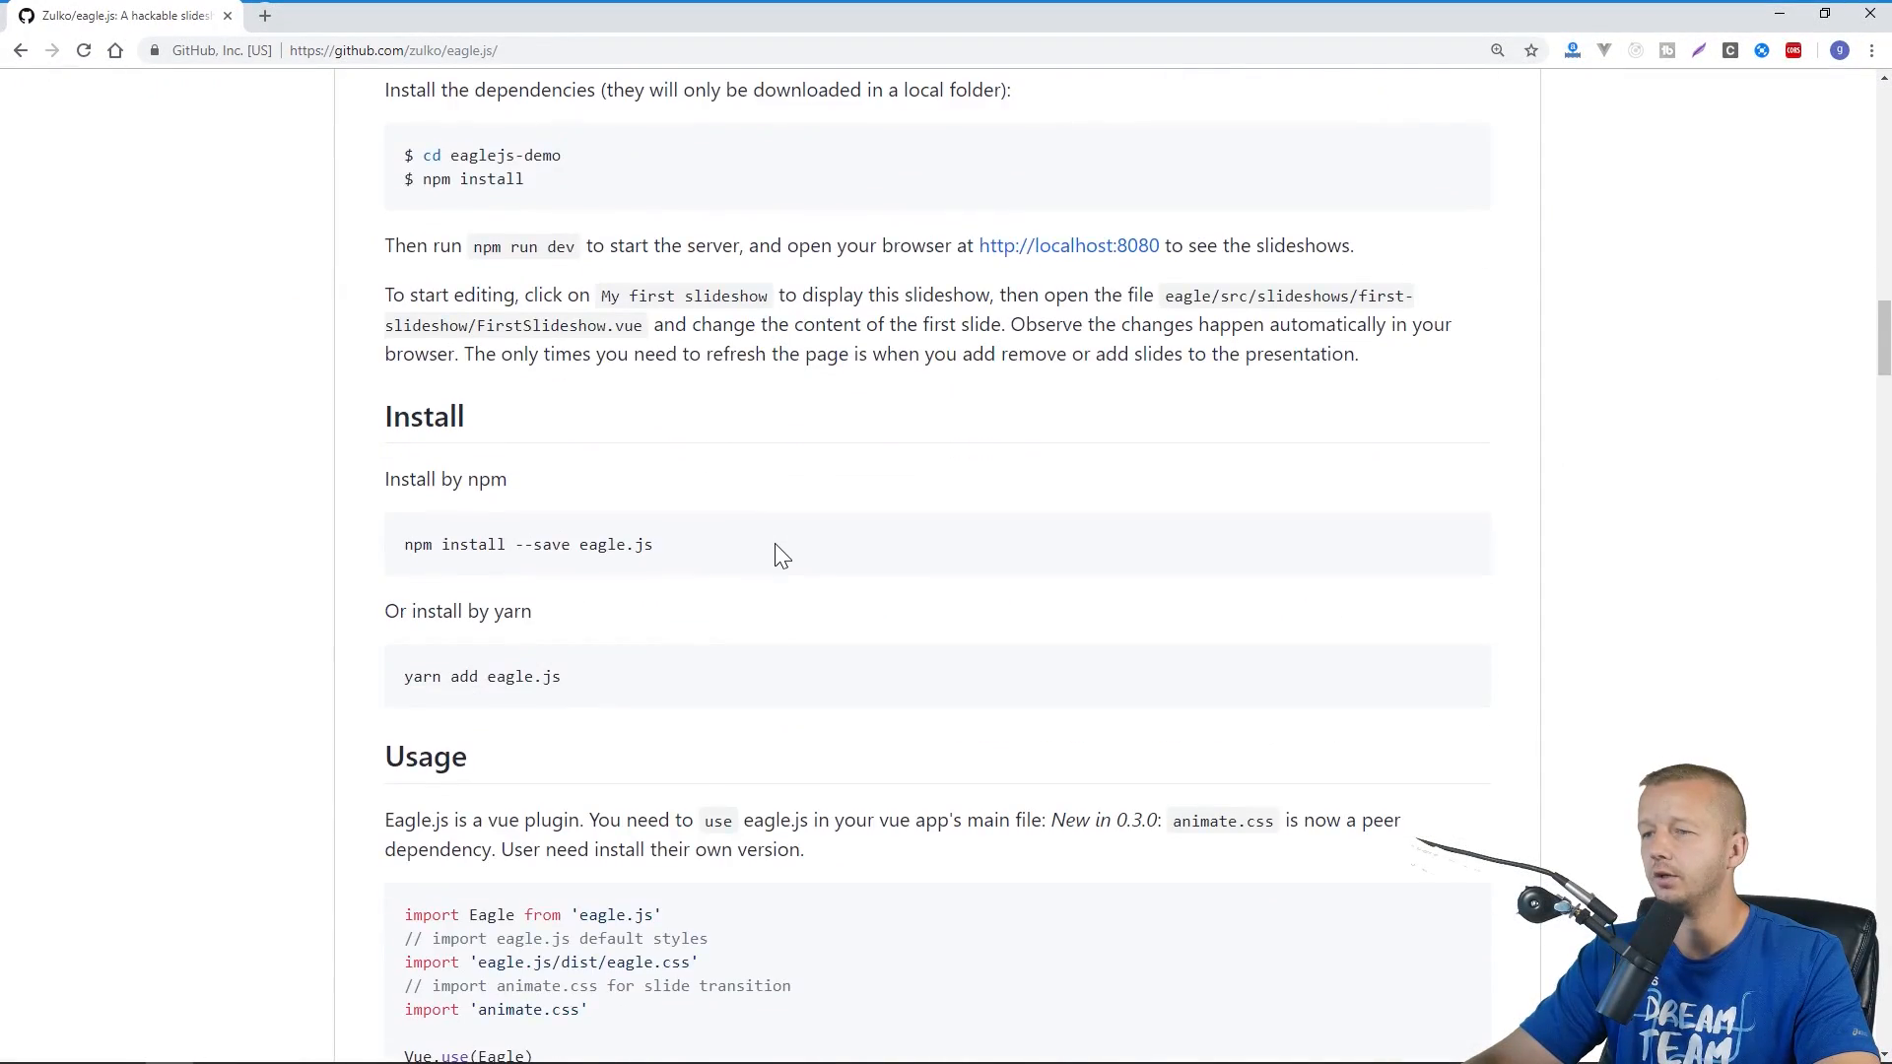
{"action": "scroll", "scroll_direction": "down", "scroll_amount": 3}
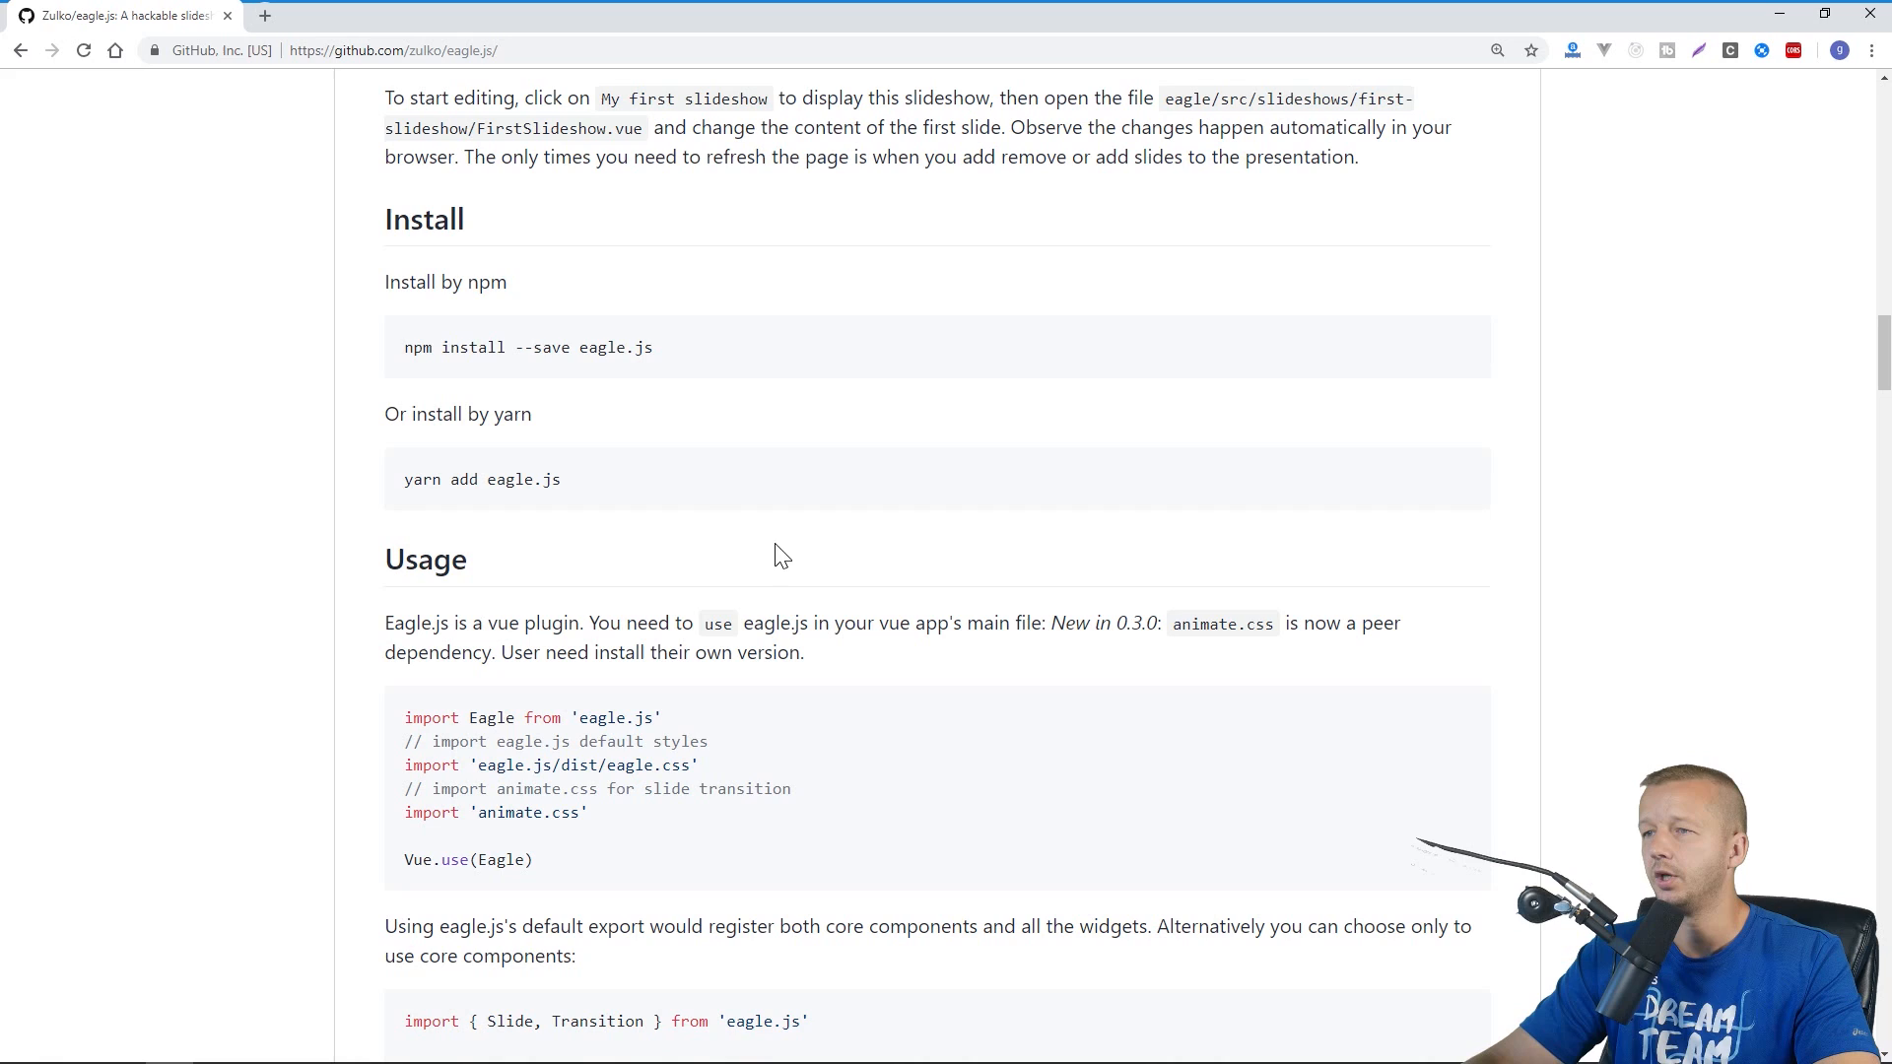
{"action": "double_click", "coordinate": [481, 479]}
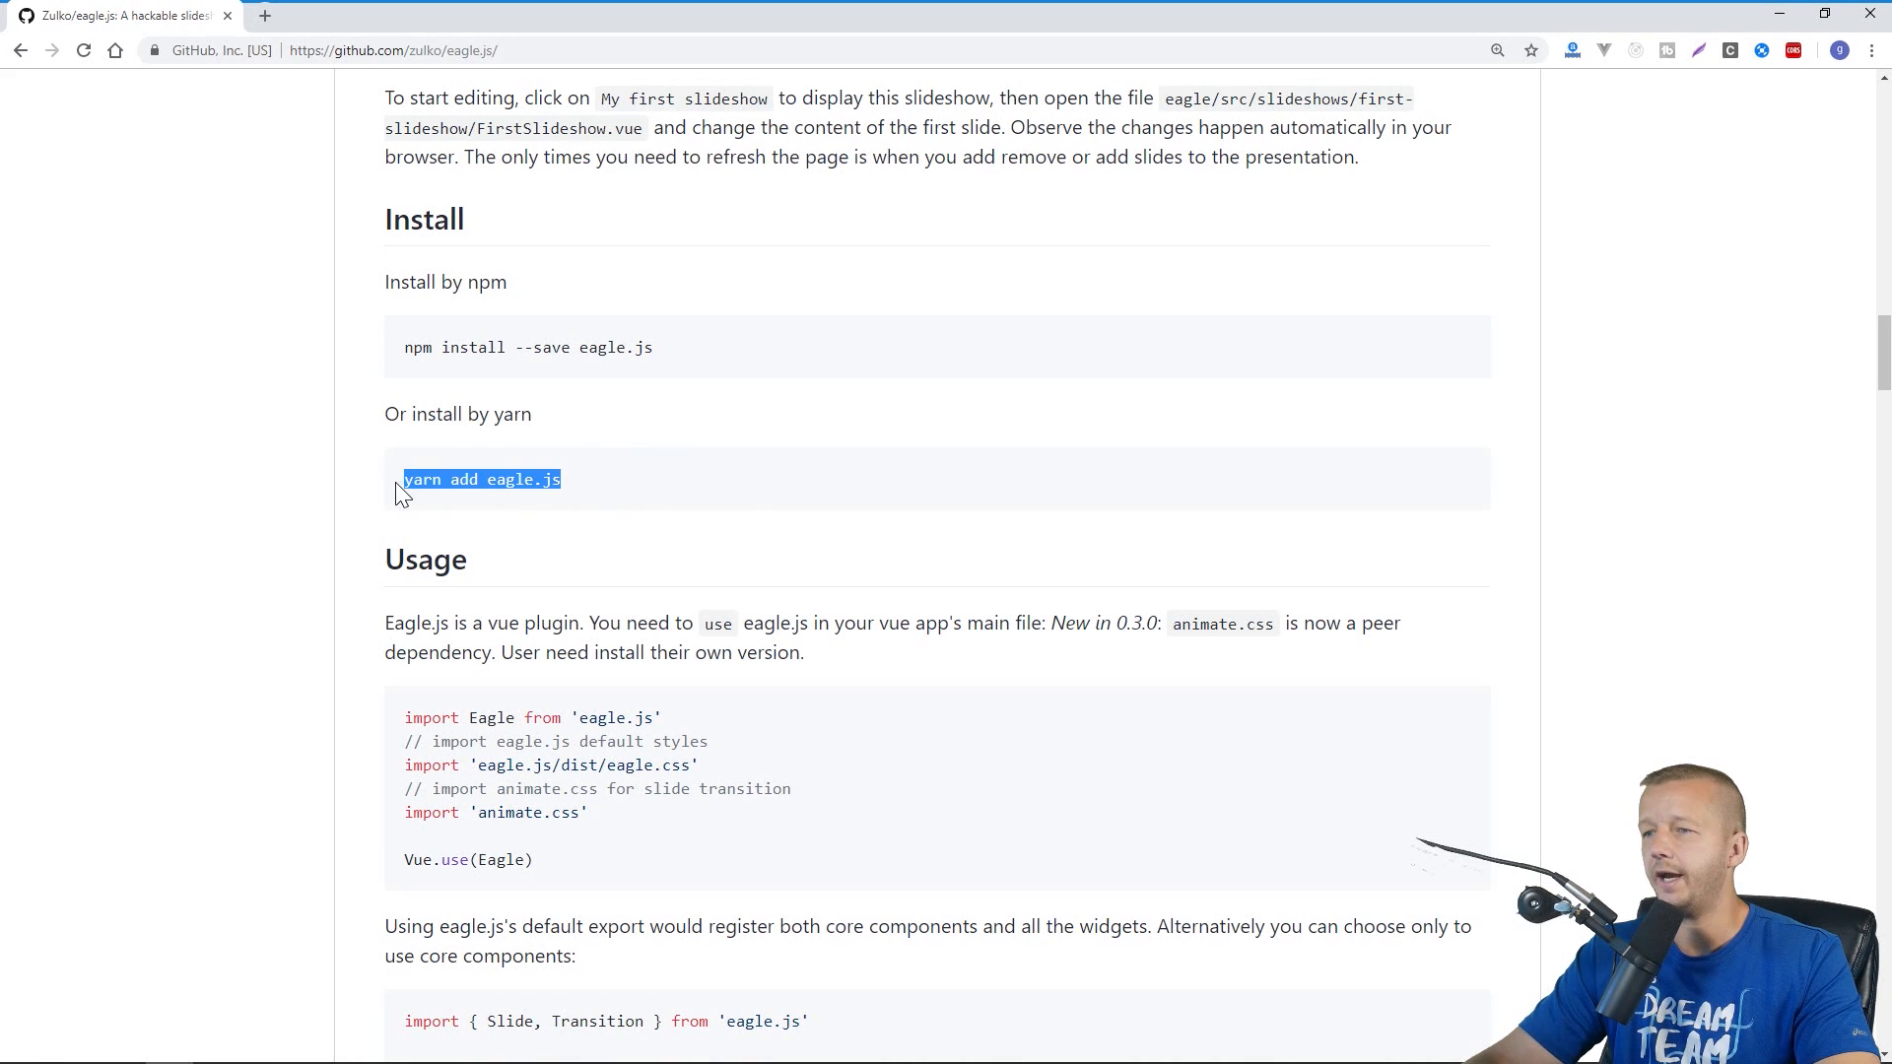
{"action": "left_click", "coordinate": [742, 339]}
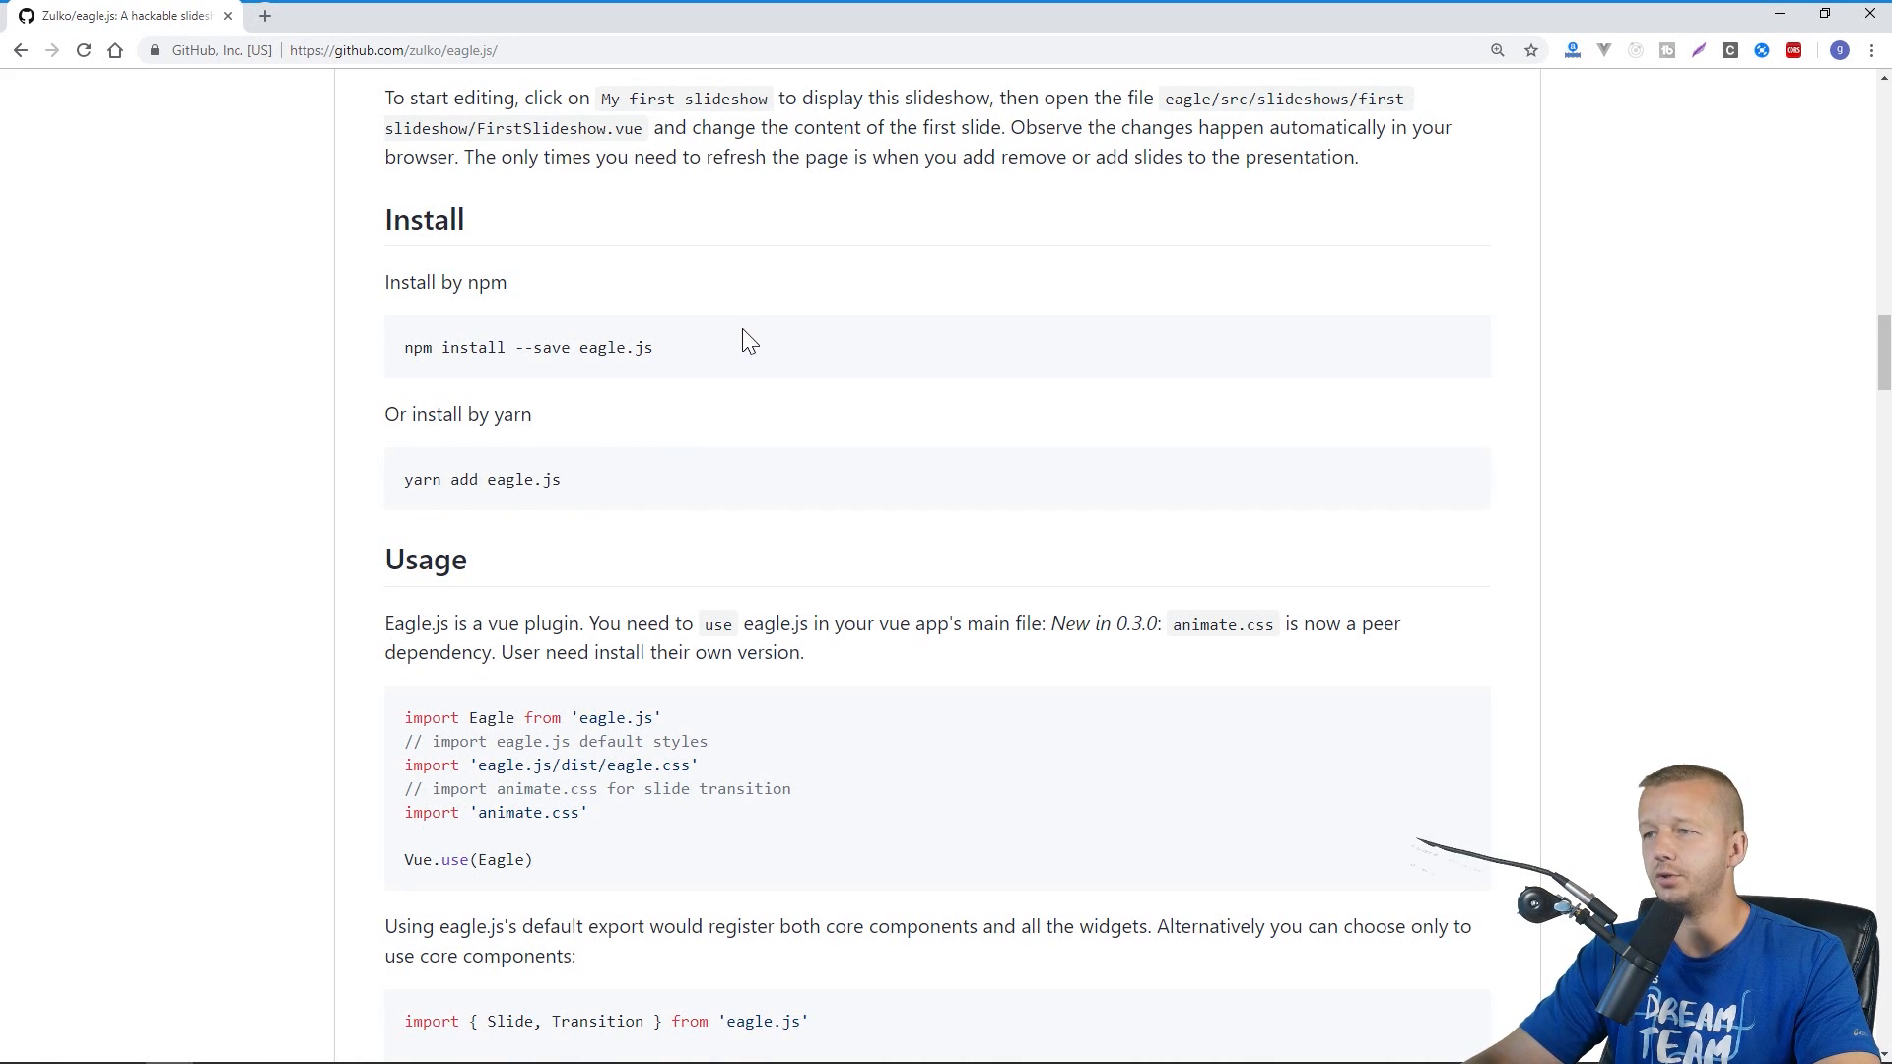
{"action": "double_click", "coordinate": [419, 479]}
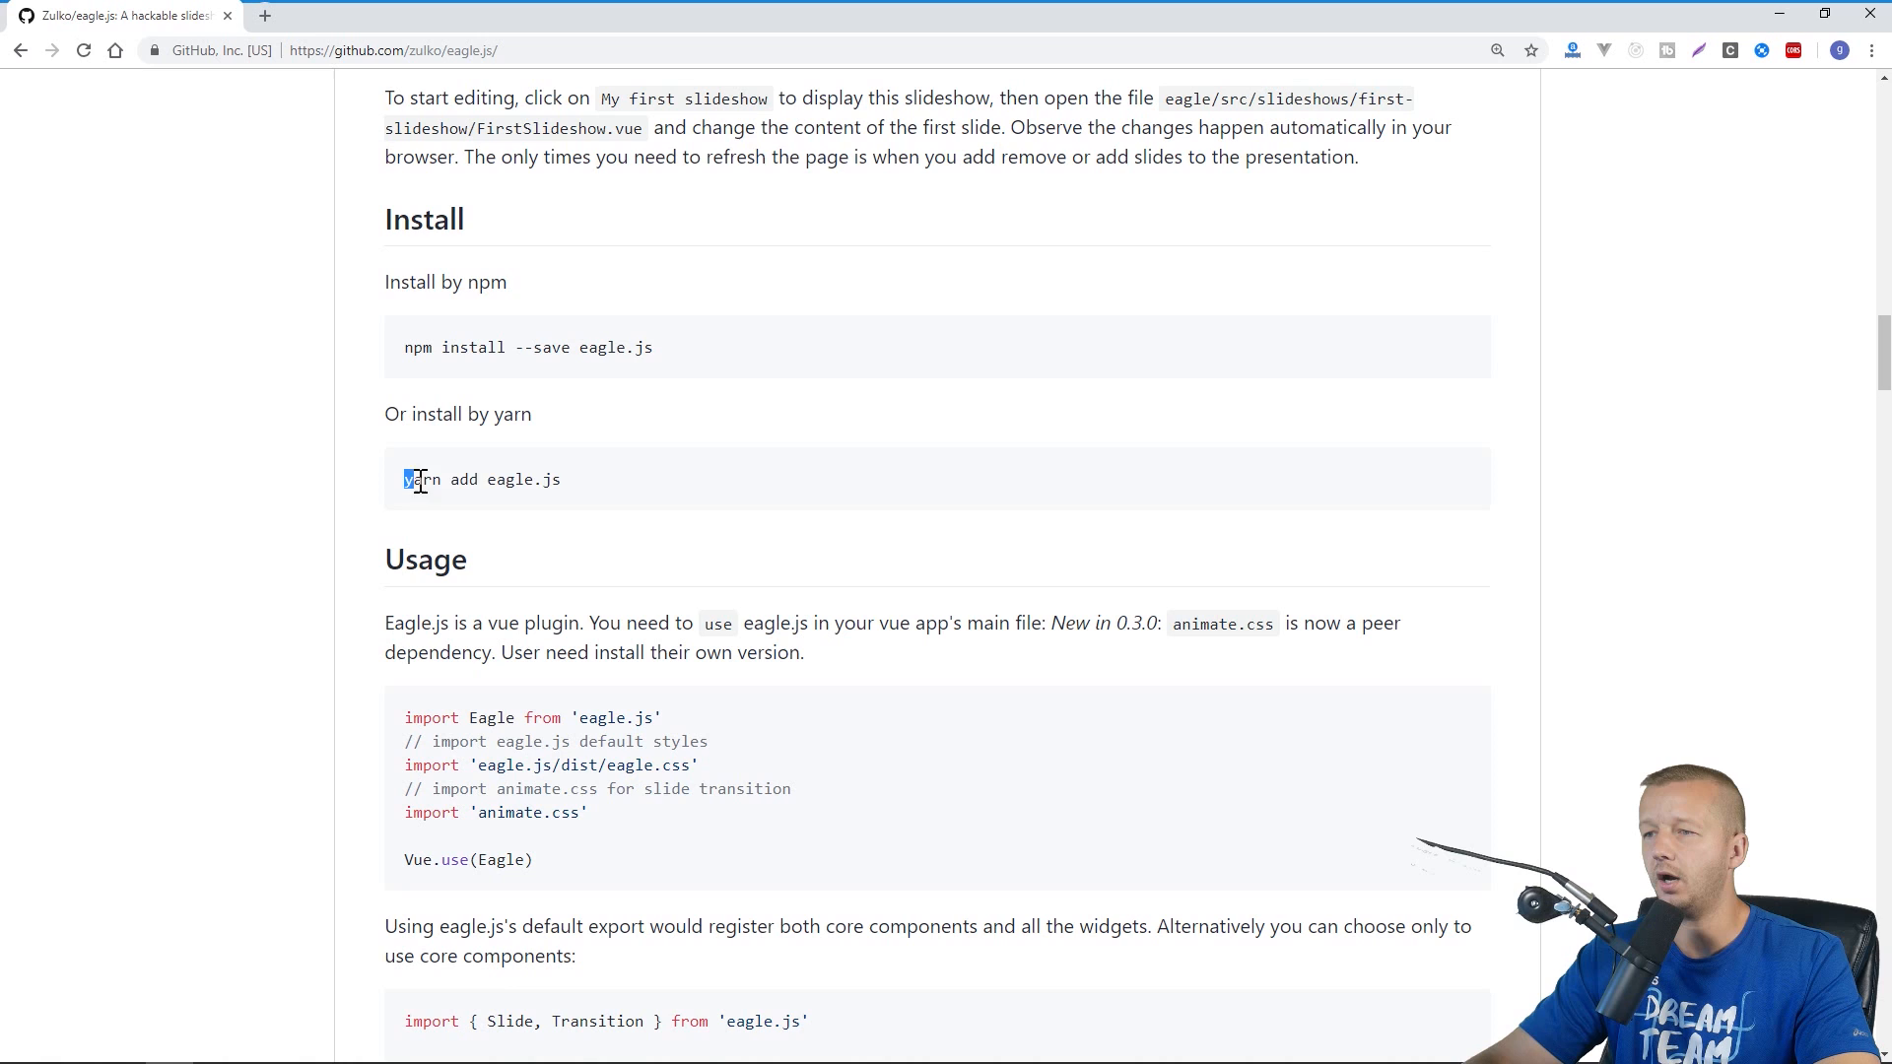
{"action": "double_click", "coordinate": [481, 479]}
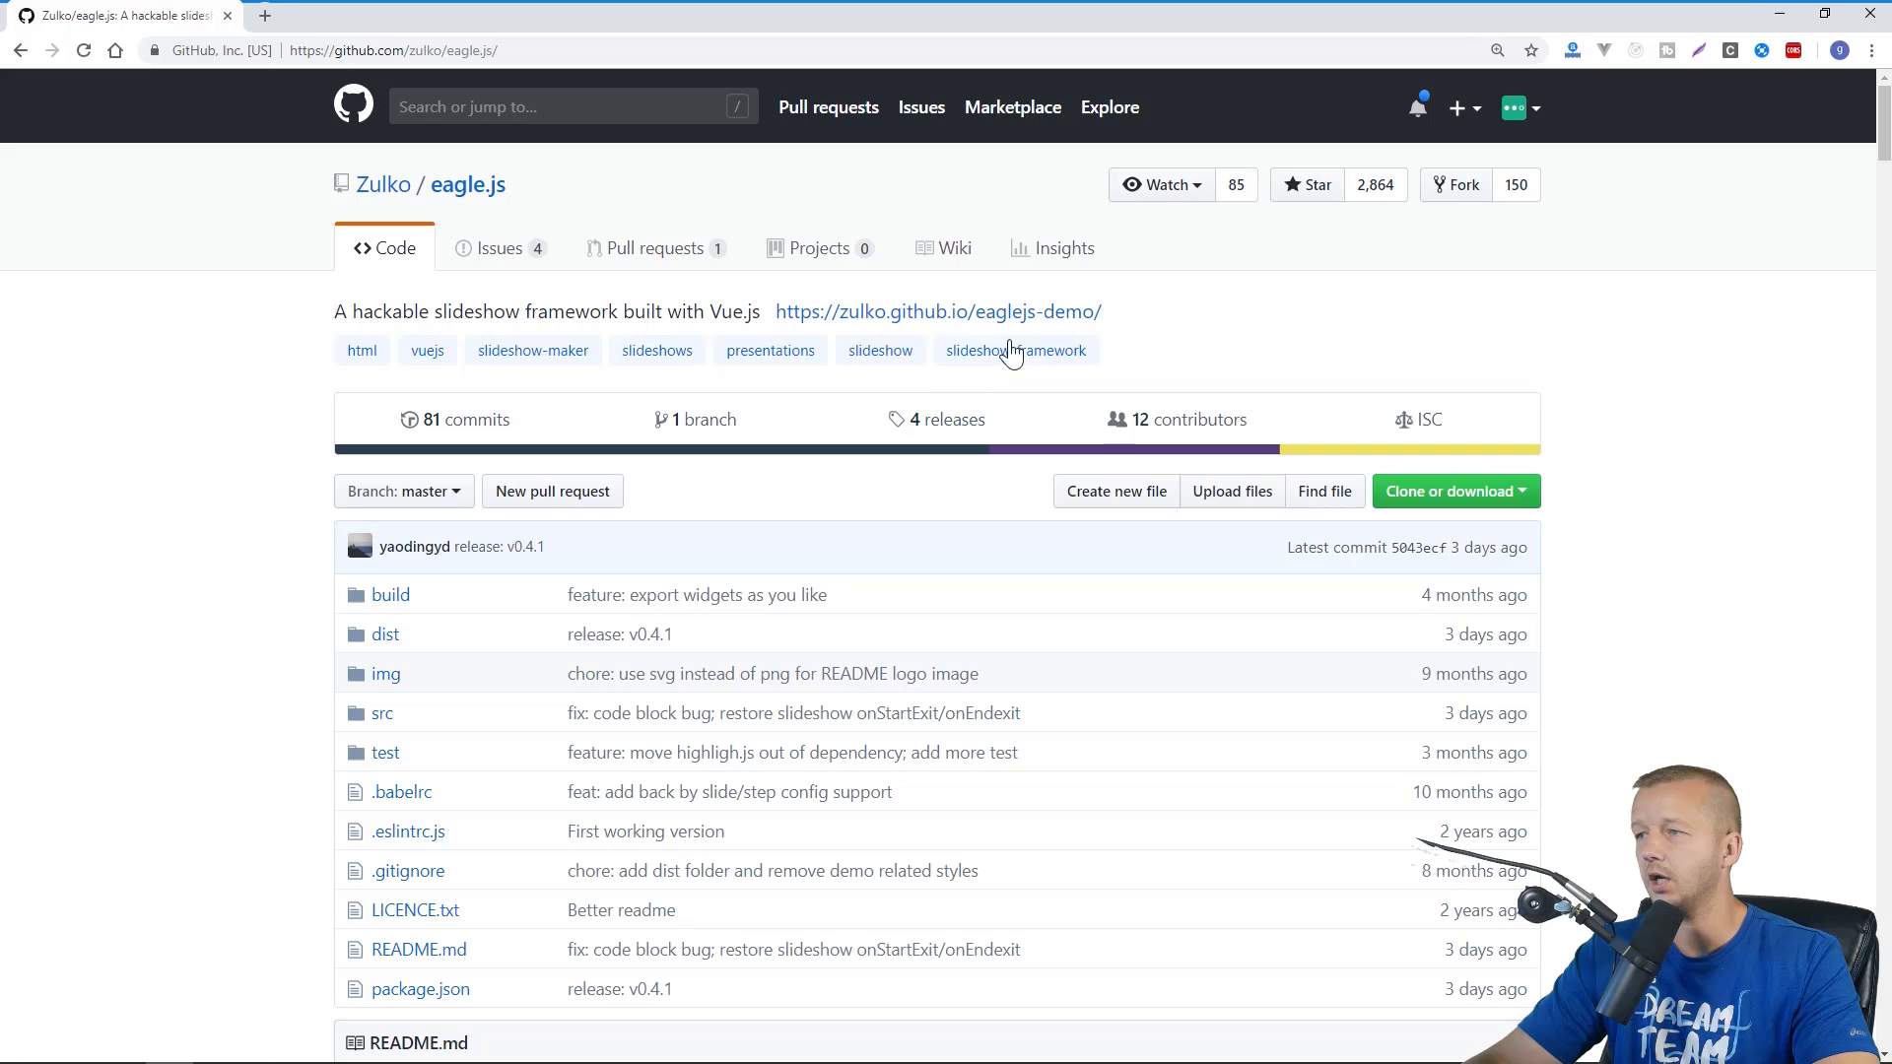
{"action": "mouse_move", "coordinate": [1019, 321]}
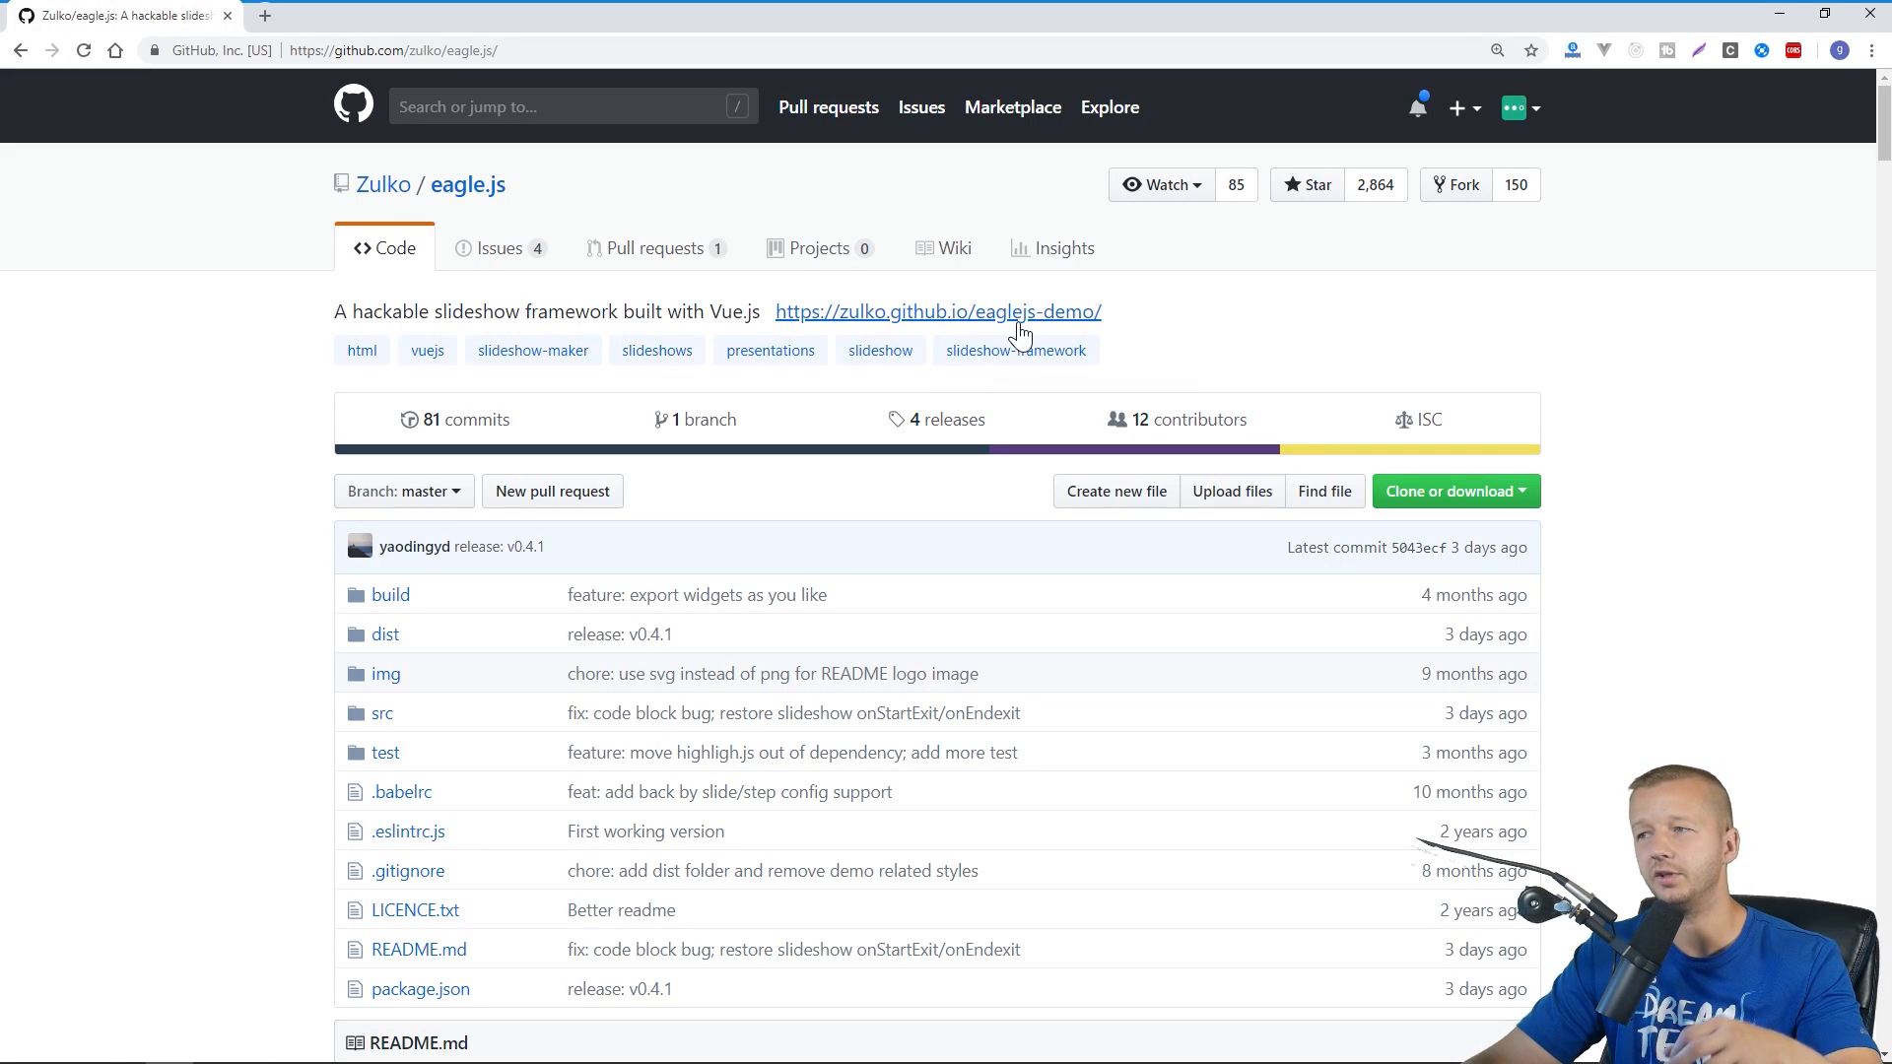
{"action": "mouse_move", "coordinate": [939, 498]}
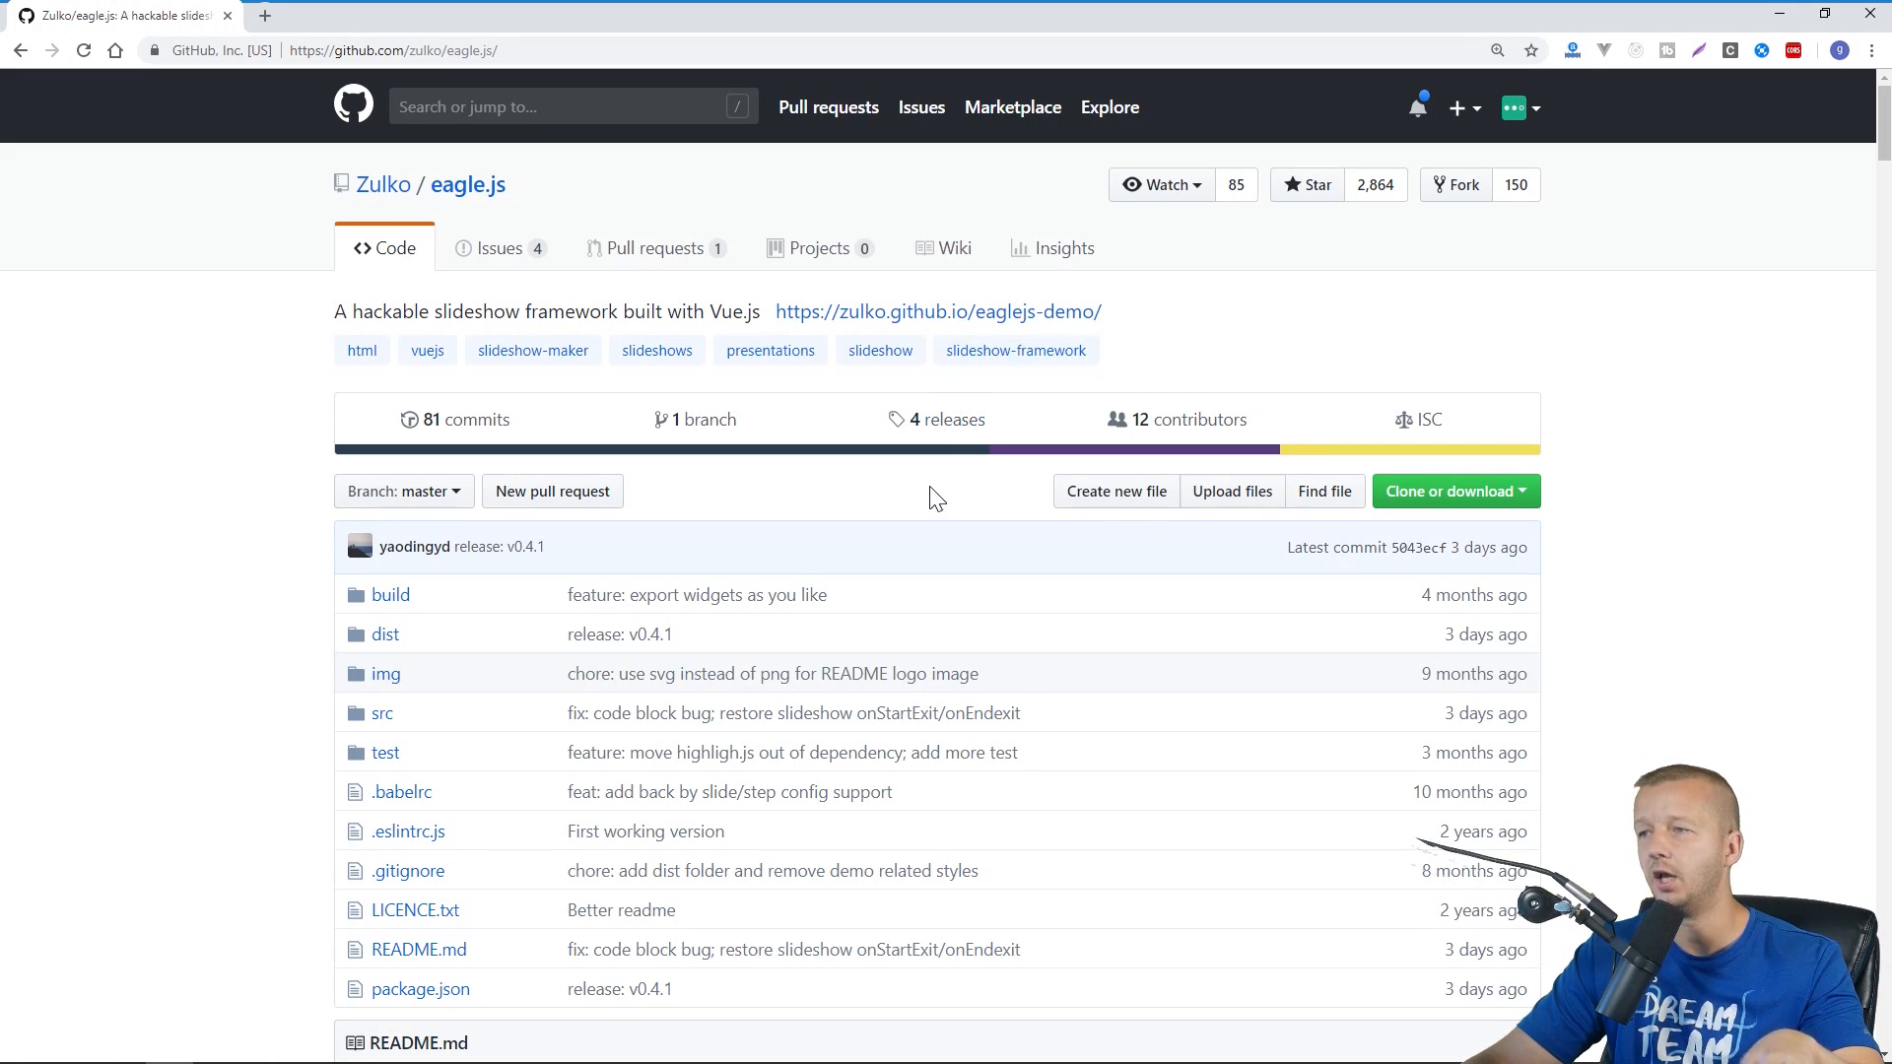
Read further down the README through the Usage and basic idea sections
{"action": "scroll", "scroll_direction": "down", "scroll_amount": 3}
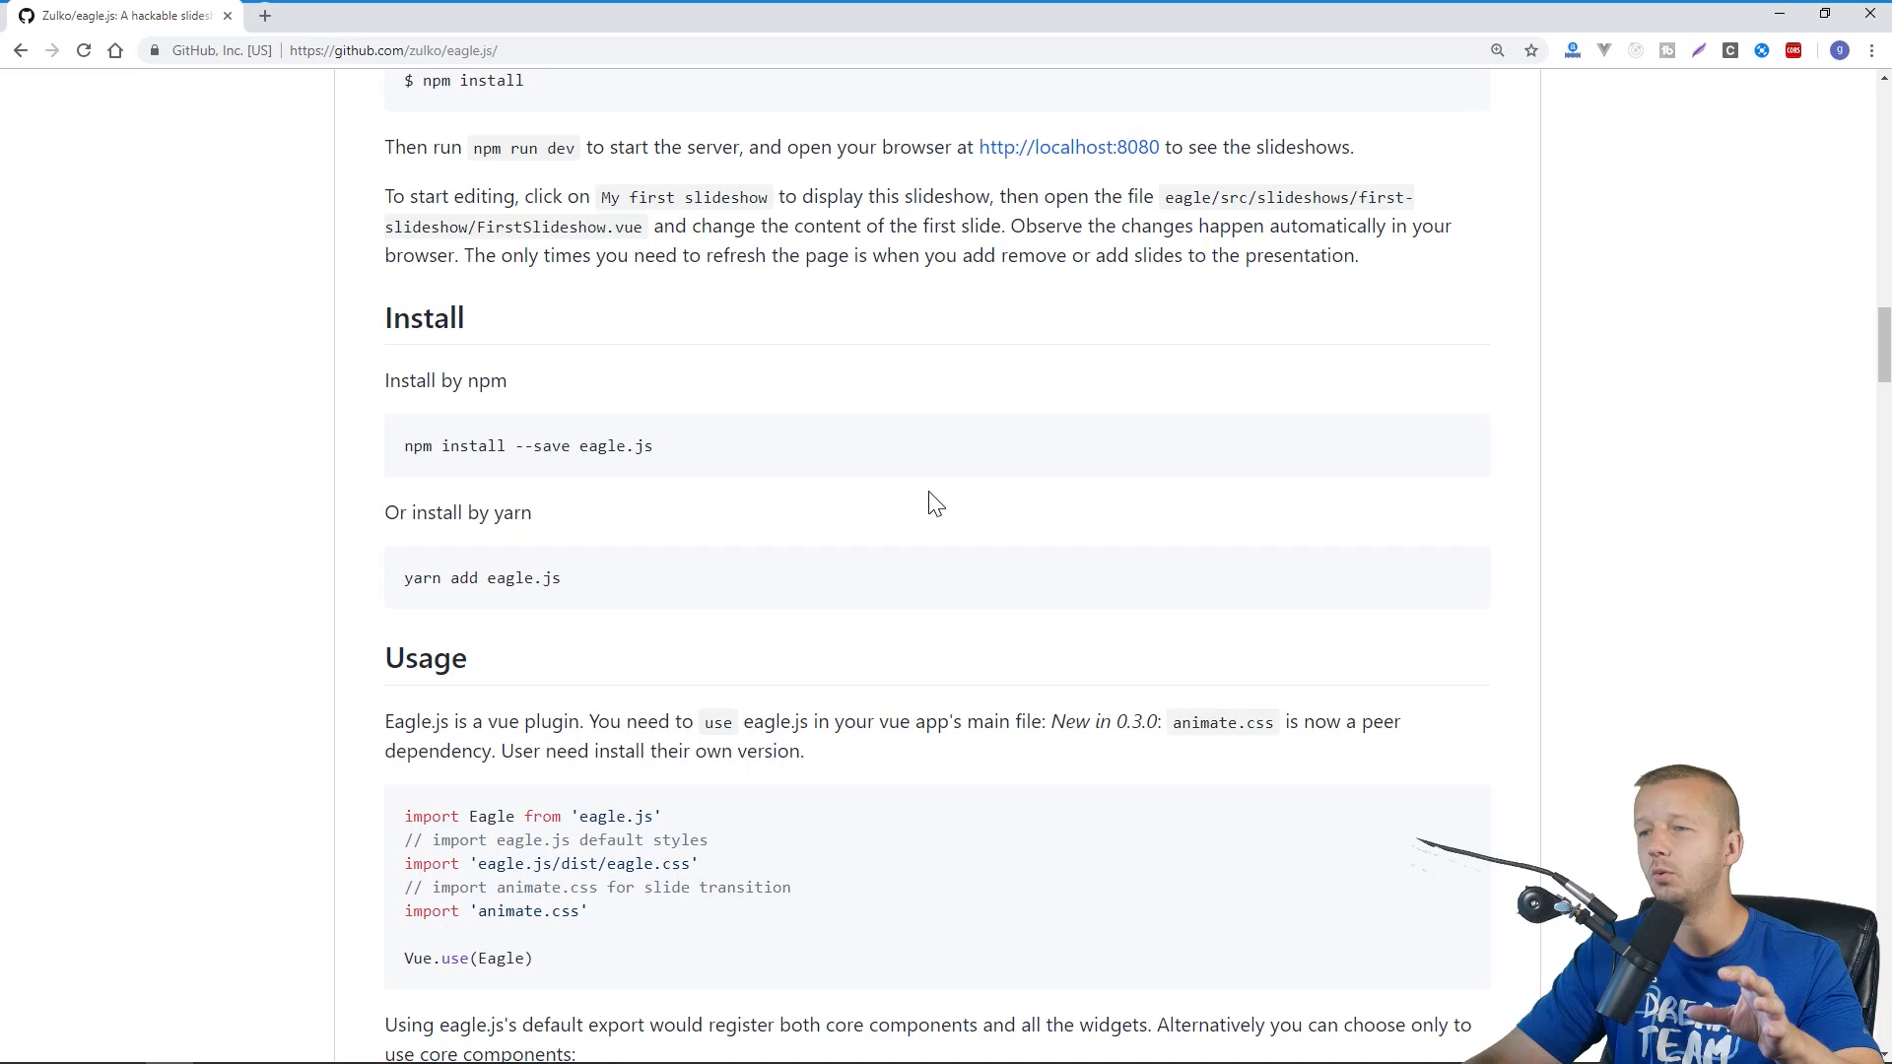
{"action": "scroll", "scroll_direction": "down", "scroll_amount": 3}
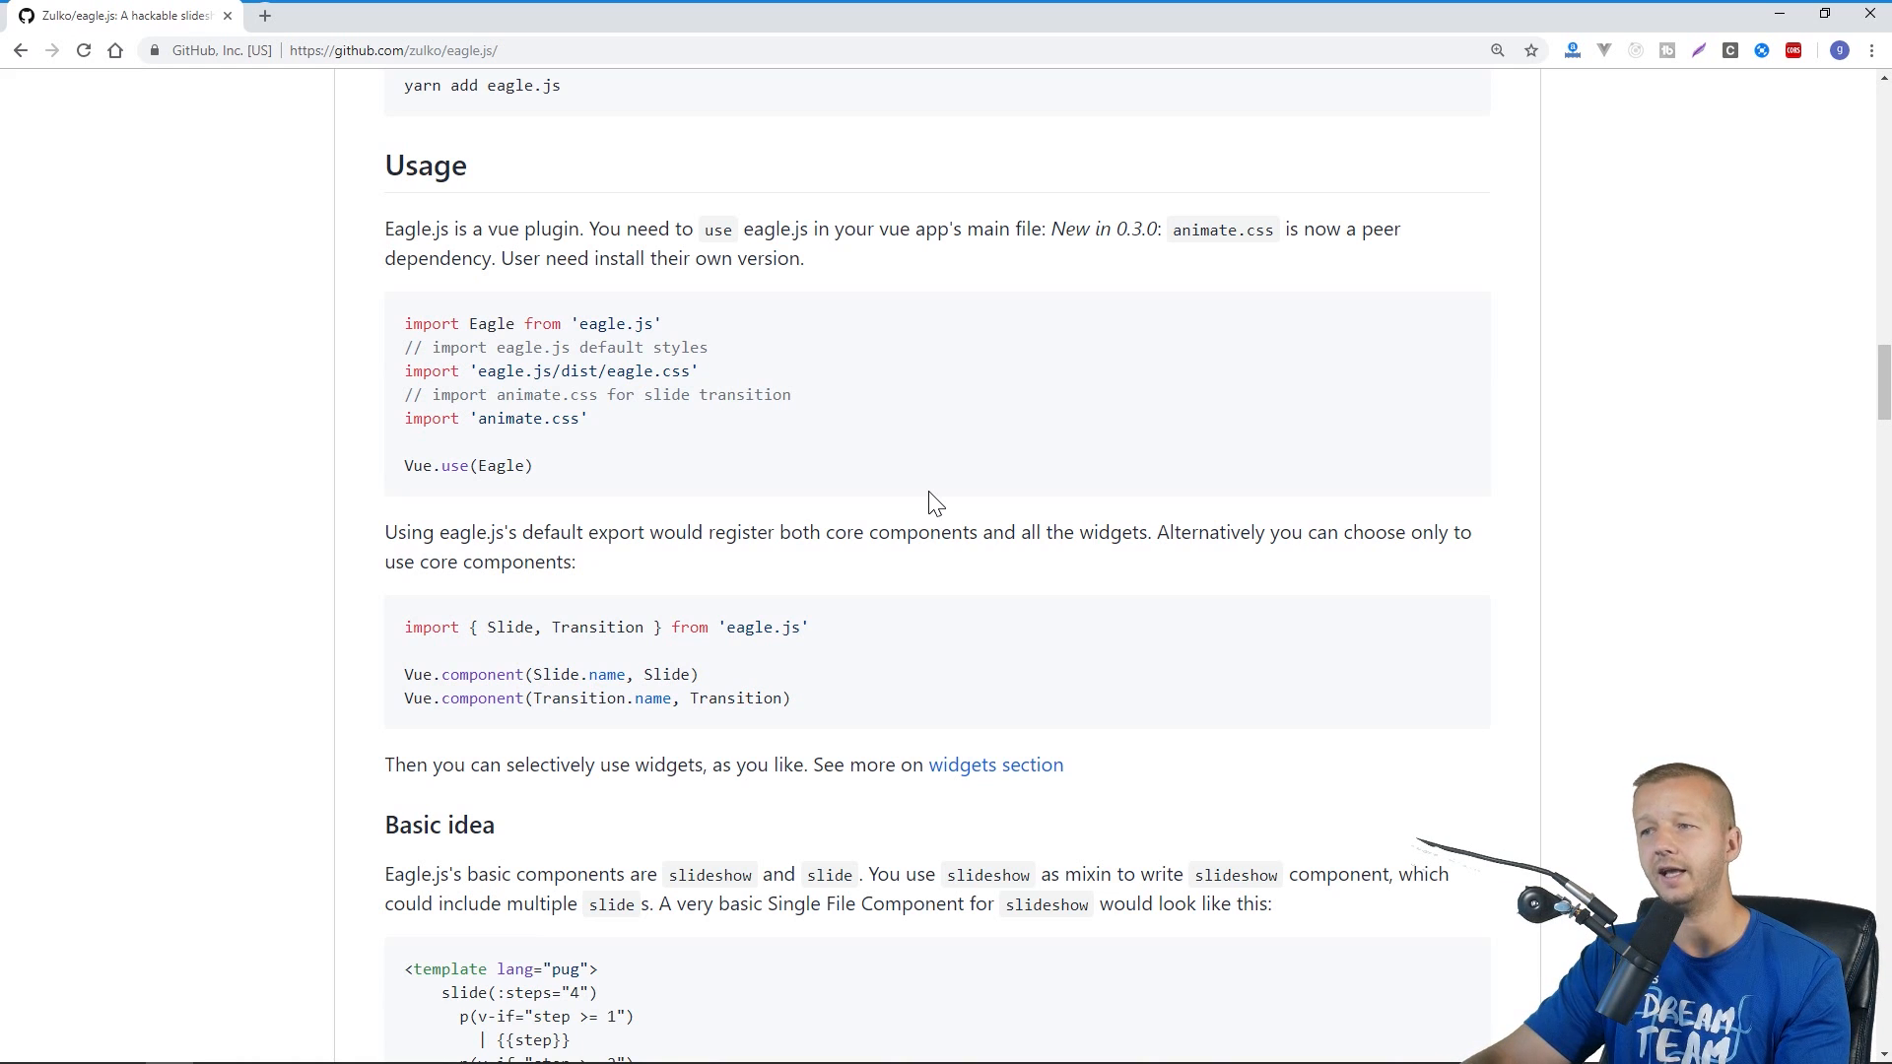
{"action": "mouse_move", "coordinate": [1014, 522]}
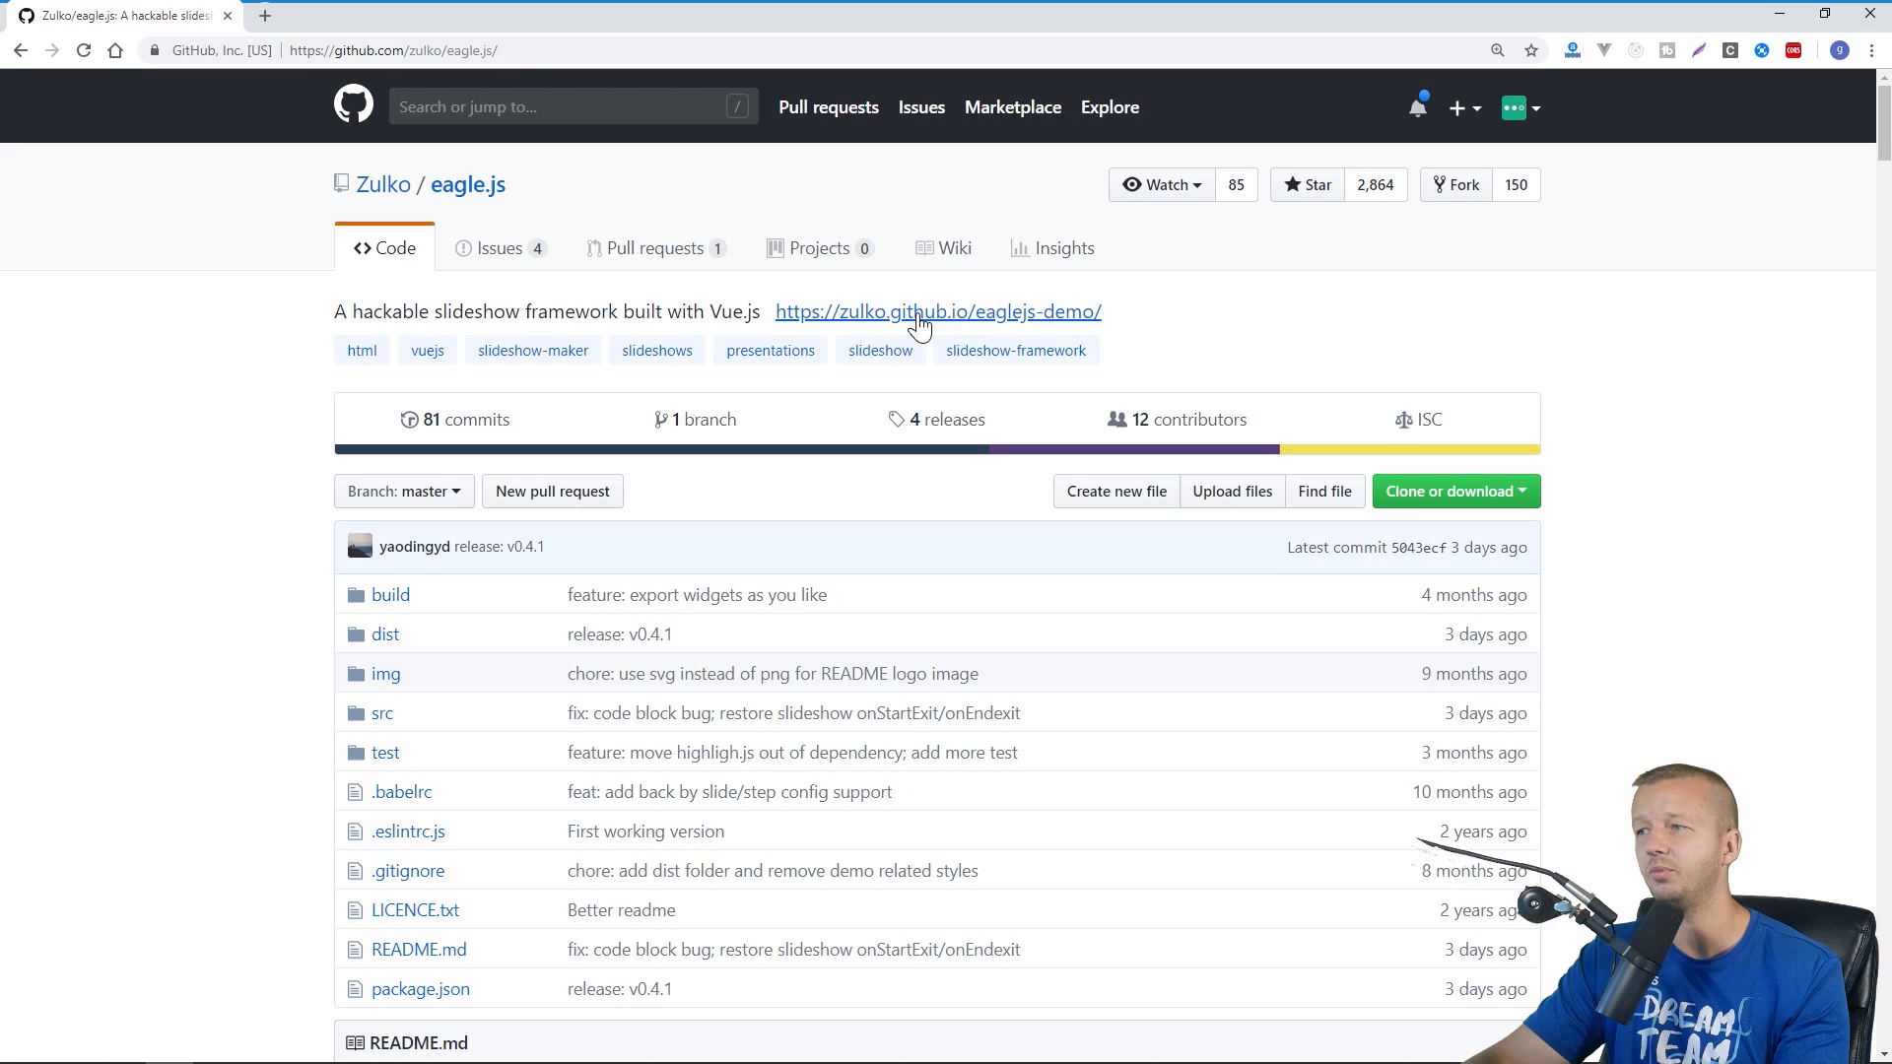
{"action": "mouse_move", "coordinate": [1002, 322]}
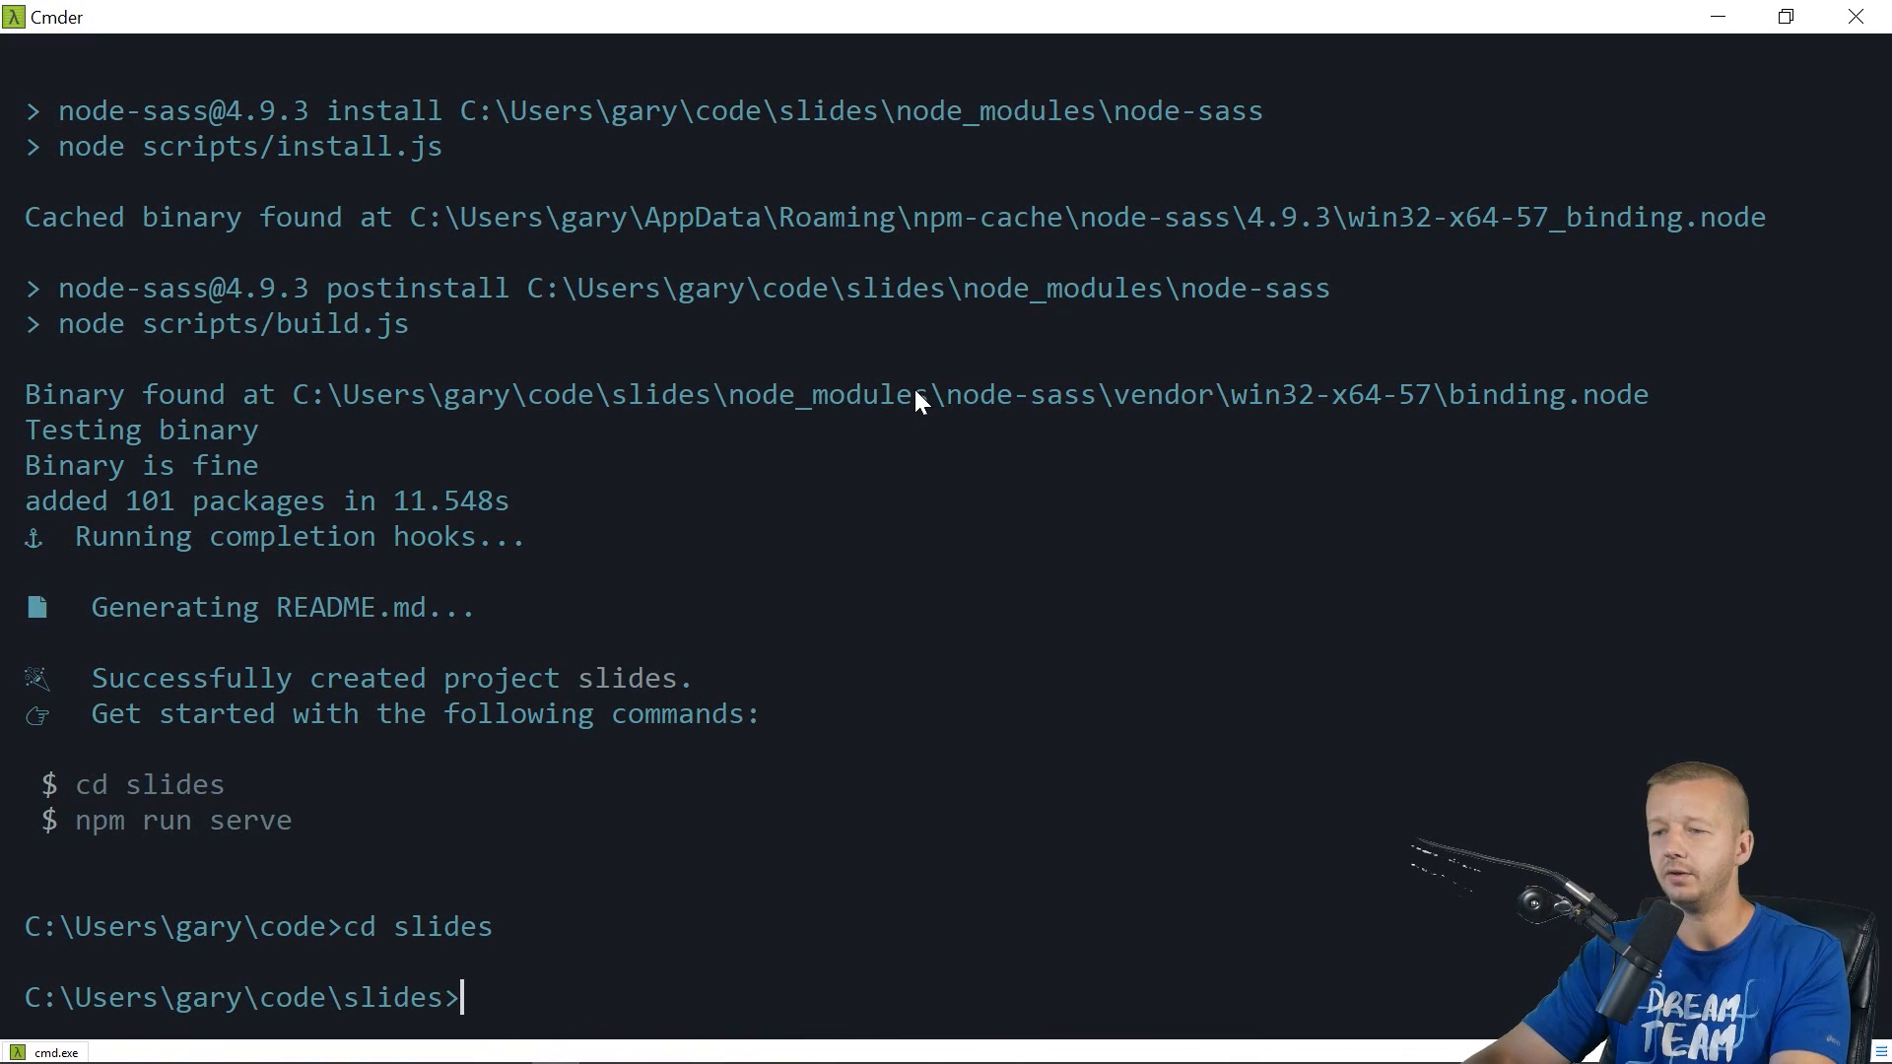
Run yarn add eagle.js animate.css pug pug-plain-loader in the slides project
{"action": "type", "text": "yarn"}
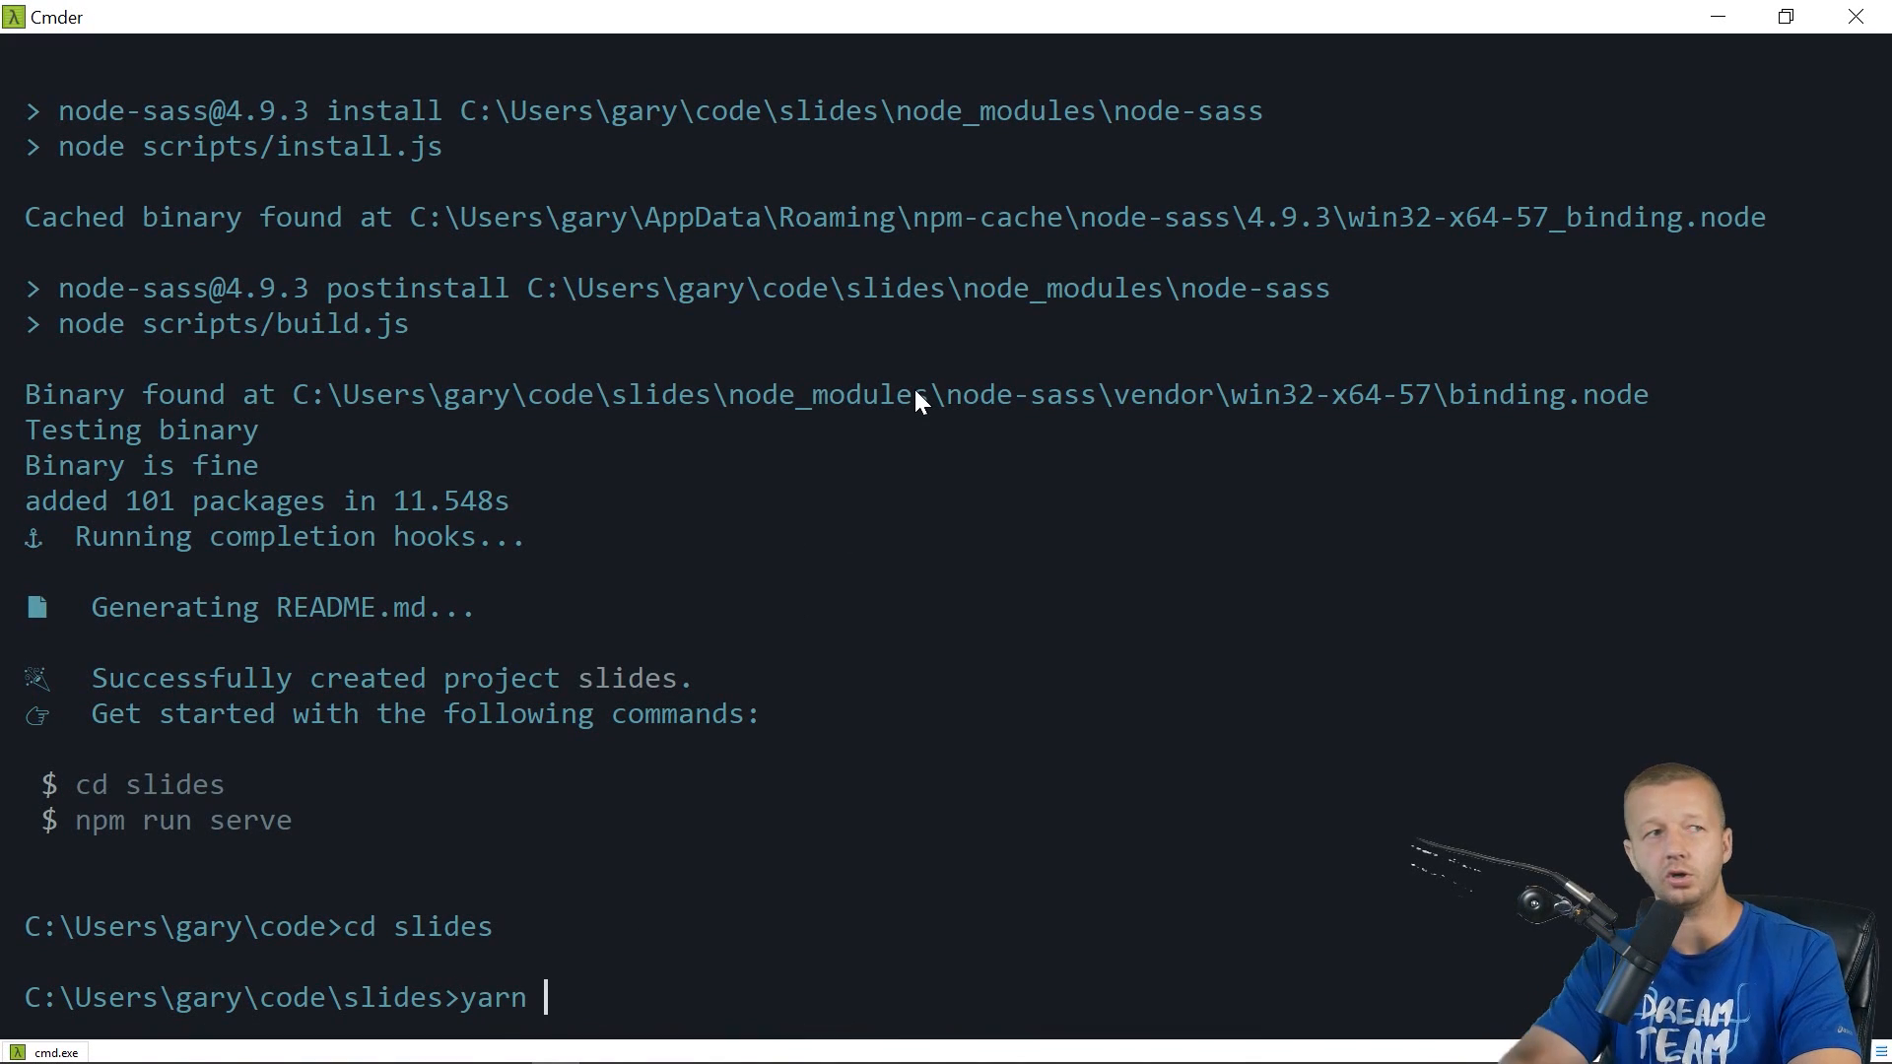
{"action": "mouse_move", "coordinate": [954, 524]}
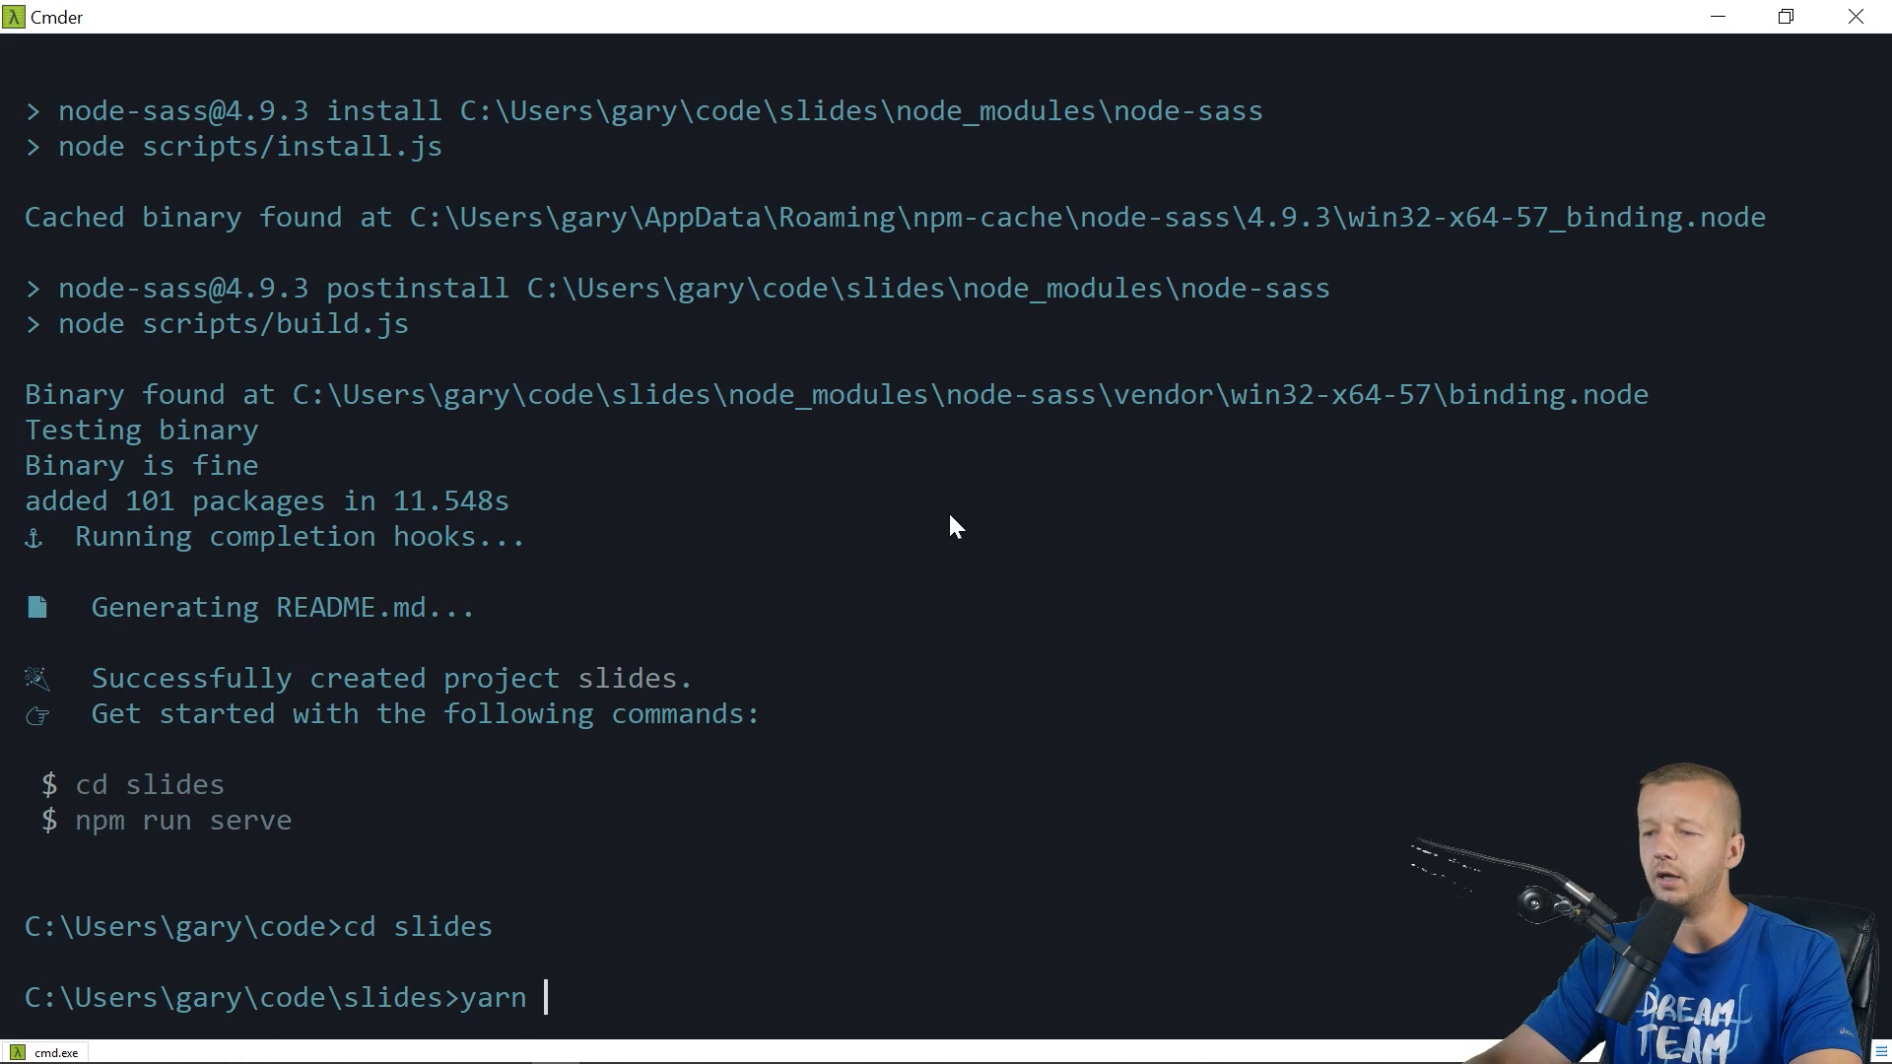
{"action": "type", "text": "add eagle.js"}
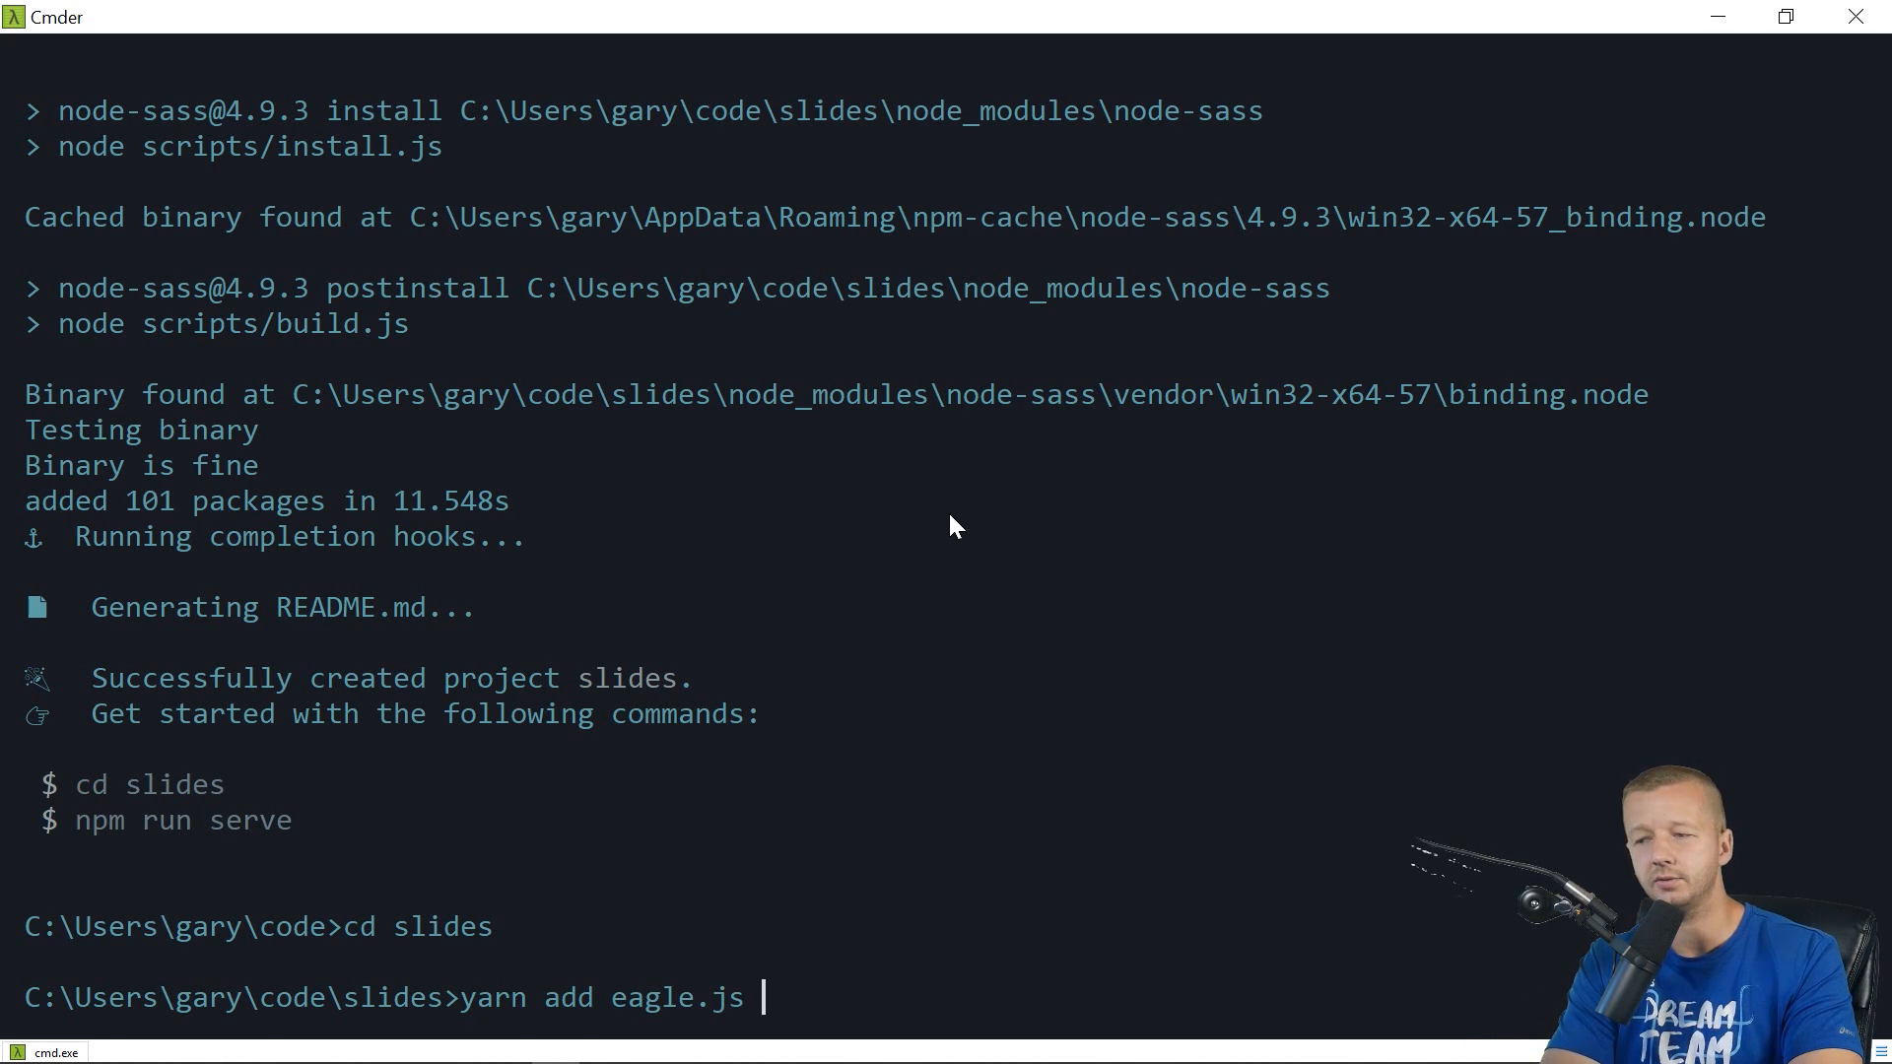
{"action": "type", "text": "animate.css"}
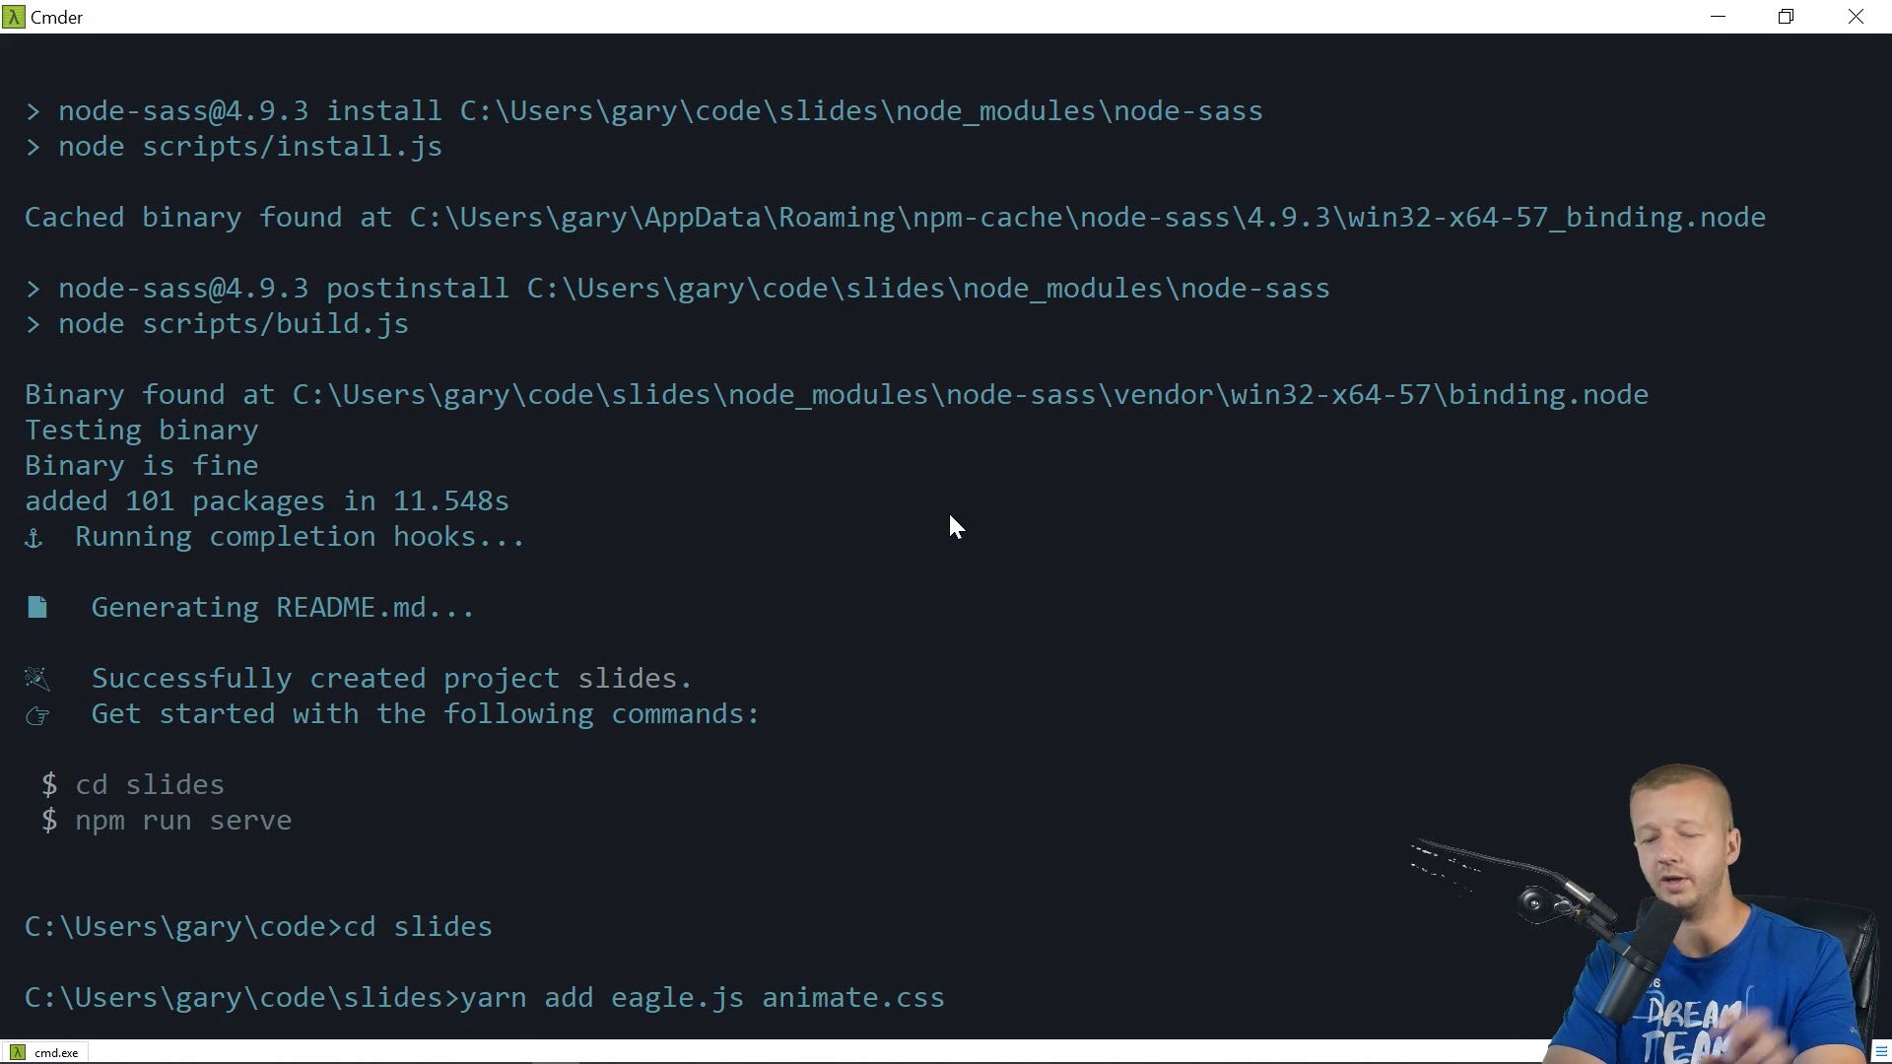
{"action": "type", "text": "pug pug-plain-loader"}
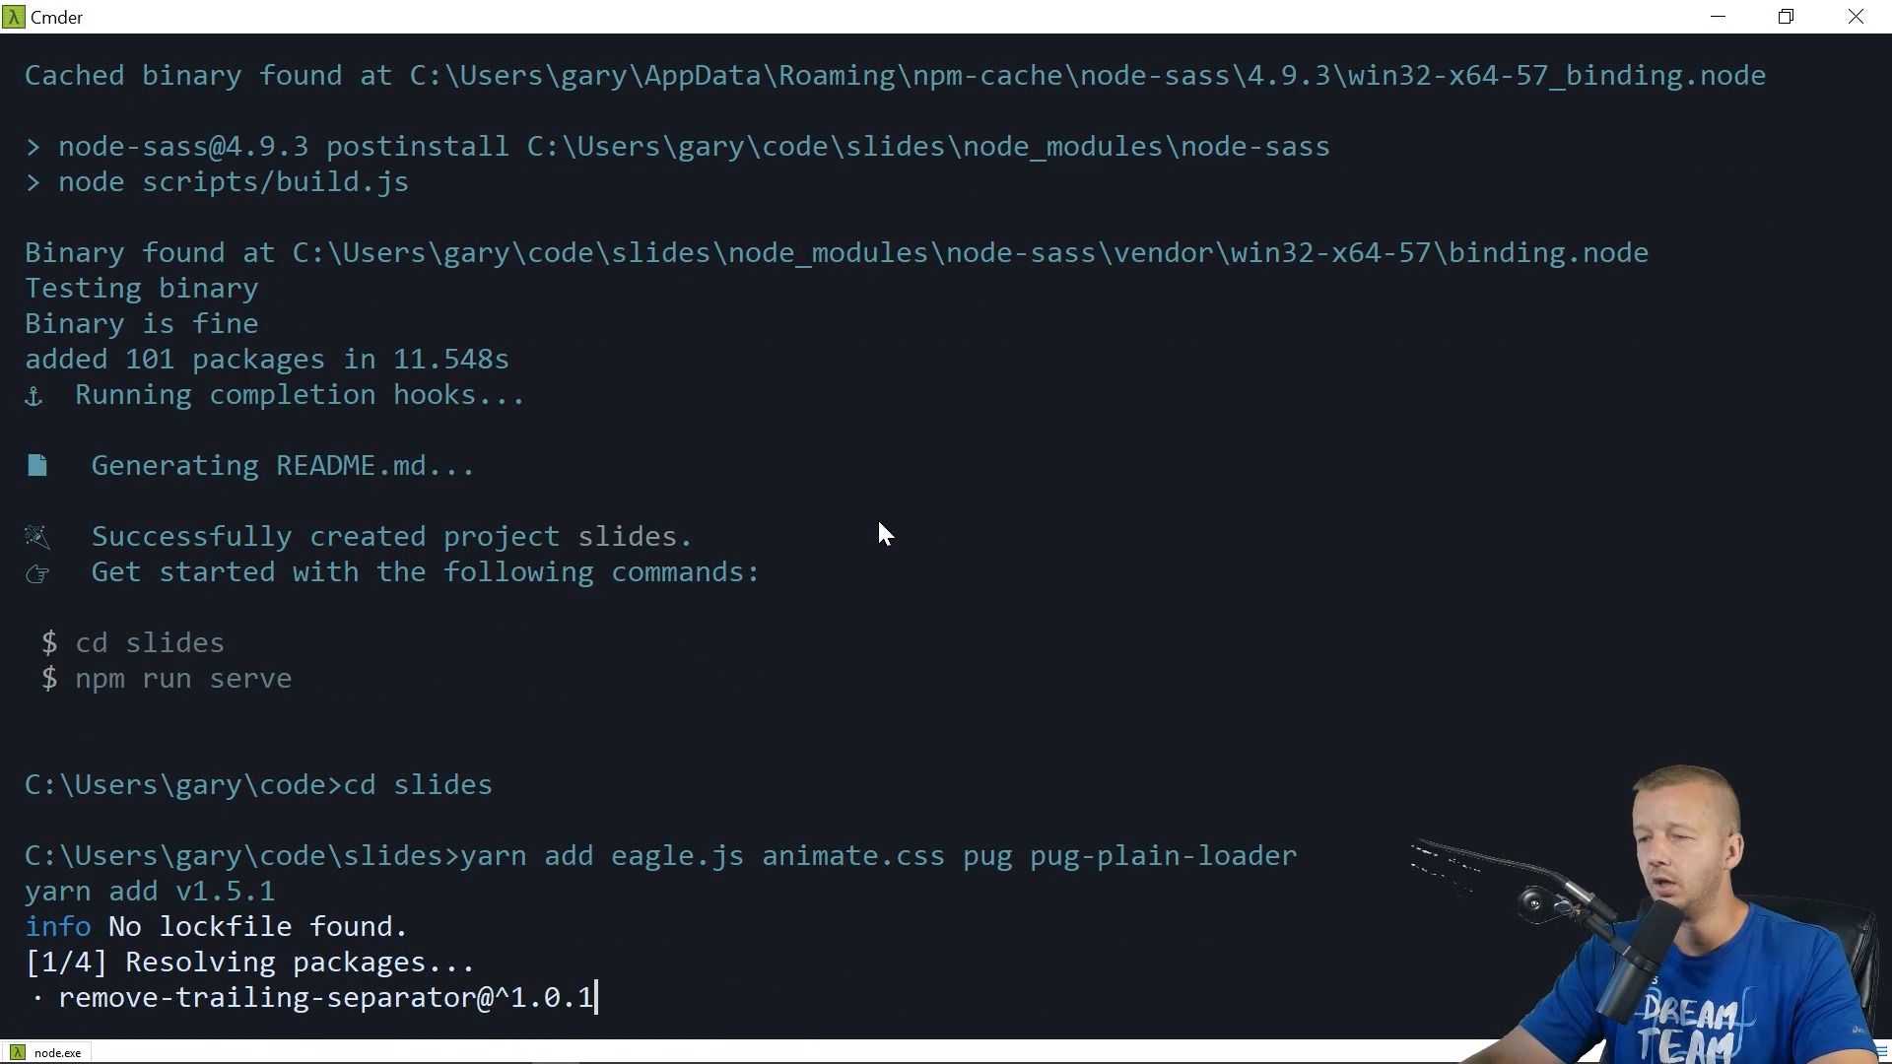
Return to Chrome to browse the Eagle.js demo slideshows
{"action": "left_click", "coordinate": [170, 1045]}
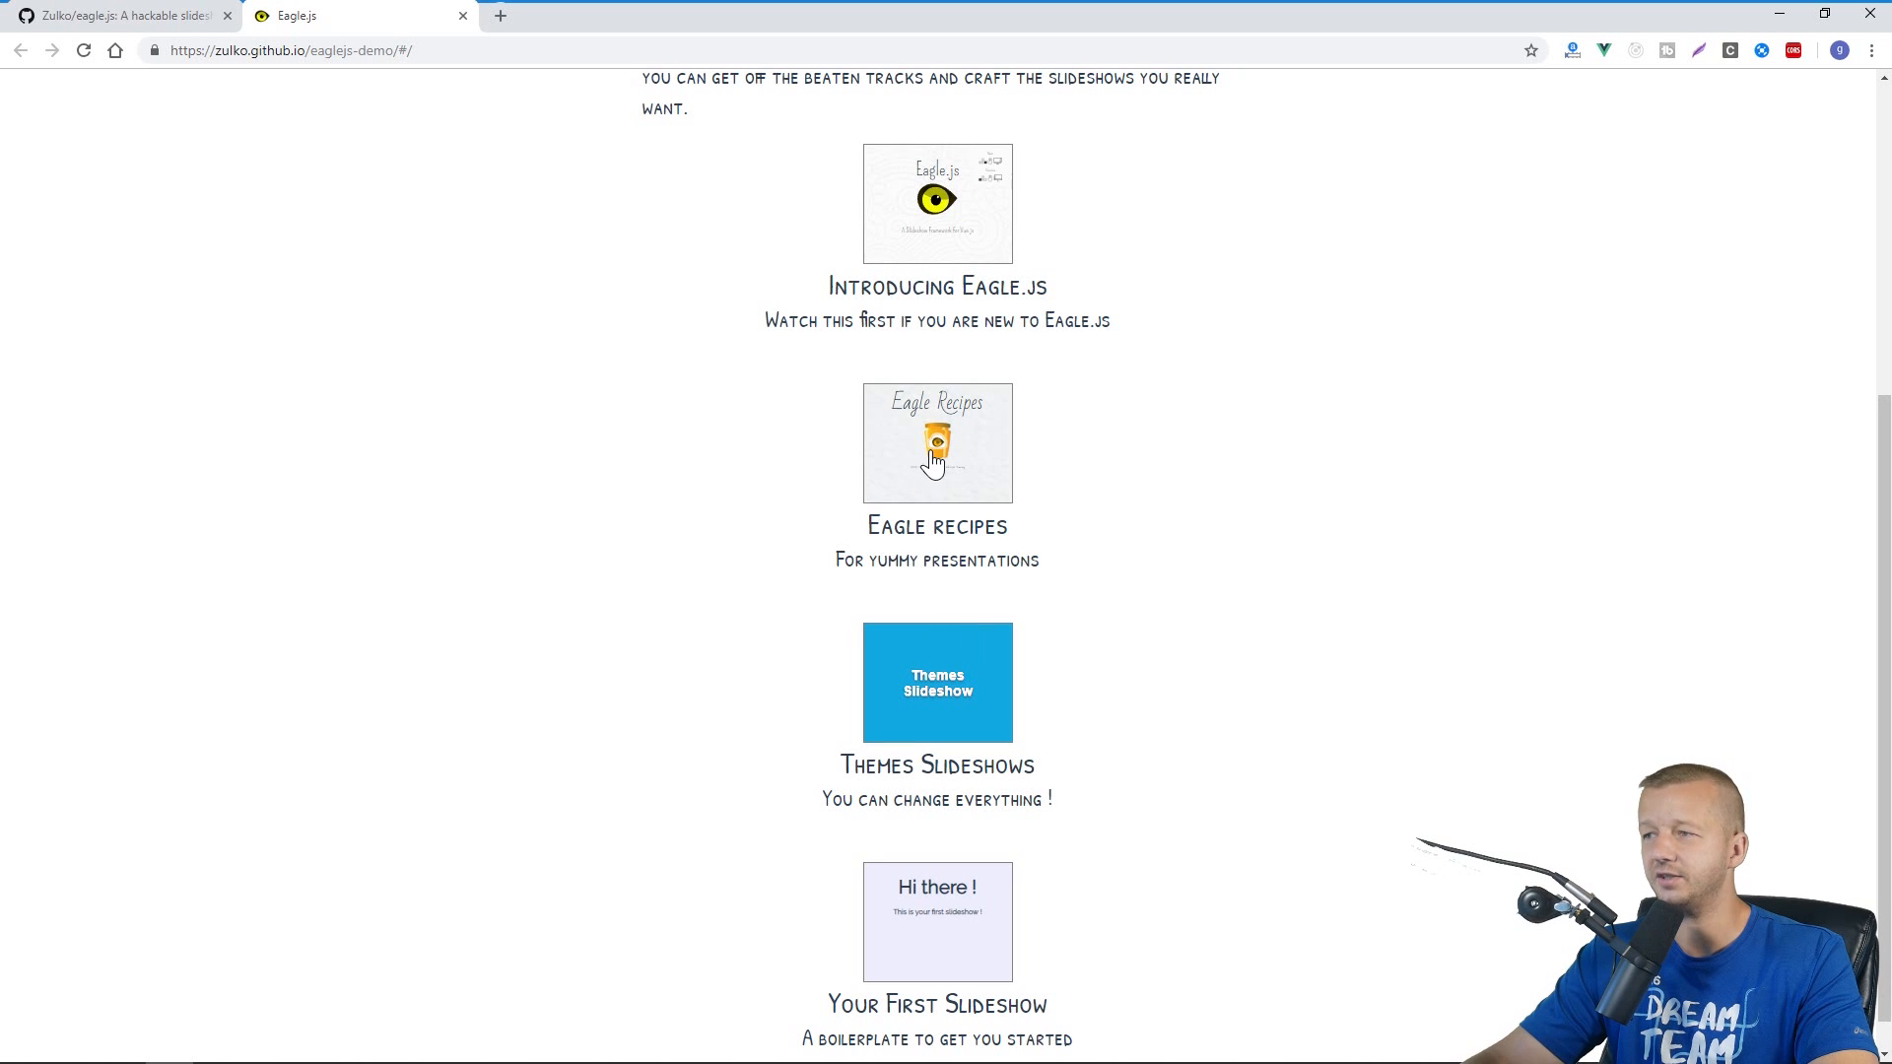
{"action": "mouse_move", "coordinate": [948, 211]}
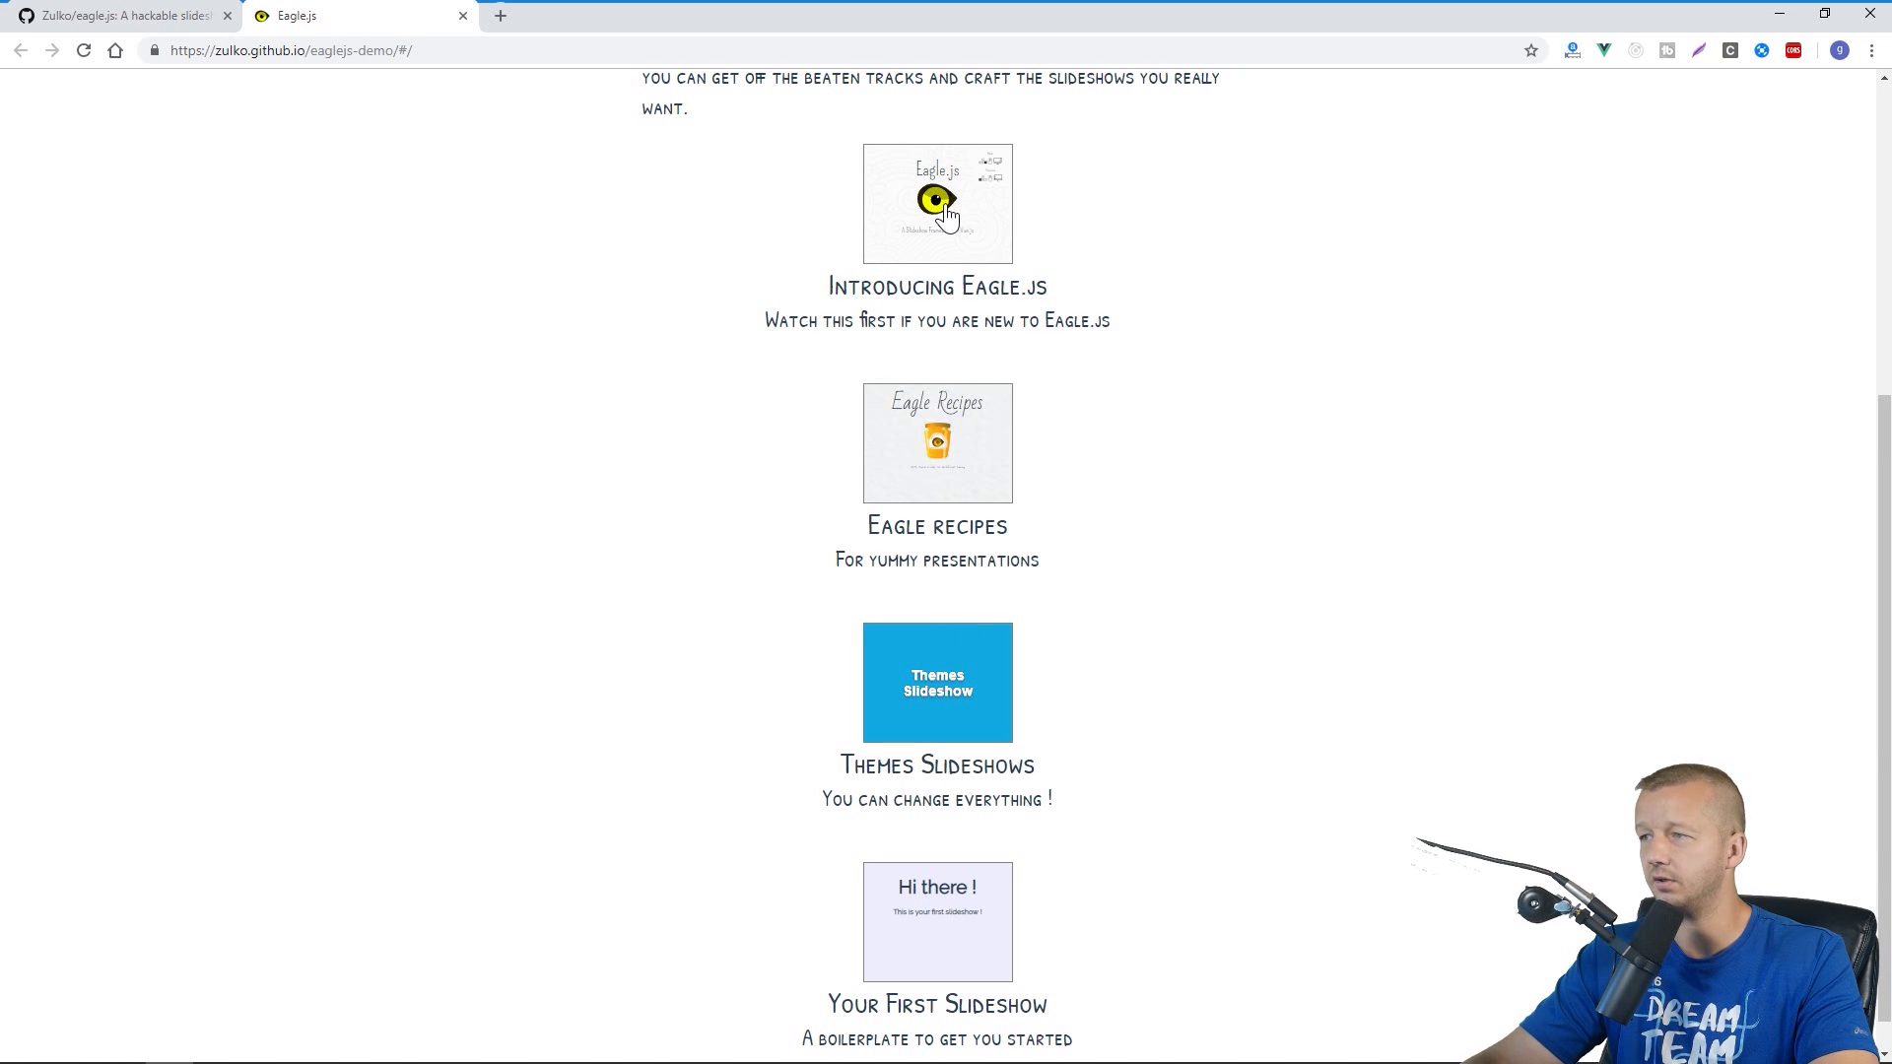
{"action": "mouse_move", "coordinate": [1011, 733]}
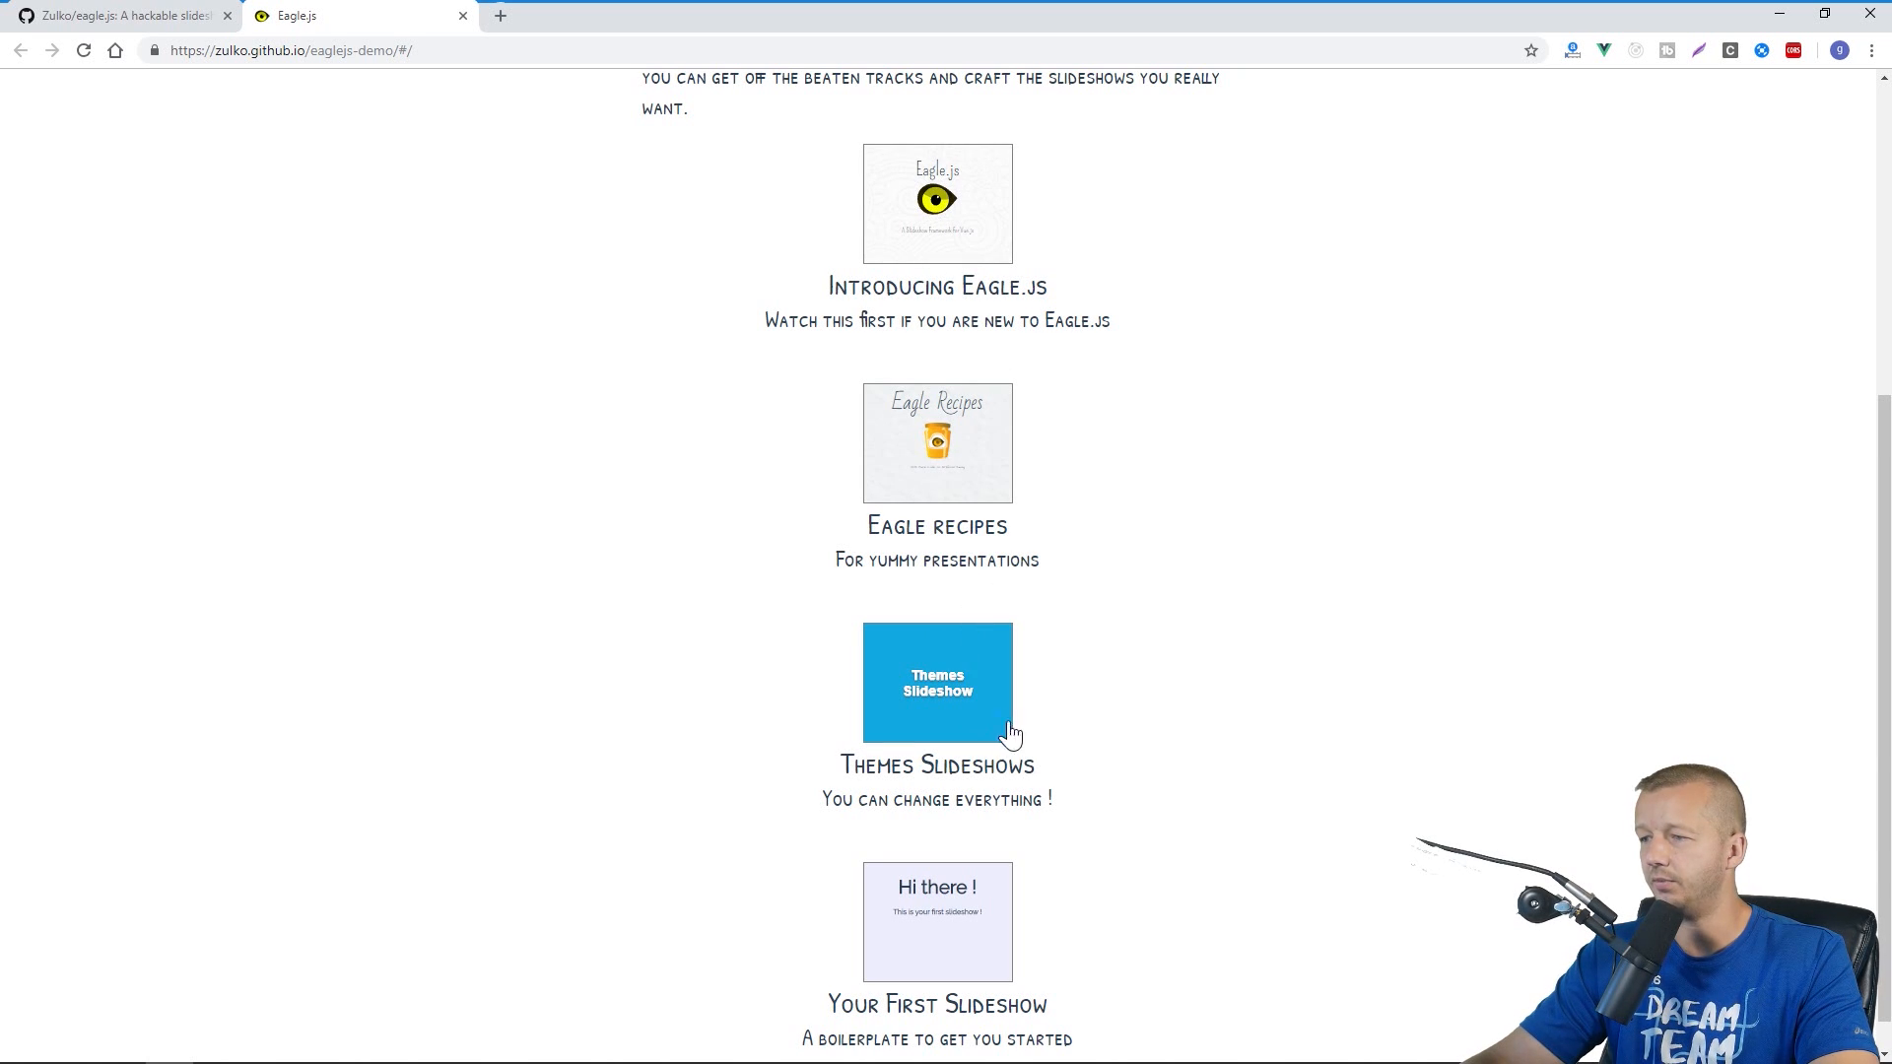
{"action": "mouse_move", "coordinate": [960, 706]}
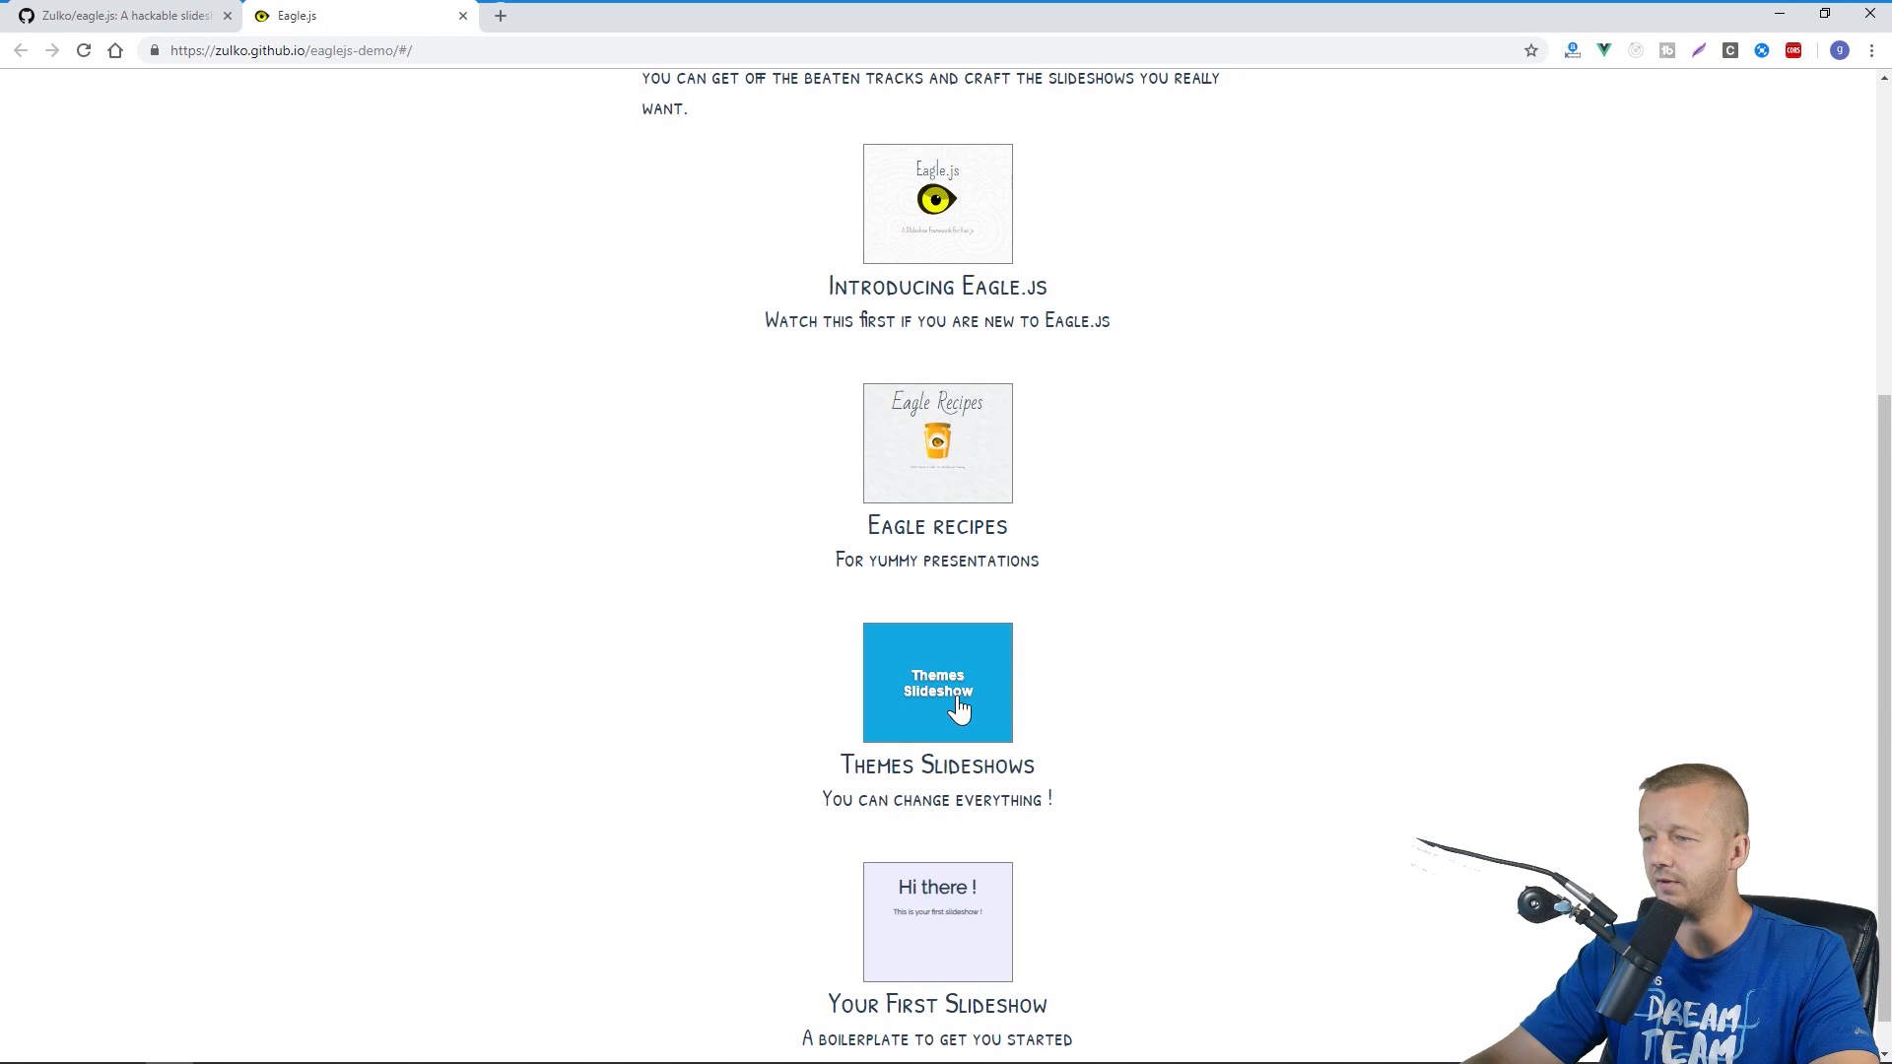
{"action": "mouse_move", "coordinate": [954, 914]}
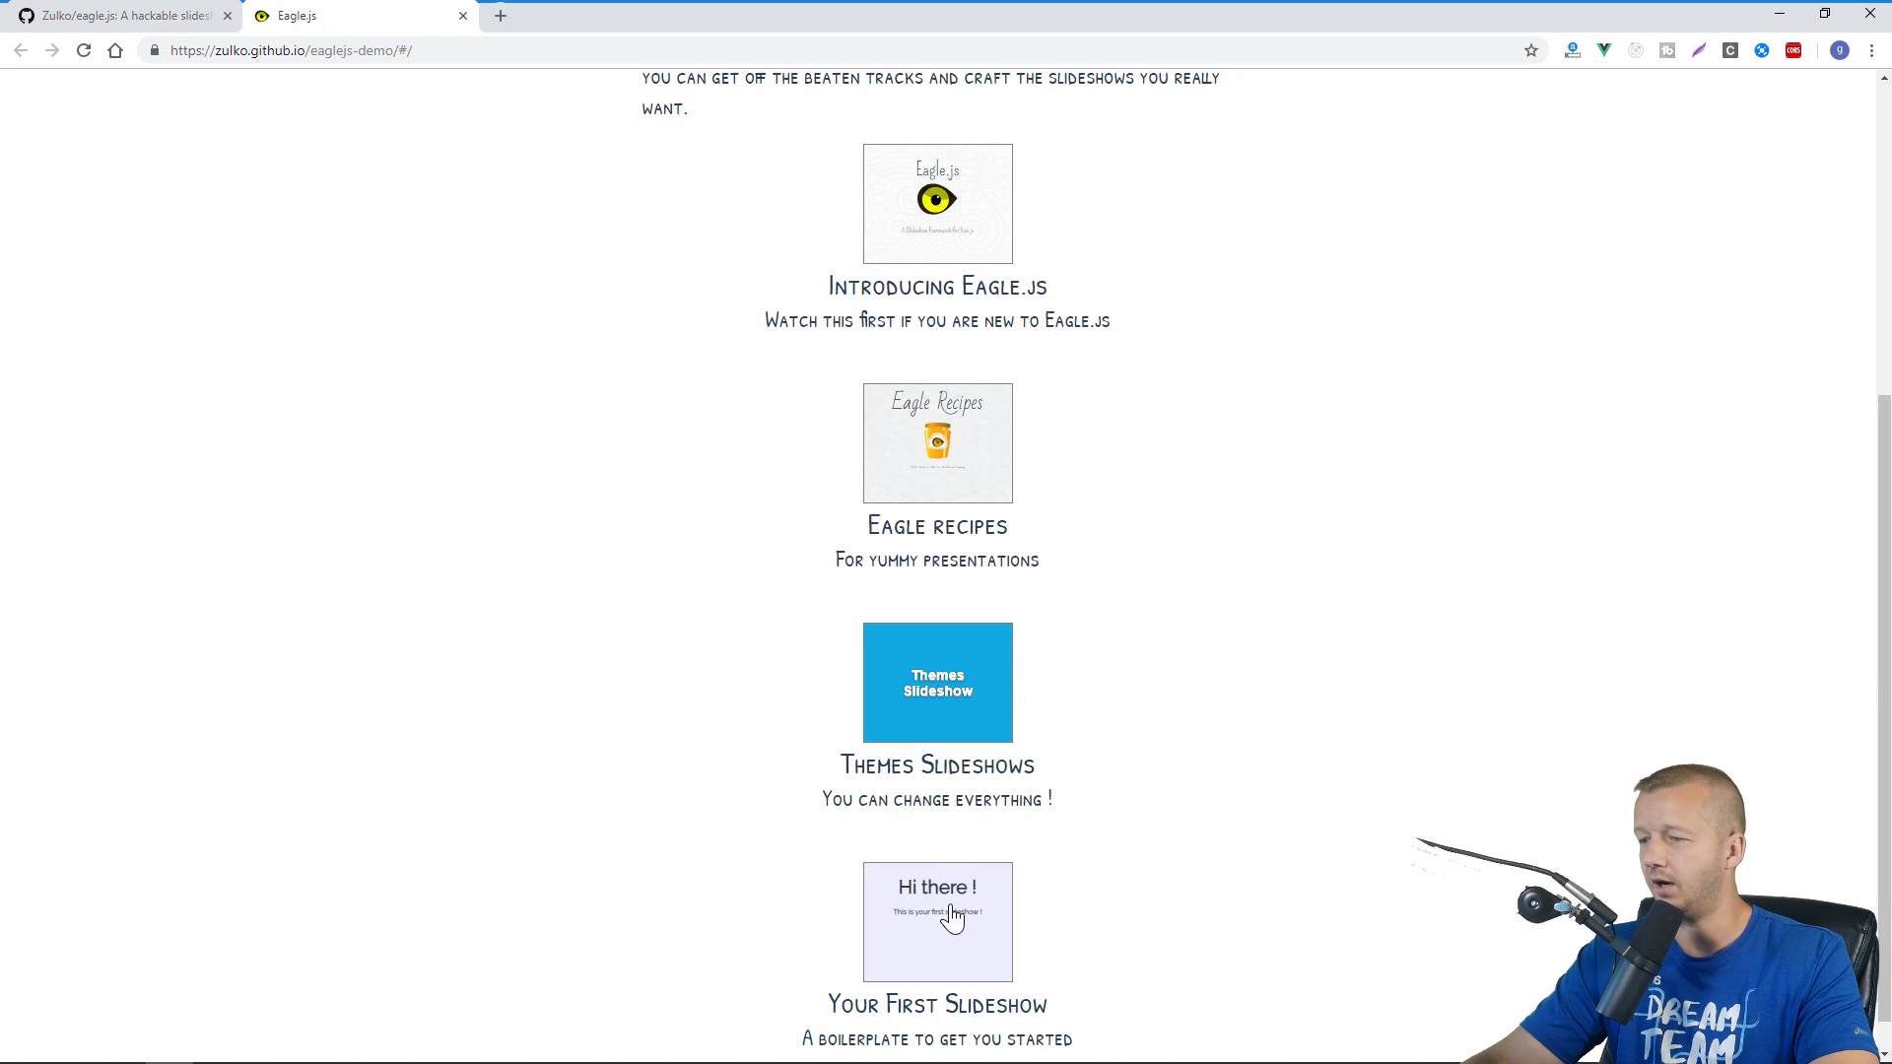
{"action": "mouse_move", "coordinate": [940, 922]}
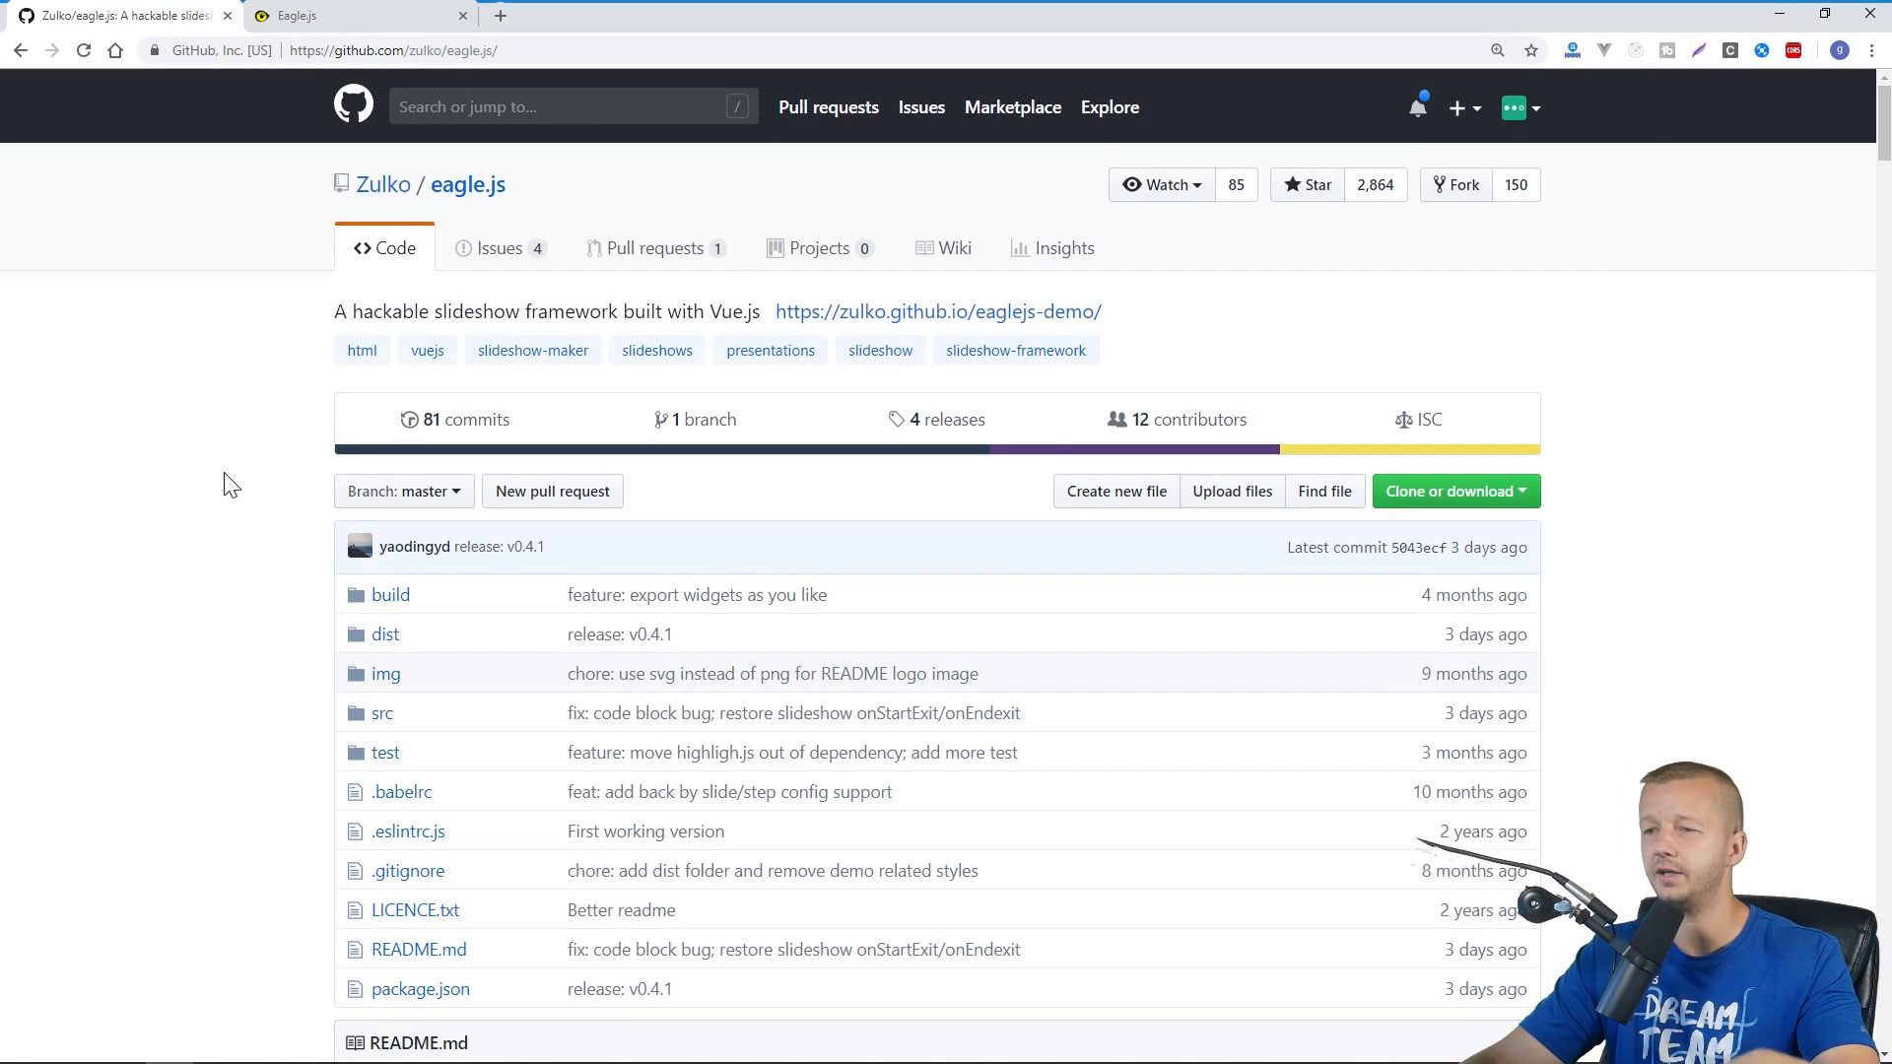
After the install finishes, start the Vue dev server with npm run serve
{"action": "scroll", "scroll_direction": "down", "scroll_amount": 3}
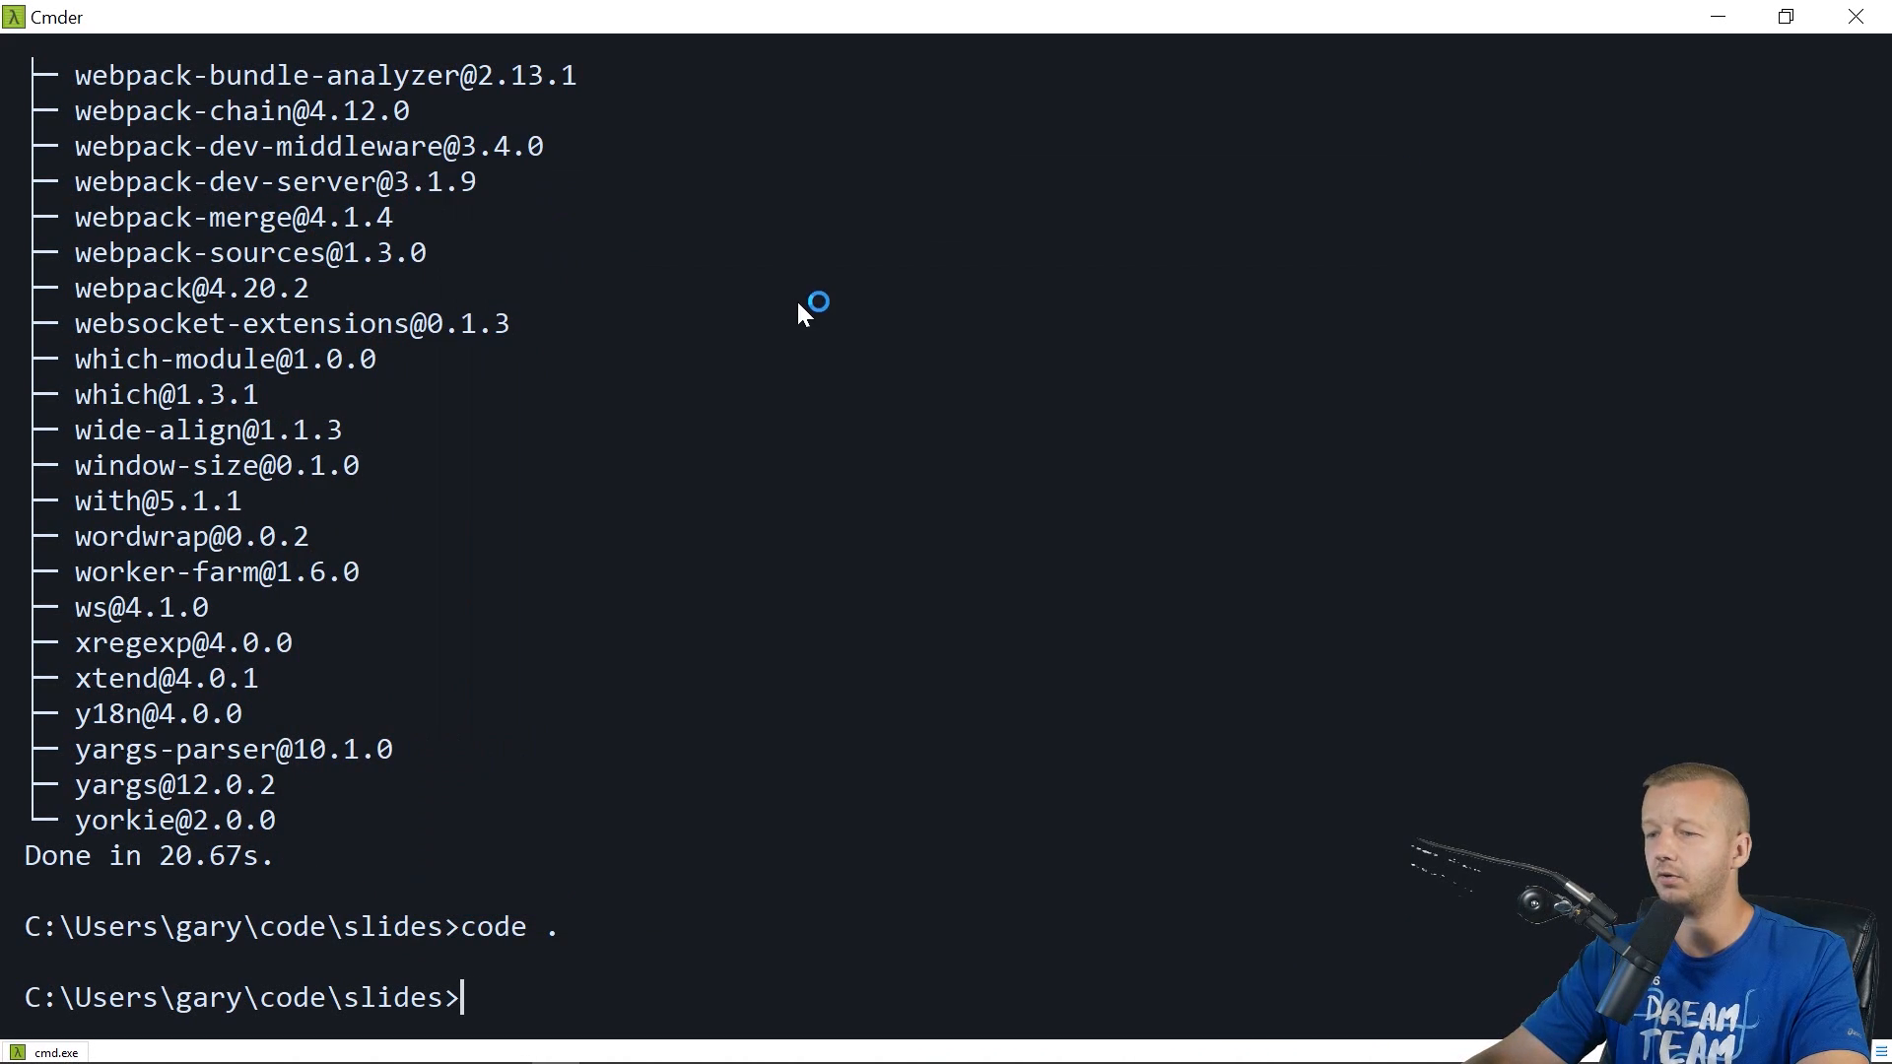
{"action": "type", "text": "npm run serve"}
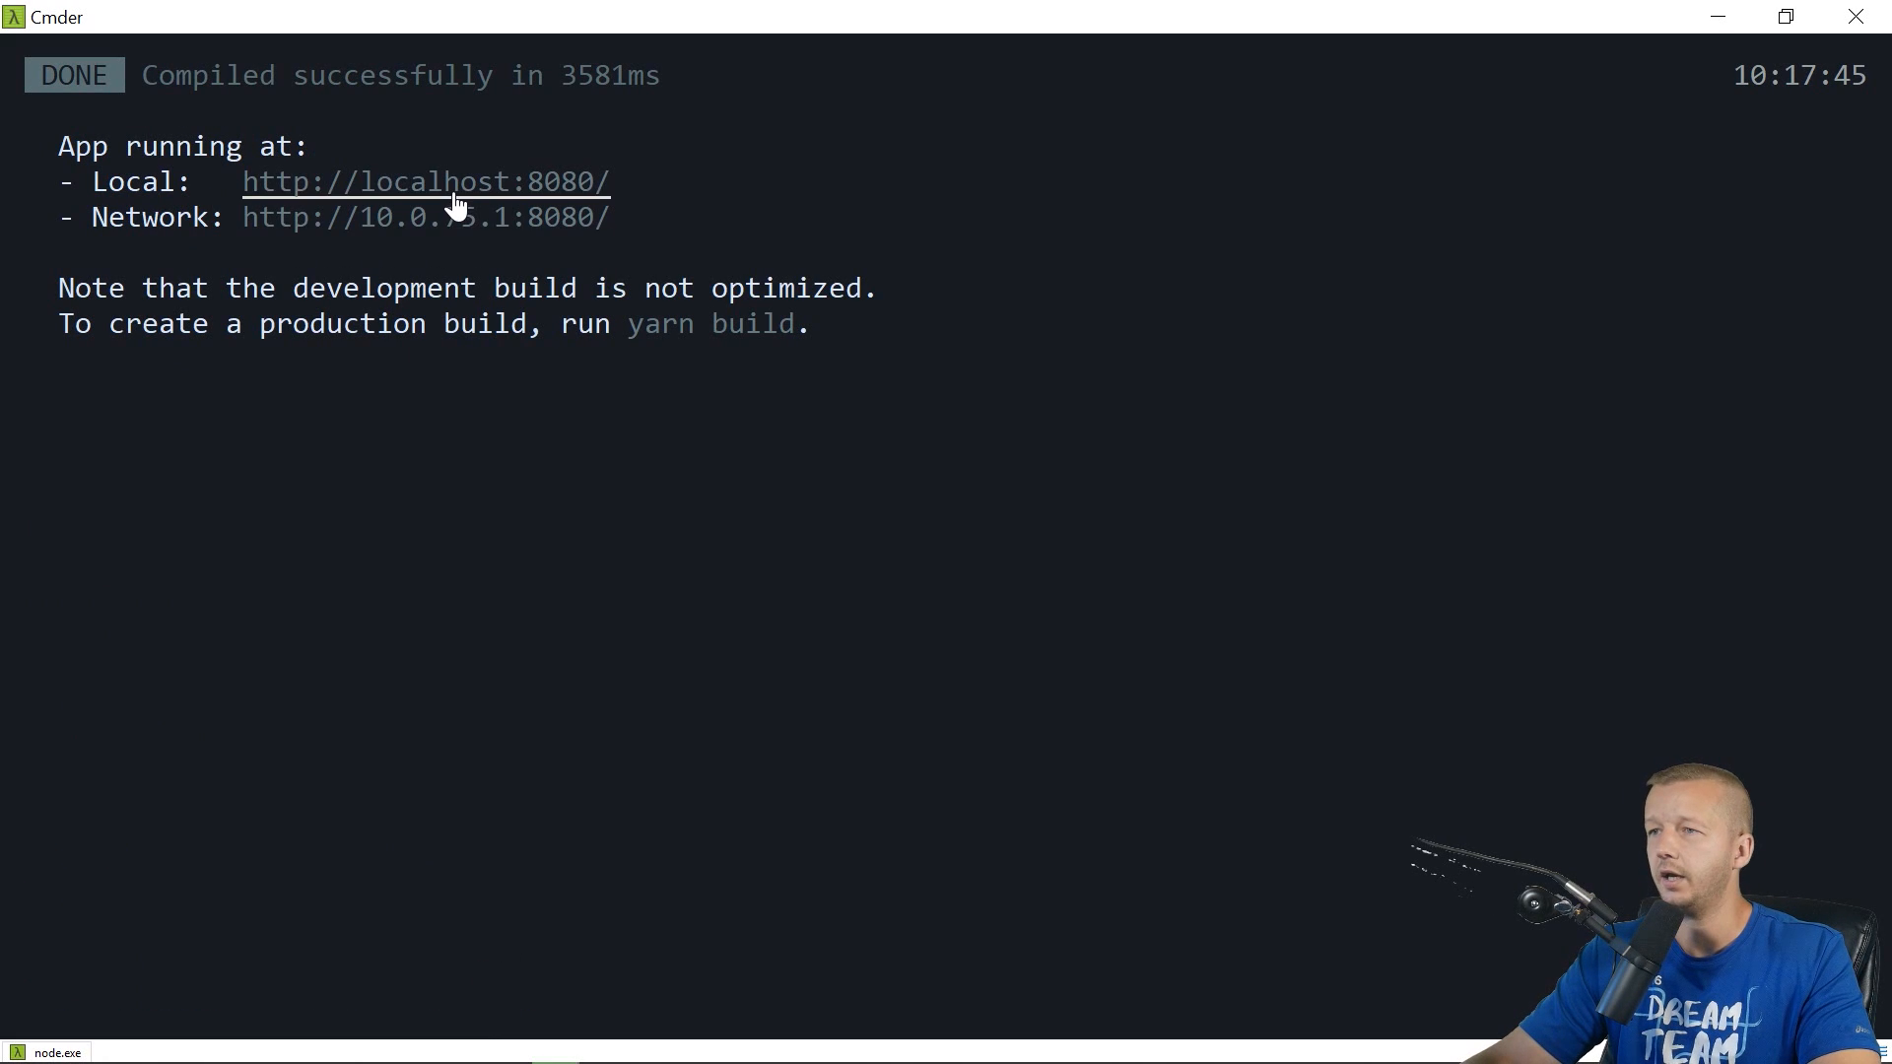
{"action": "left_click", "coordinate": [425, 181]}
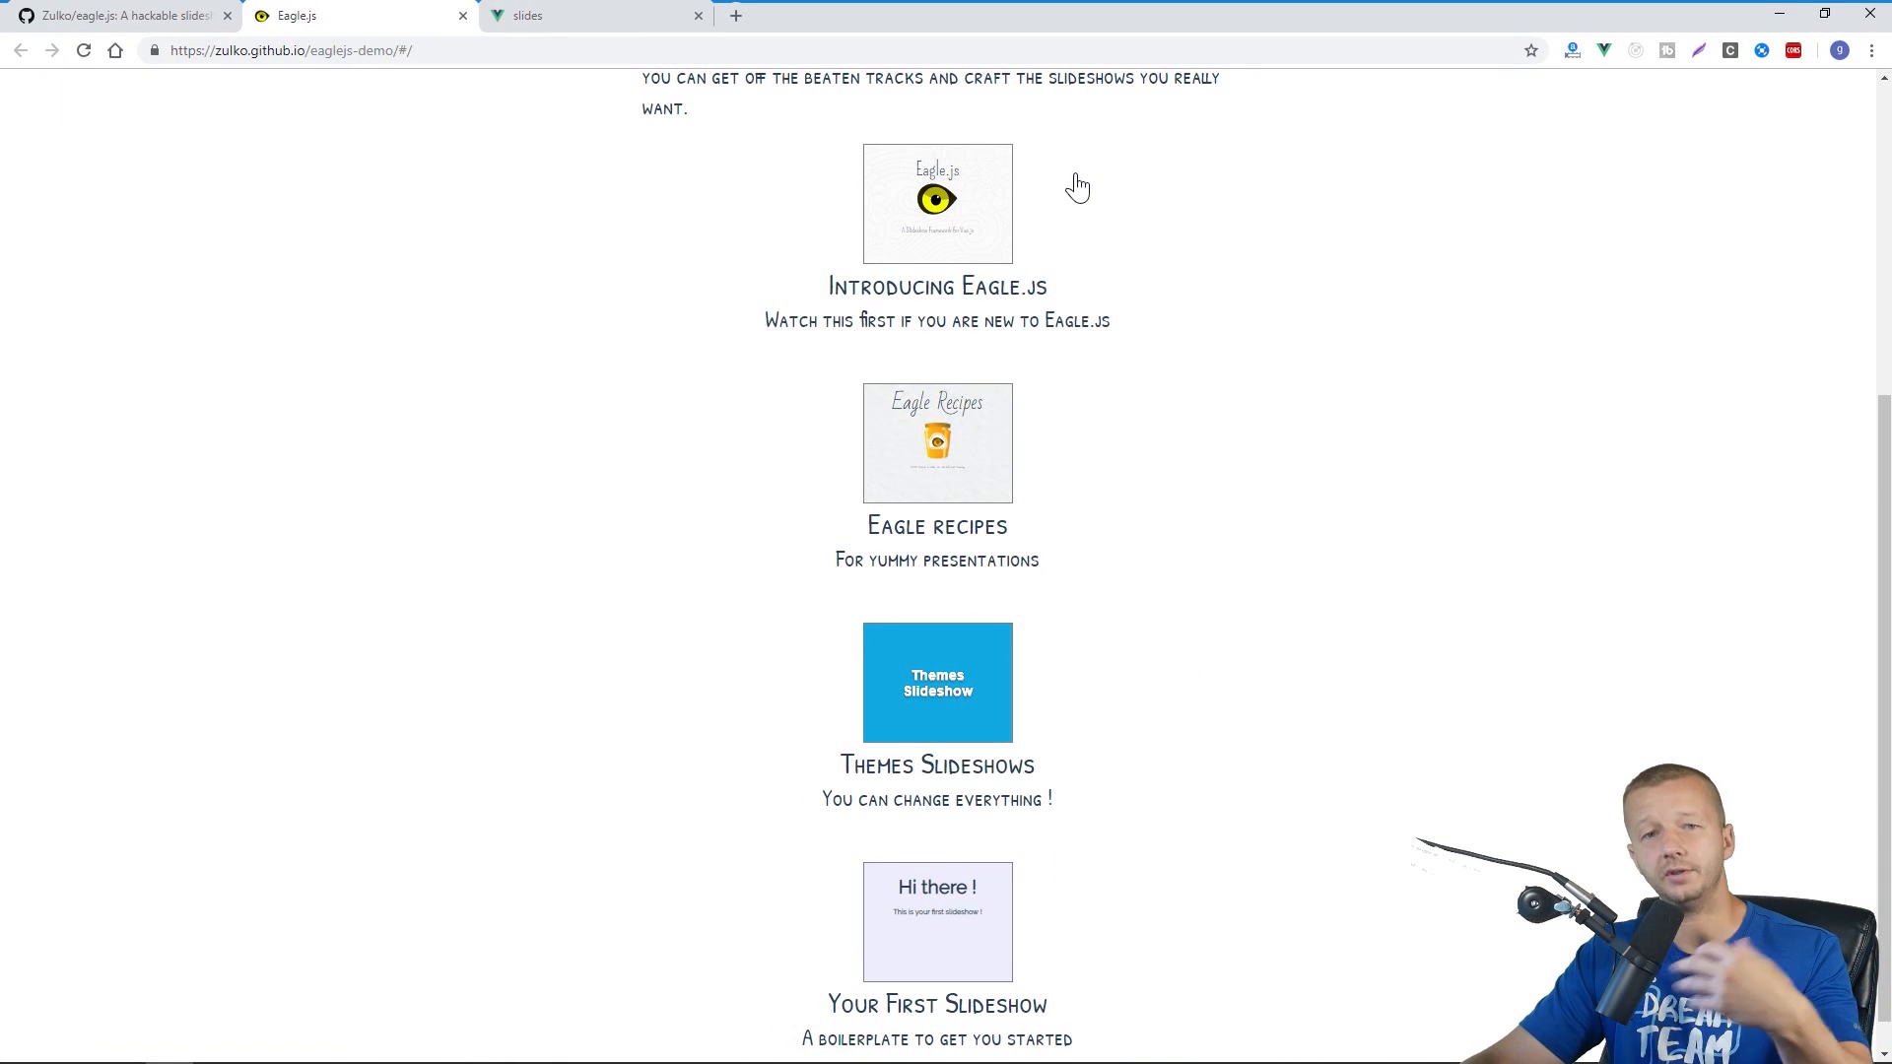
{"action": "mouse_move", "coordinate": [514, 432]}
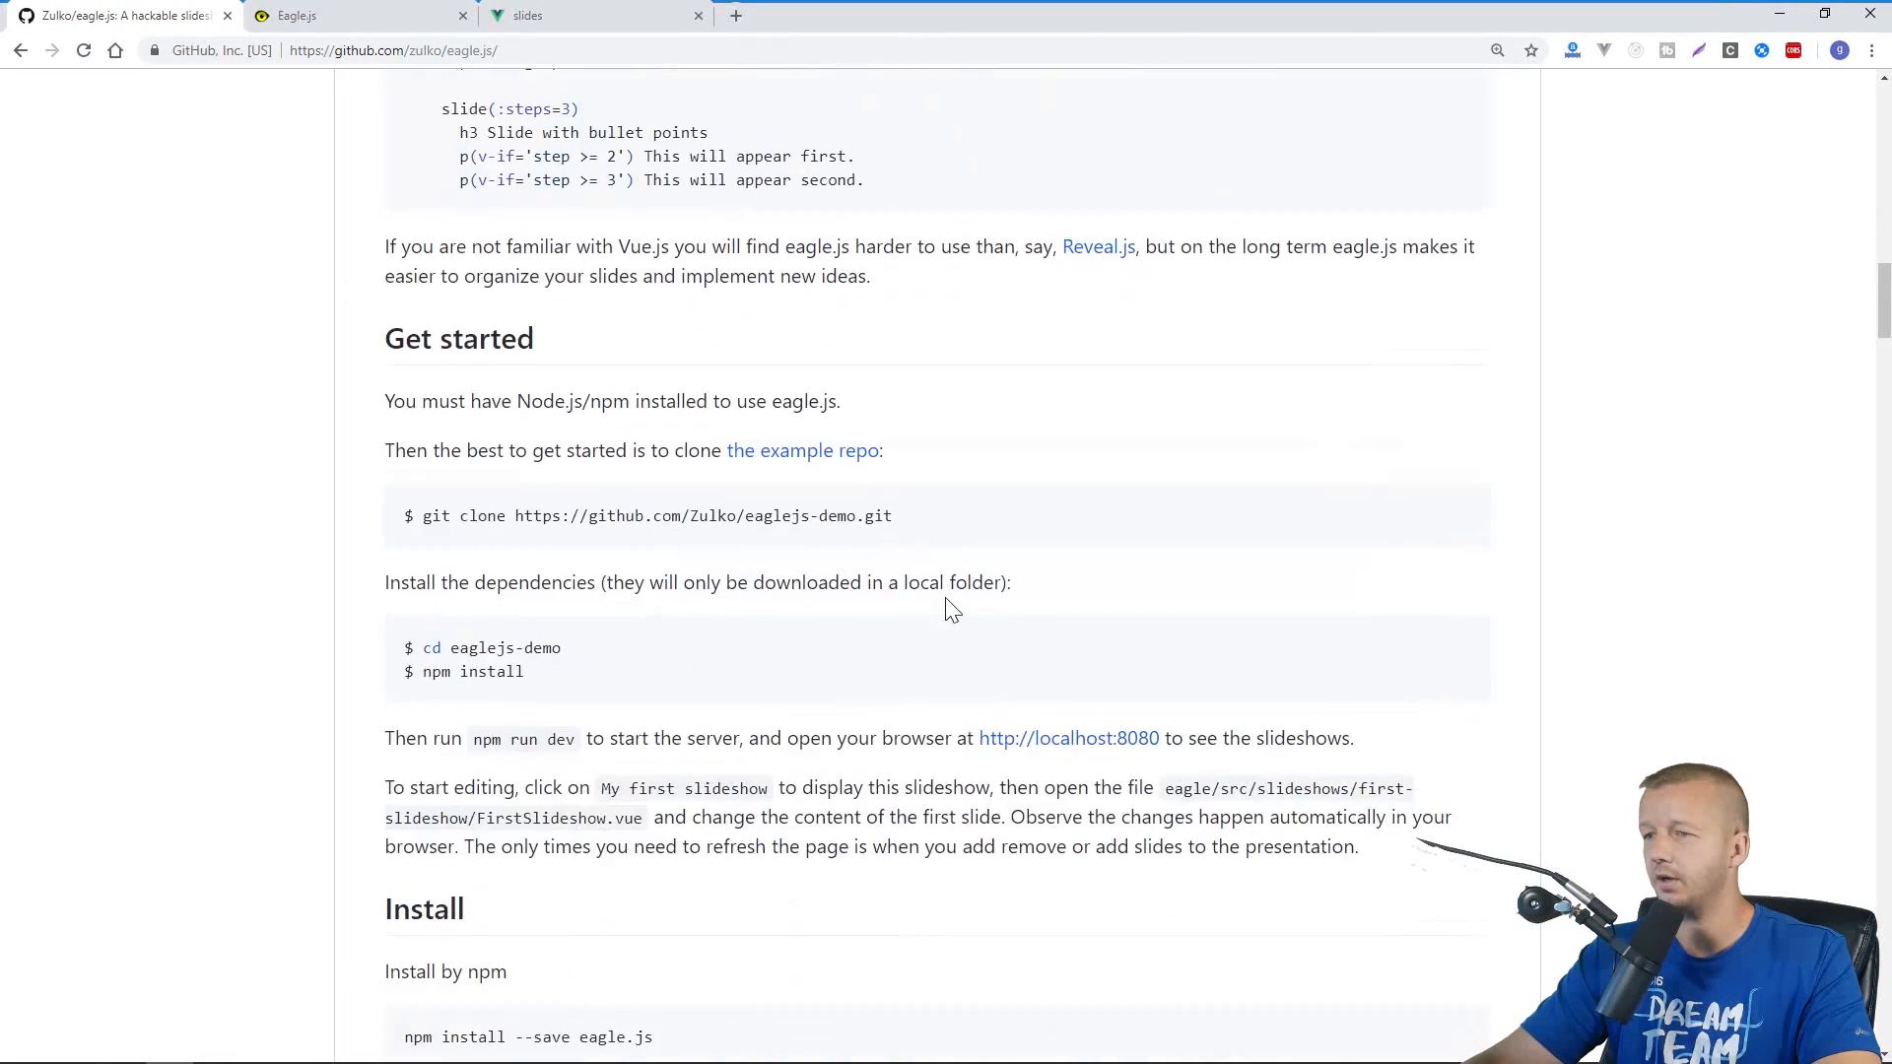
Copy the README's Eagle import and Vue.use snippet for main.js, then move to App.vue
{"action": "scroll", "scroll_direction": "down", "scroll_amount": 3}
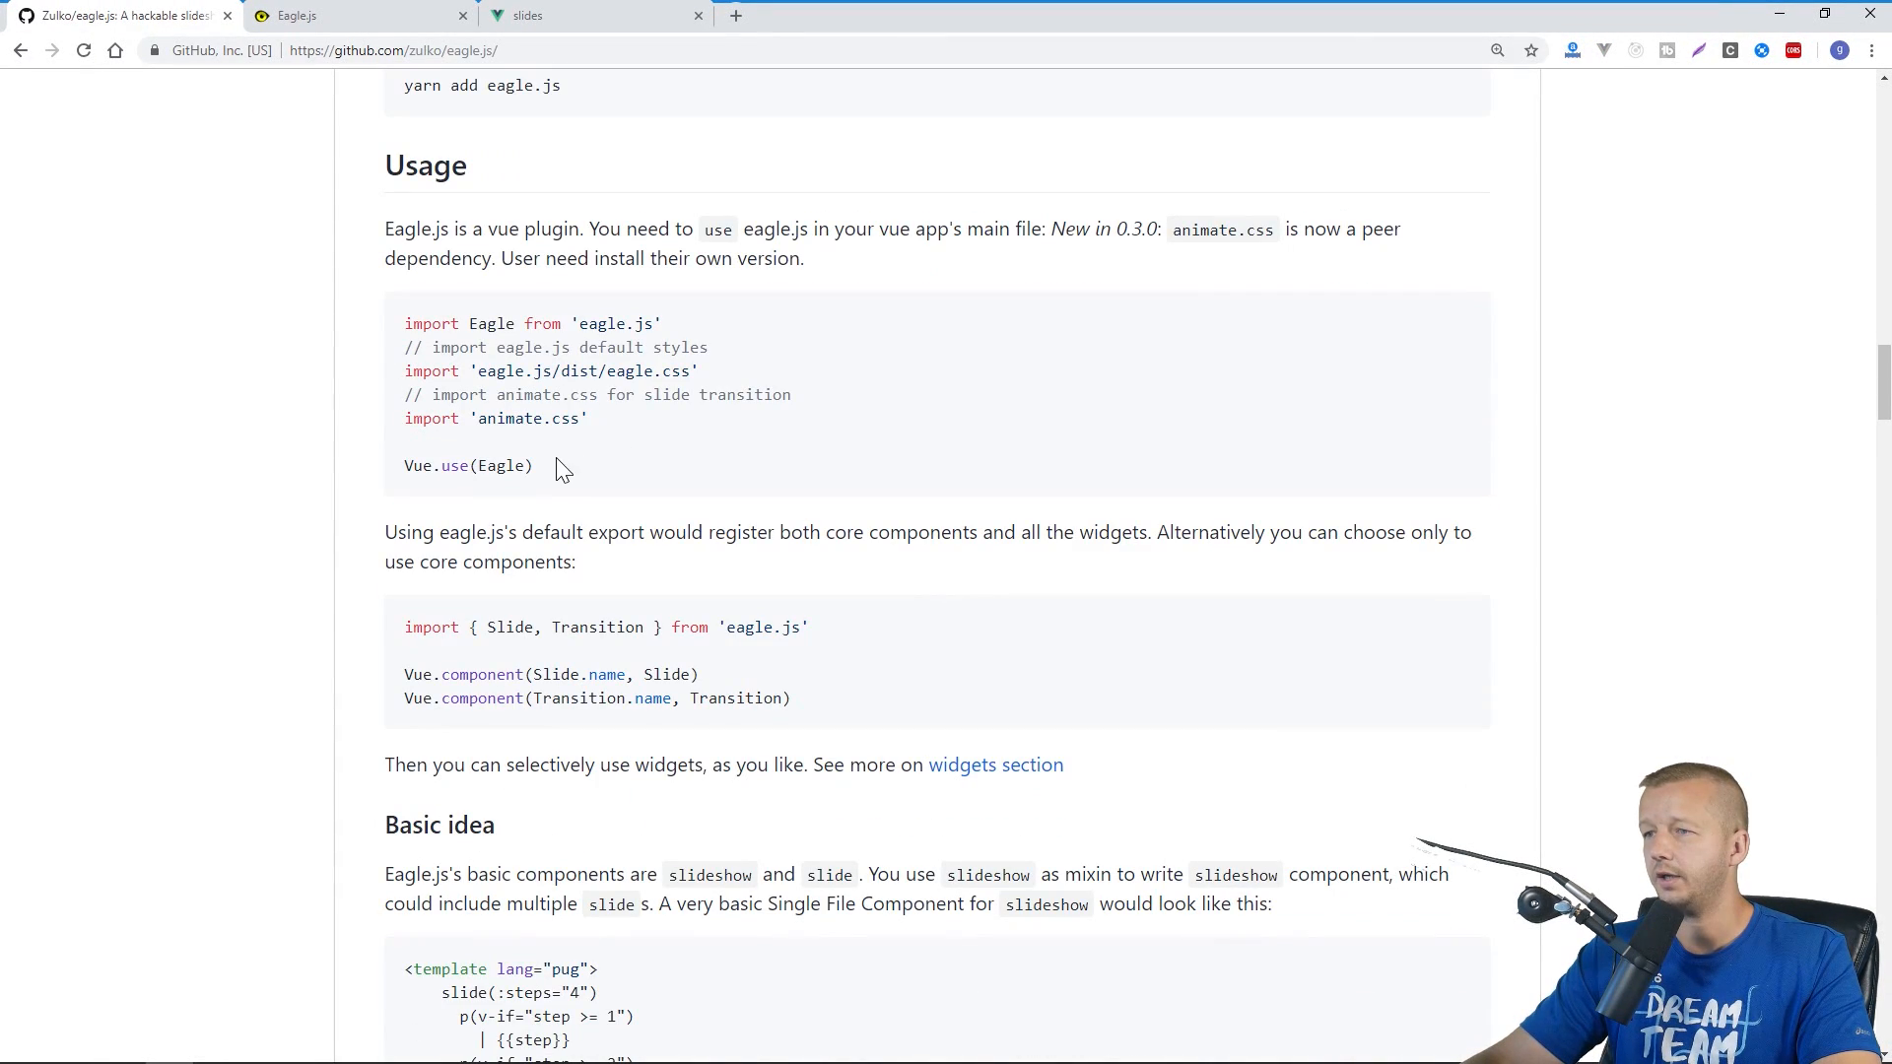
{"action": "left_click_drag", "start_coordinate": [406, 323], "coordinate": [533, 465]}
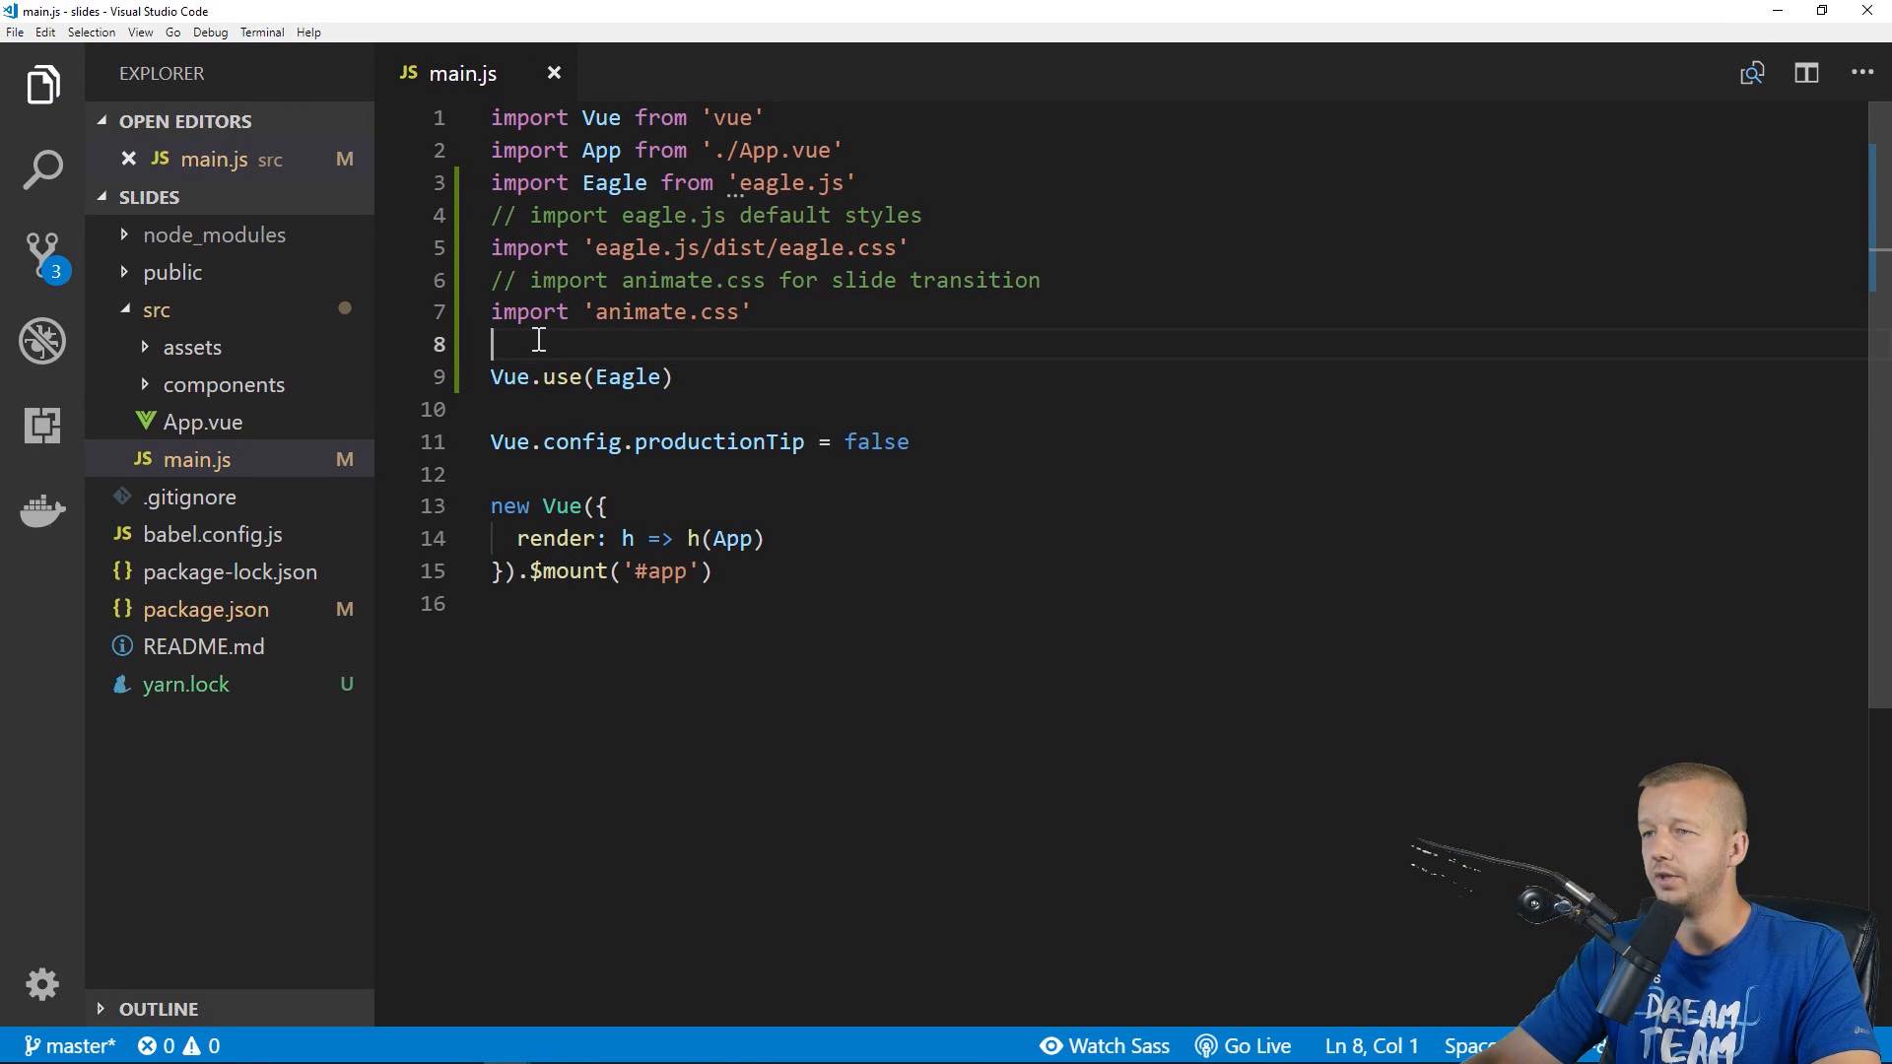
{"action": "left_click", "coordinate": [203, 422]}
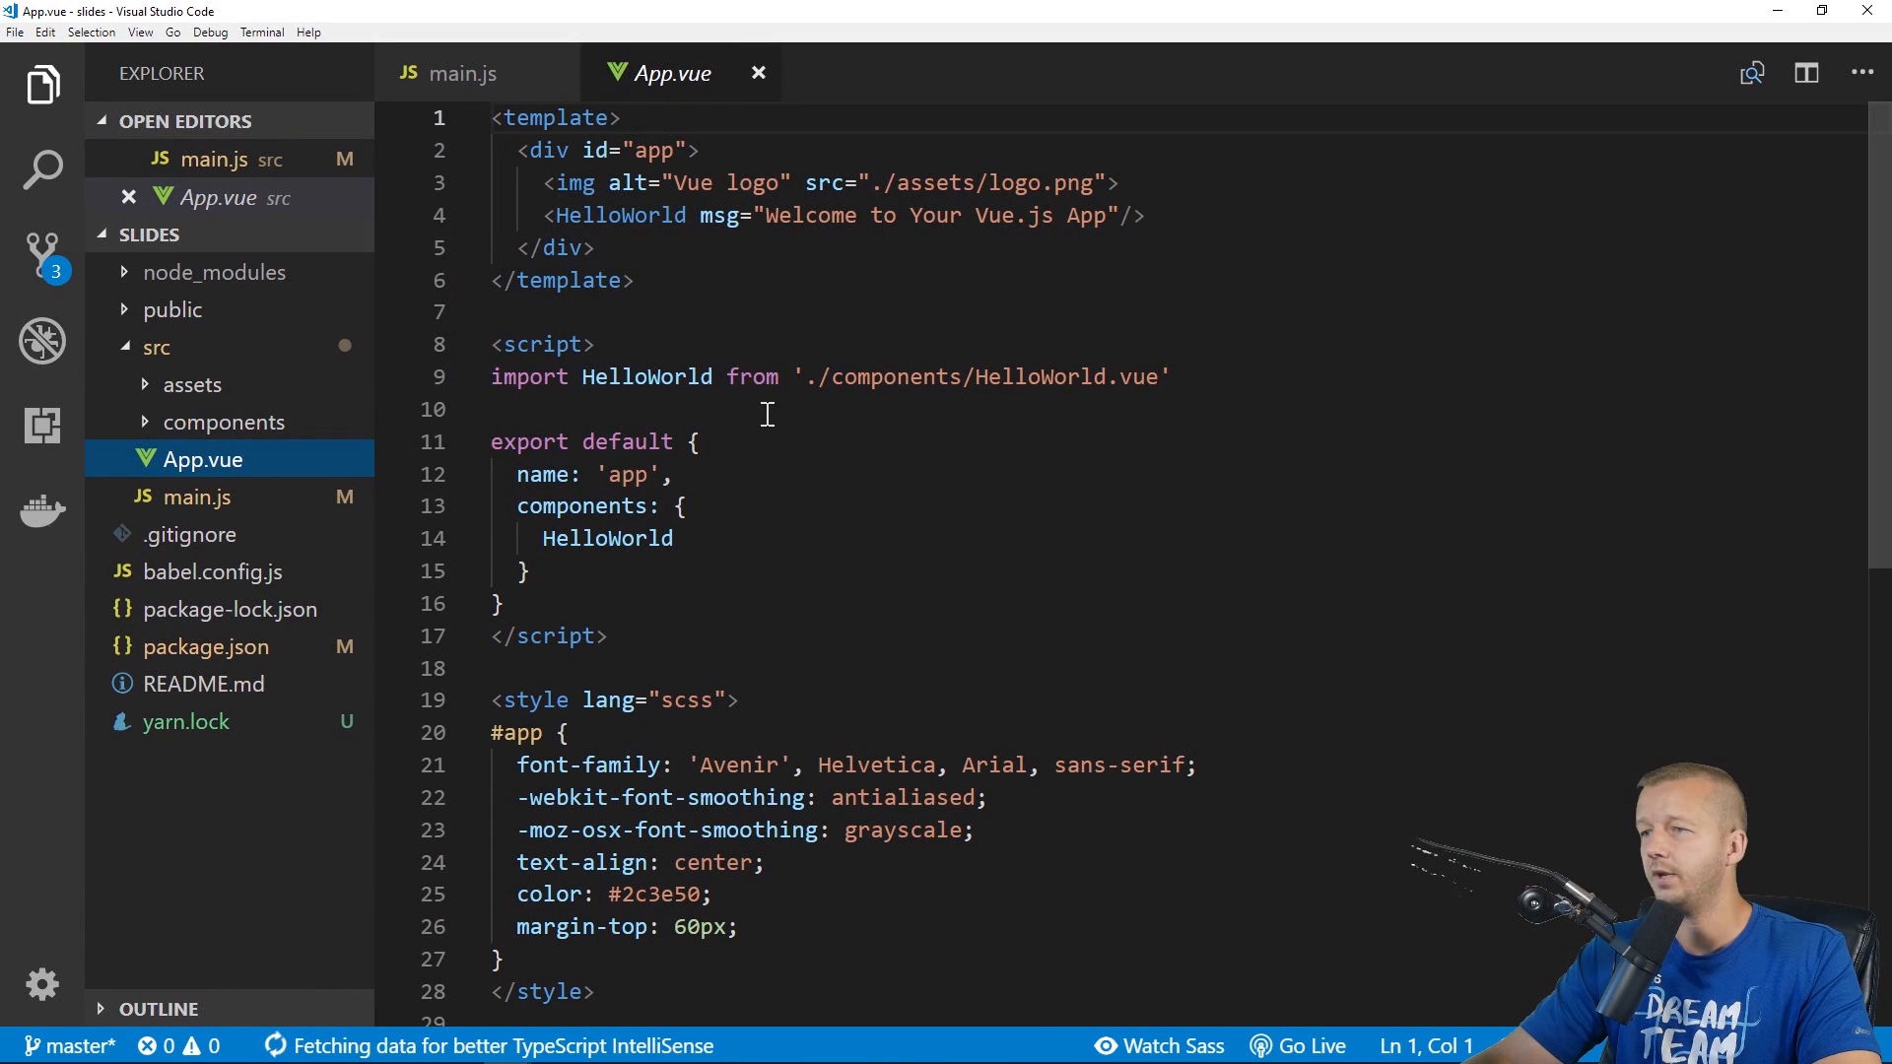
Strip App.vue of the HelloWorld import and components block, leaving an empty template
{"action": "triple_click", "coordinate": [723, 376]}
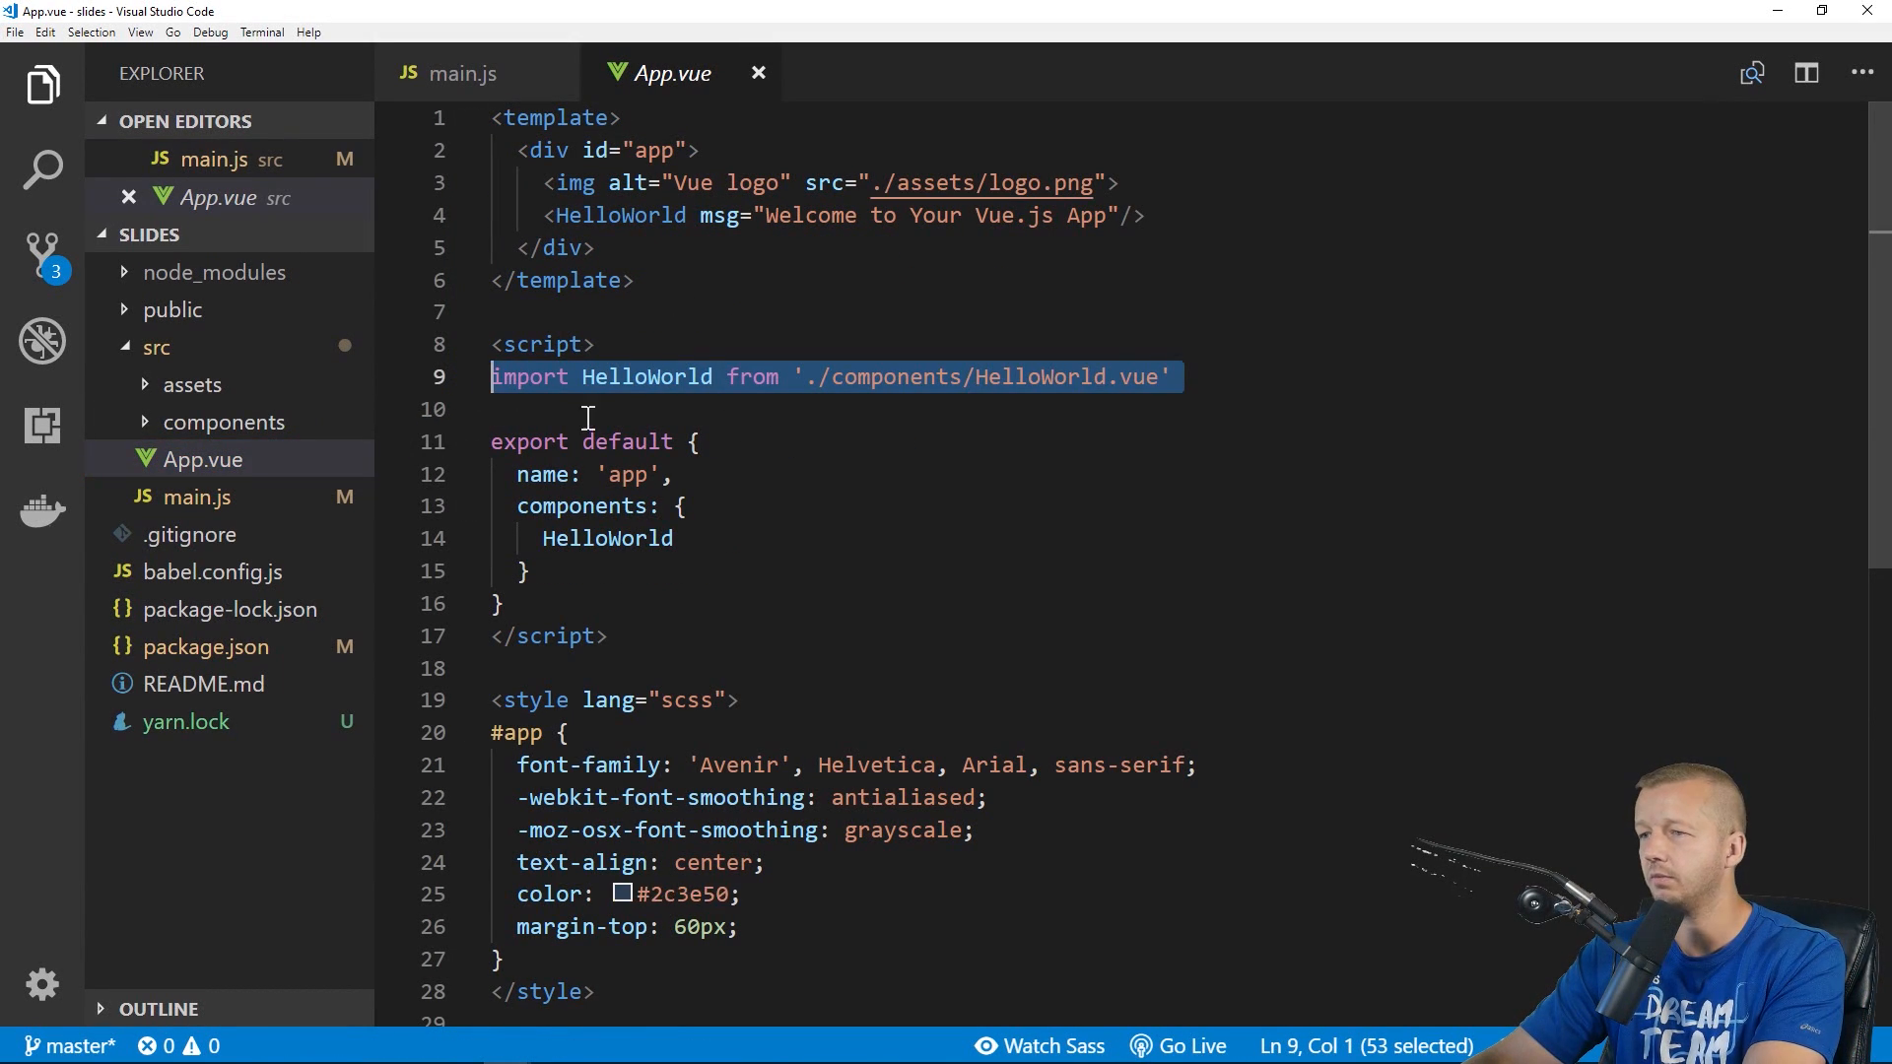
{"action": "key", "text": "Delete"}
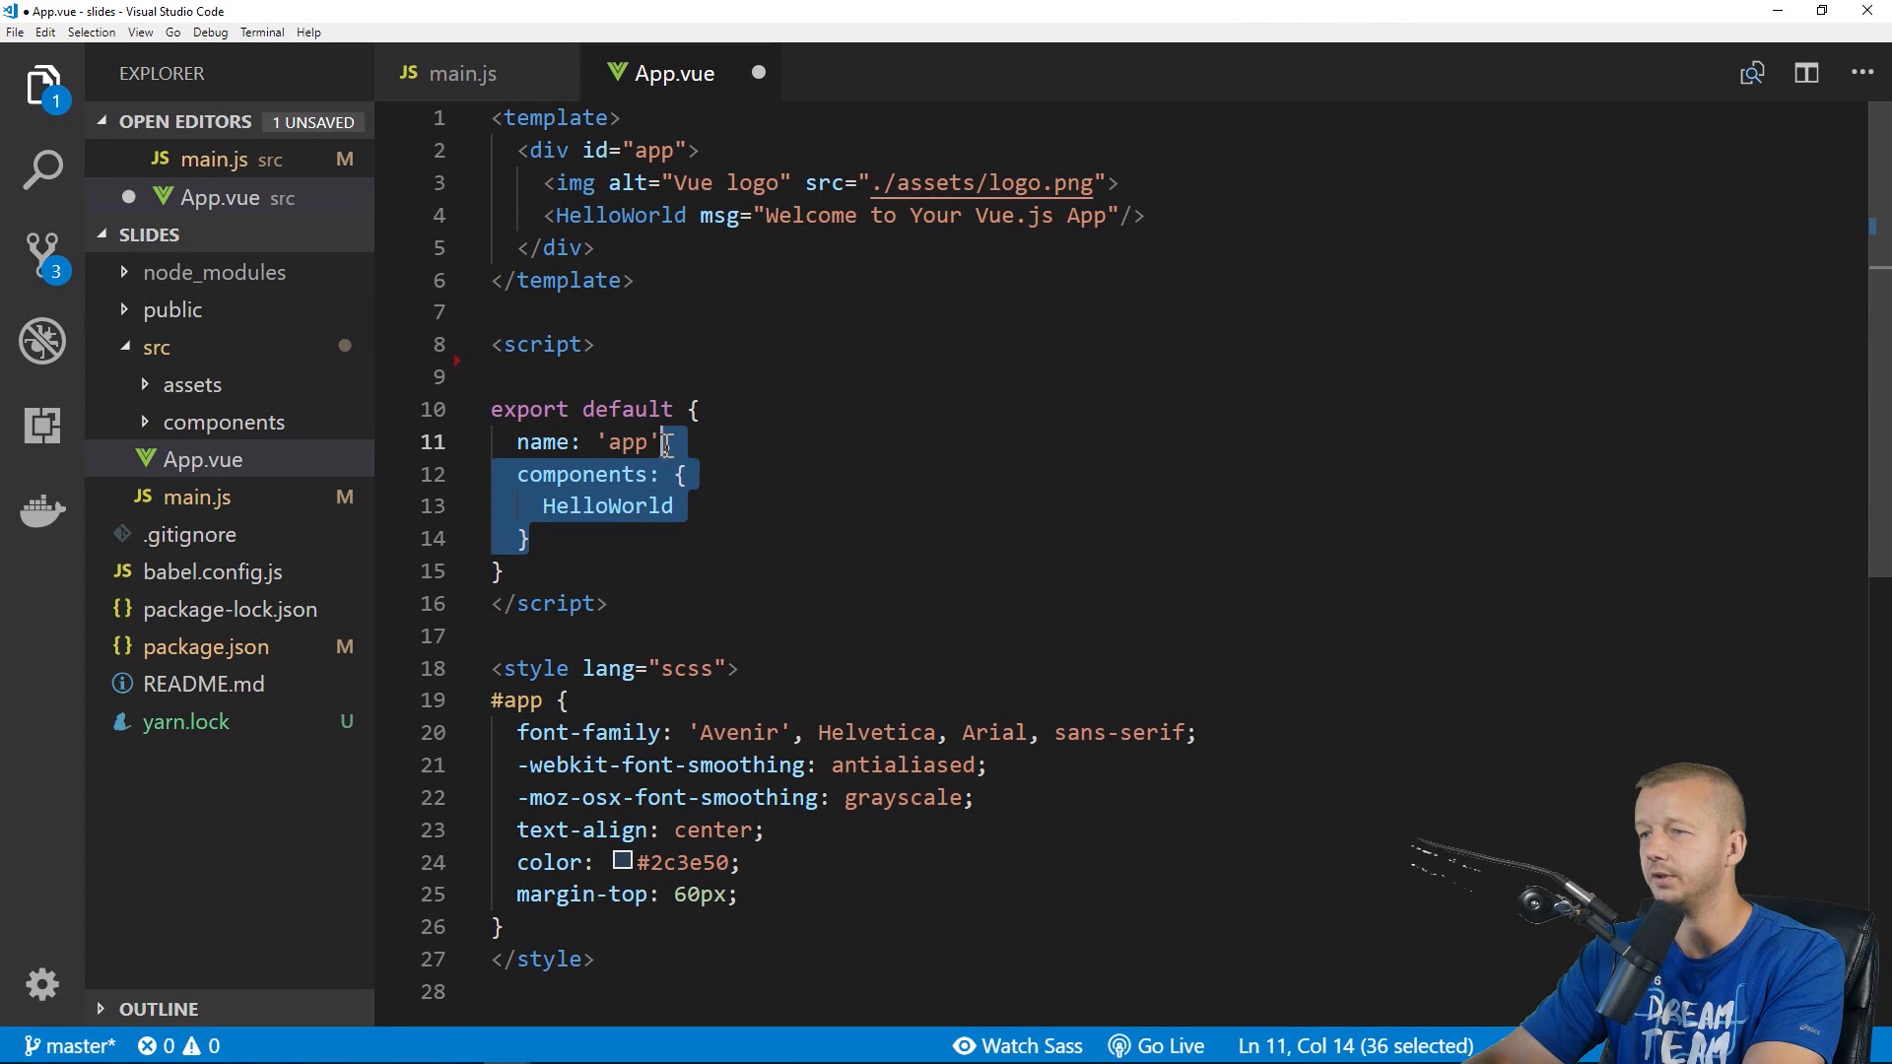
{"action": "key", "text": "Delete"}
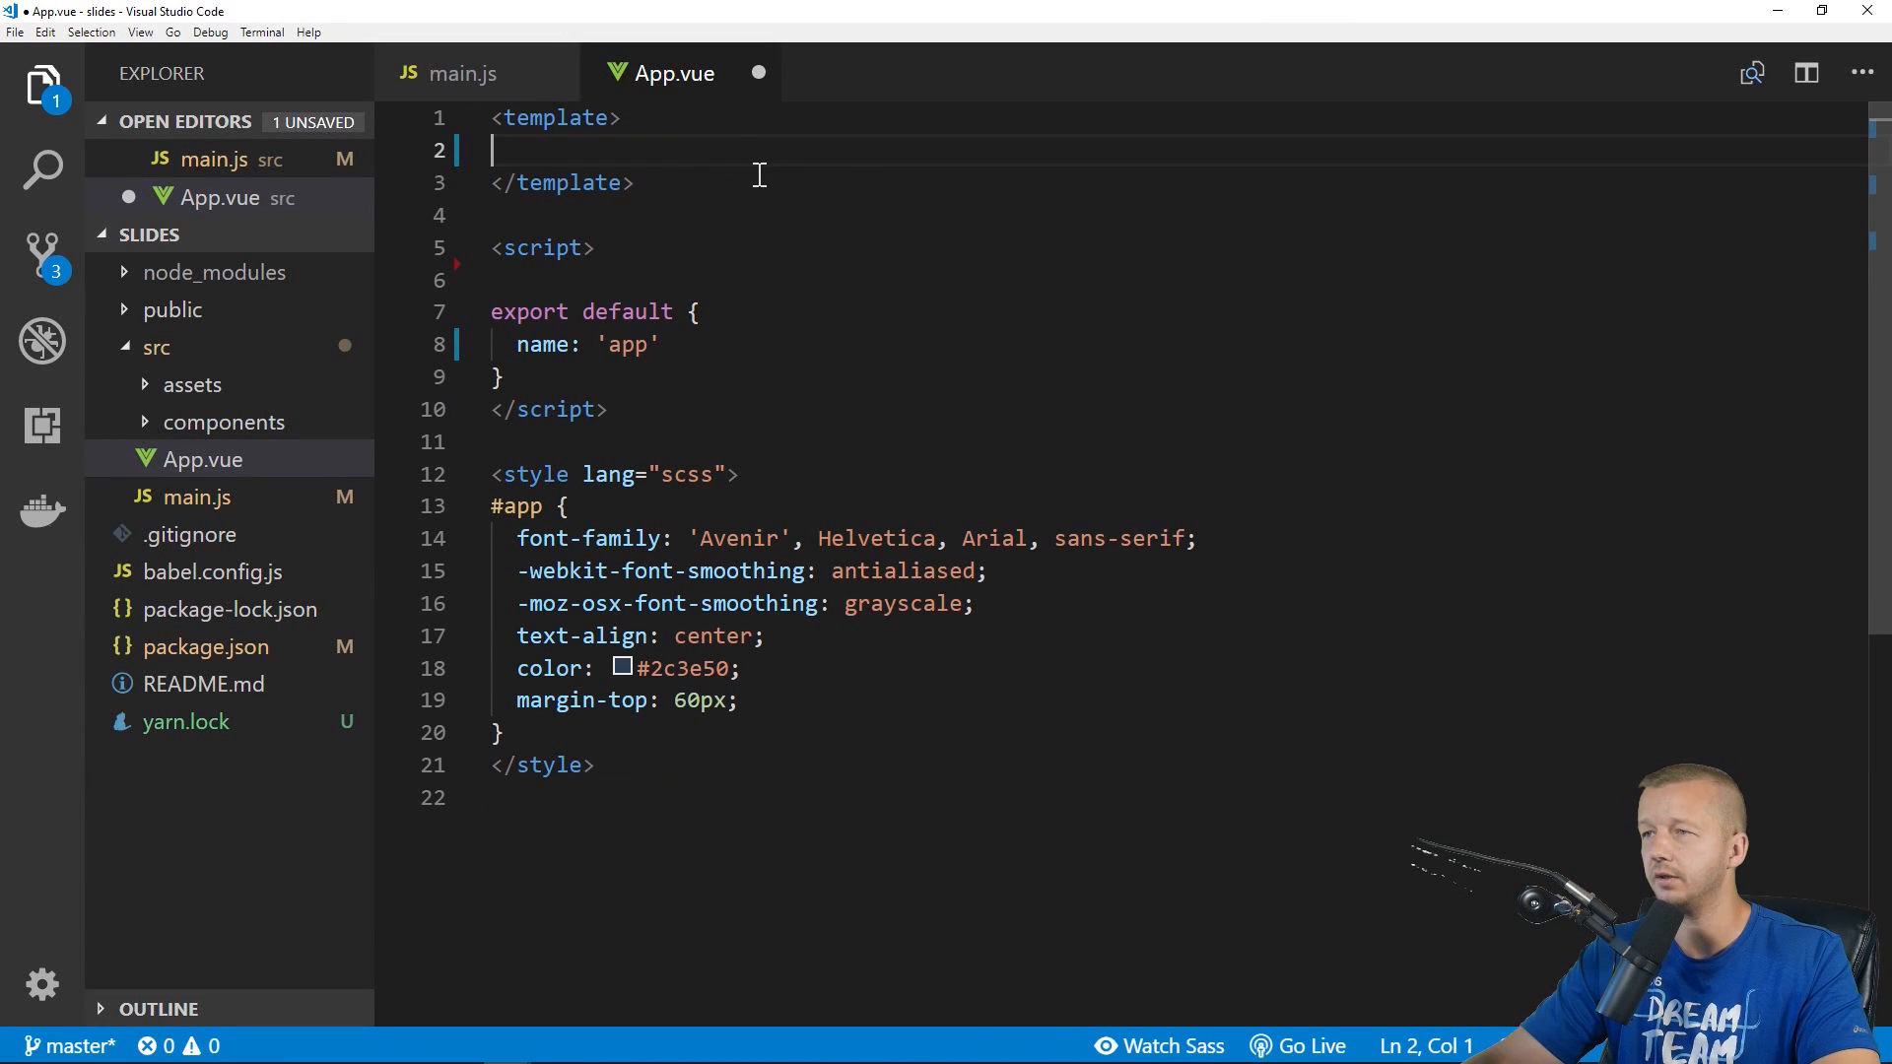
{"action": "key", "text": "ctrl+s"}
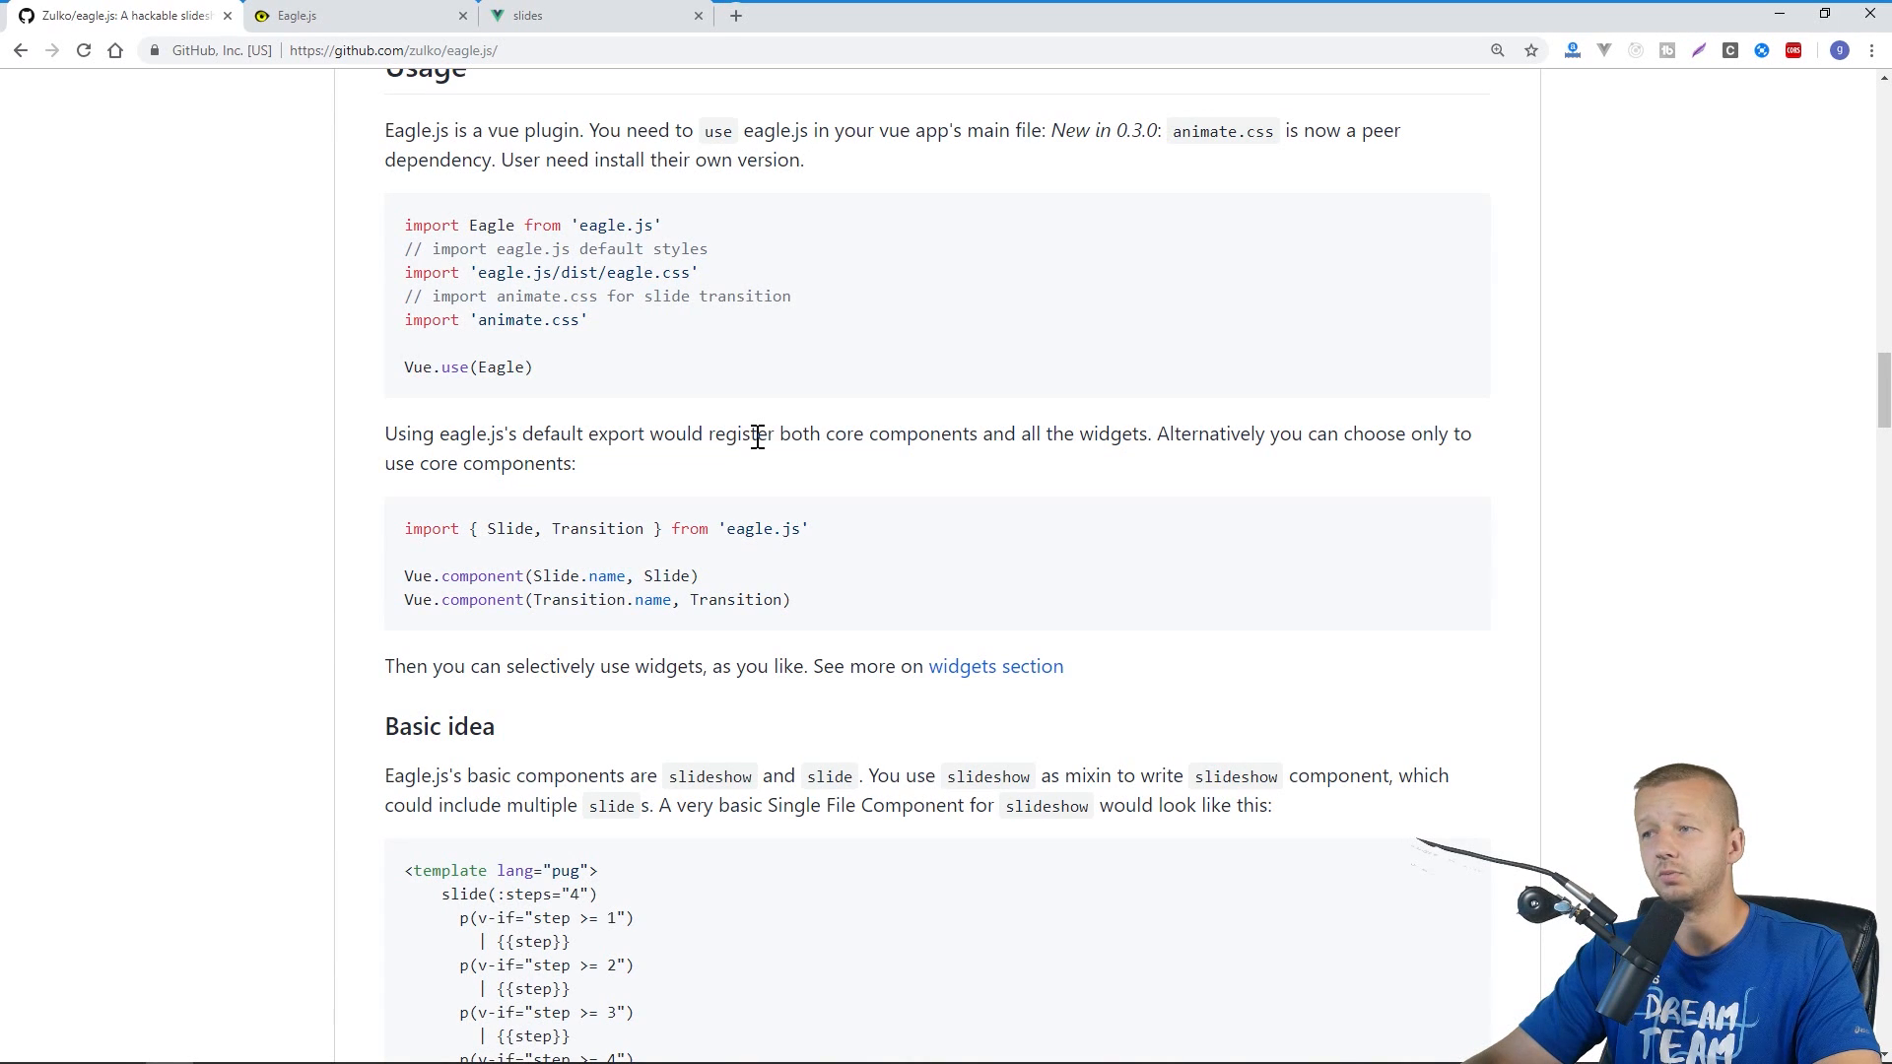
{"action": "mouse_move", "coordinate": [826, 483]}
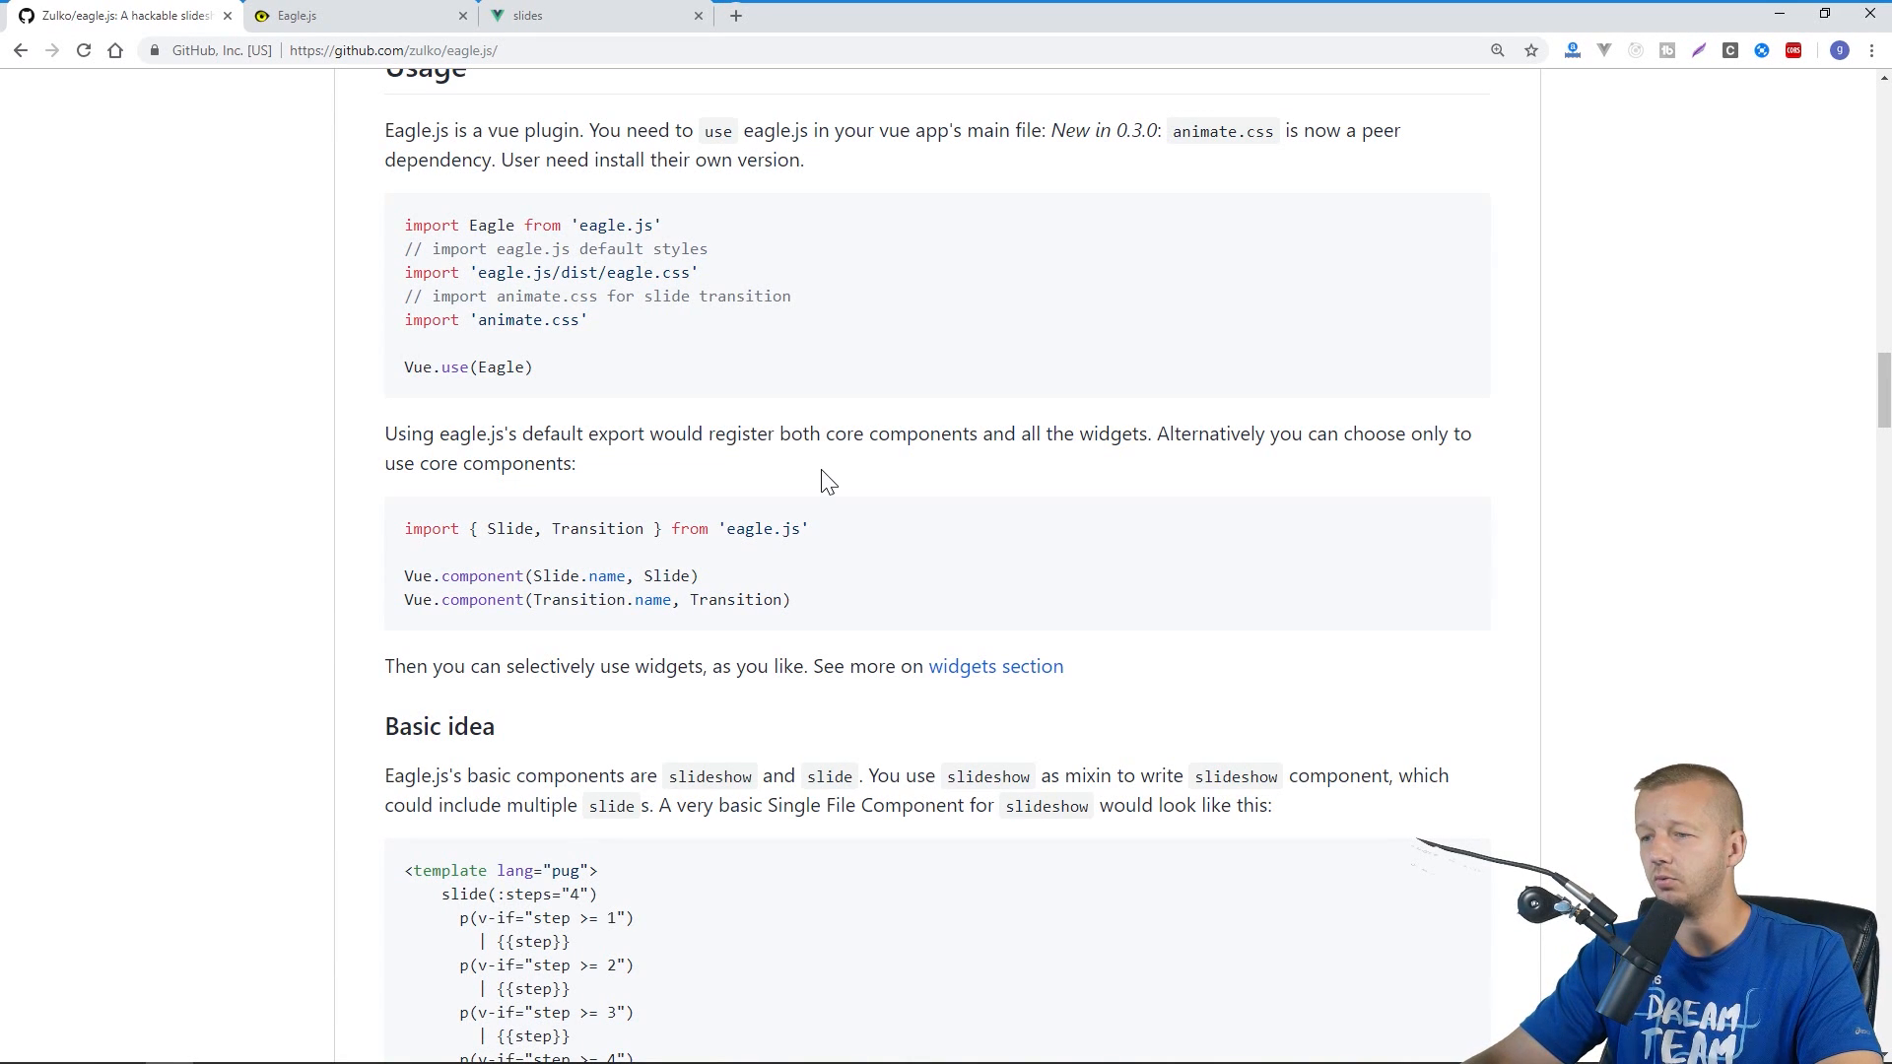
Read the README's slideshow notes and properties table, then scroll back up
{"action": "scroll", "scroll_direction": "down", "scroll_amount": 3}
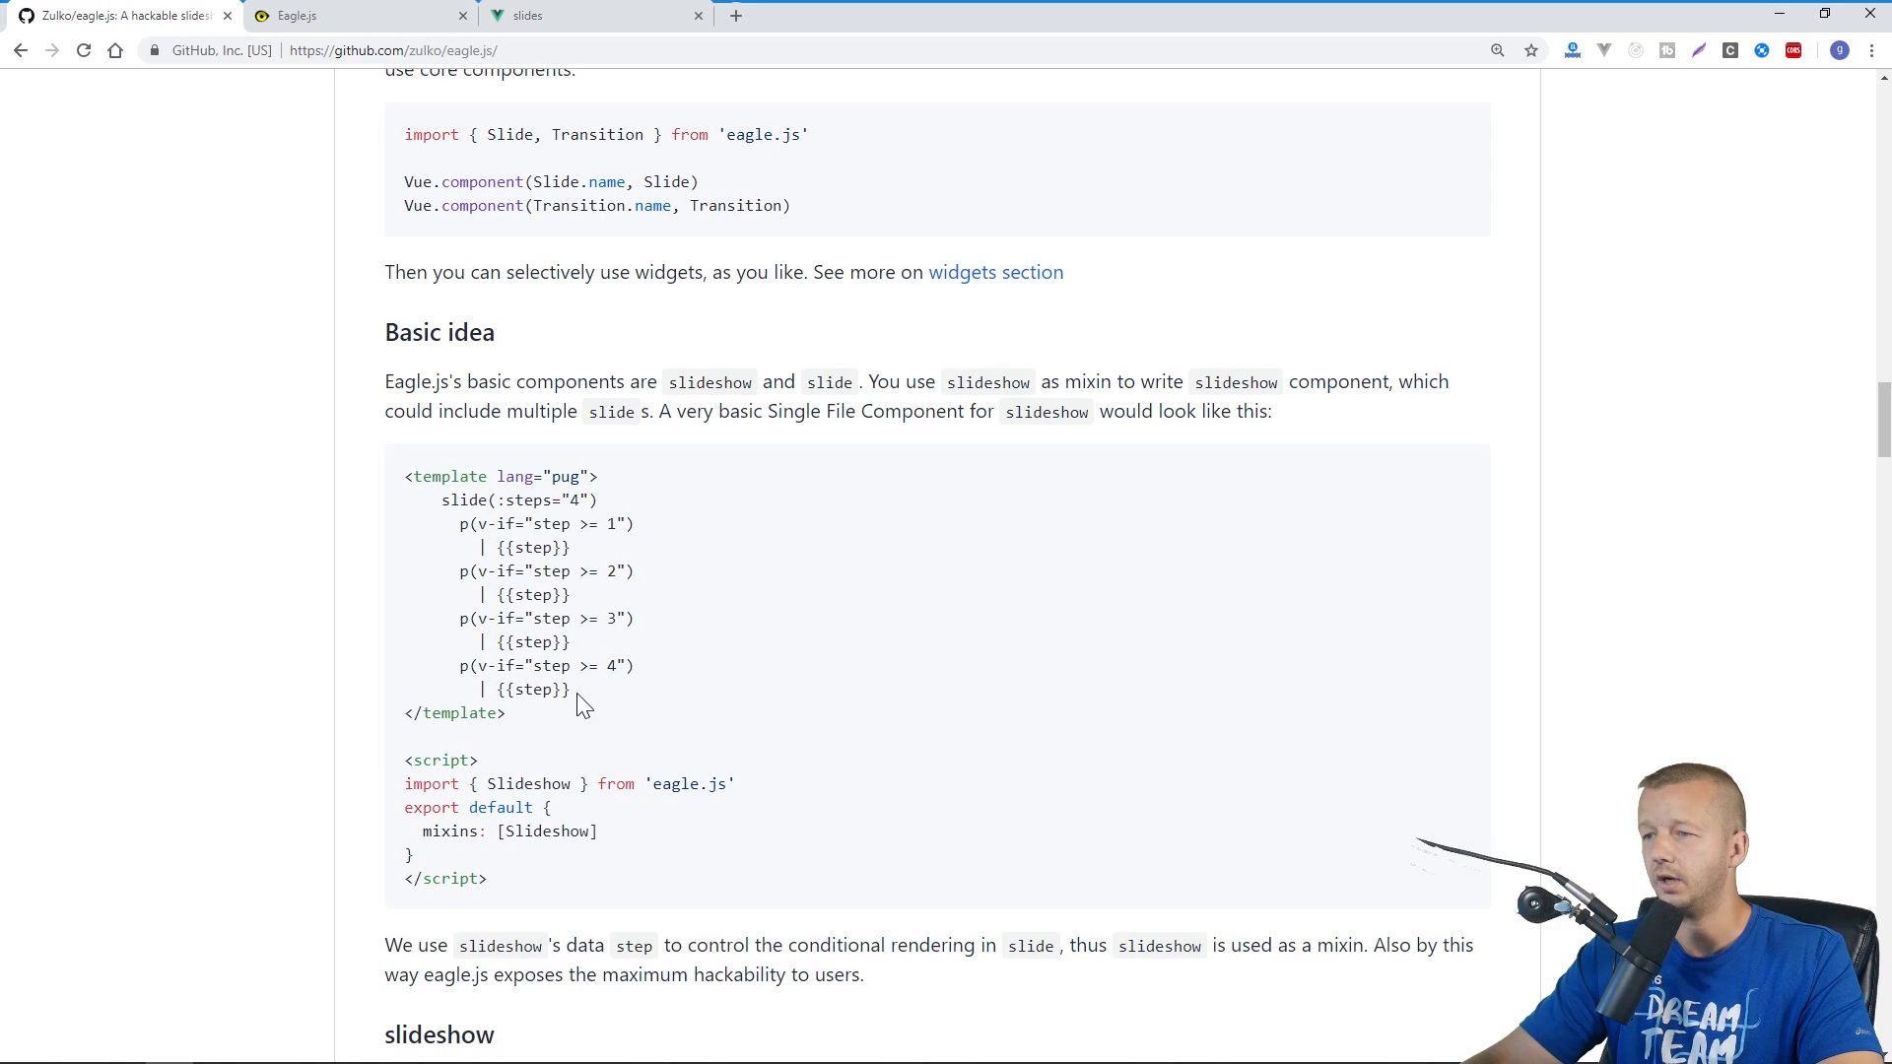
{"action": "scroll", "scroll_direction": "down", "scroll_amount": 3}
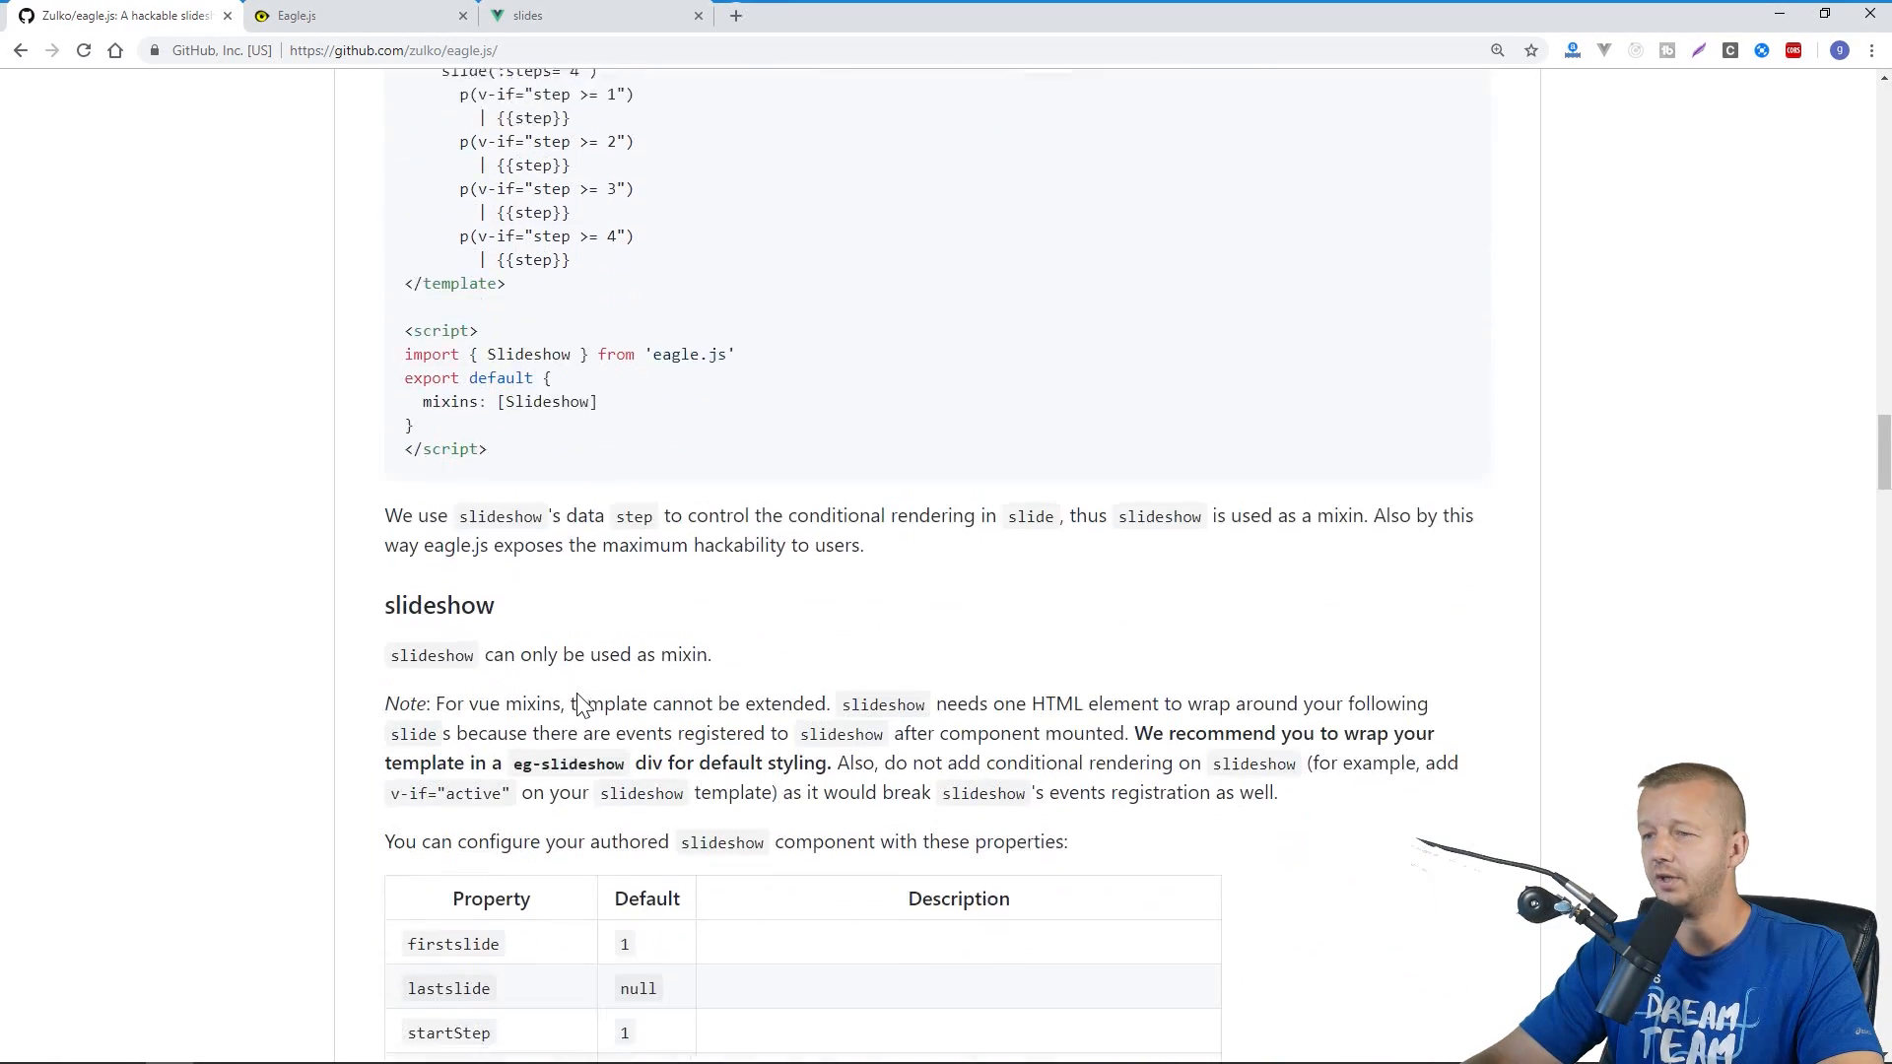
{"action": "scroll", "scroll_direction": "down", "scroll_amount": 3}
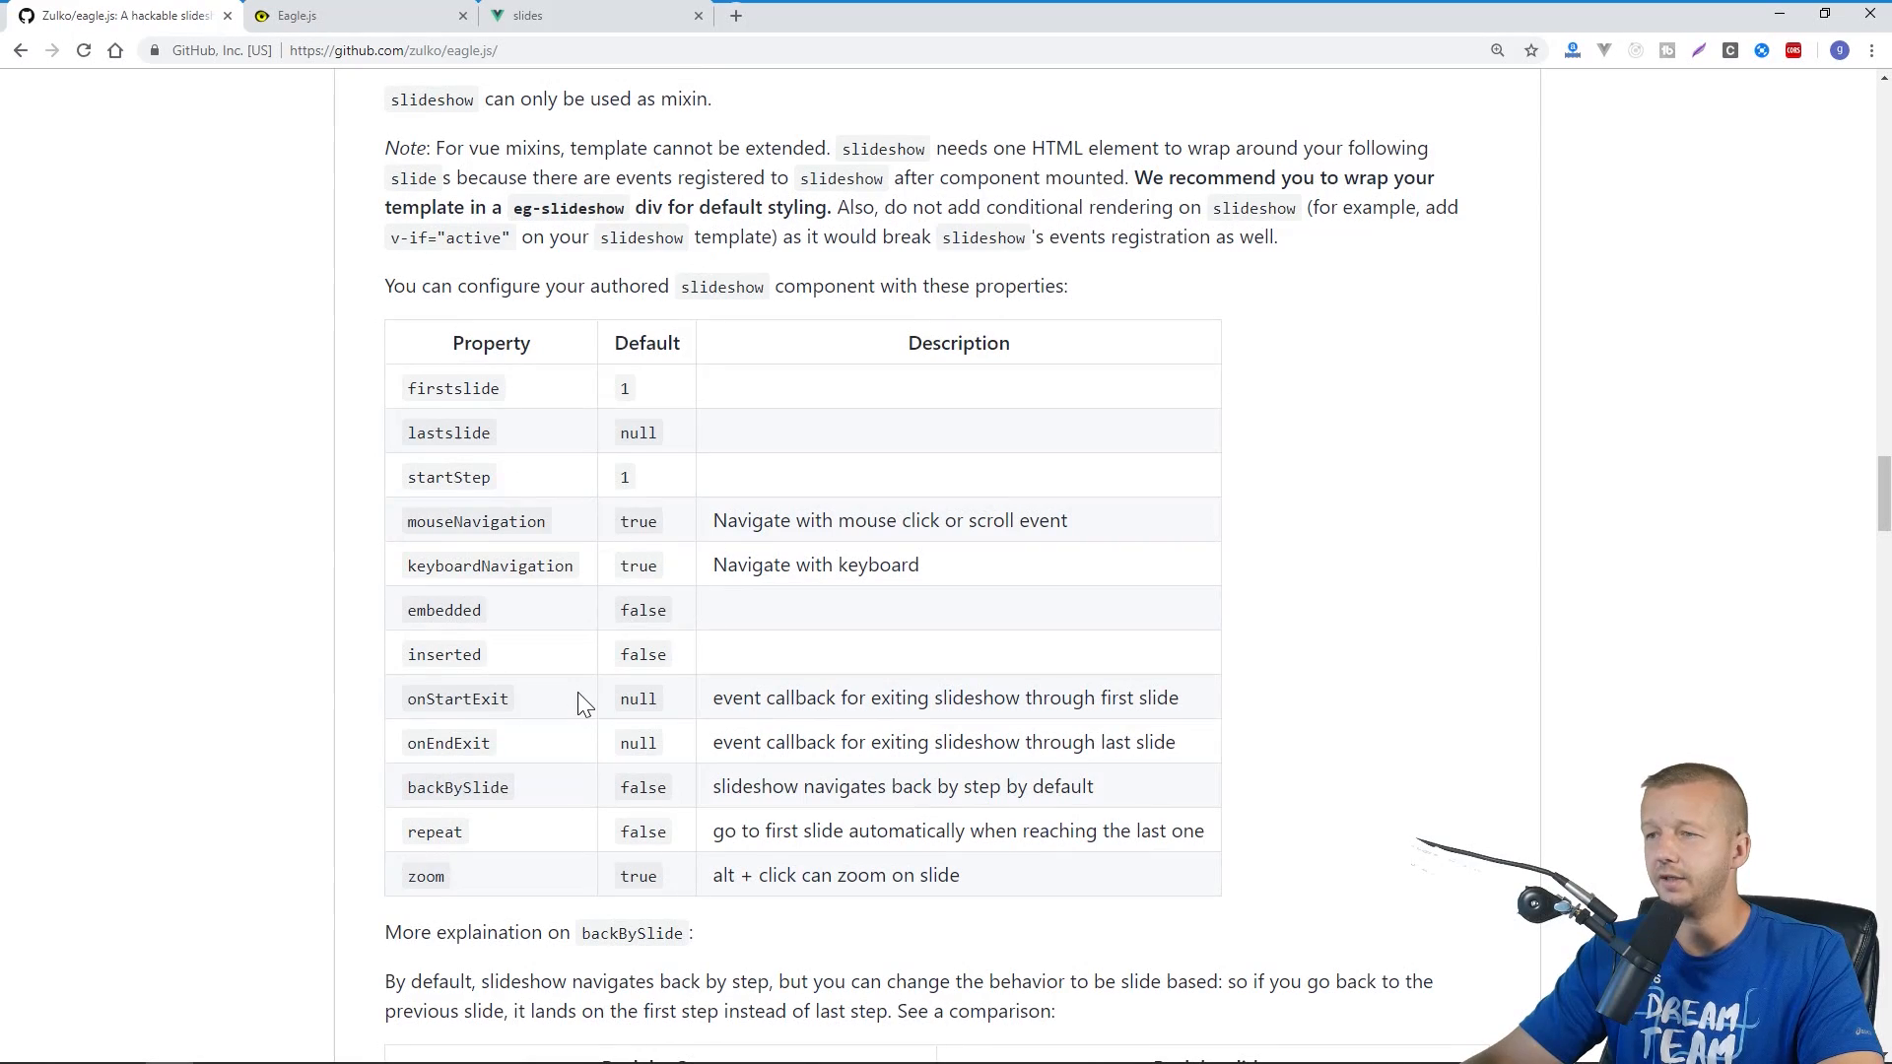
{"action": "scroll", "scroll_direction": "up", "scroll_amount": 3}
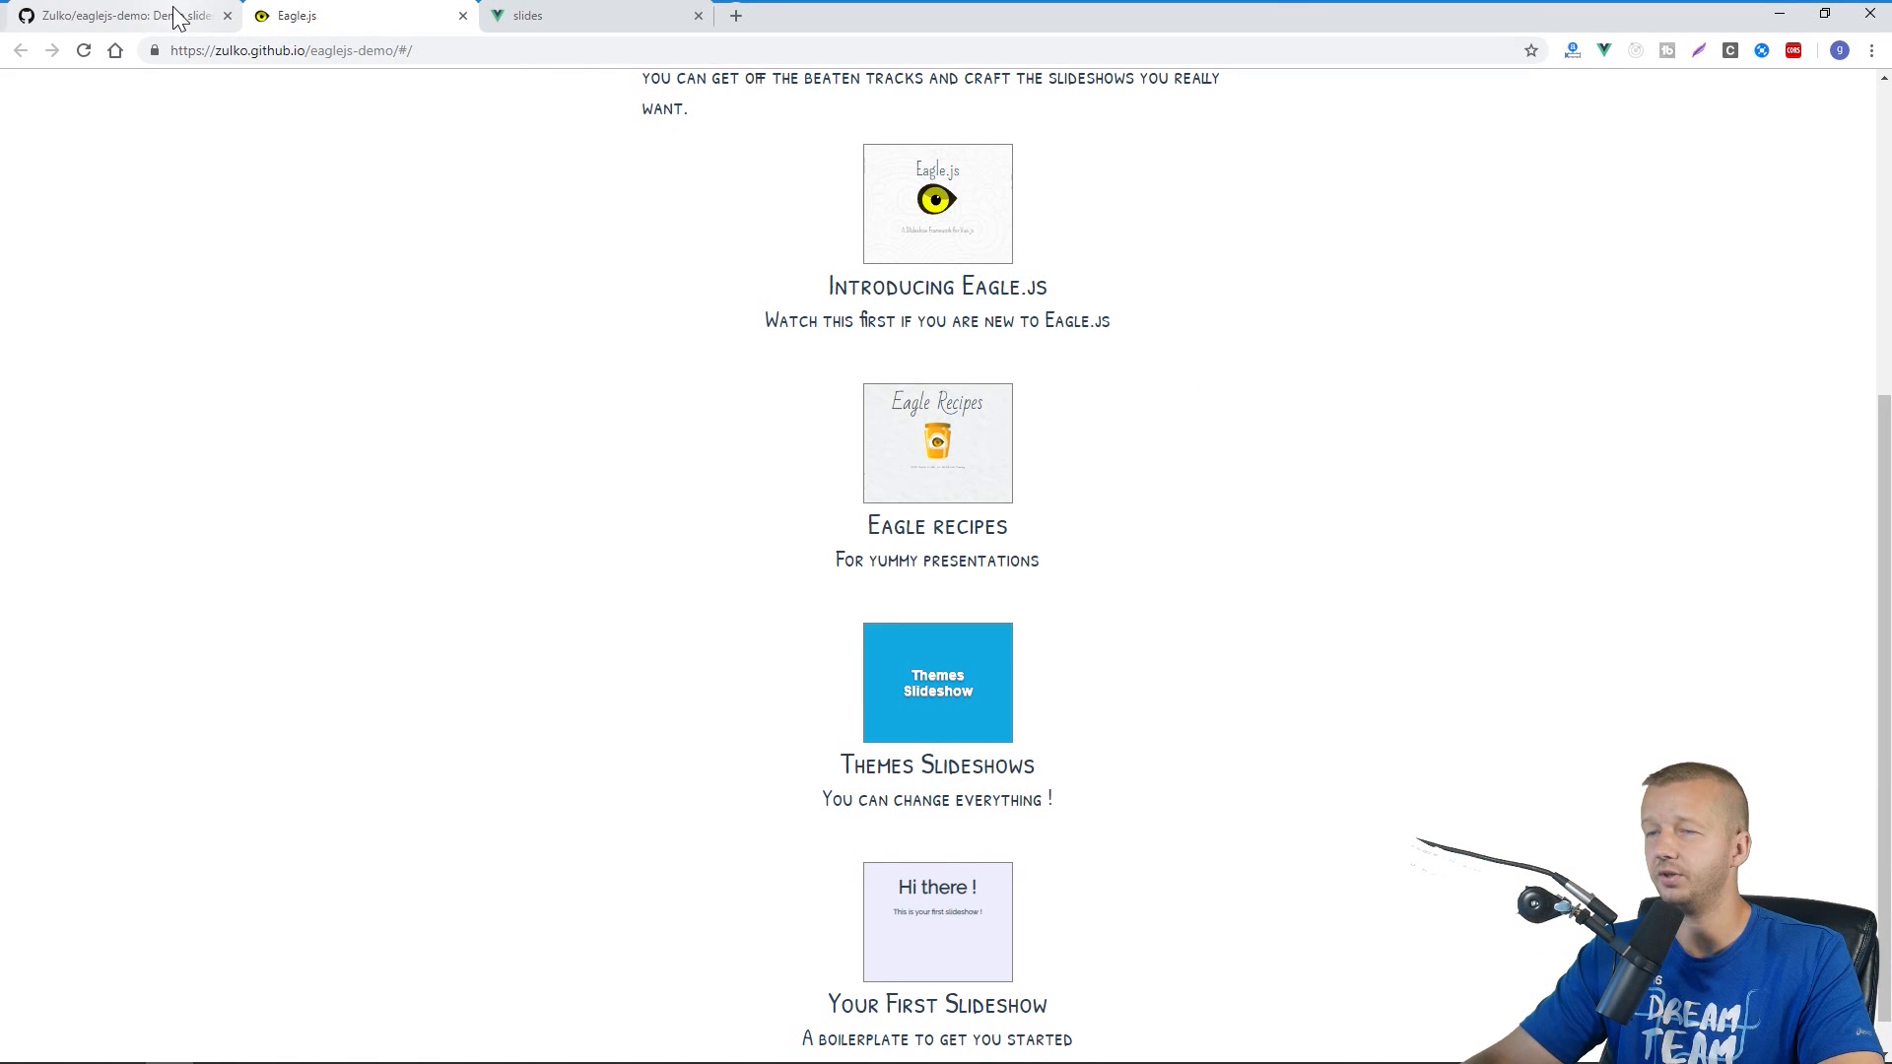
Reach FirstSlideshow.vue in the eaglejs-demo src/slideshows/first-slideshow folder on GitHub
{"action": "left_click", "coordinate": [120, 13]}
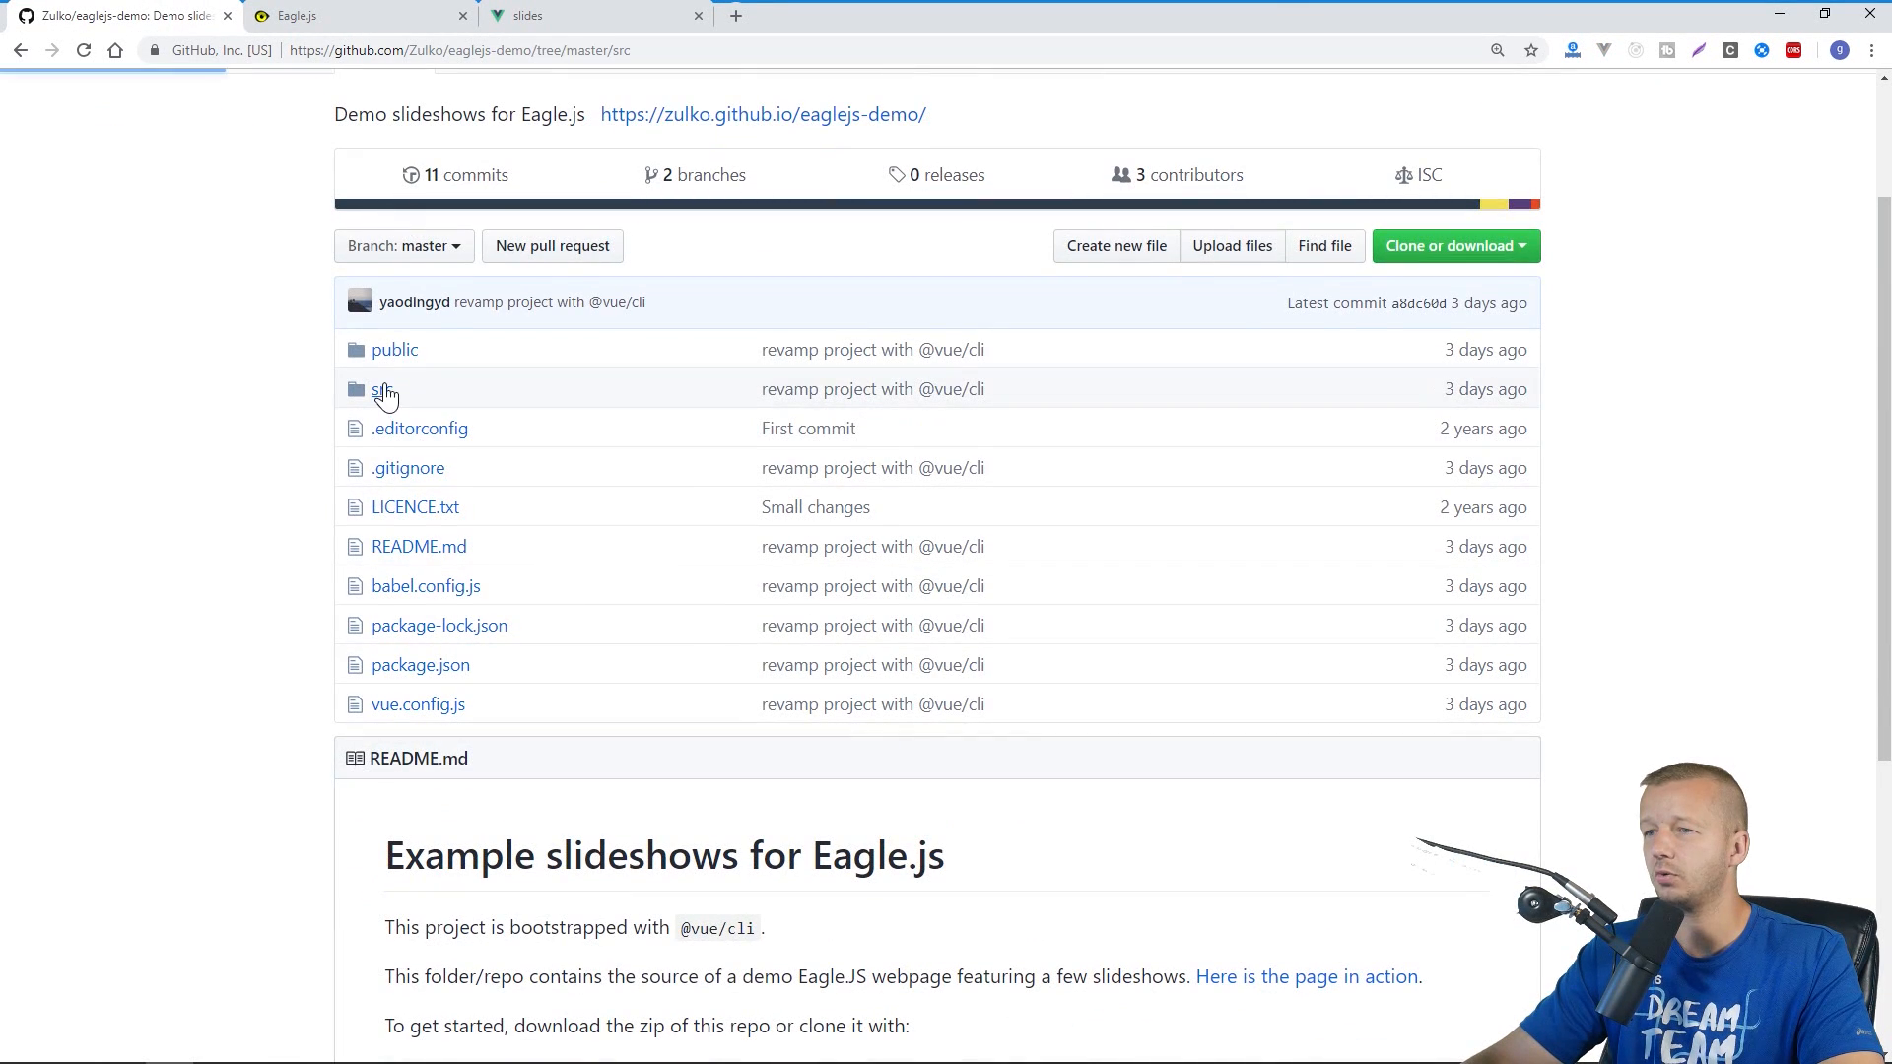
{"action": "left_click", "coordinate": [384, 388]}
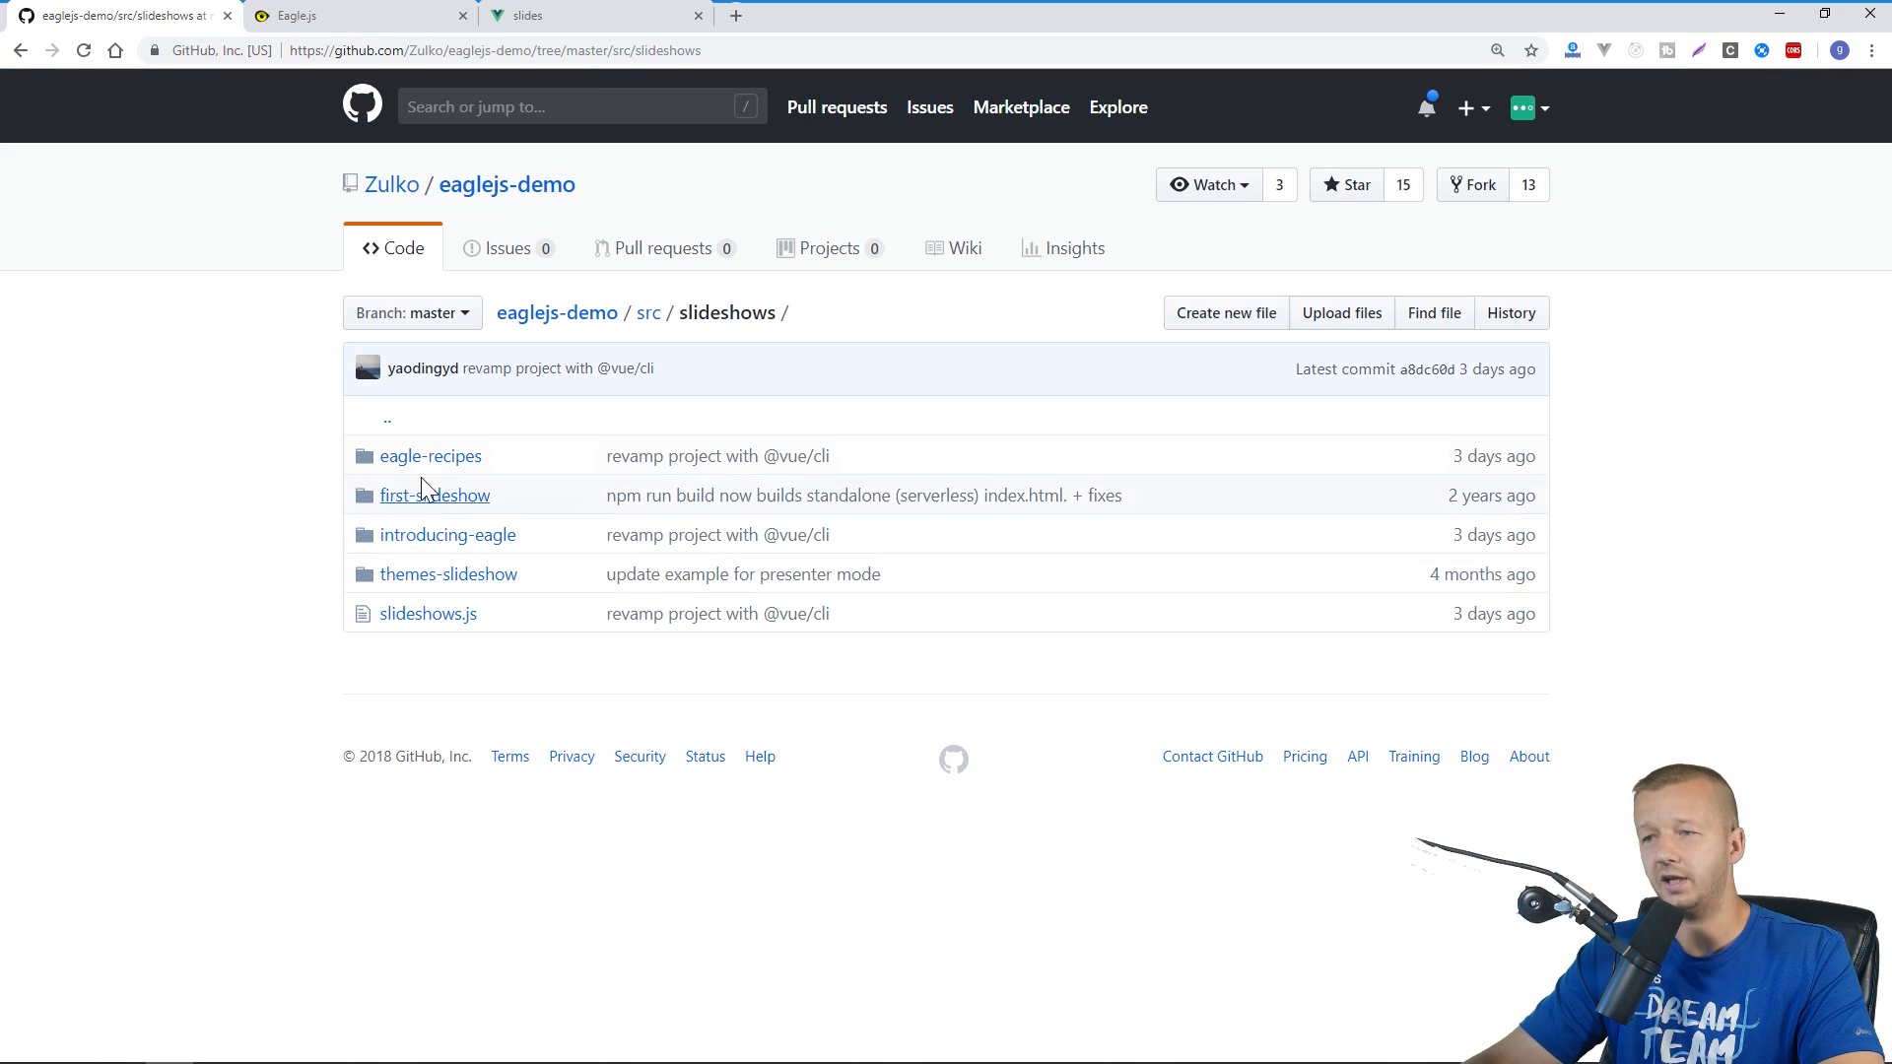
{"action": "left_click", "coordinate": [337, 16]}
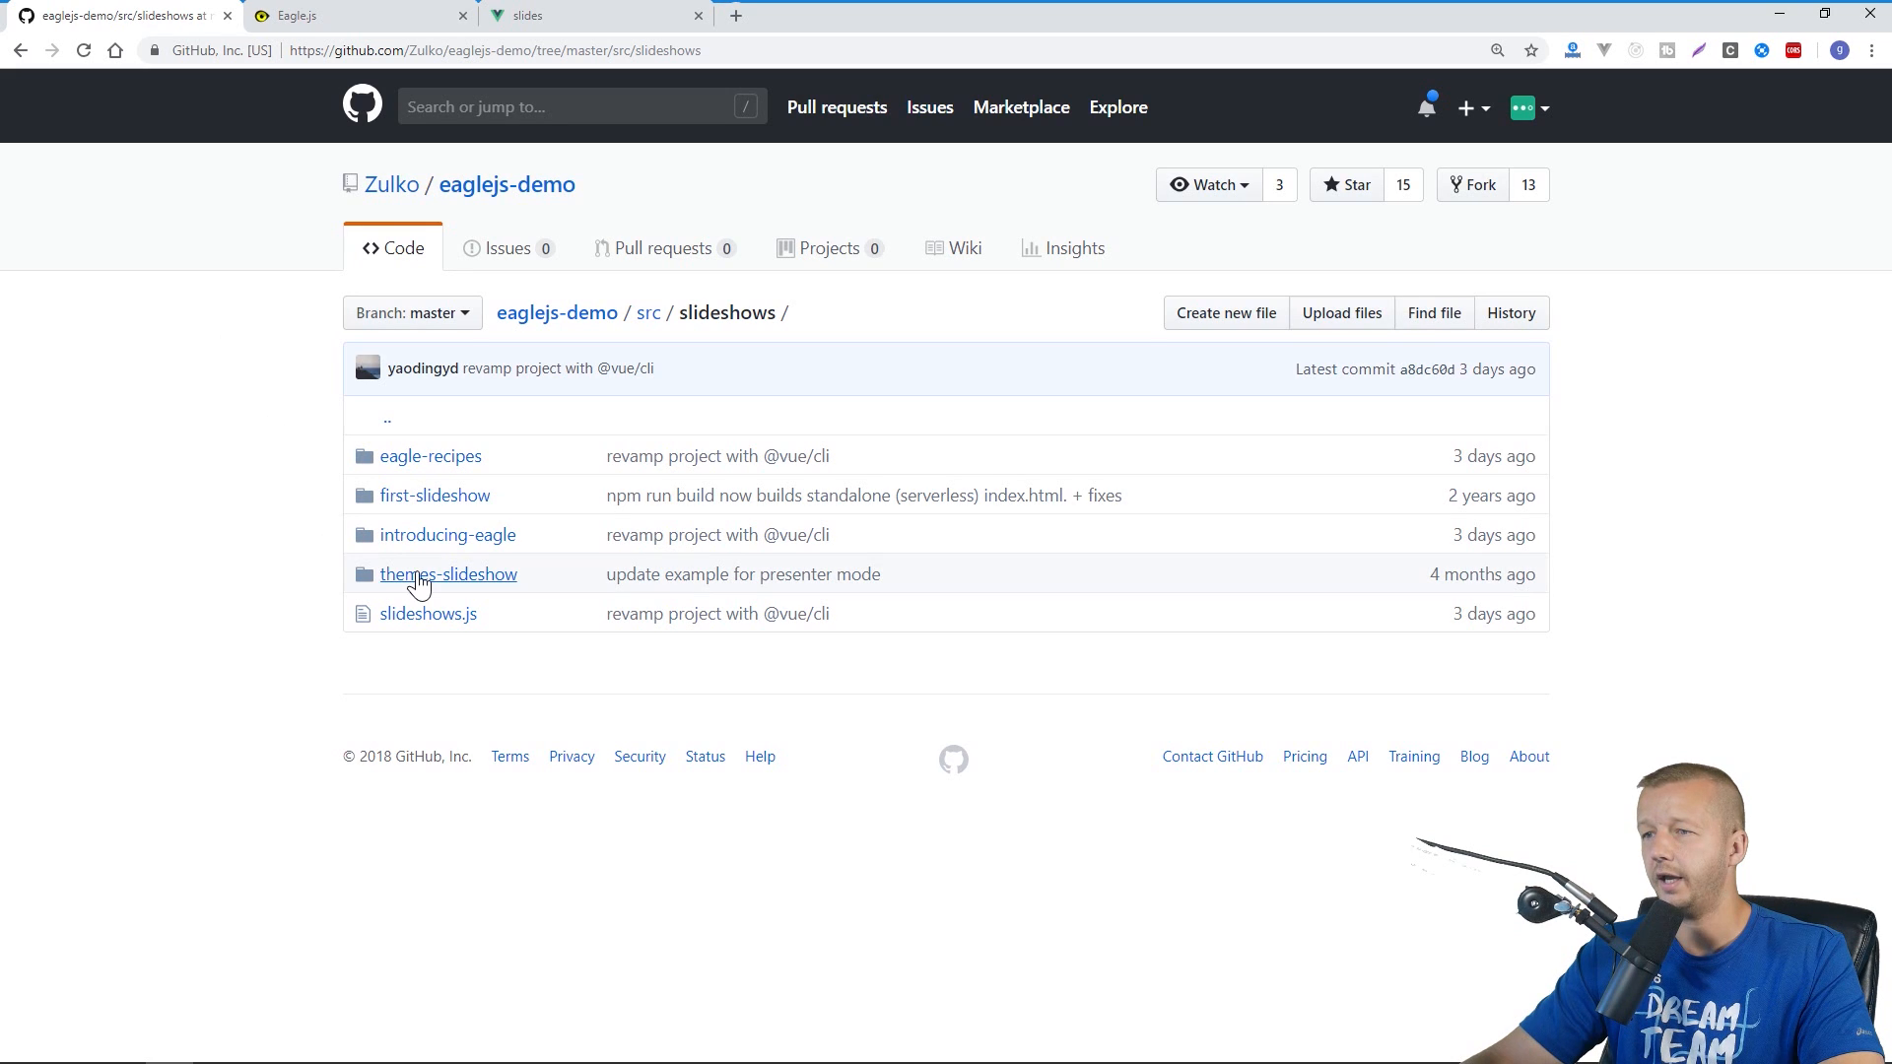
{"action": "mouse_move", "coordinate": [434, 495]}
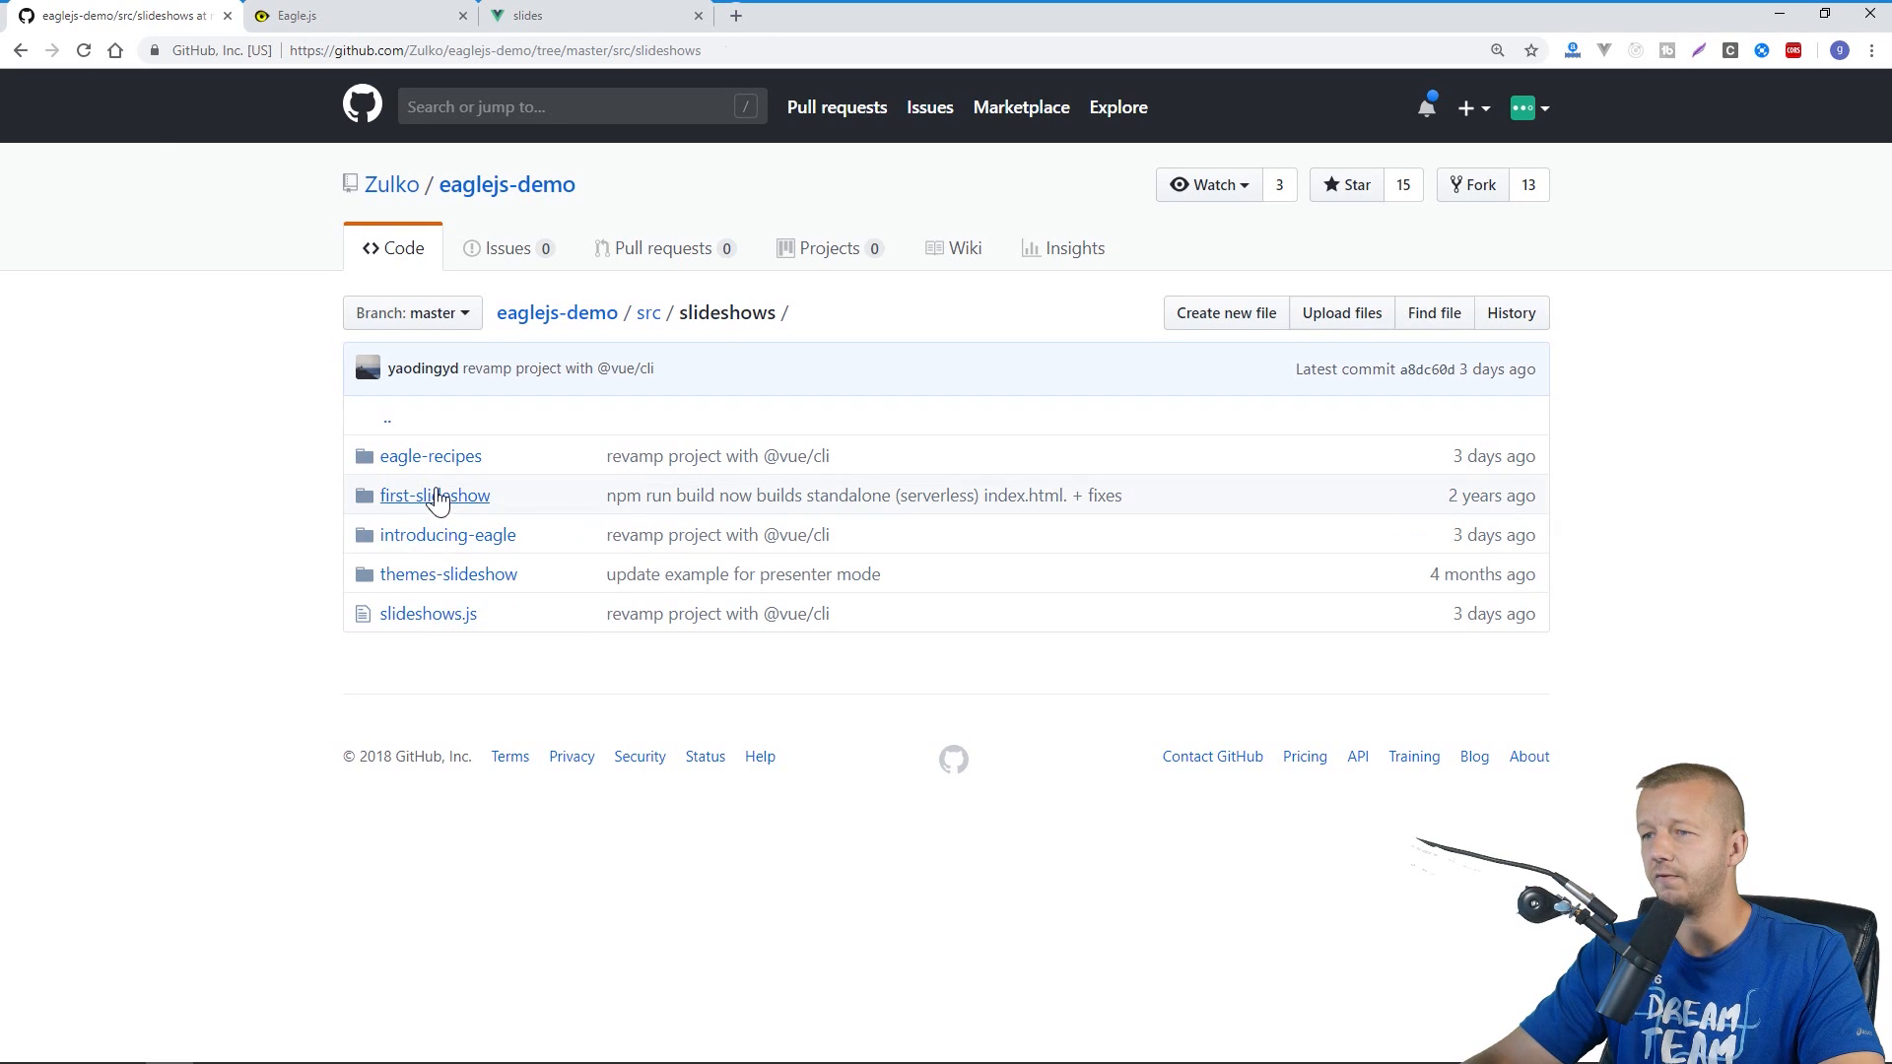
{"action": "left_click", "coordinate": [434, 495]}
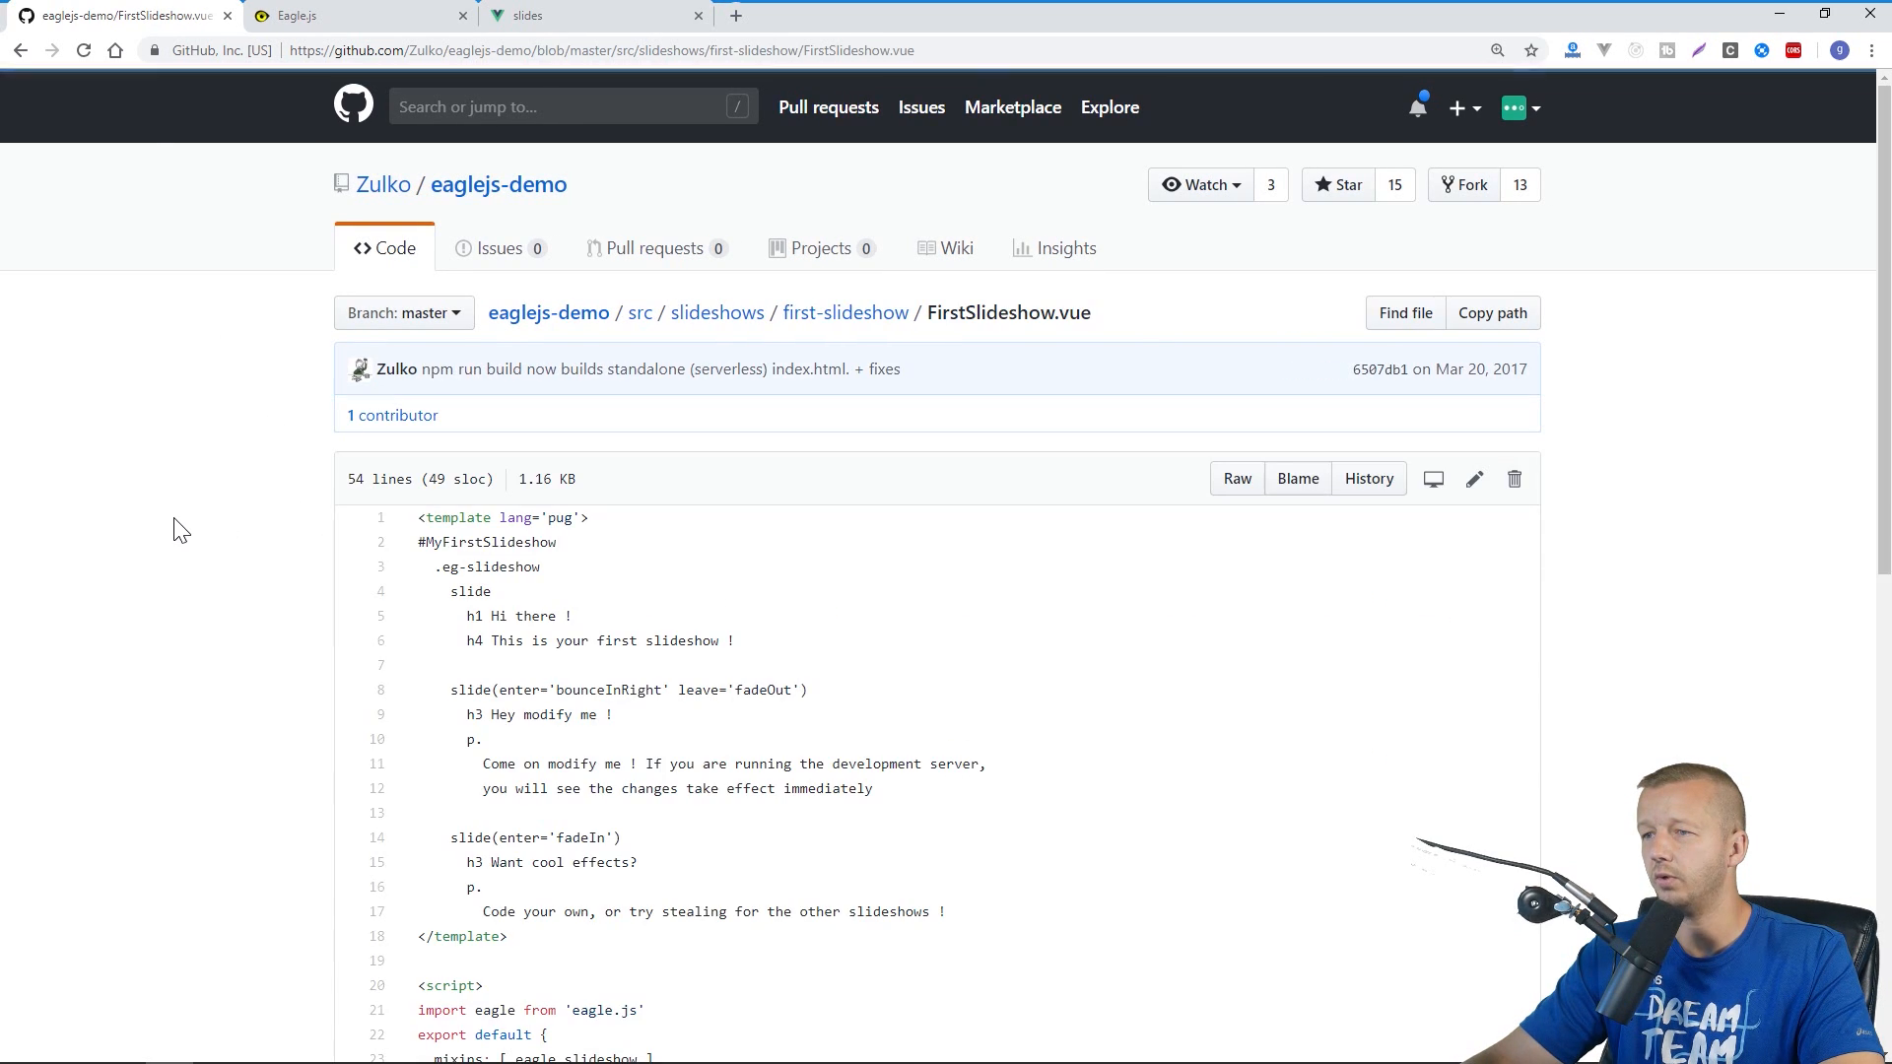
Select the FirstSlideshow pug template markup for copying
{"action": "scroll", "scroll_direction": "down", "scroll_amount": 3}
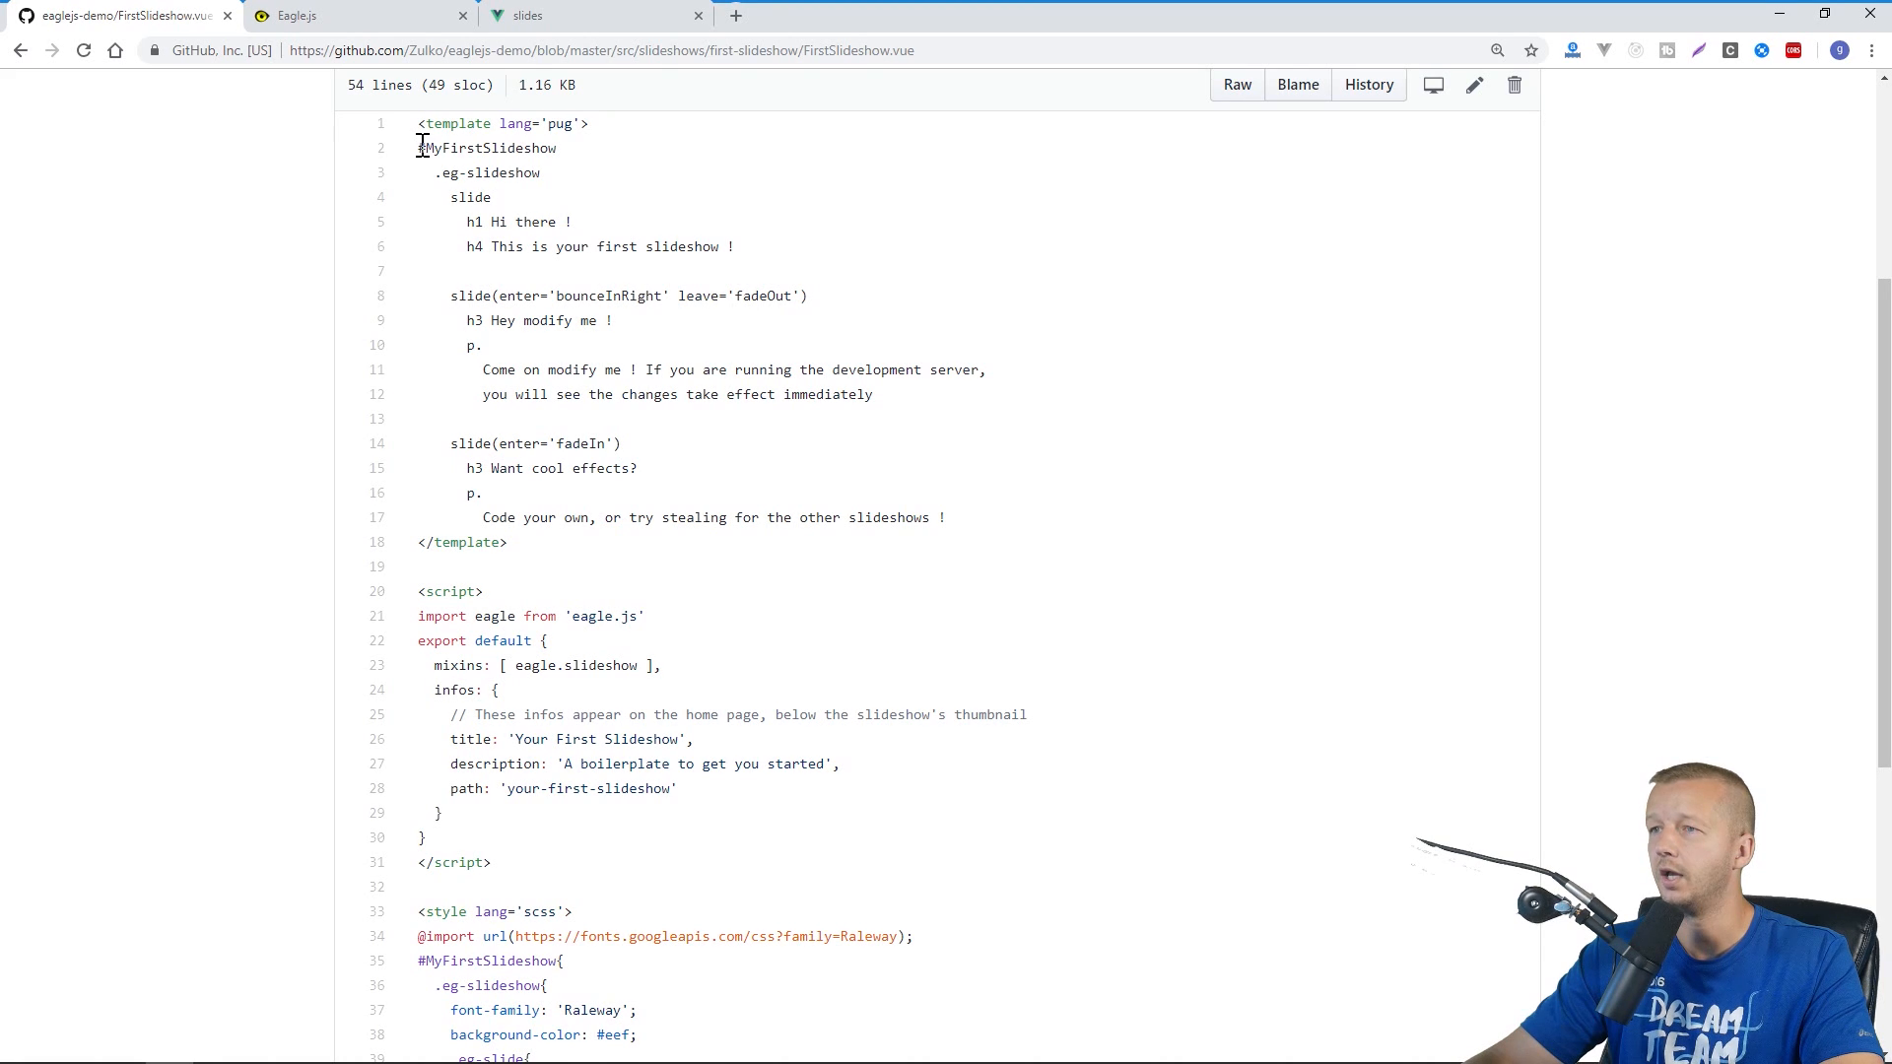
{"action": "left_click_drag", "start_coordinate": [416, 123], "coordinate": [586, 765]}
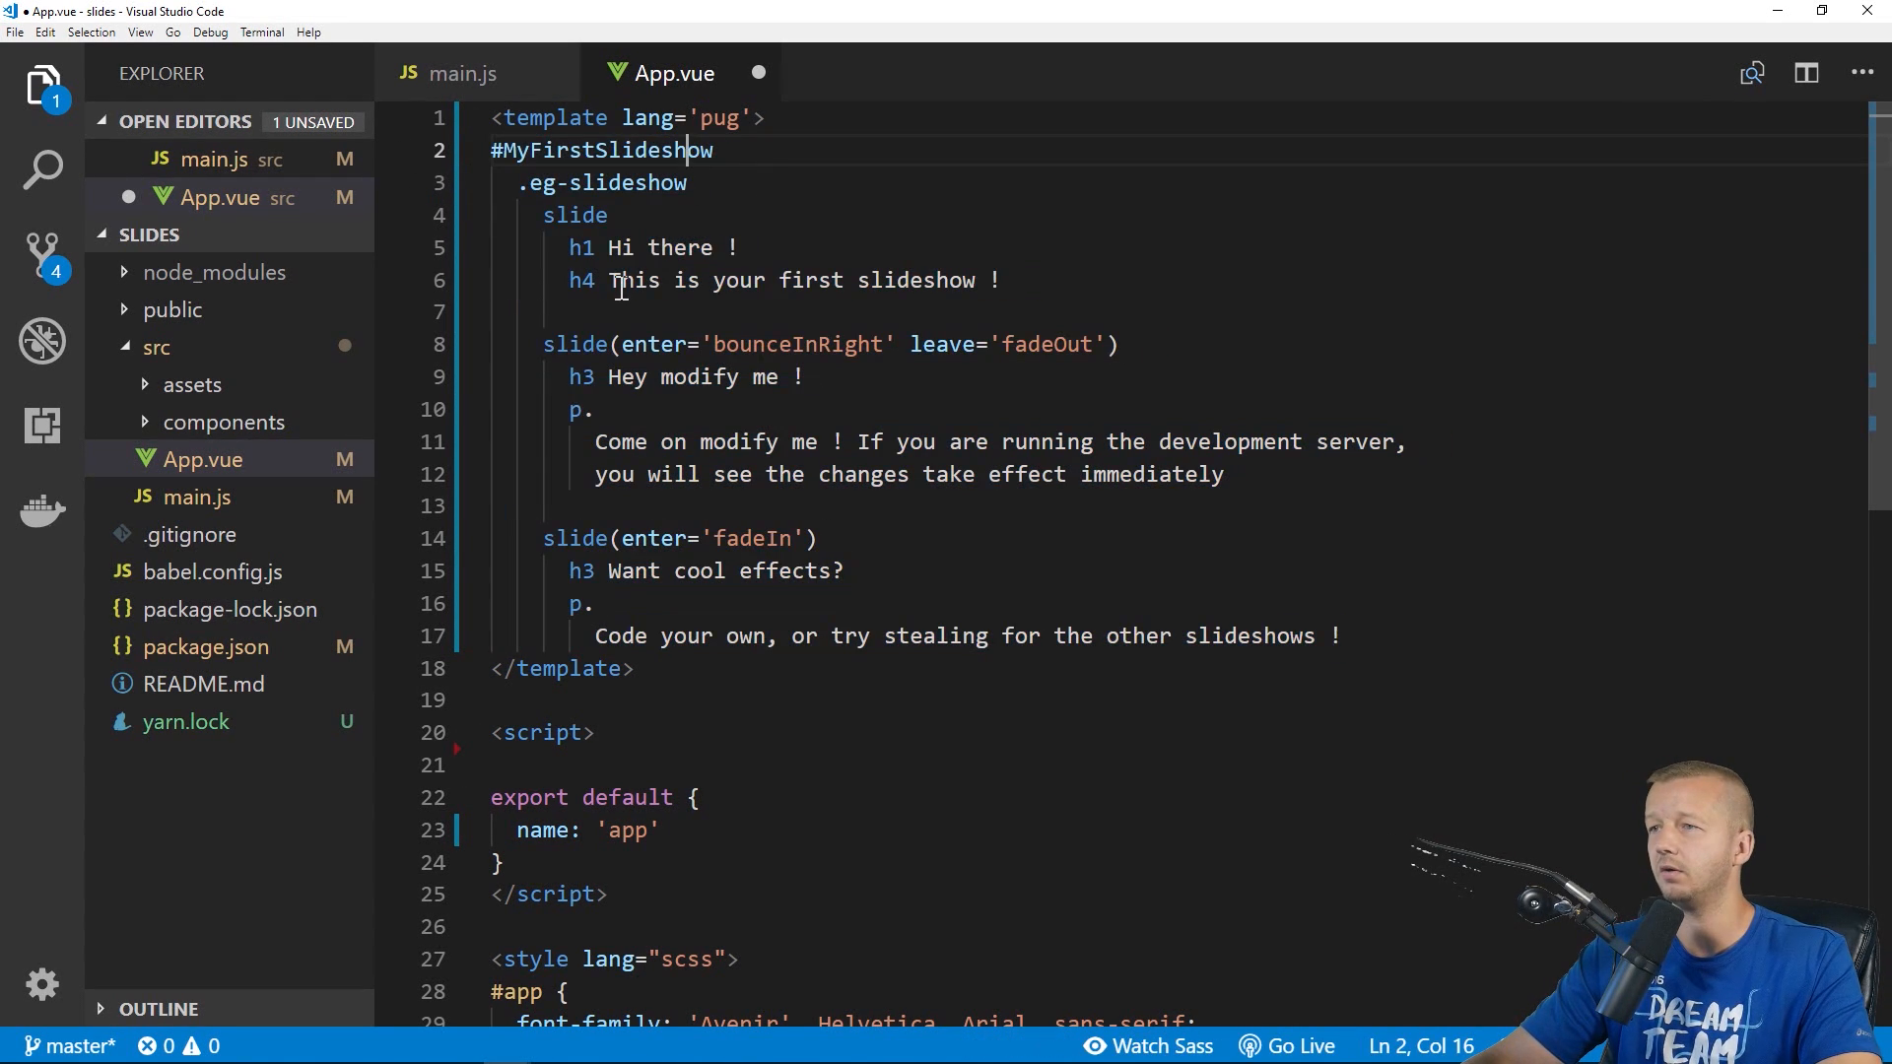
Review the pasted three-slide template in App.vue, highlighting the slide elements and the first subtitle
{"action": "left_click", "coordinate": [647, 248]}
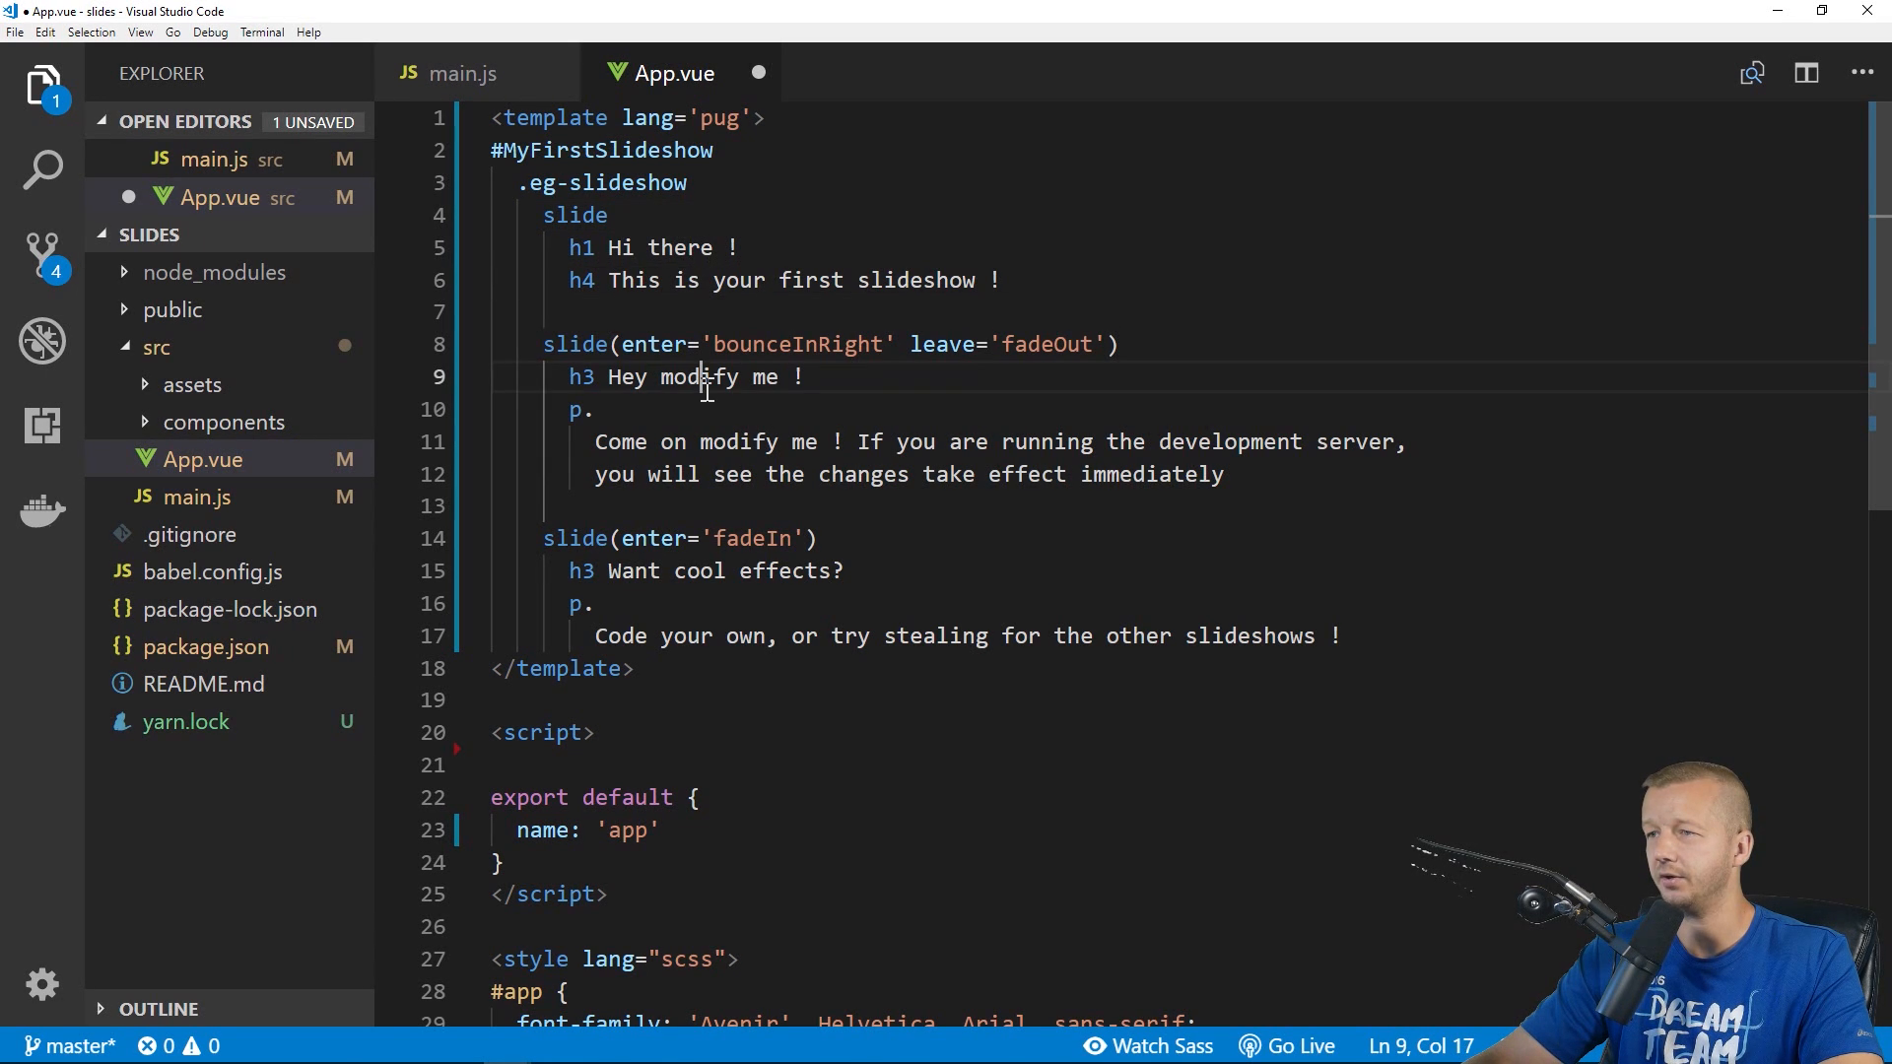
{"action": "mouse_move", "coordinate": [646, 213]}
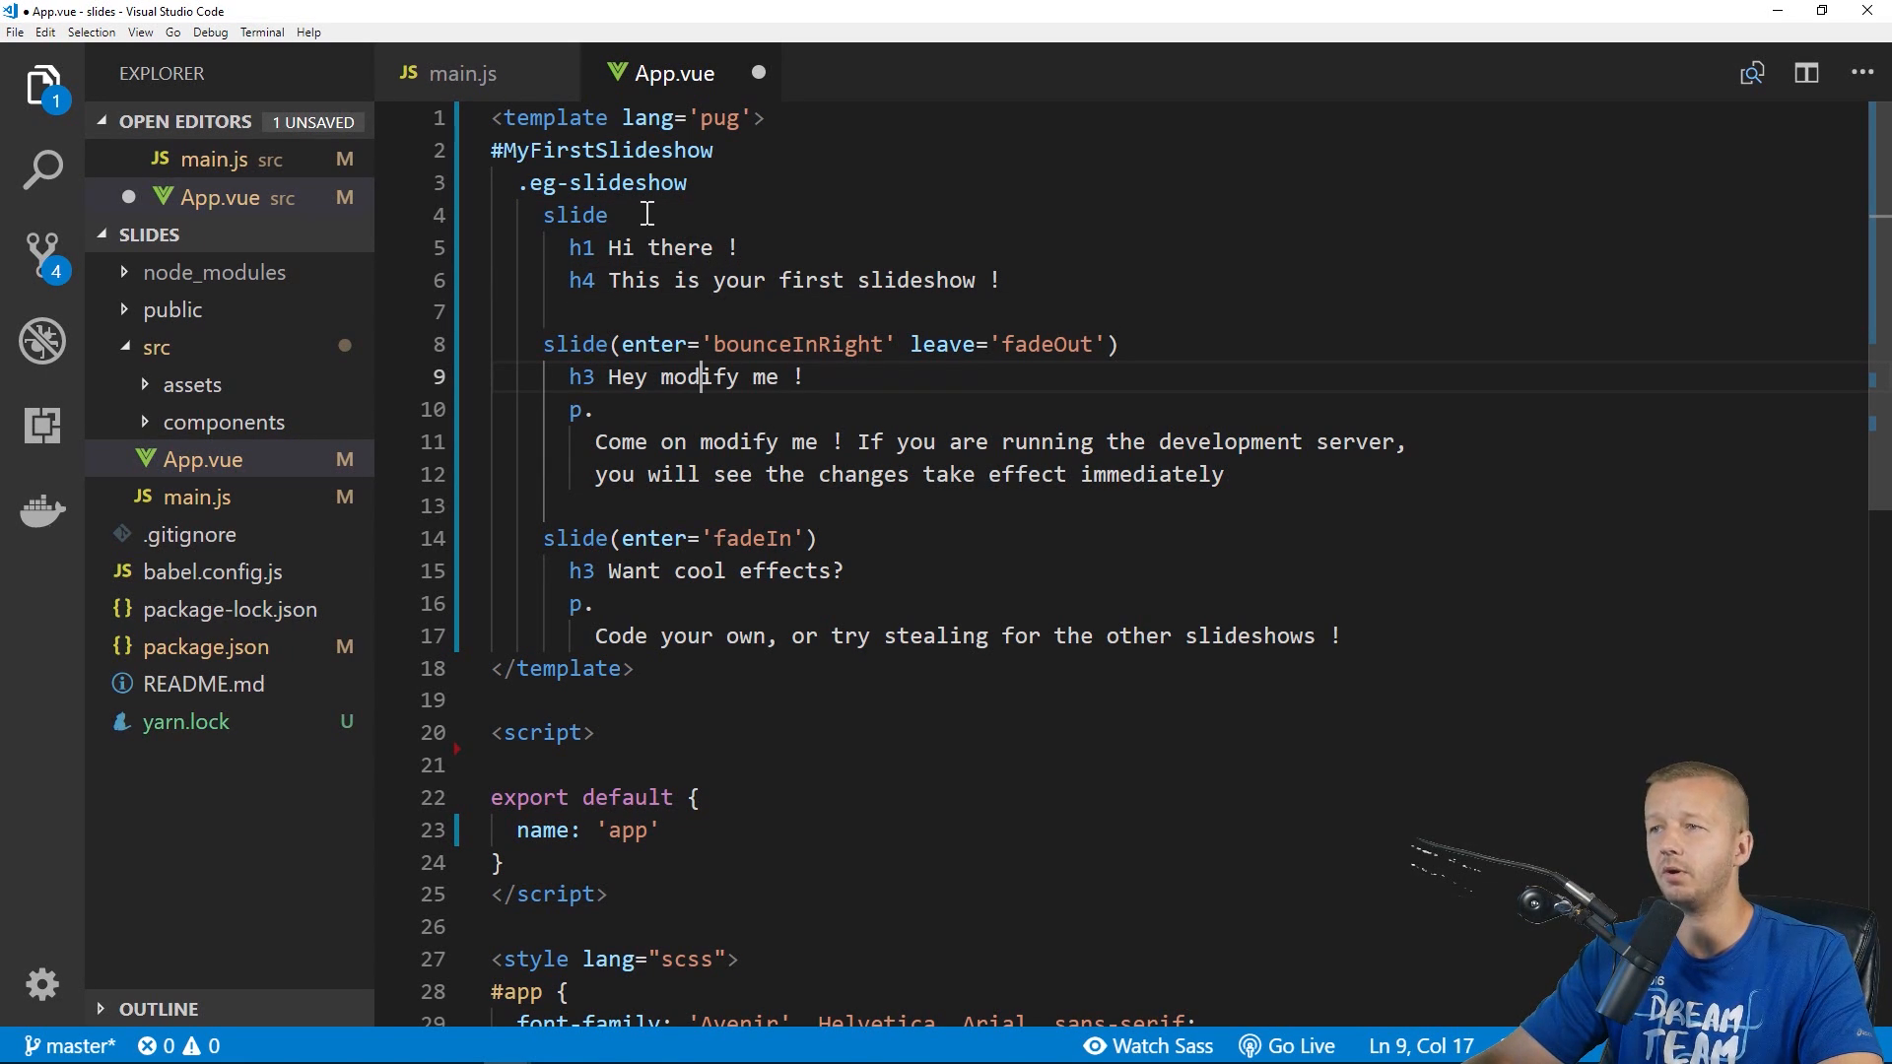
{"action": "double_click", "coordinate": [576, 215]}
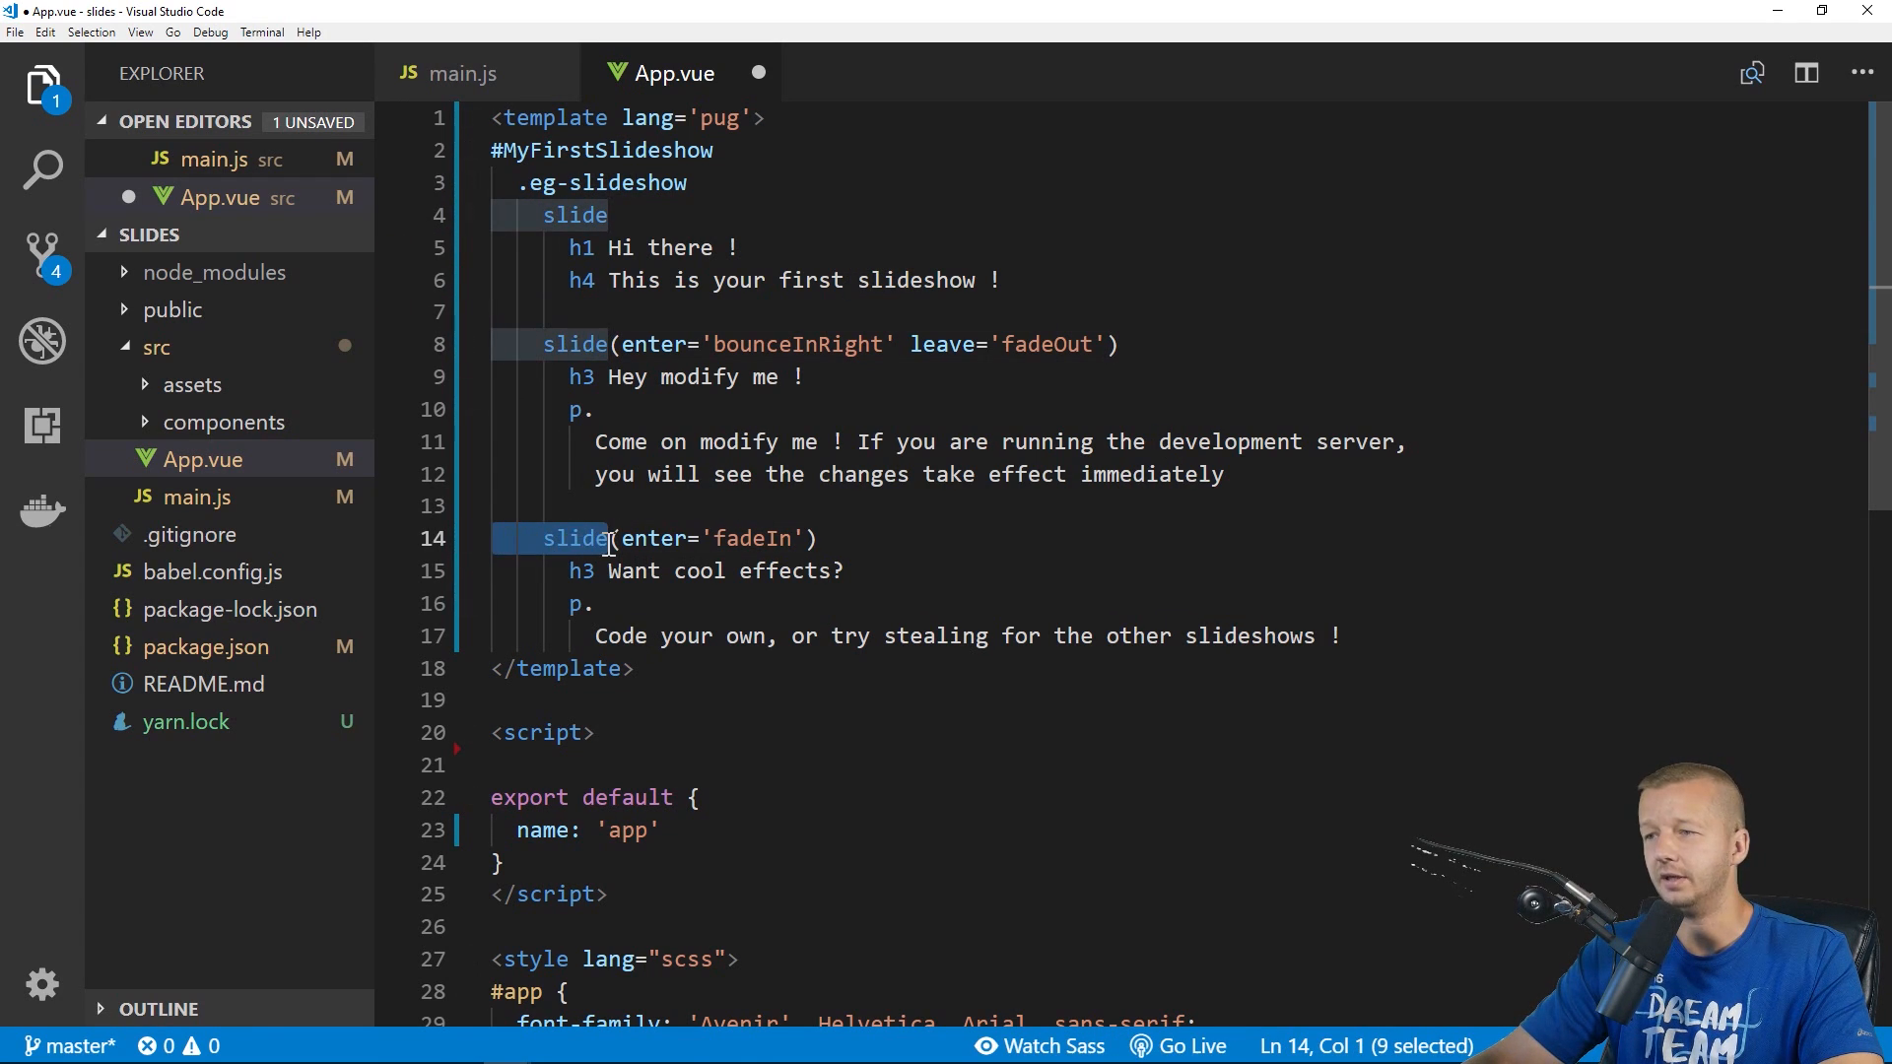
{"action": "left_click", "coordinate": [613, 538]}
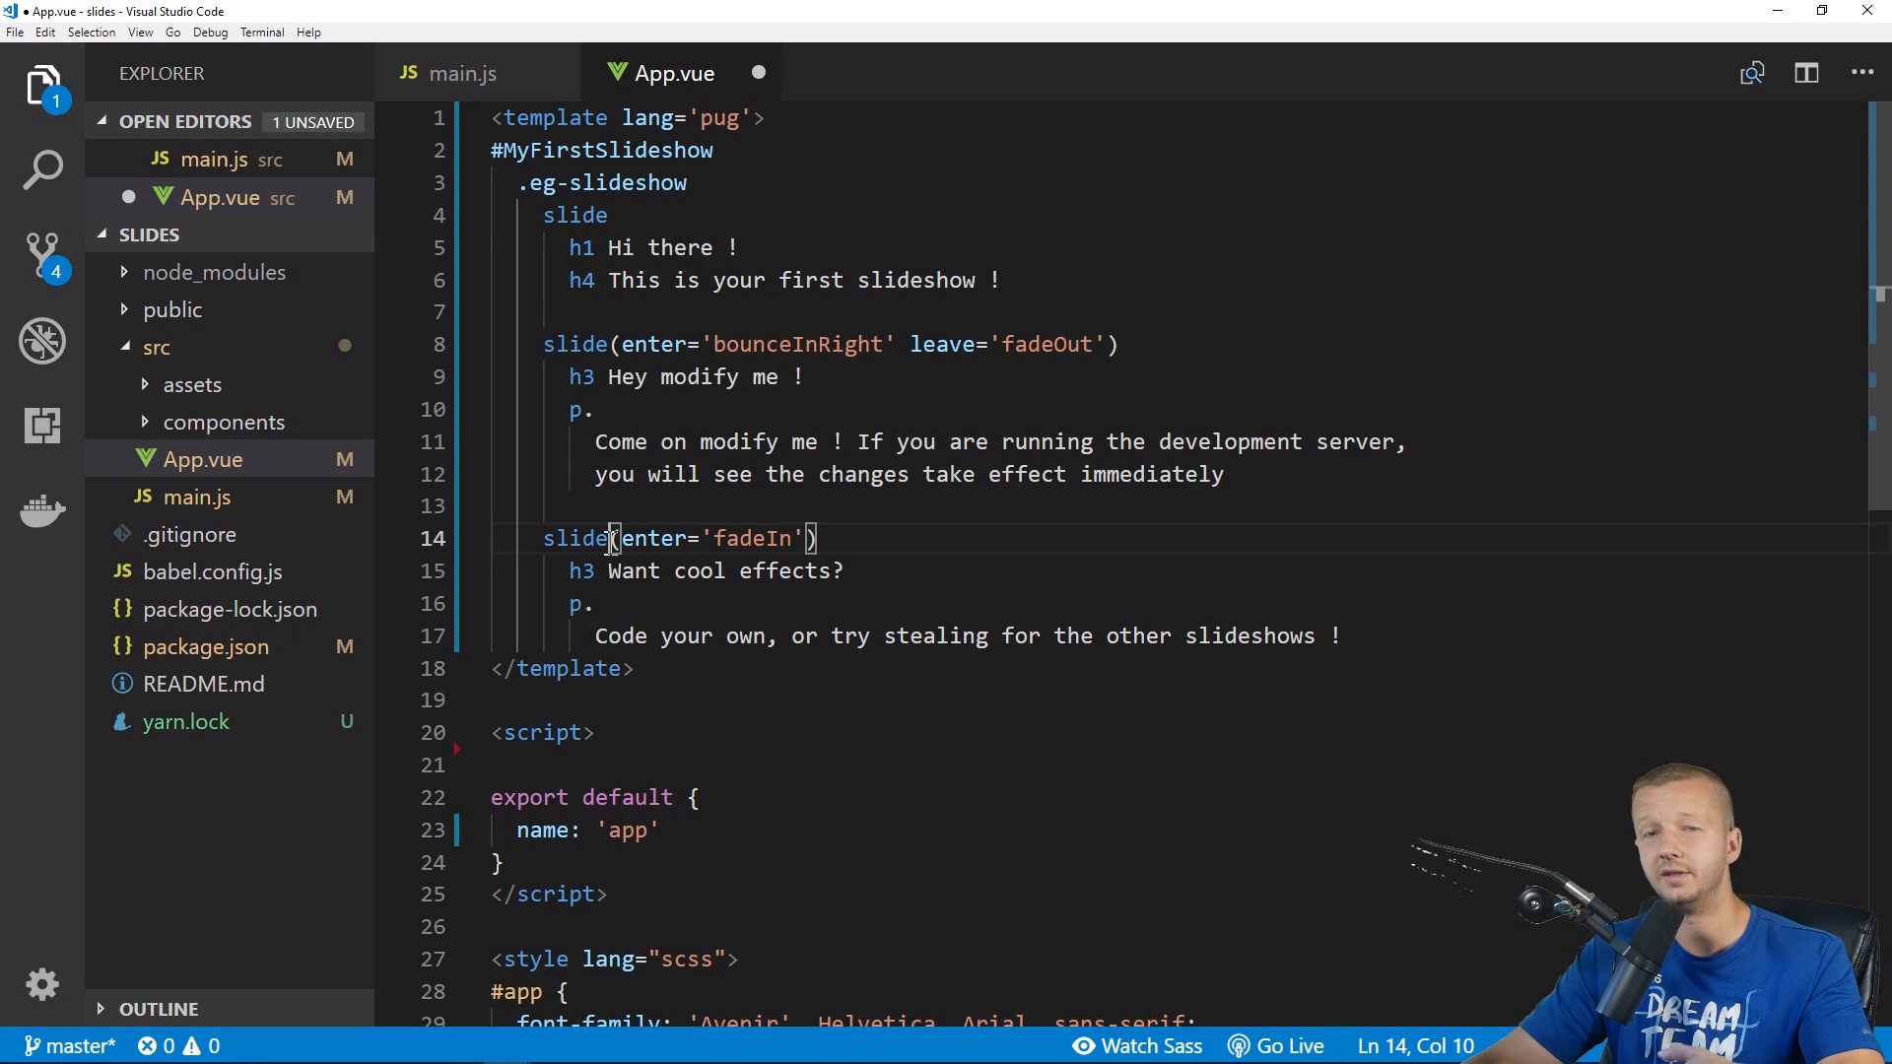
{"action": "left_click_drag", "start_coordinate": [818, 280], "coordinate": [1000, 280]}
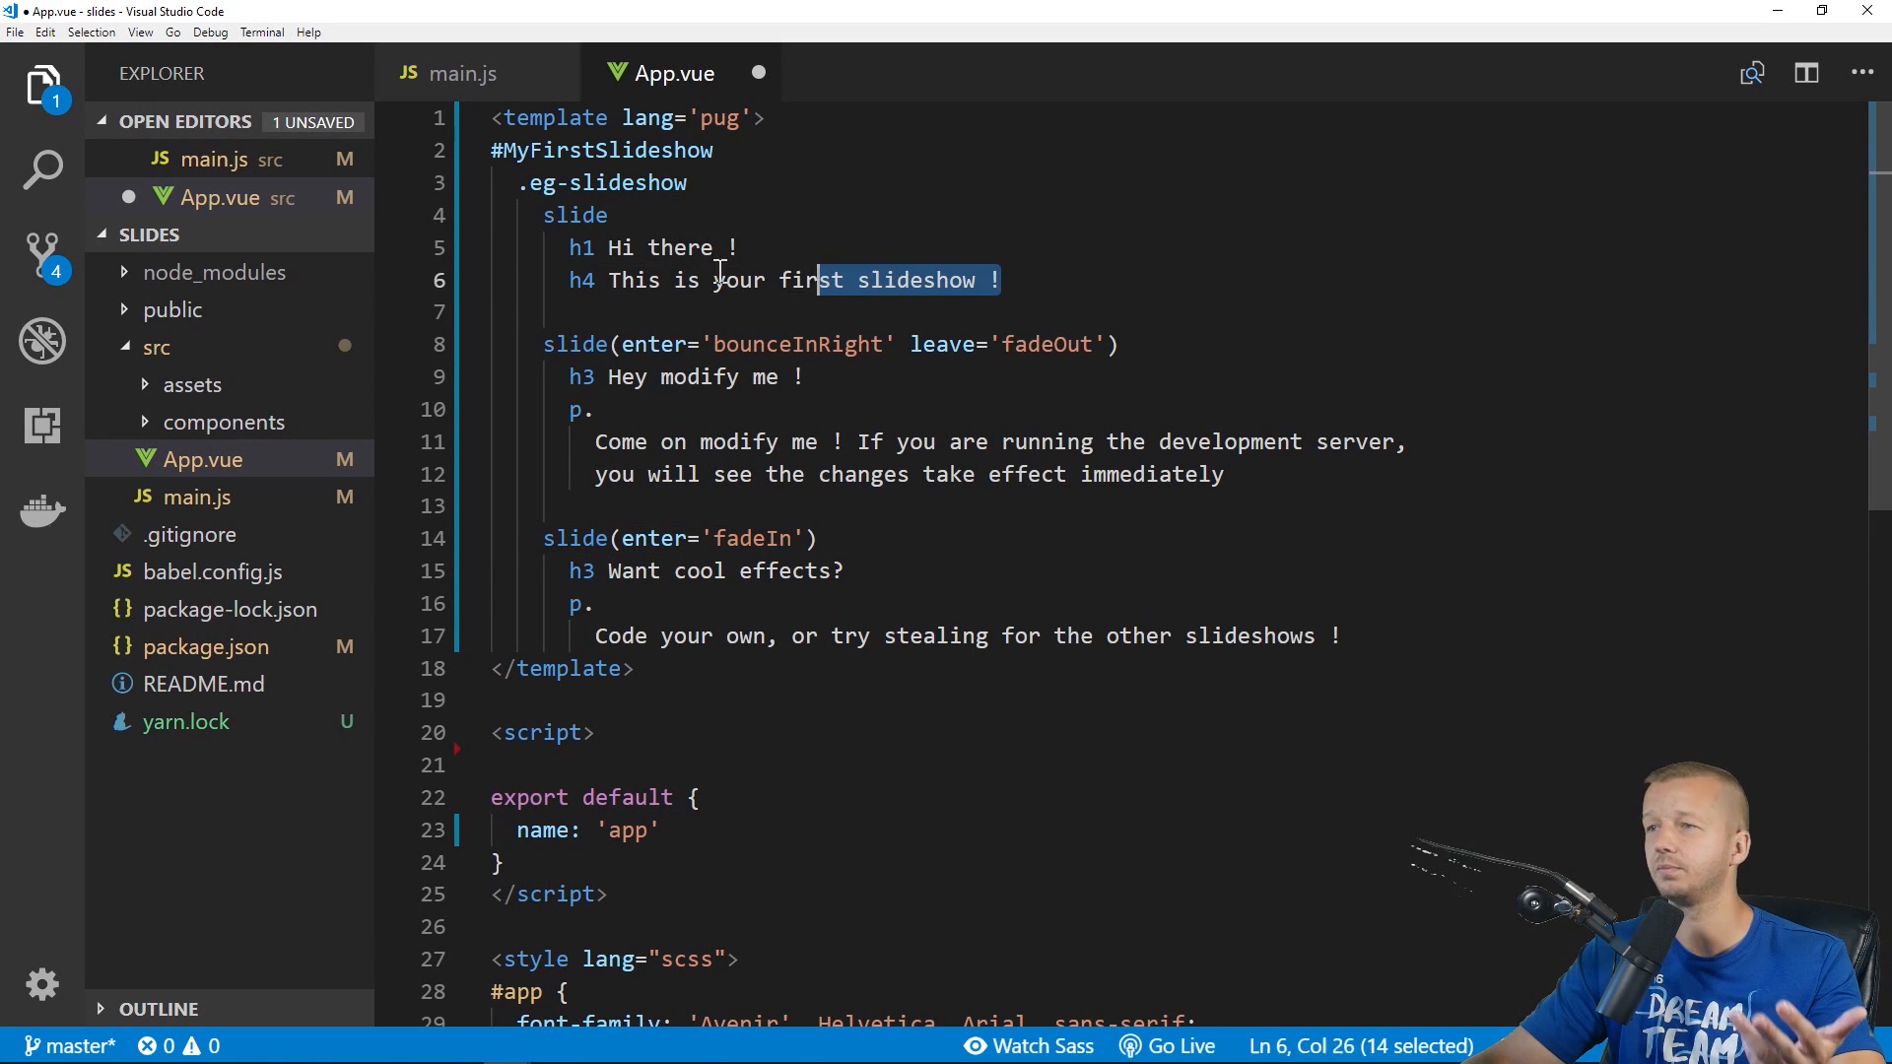
{"action": "left_click", "coordinate": [743, 249]}
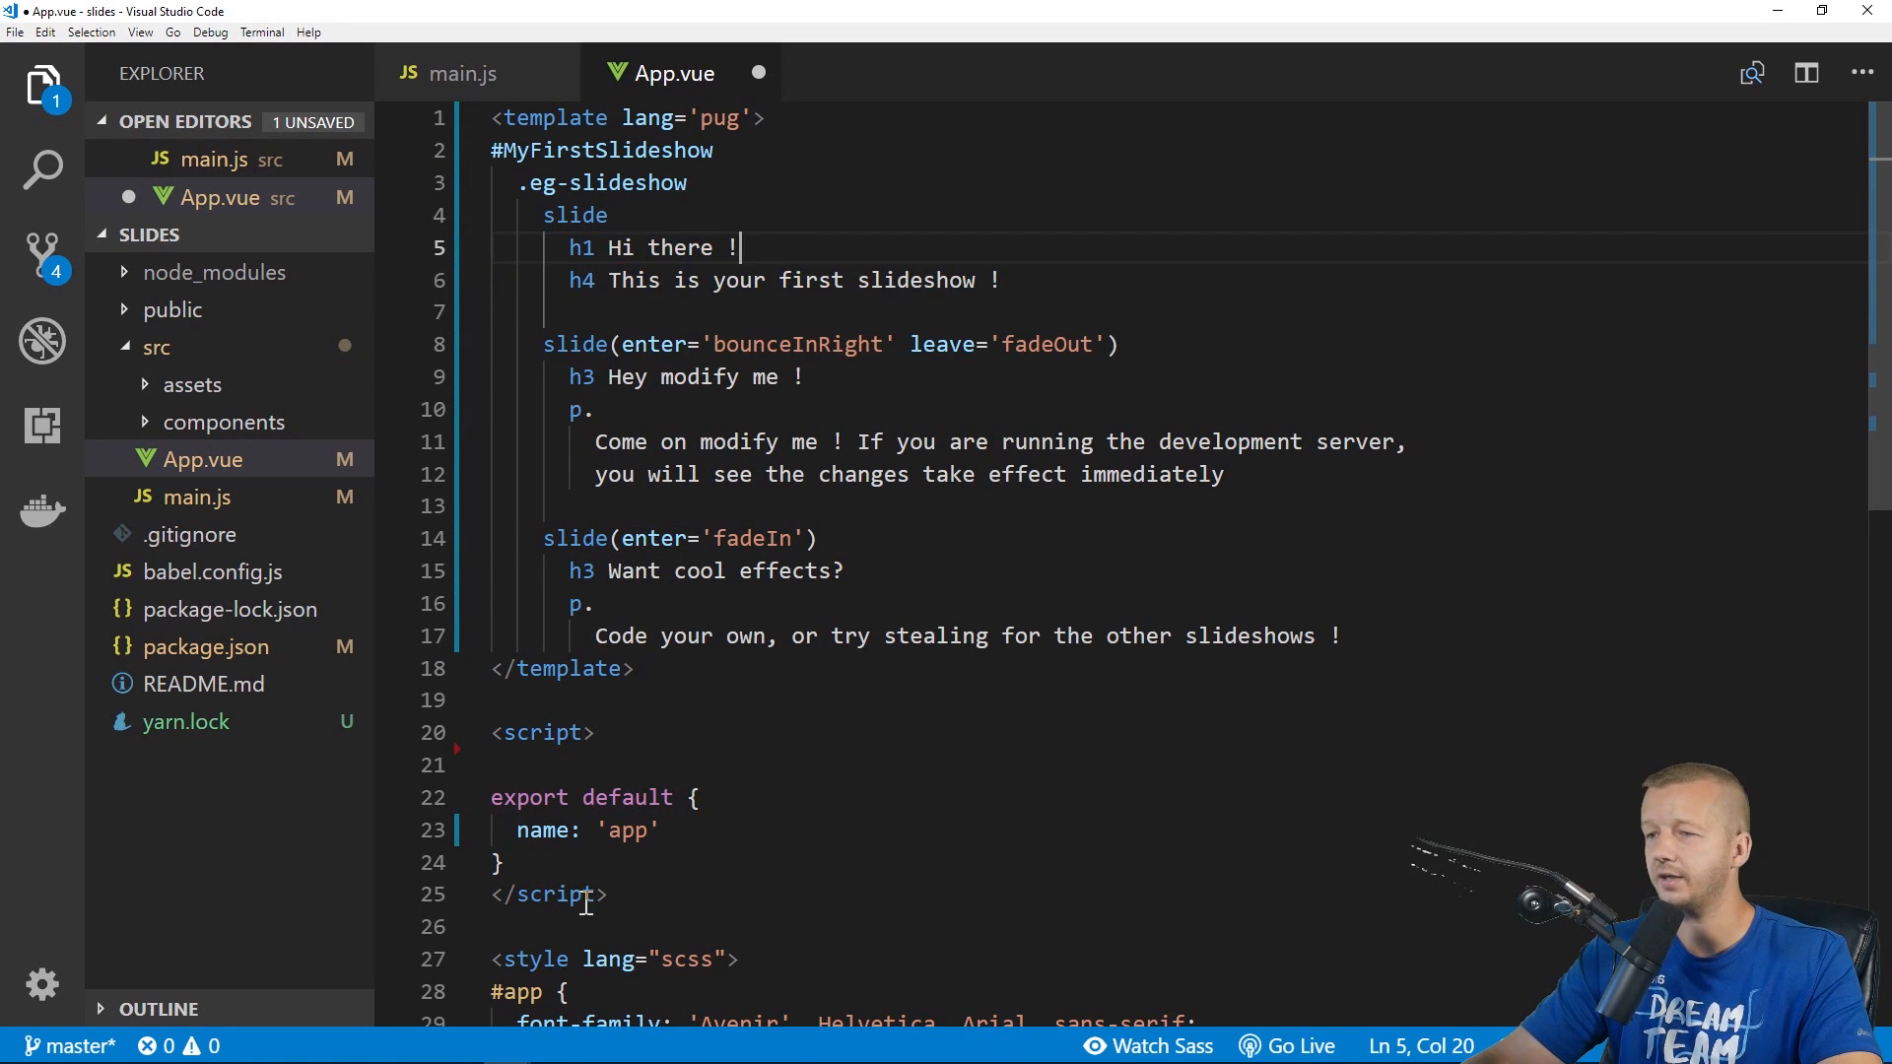
{"action": "scroll", "scroll_direction": "down", "scroll_amount": 3}
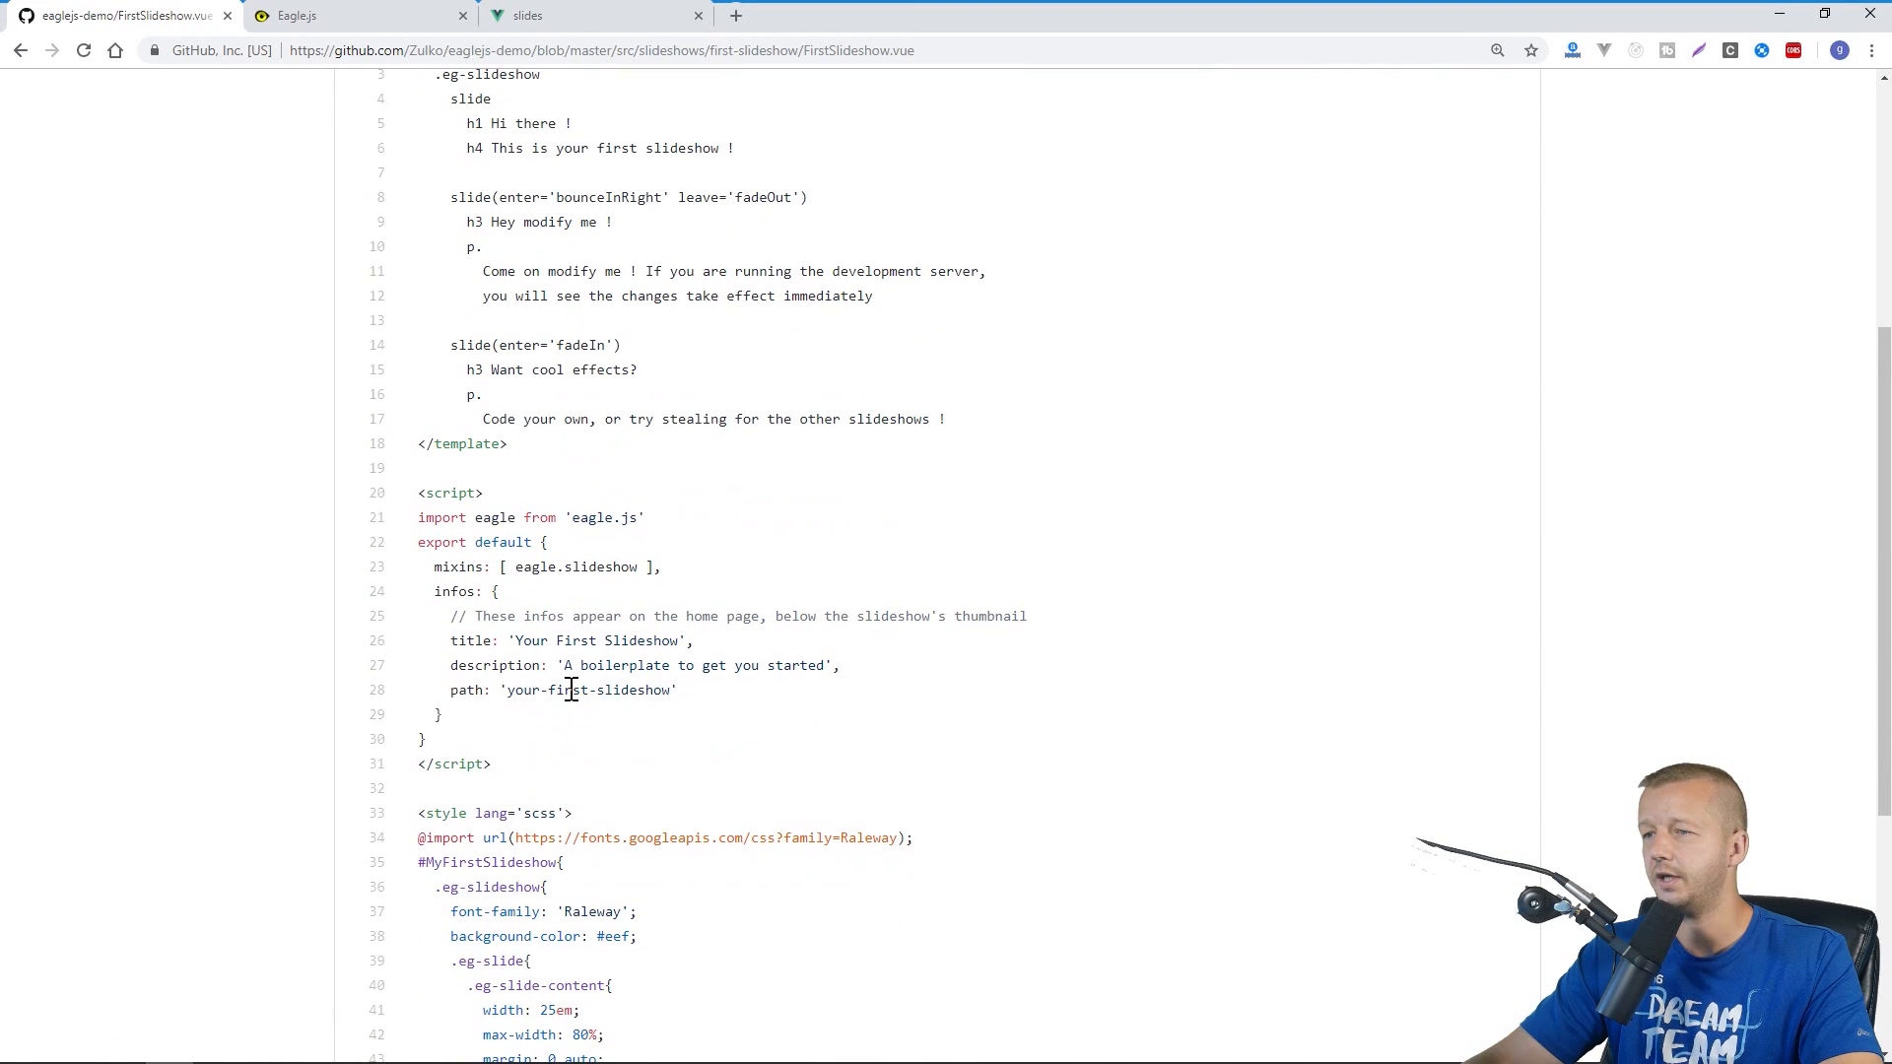
{"action": "mouse_move", "coordinate": [659, 528]}
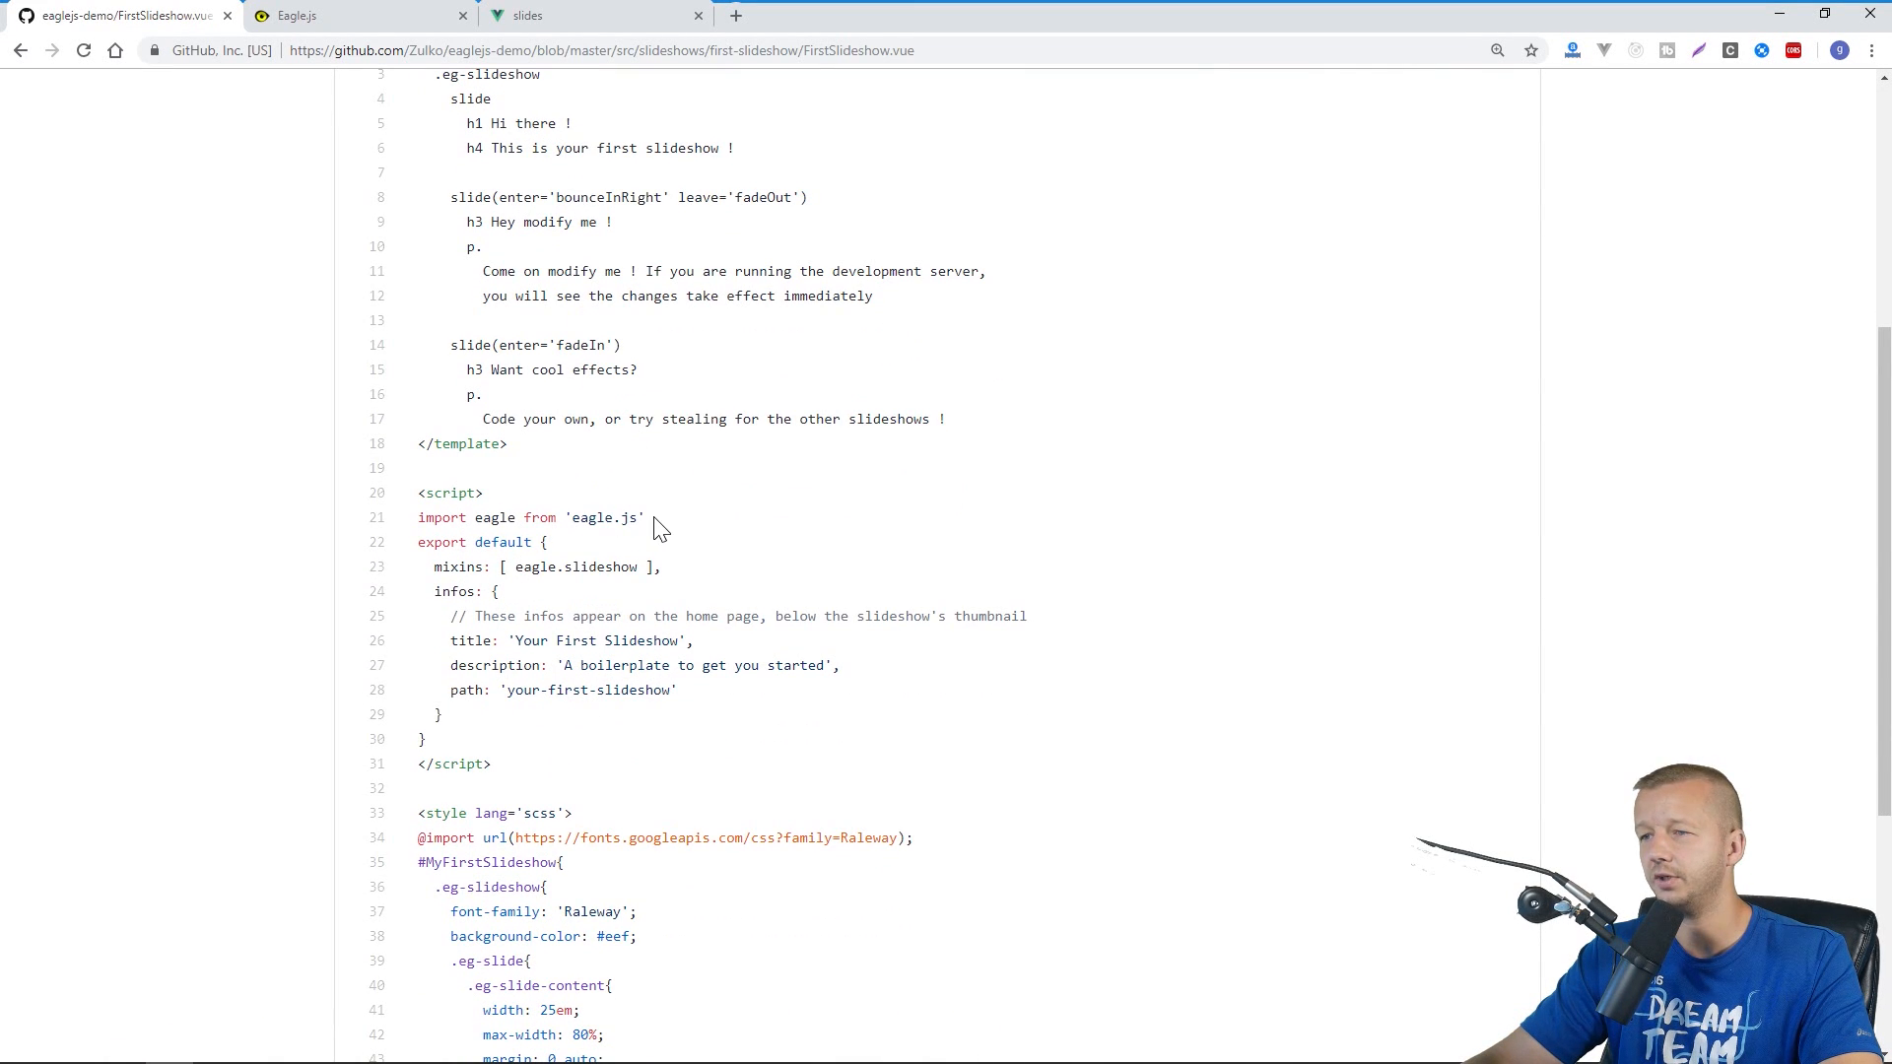
{"action": "mouse_move", "coordinate": [579, 105]}
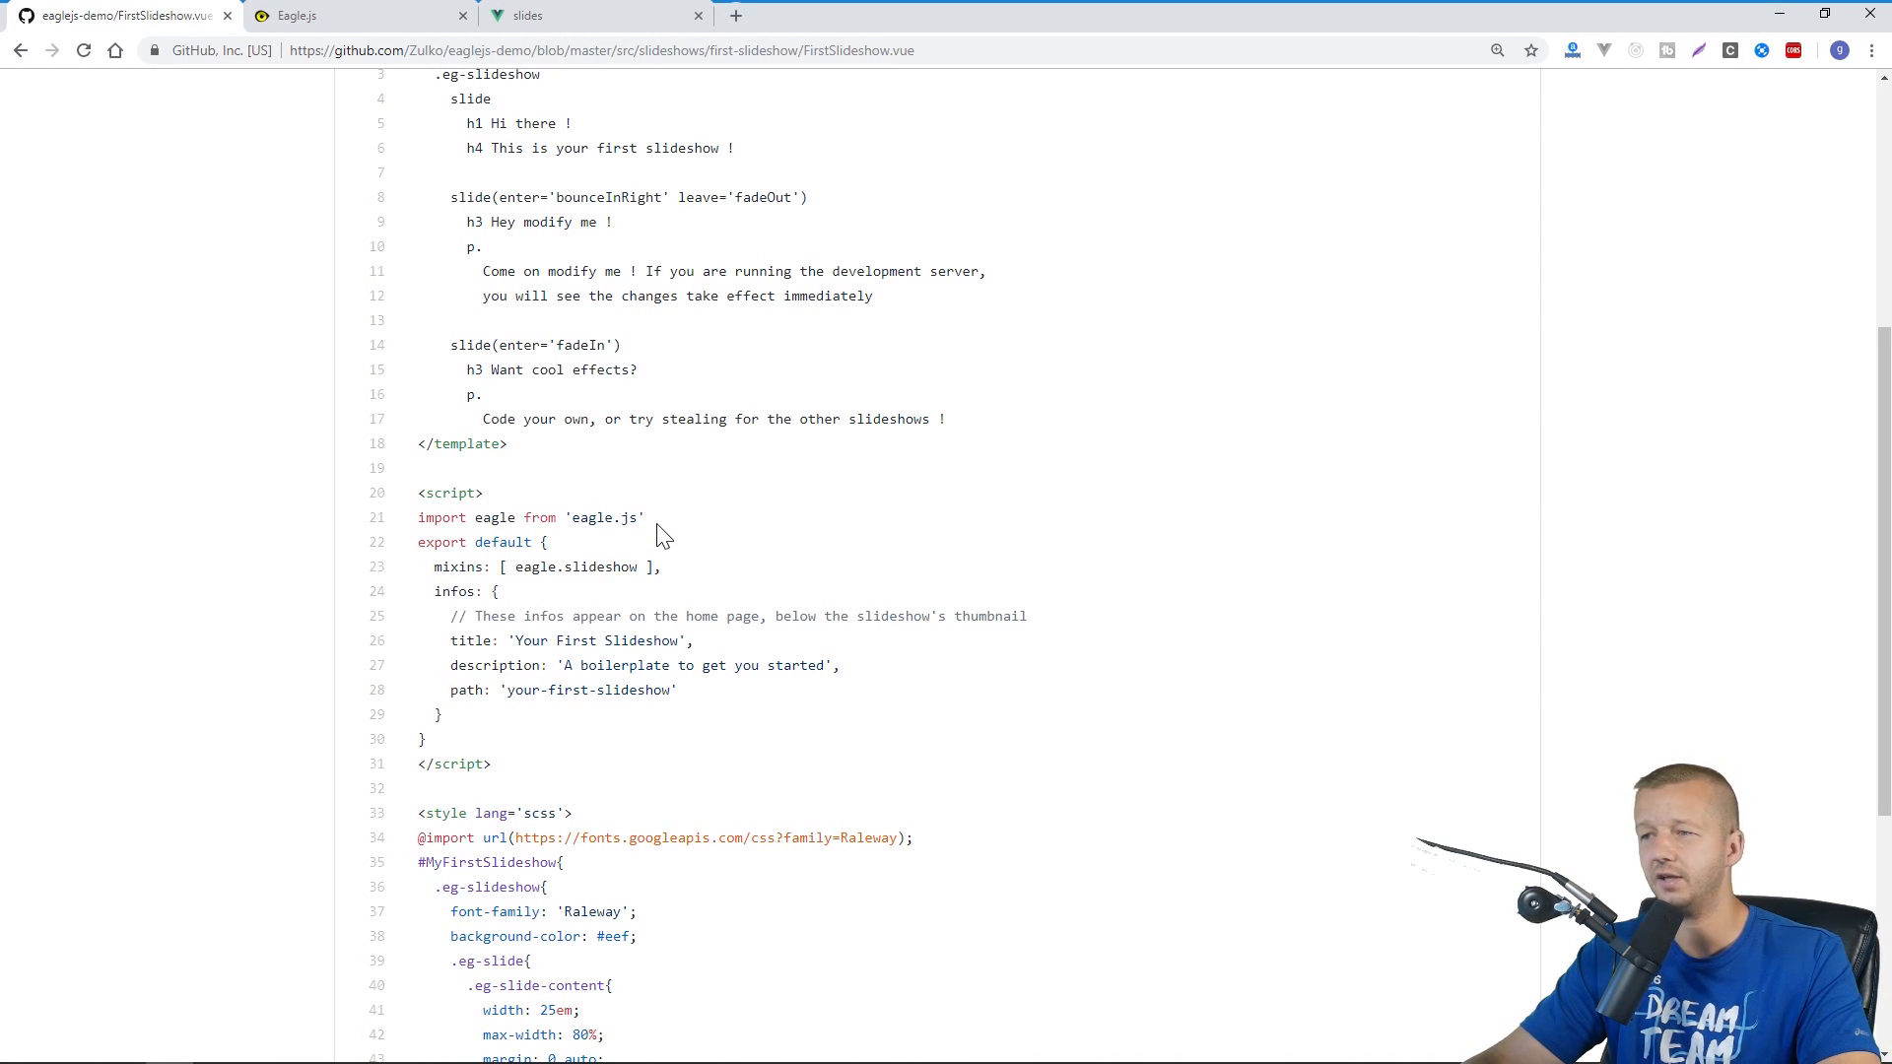
{"action": "mouse_move", "coordinate": [1709, 47]}
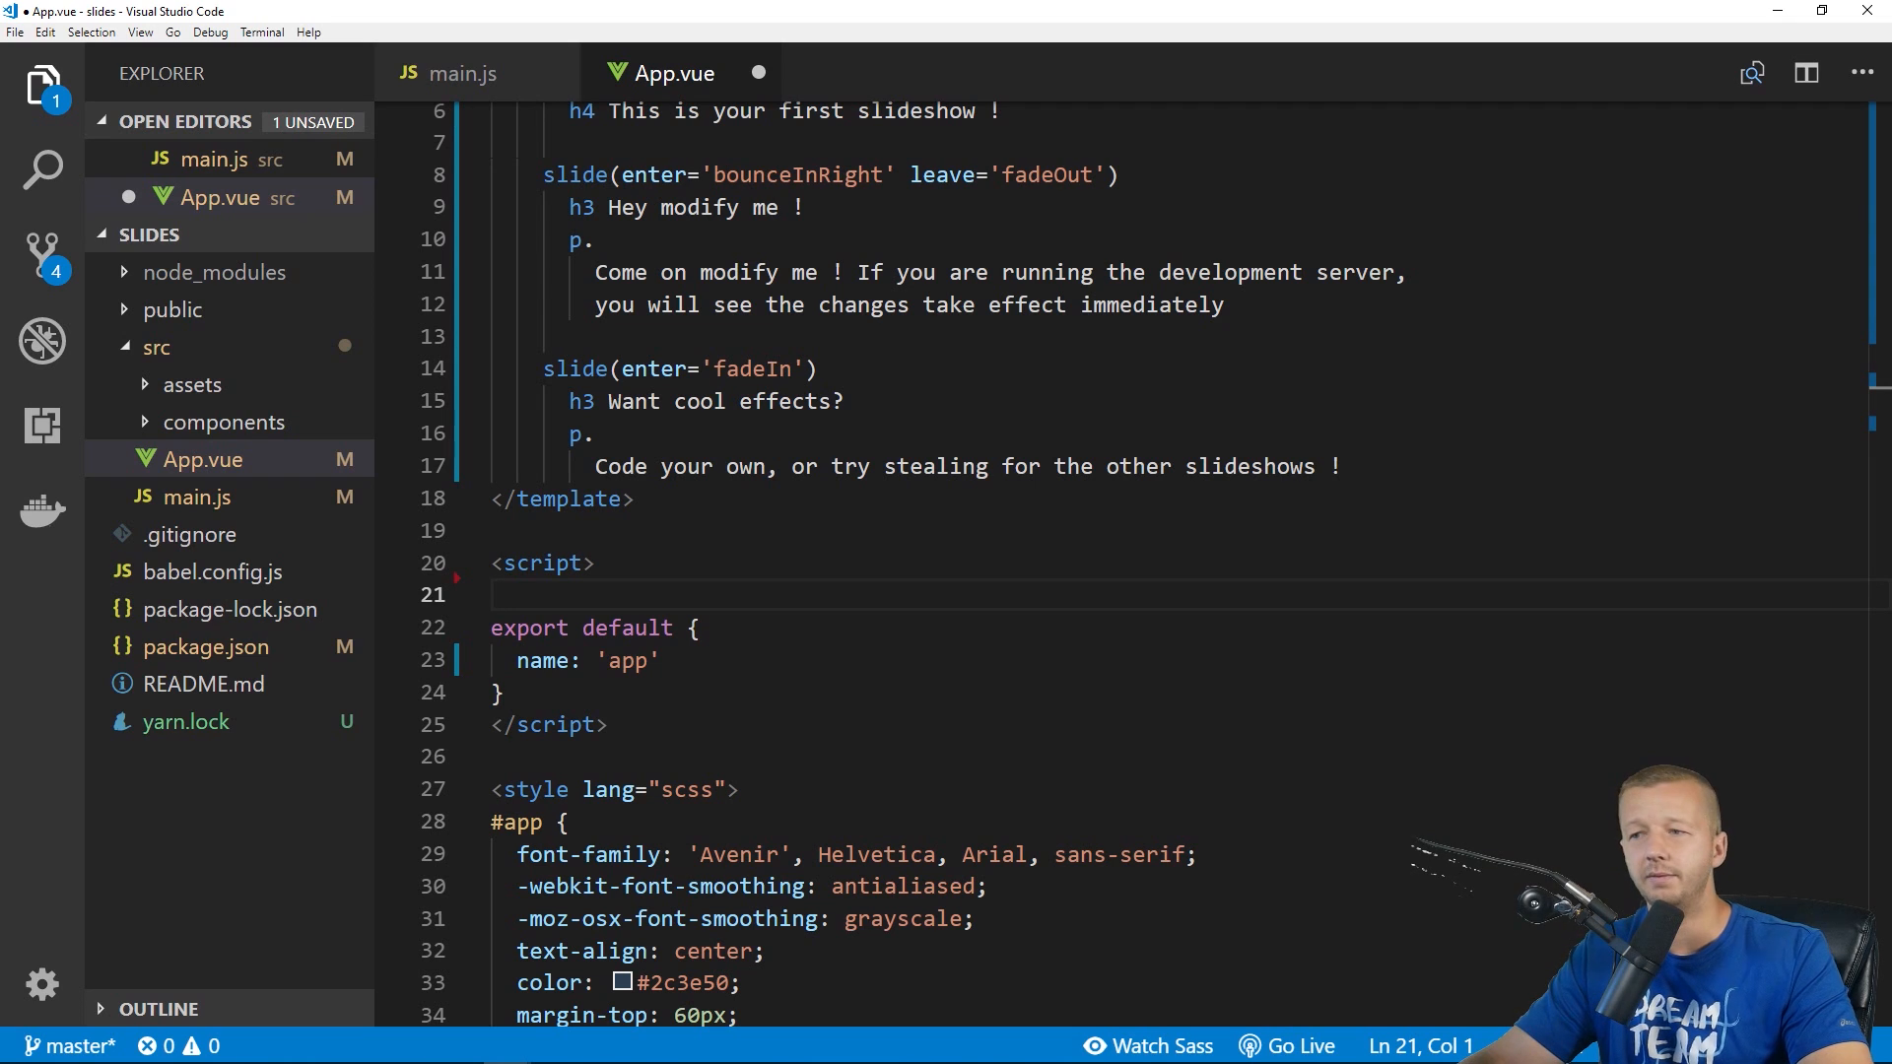
Add import { Slideshow } from 'eagle.js' and mixins: [Slideshow] to App.vue's script
{"action": "type", "text": "import { Slideshow"}
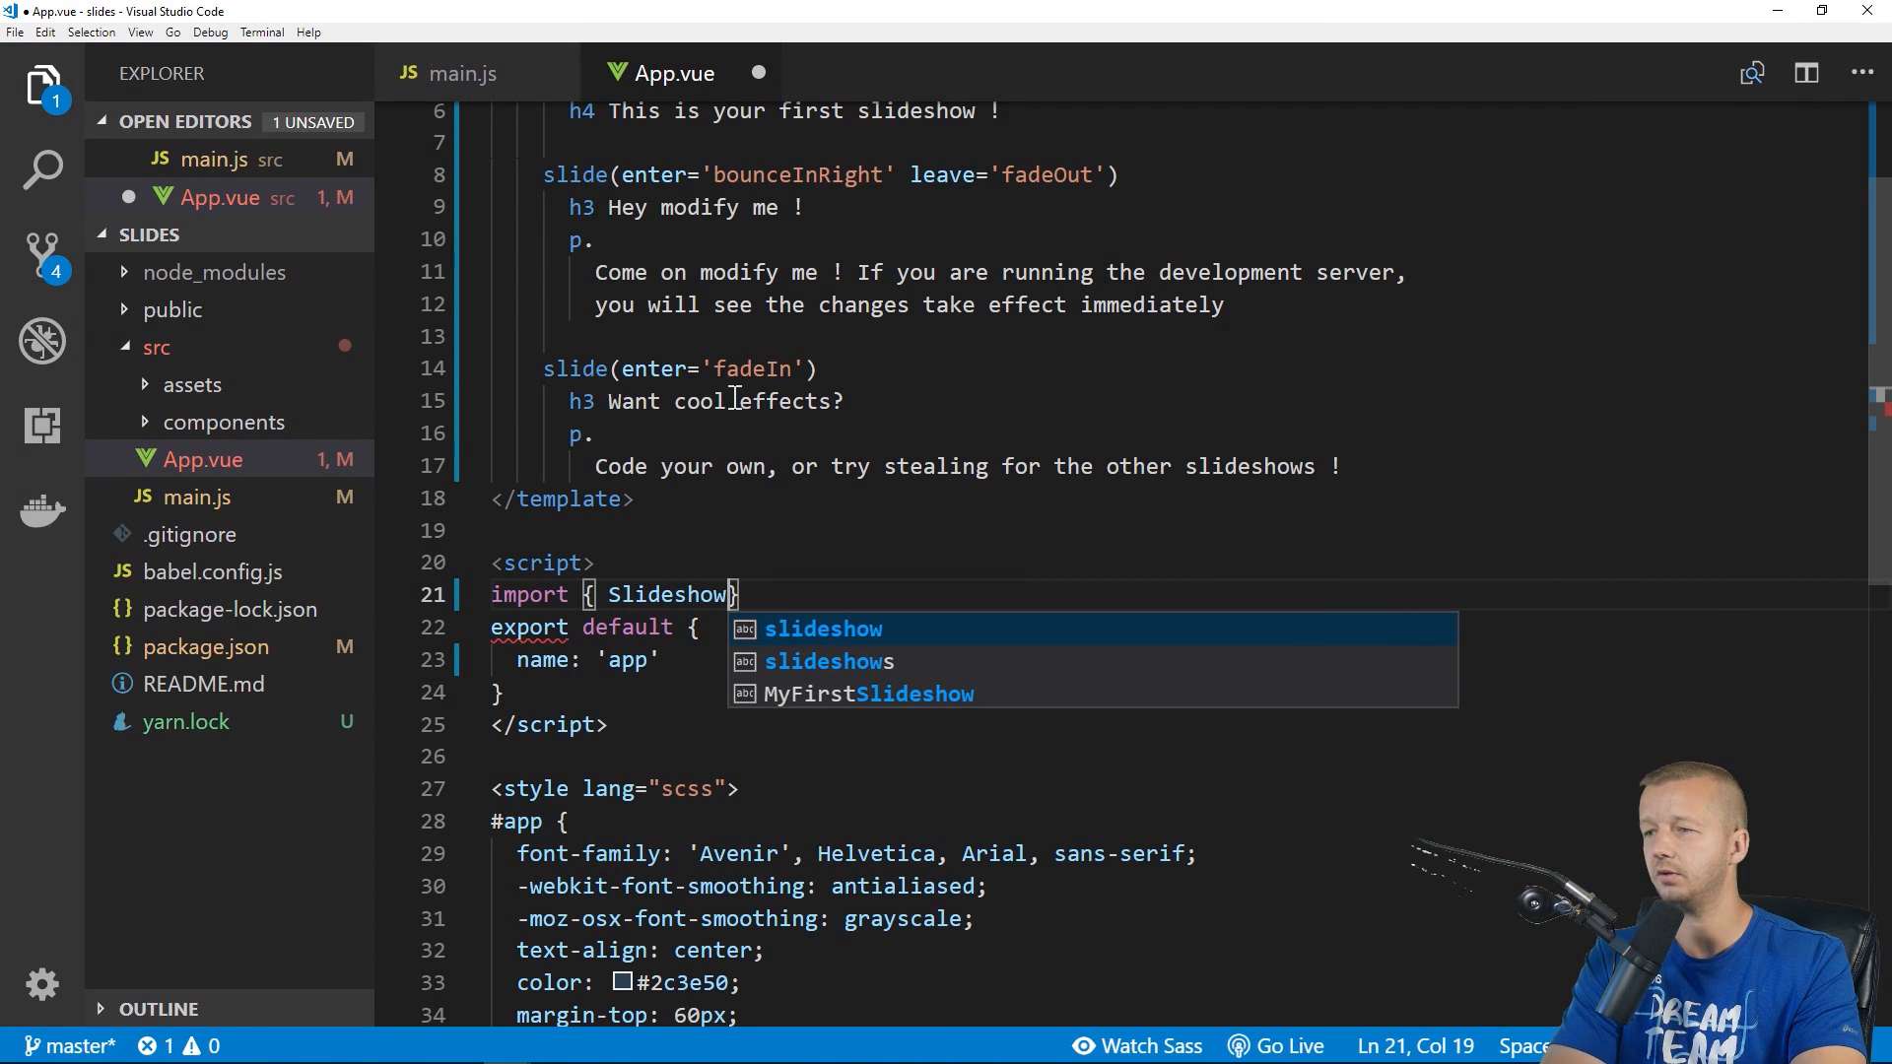
{"action": "type", "text": "} from 'eagle.js';"}
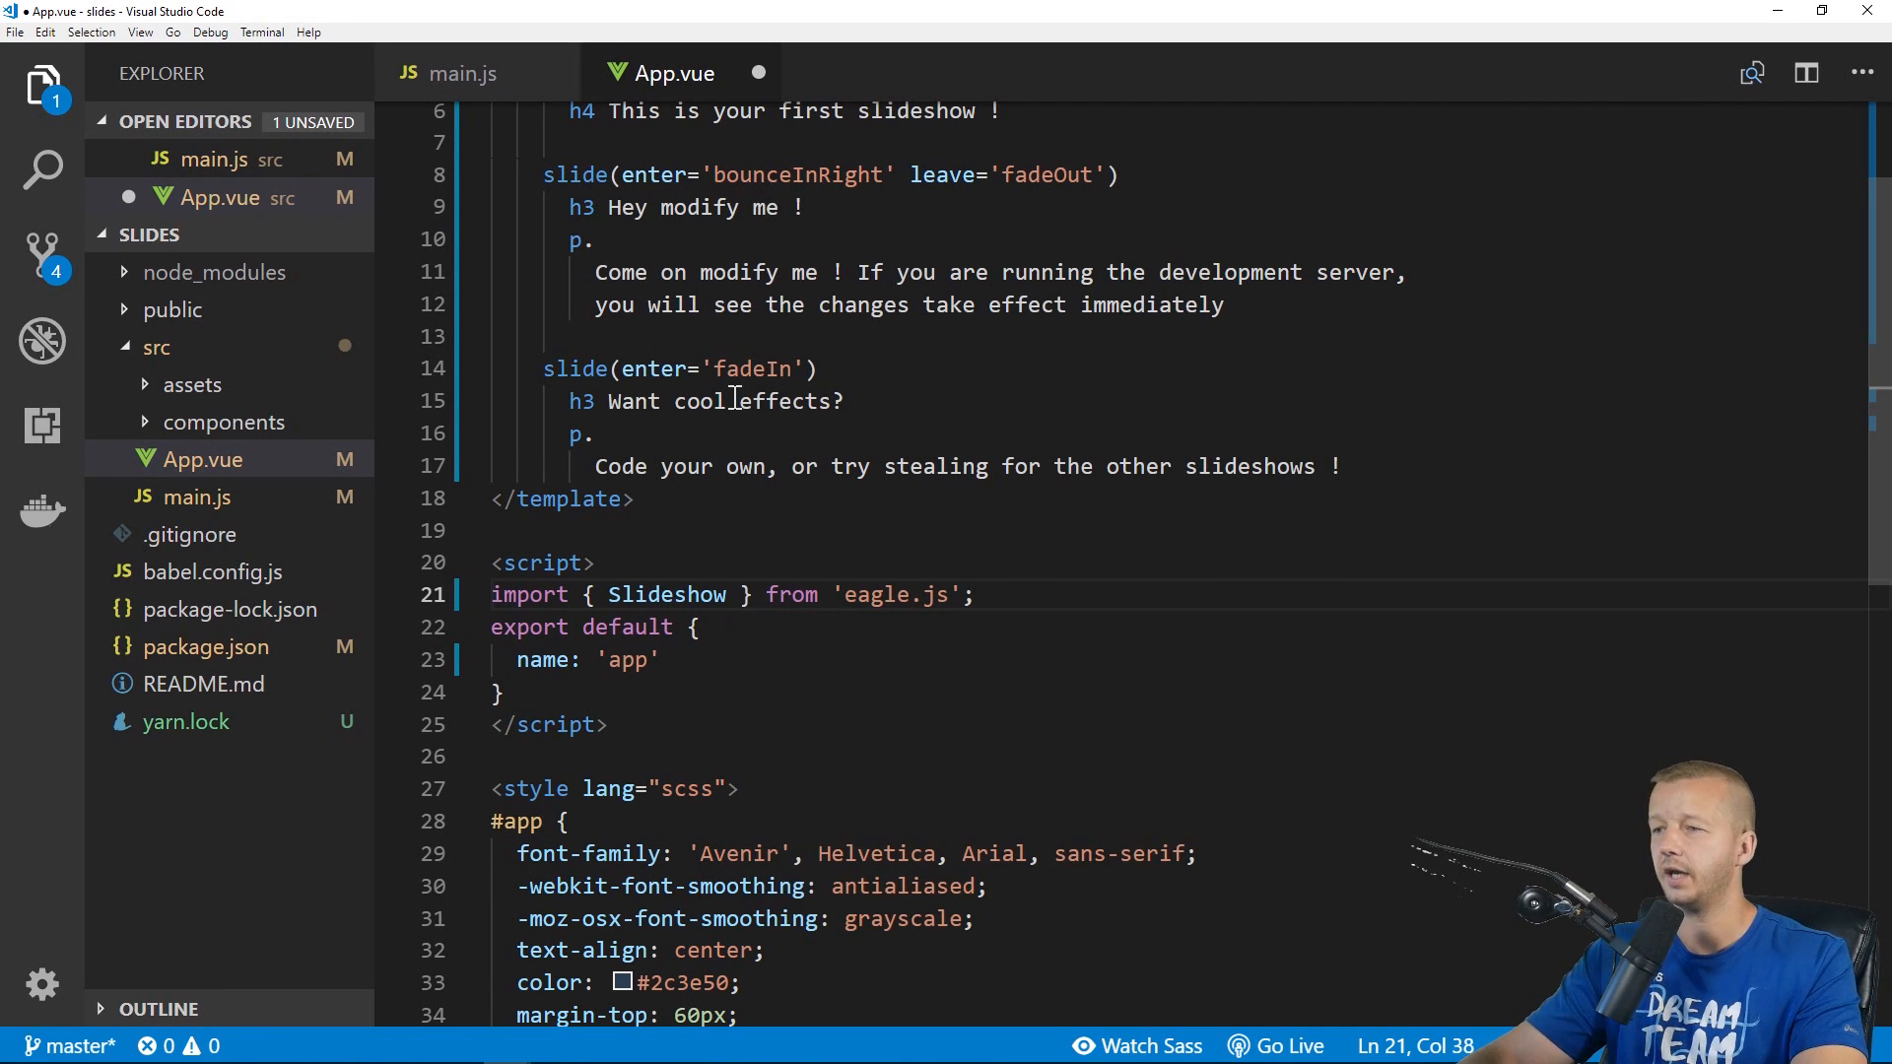
{"action": "key", "text": "Enter"}
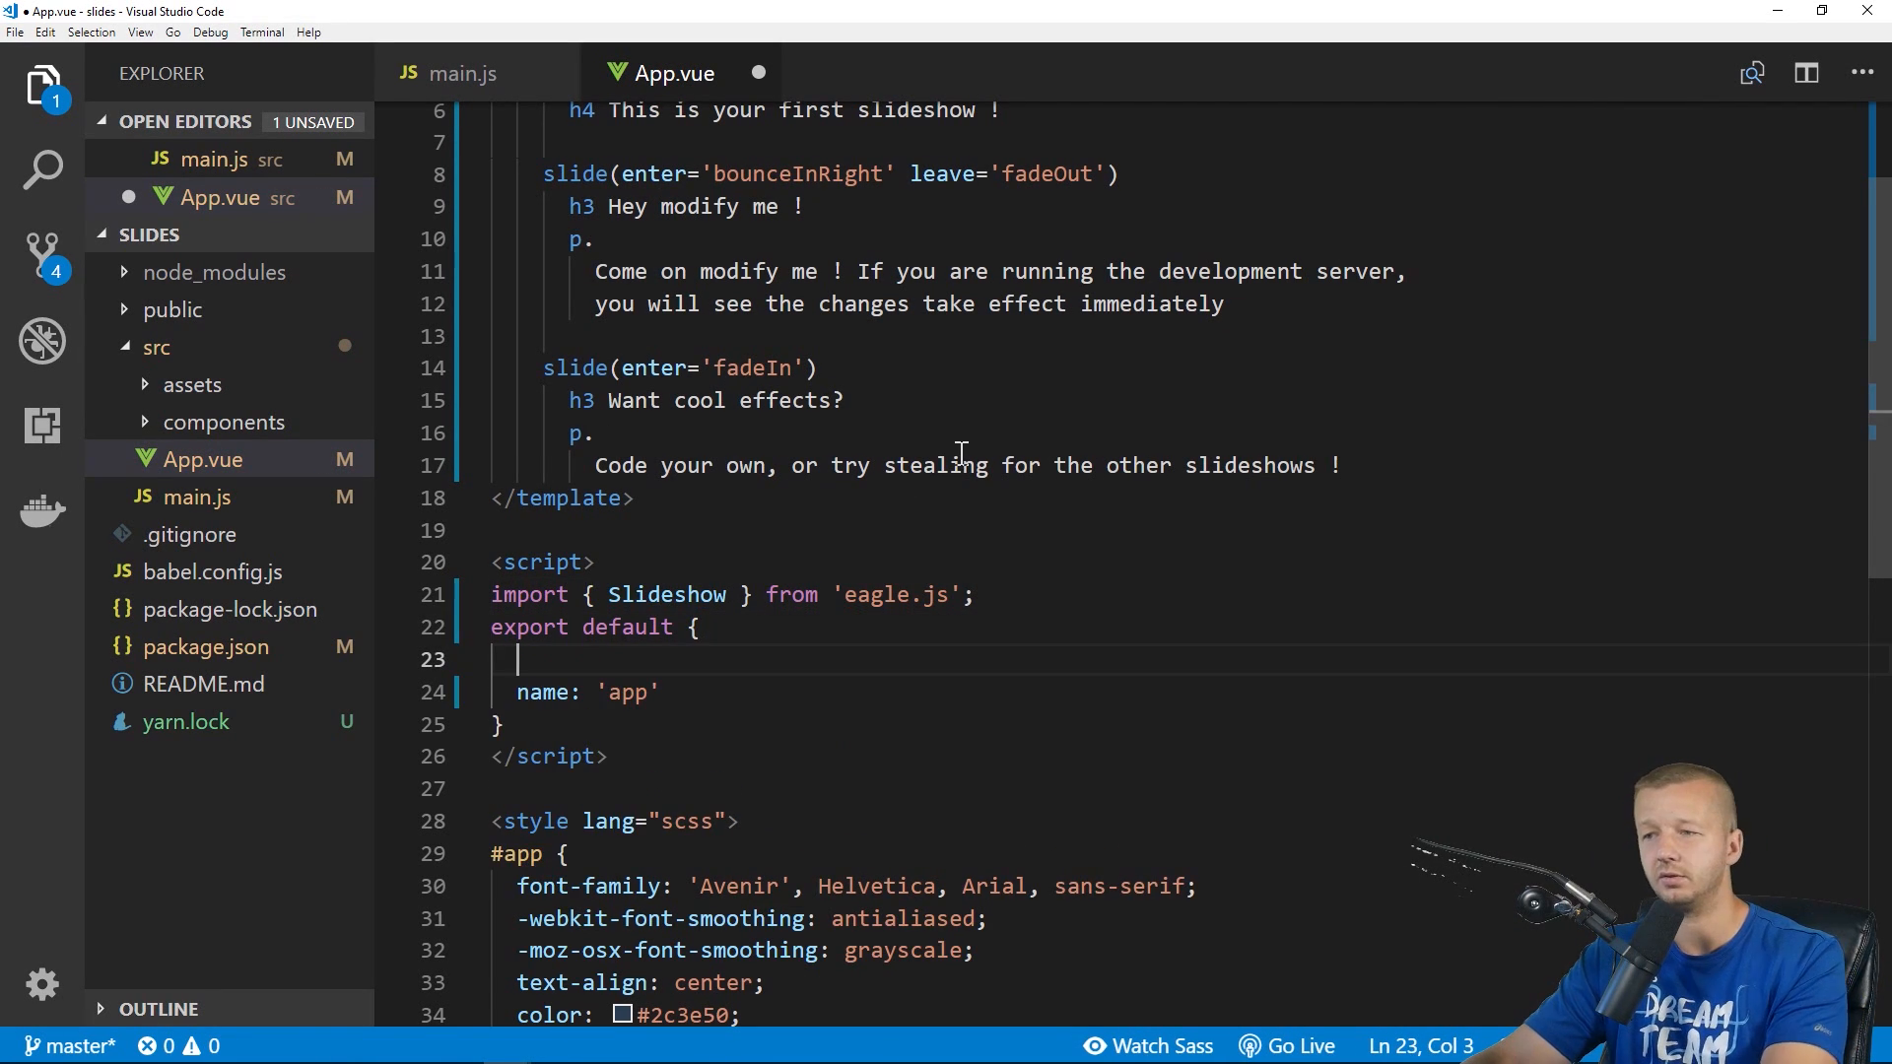
{"action": "type", "text": "min"}
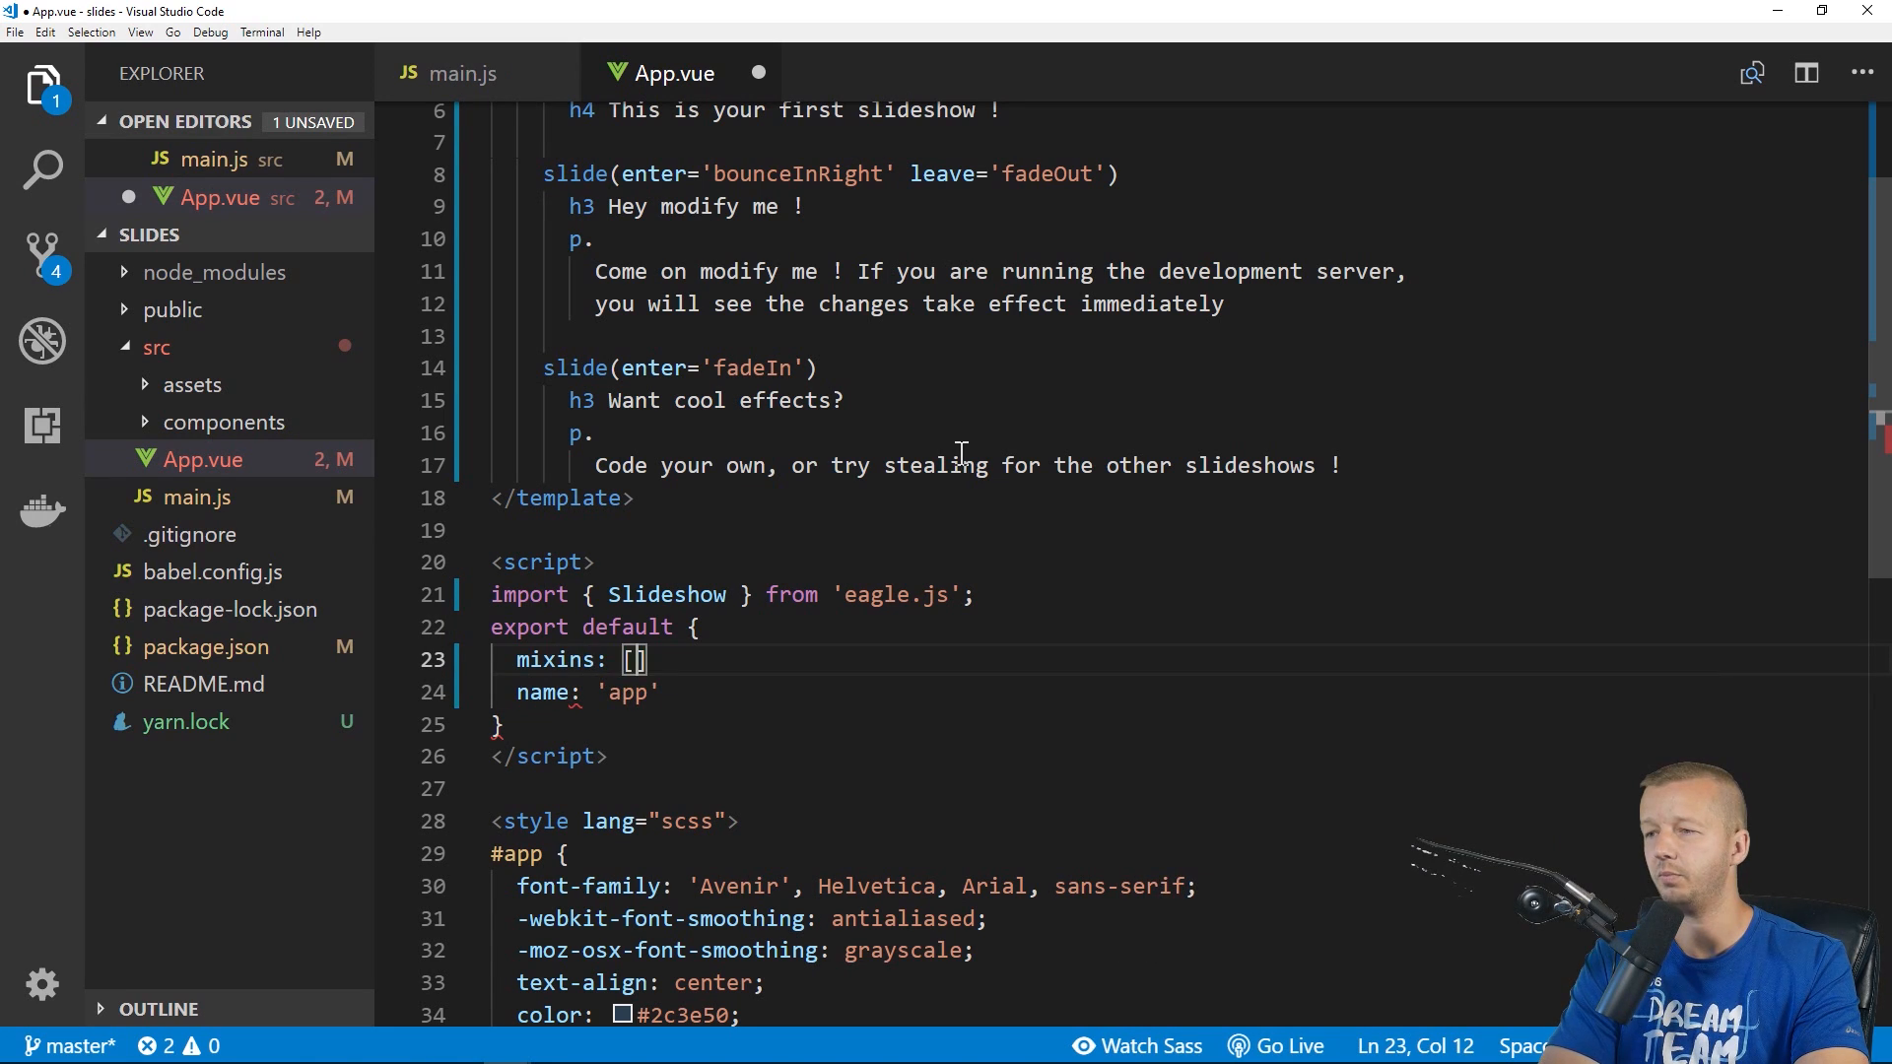
{"action": "type", "text": "Slideshow],"}
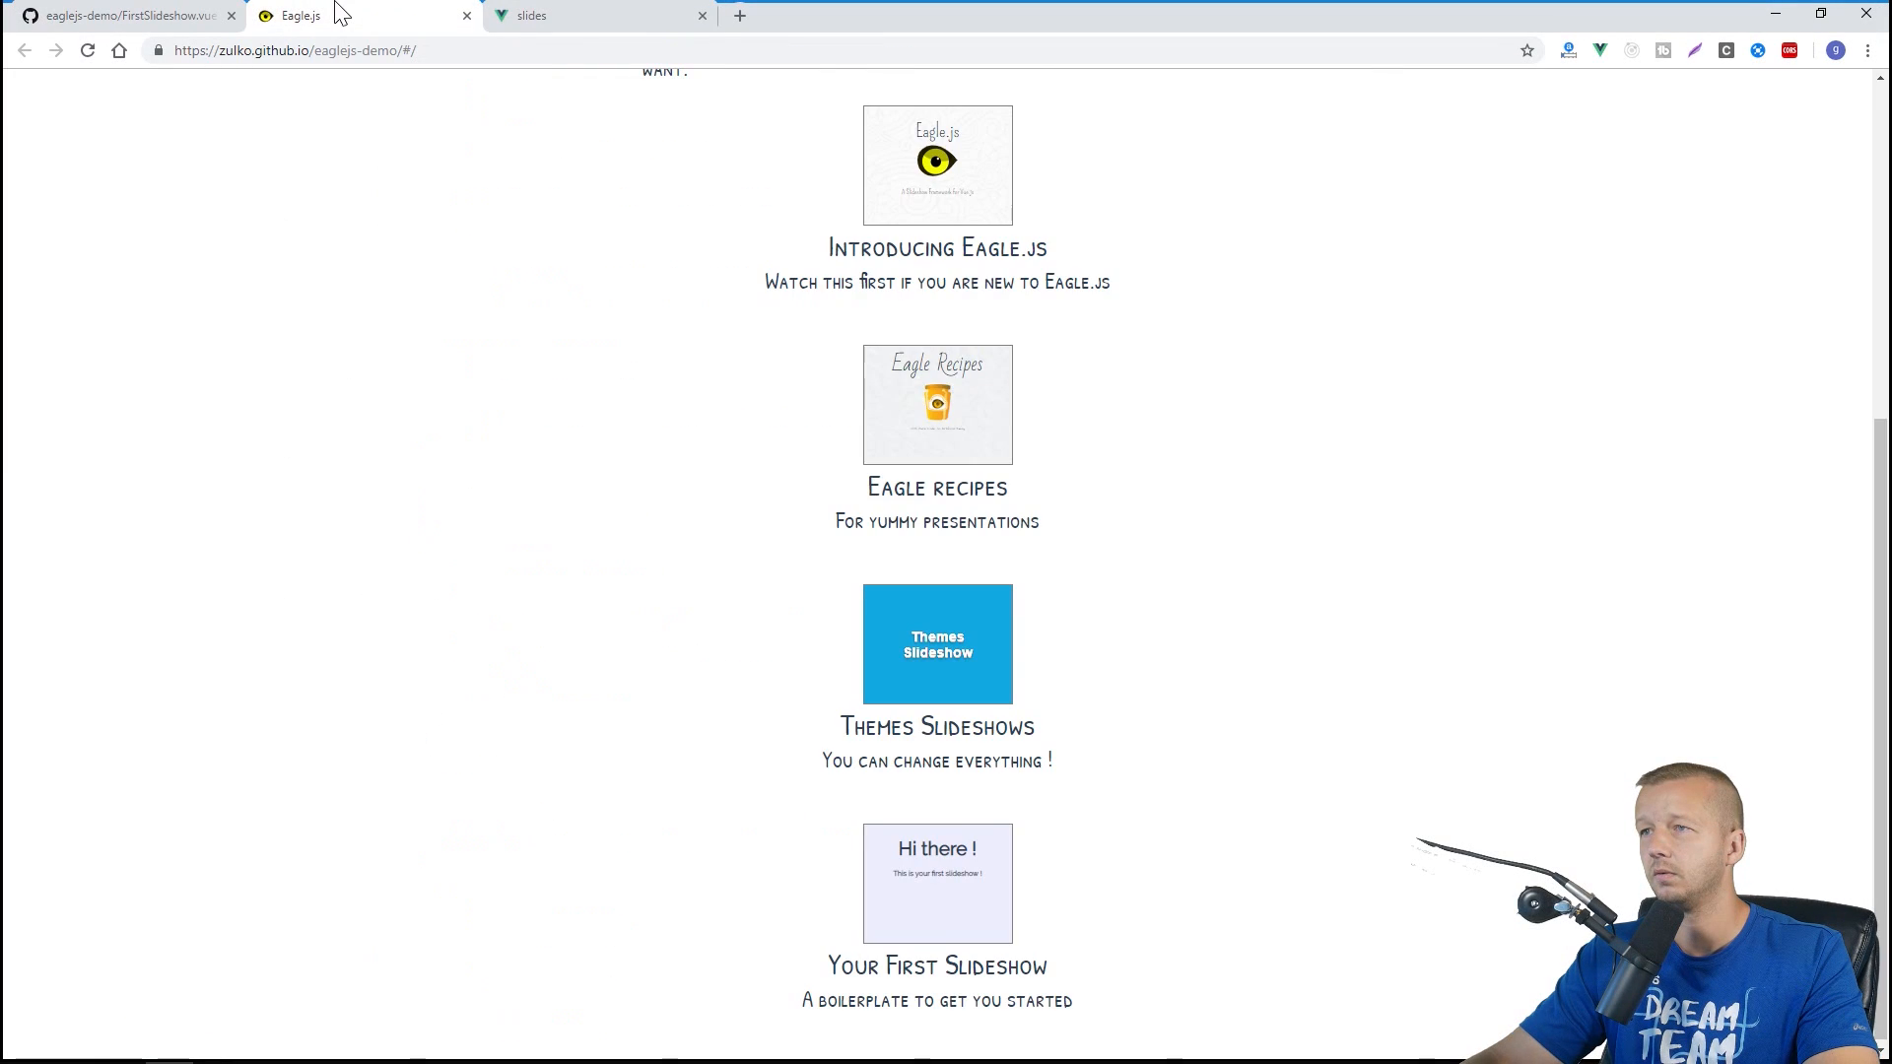
Copy FirstSlideshow.vue's SCSS rules from GitHub for App.vue, then view the slides in the browser
{"action": "left_click", "coordinate": [592, 14]}
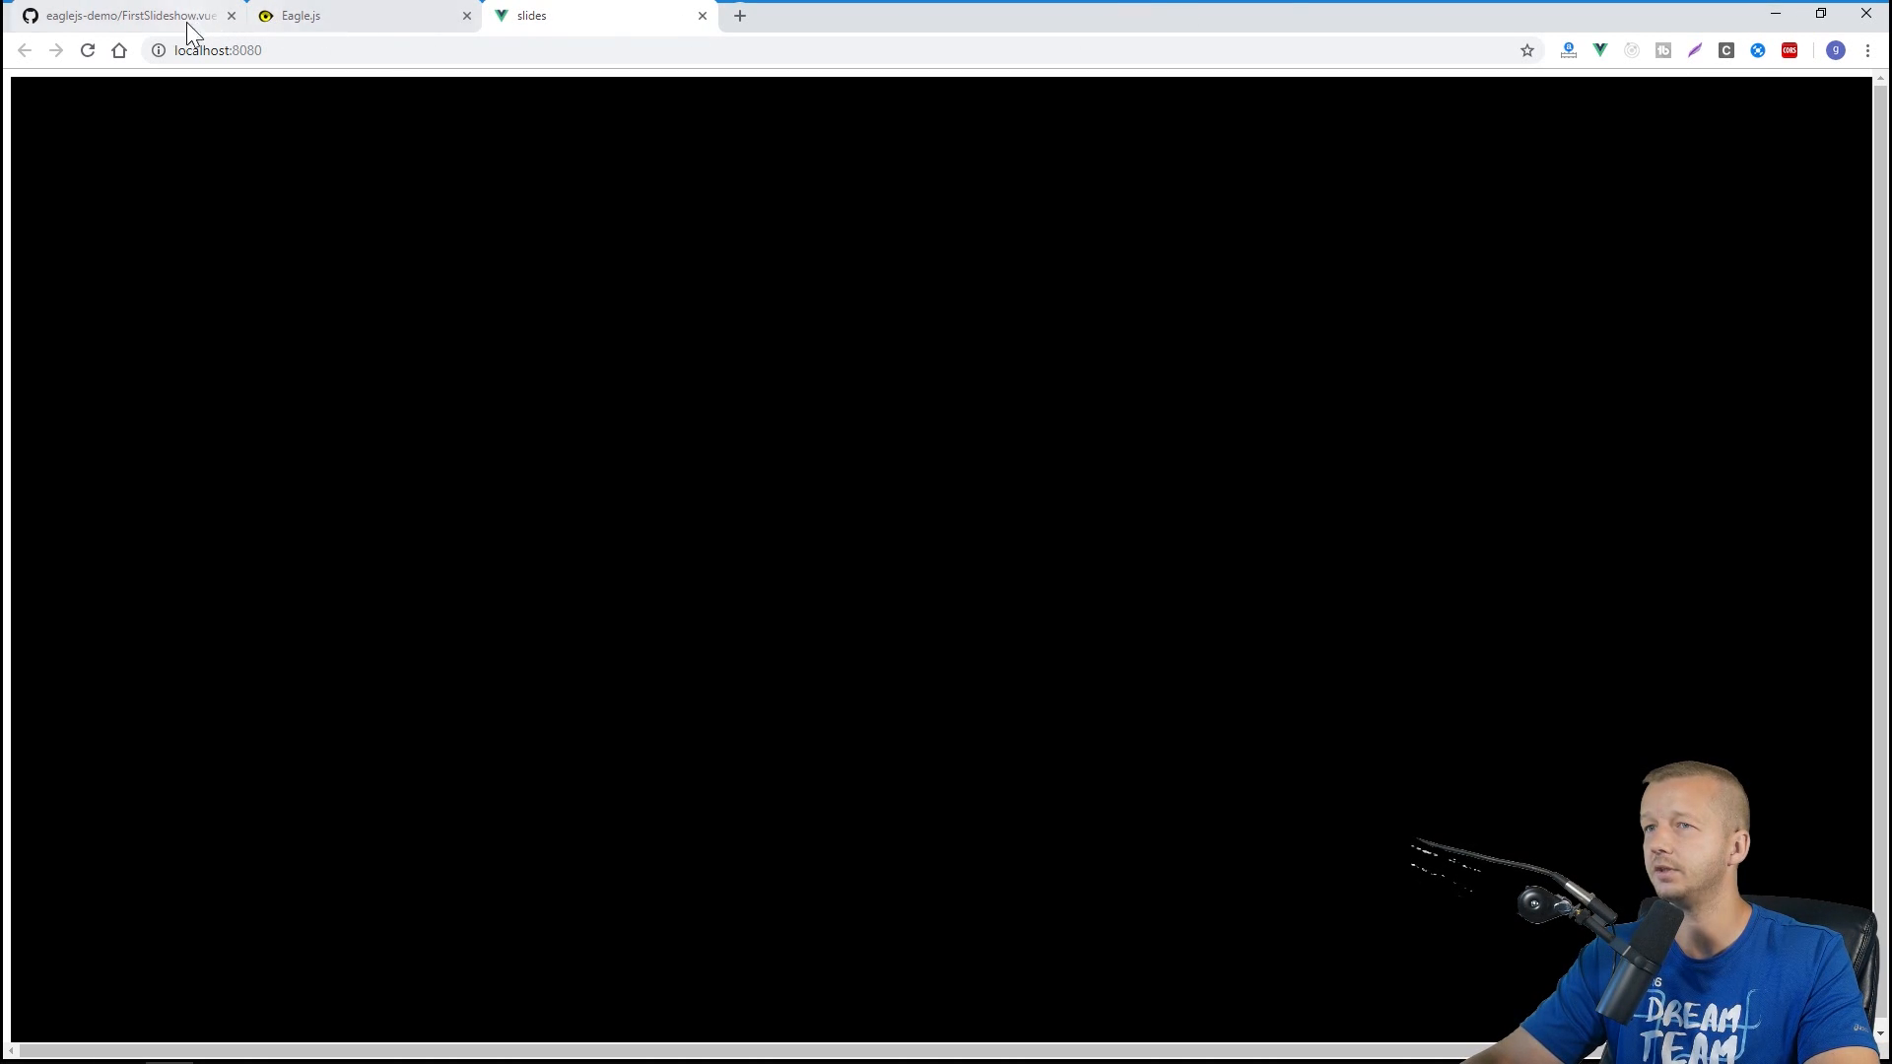
{"action": "left_click", "coordinate": [130, 14]}
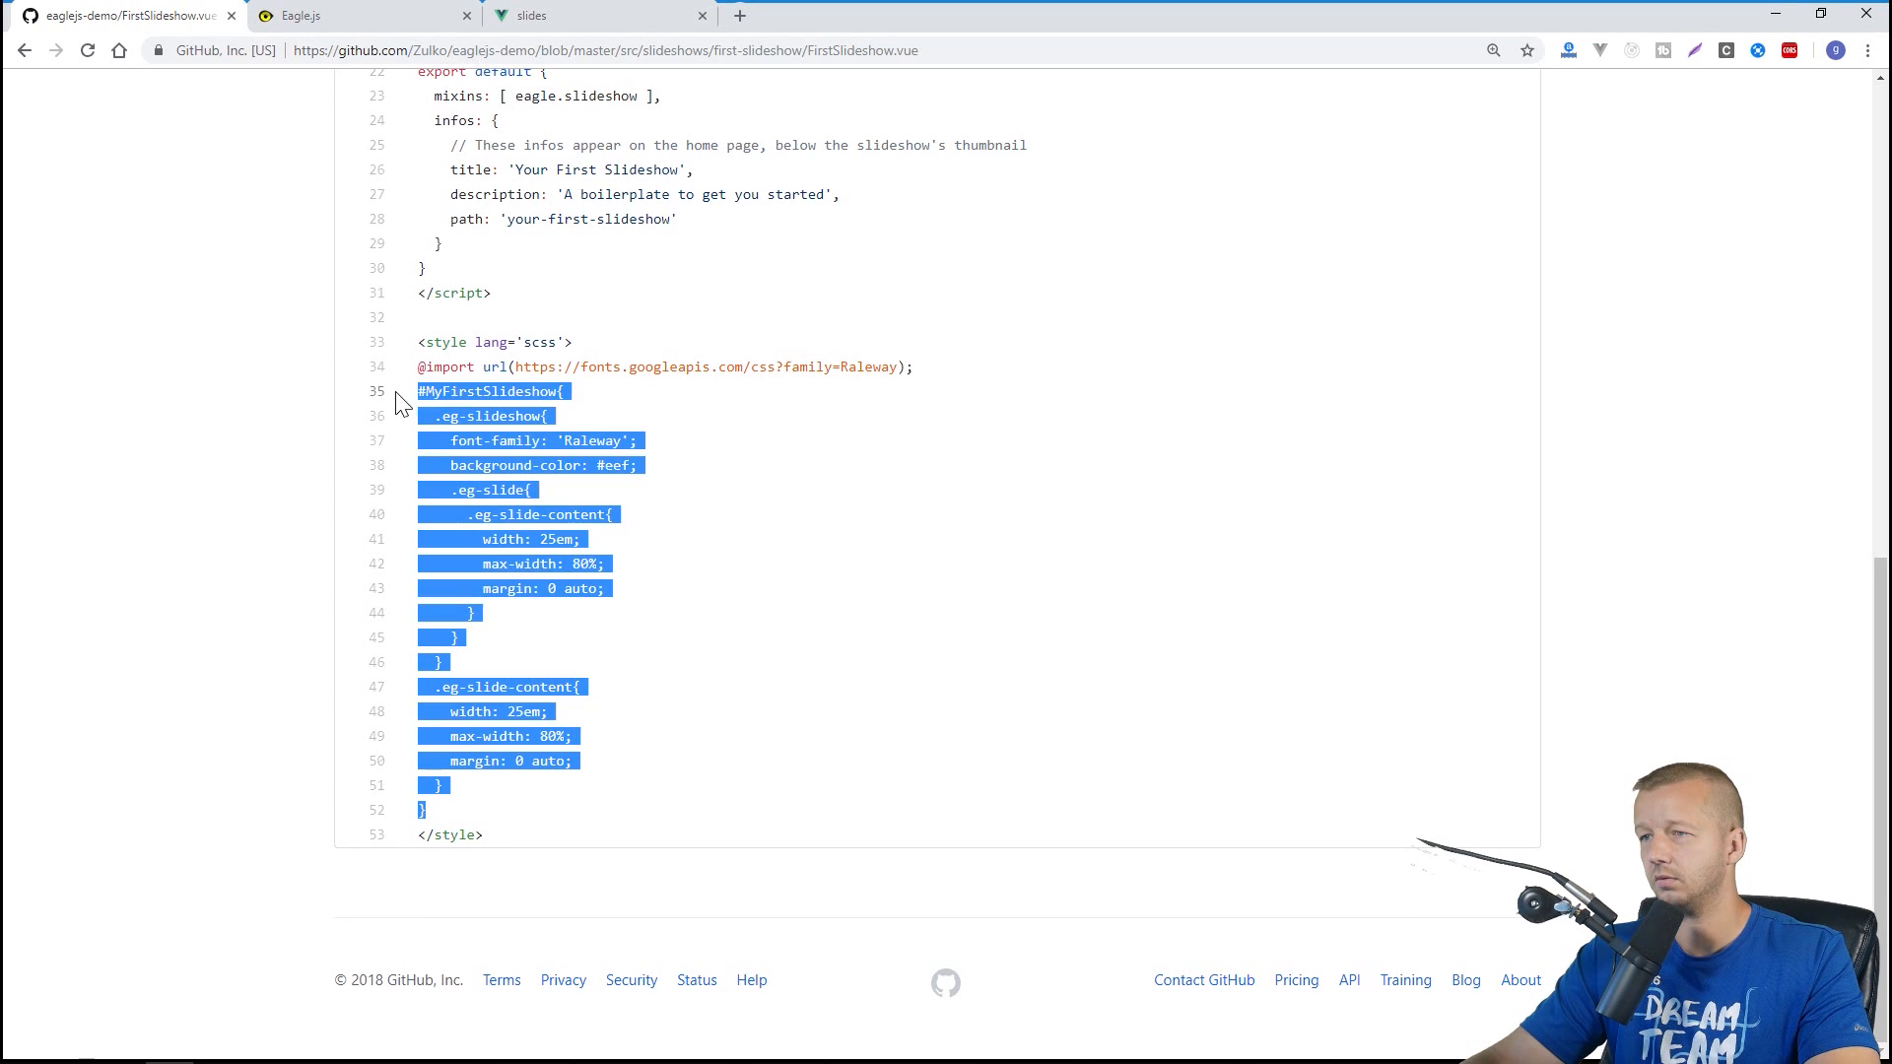
{"action": "left_click", "coordinate": [501, 852]}
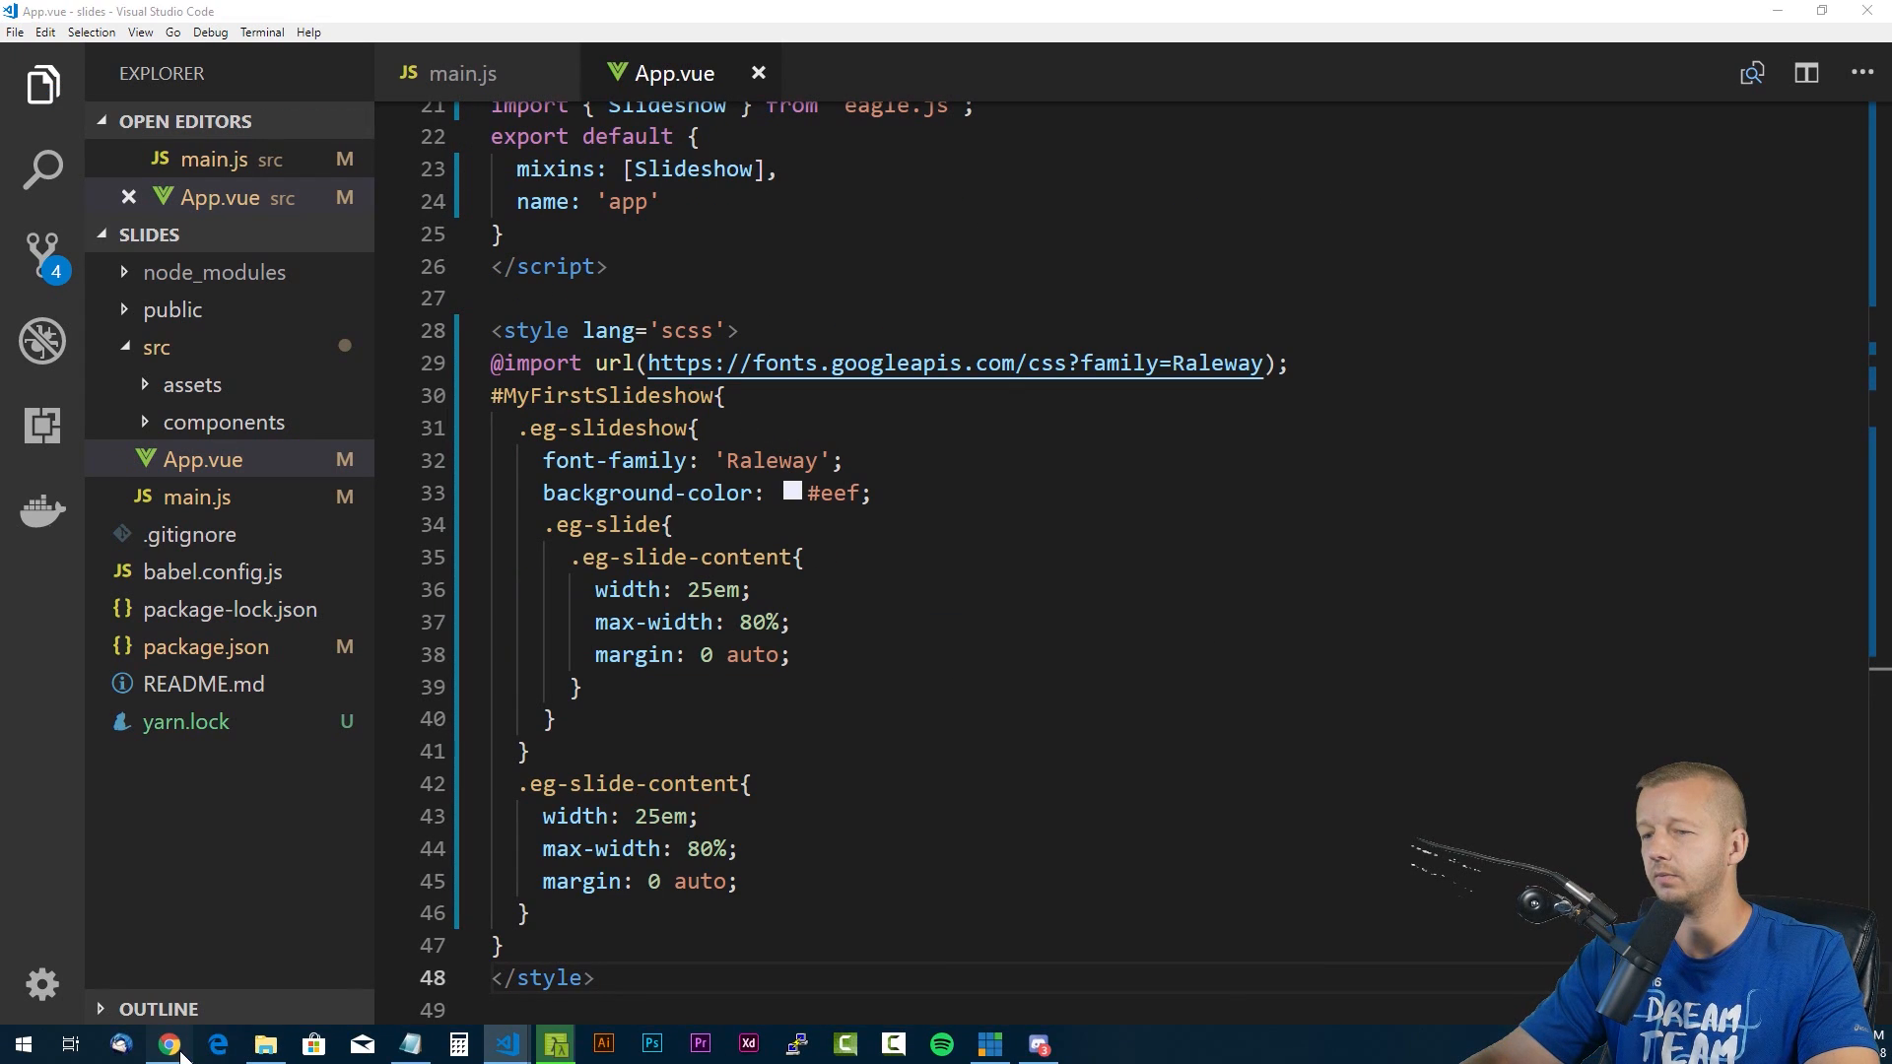
{"action": "left_click", "coordinate": [169, 1045]}
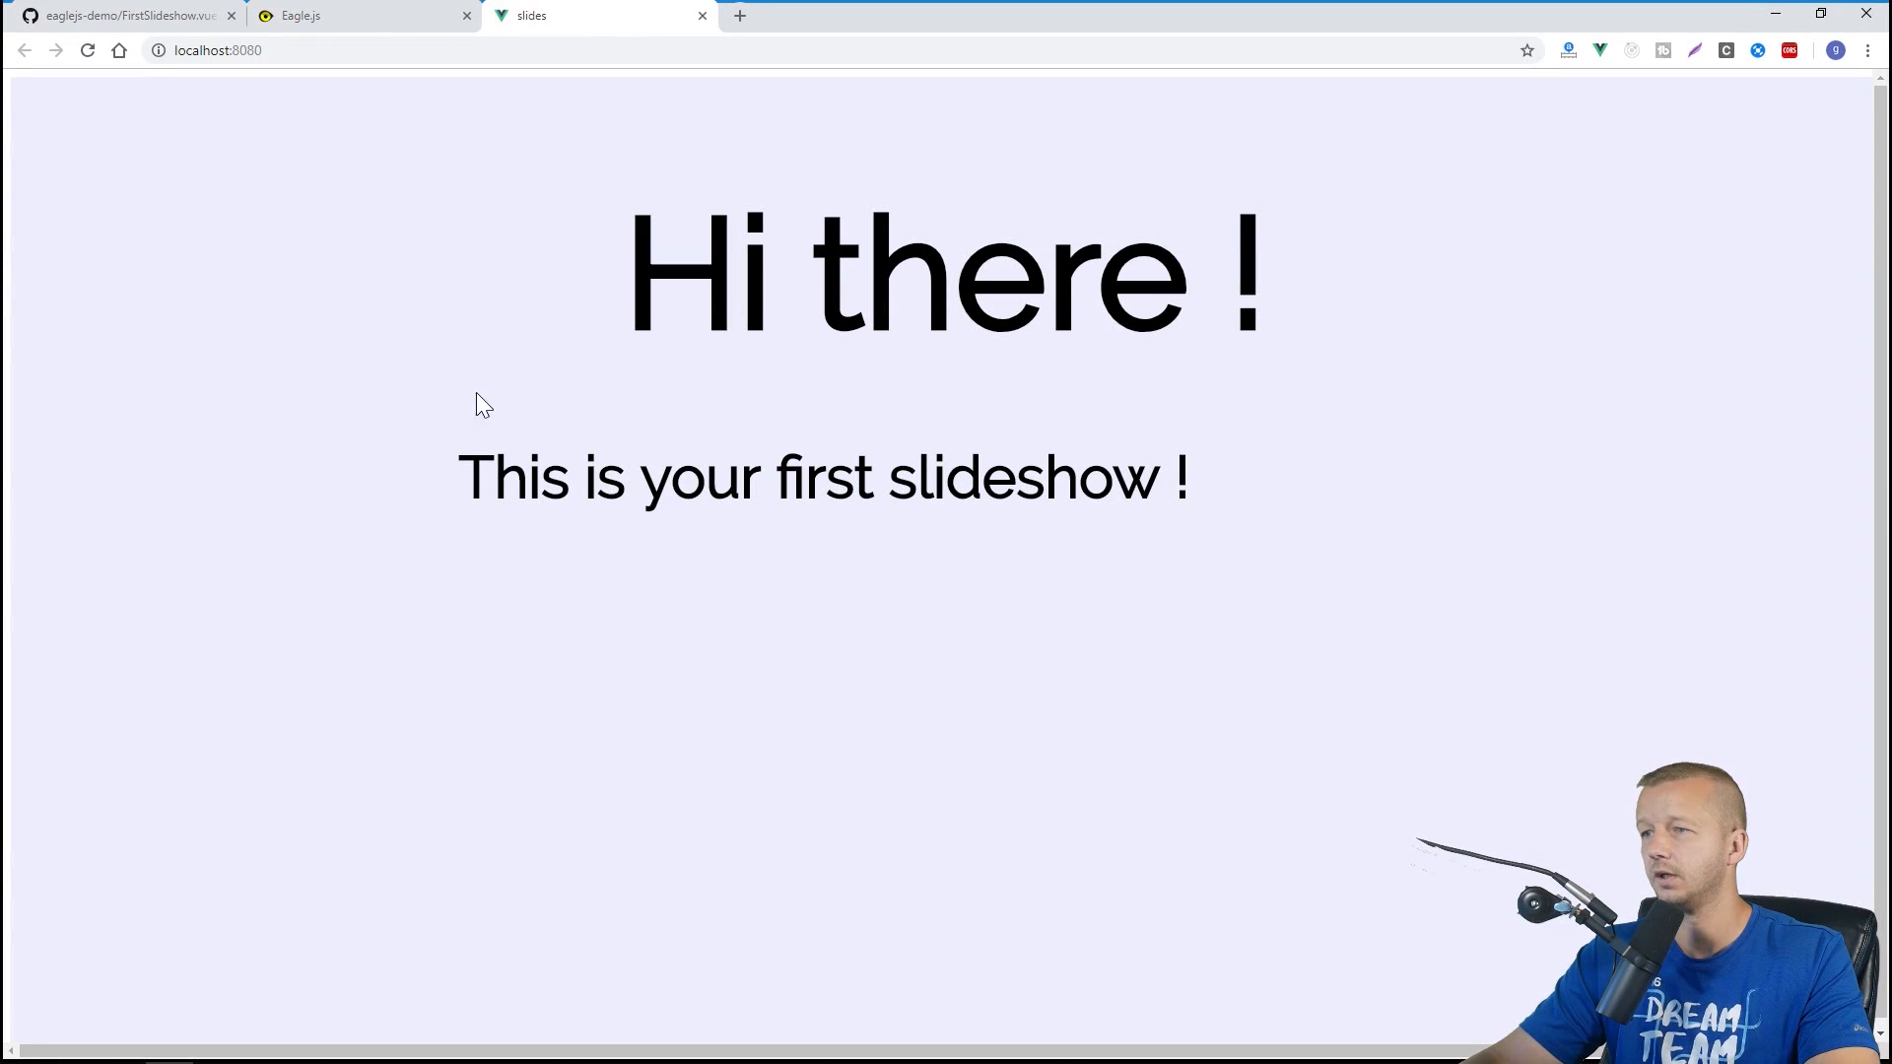
{"action": "mouse_move", "coordinate": [617, 600]}
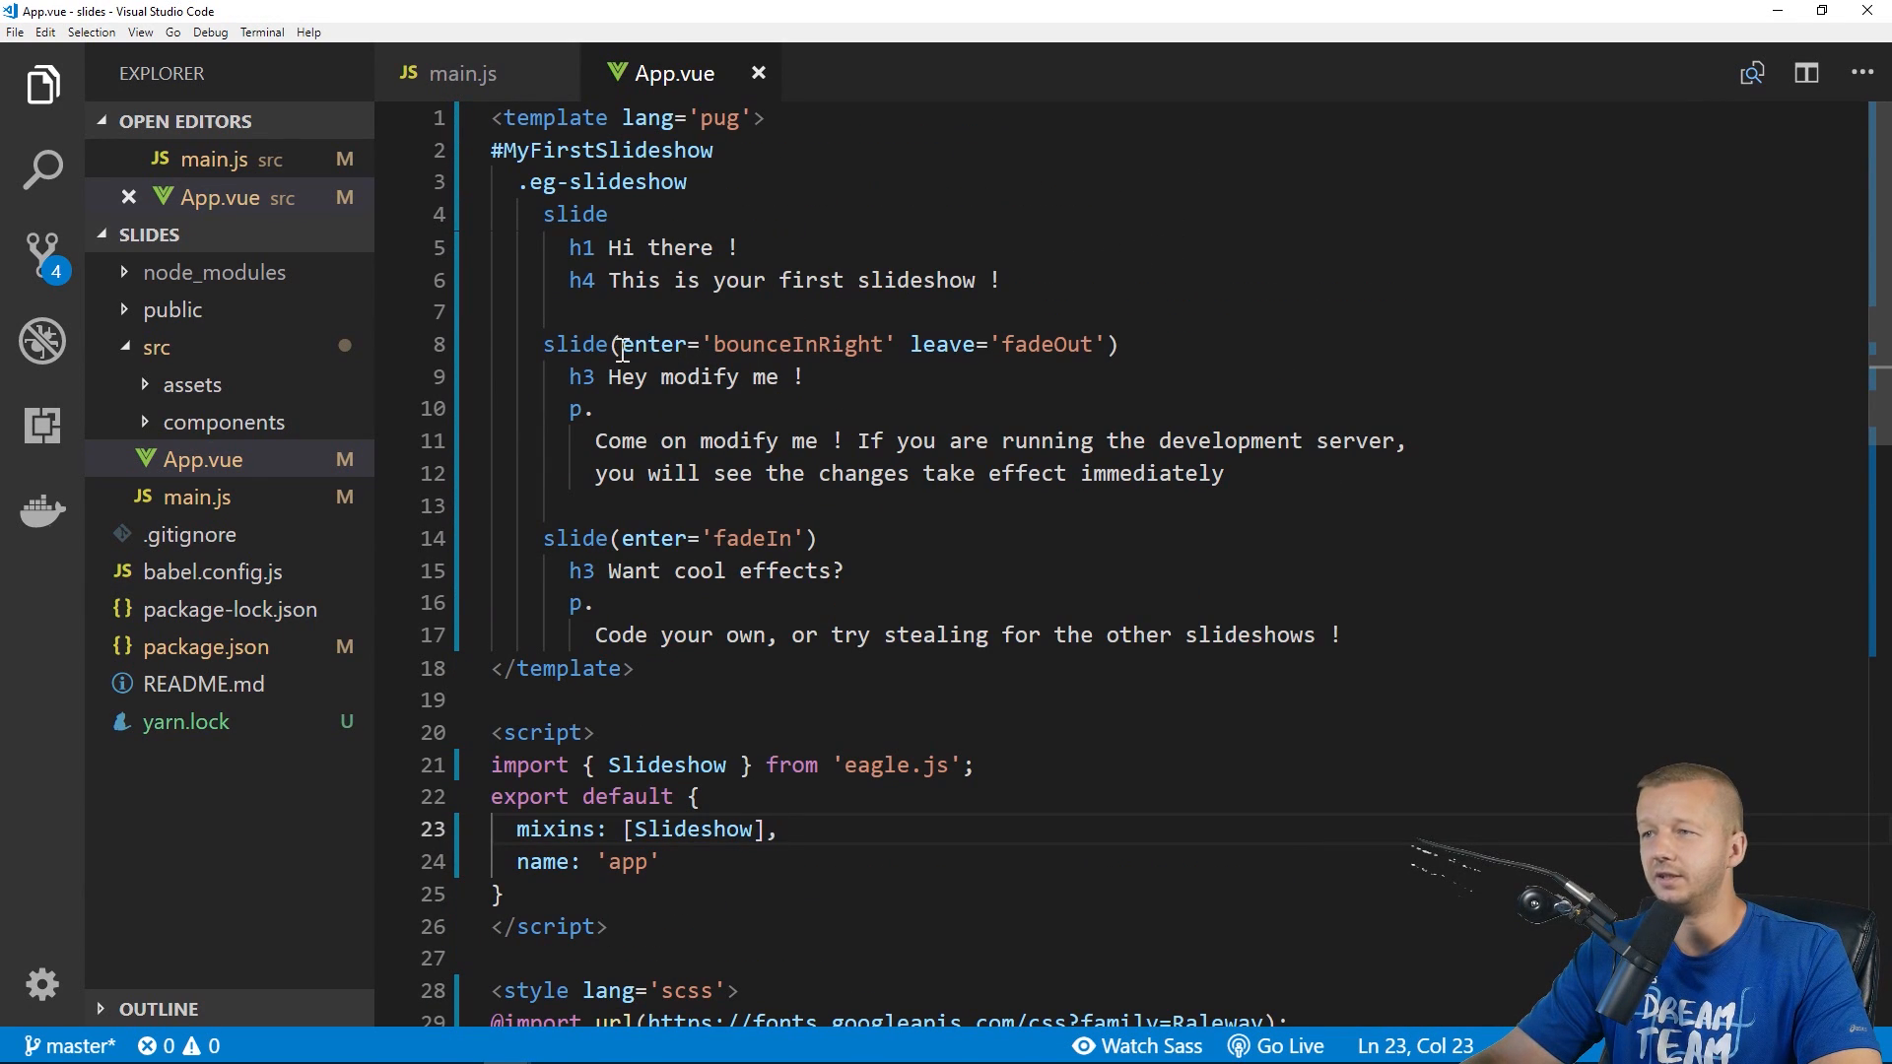
{"action": "left_click", "coordinate": [740, 343]}
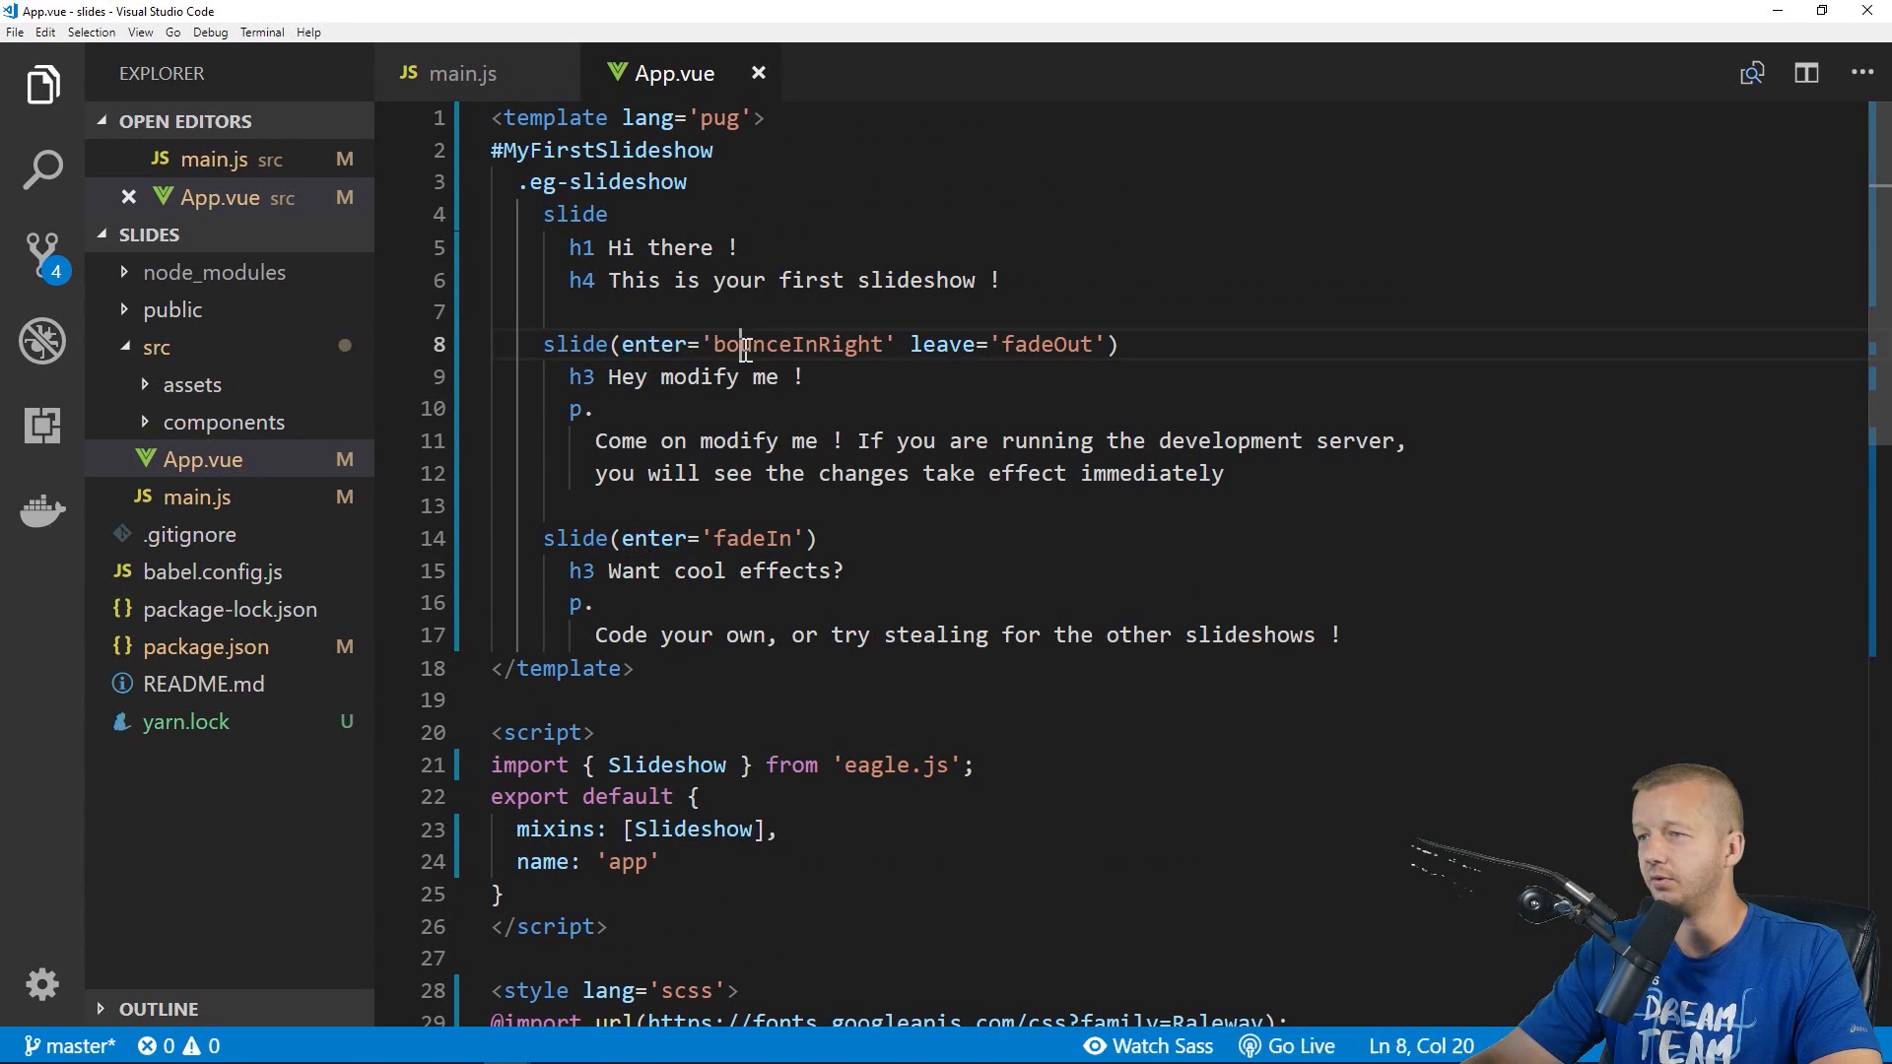
{"action": "left_click", "coordinate": [611, 213]}
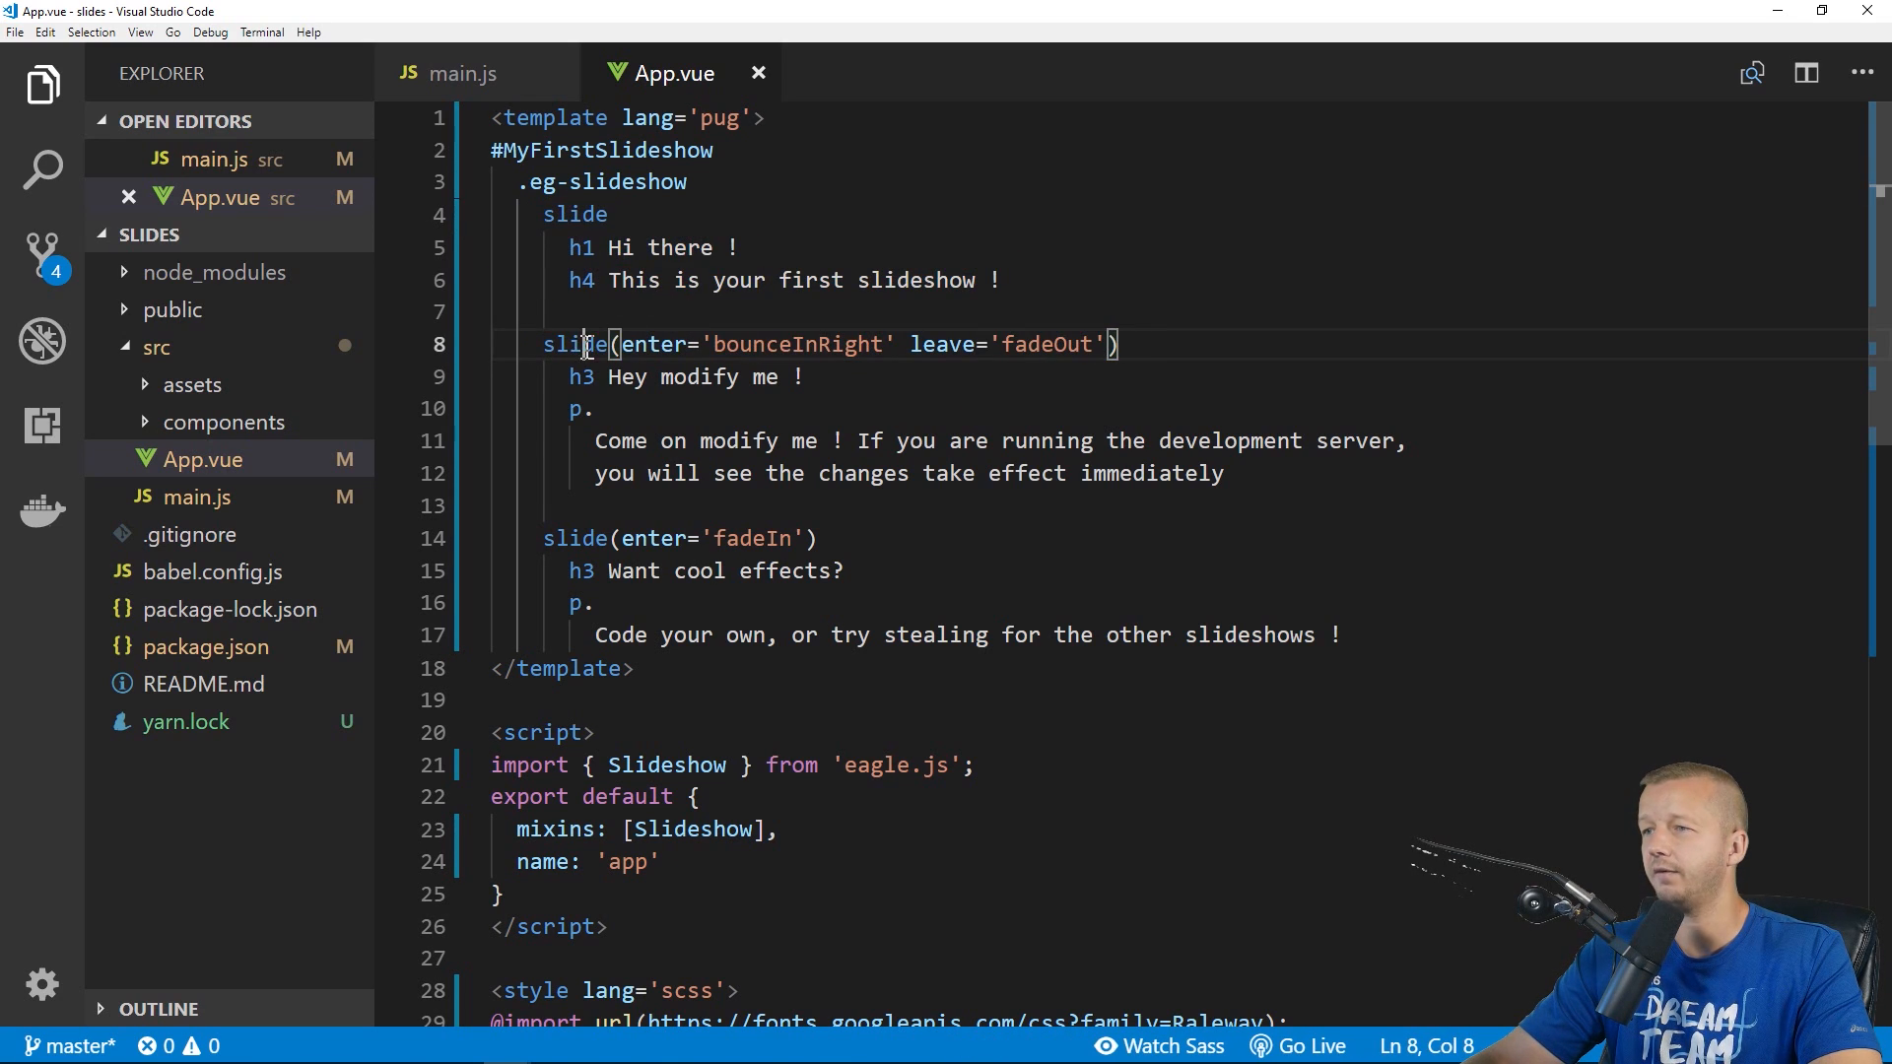
{"action": "left_click_drag", "start_coordinate": [621, 343], "coordinate": [862, 342]}
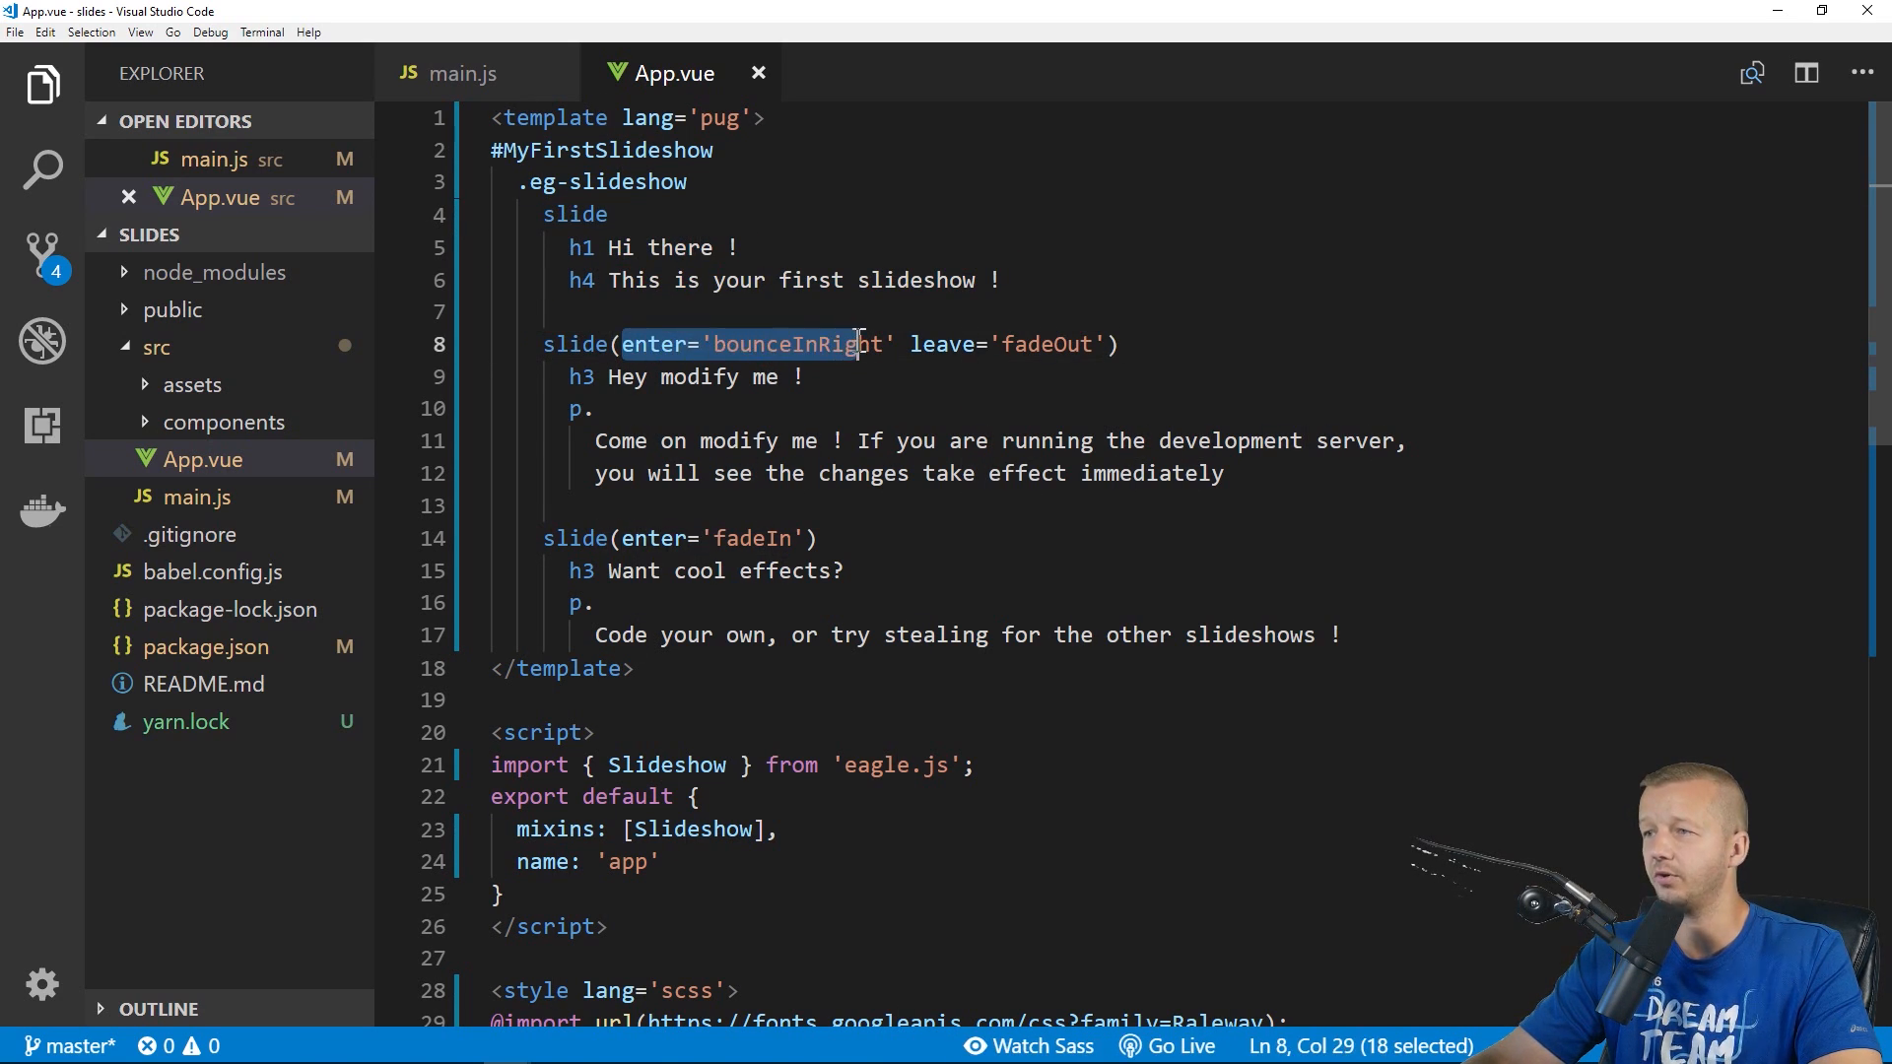
{"action": "left_click", "coordinate": [889, 343]}
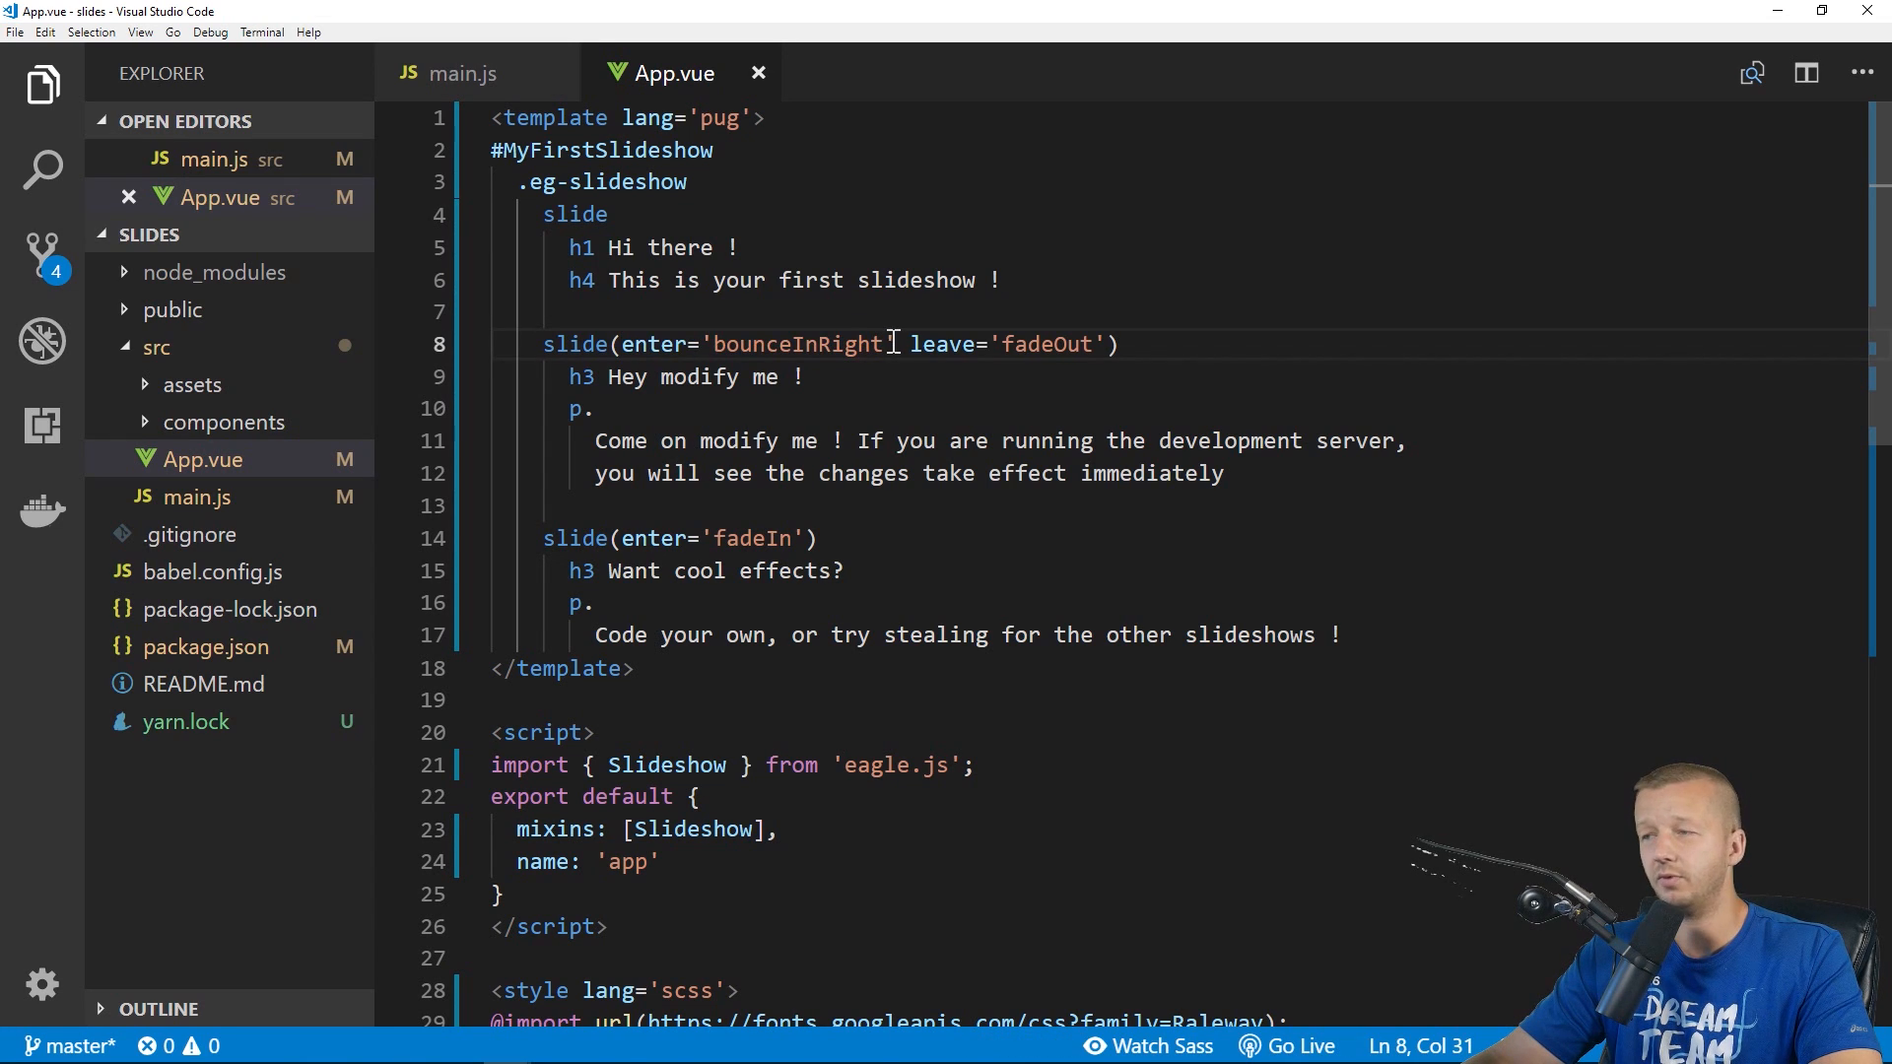
{"action": "left_click", "coordinate": [1041, 343]}
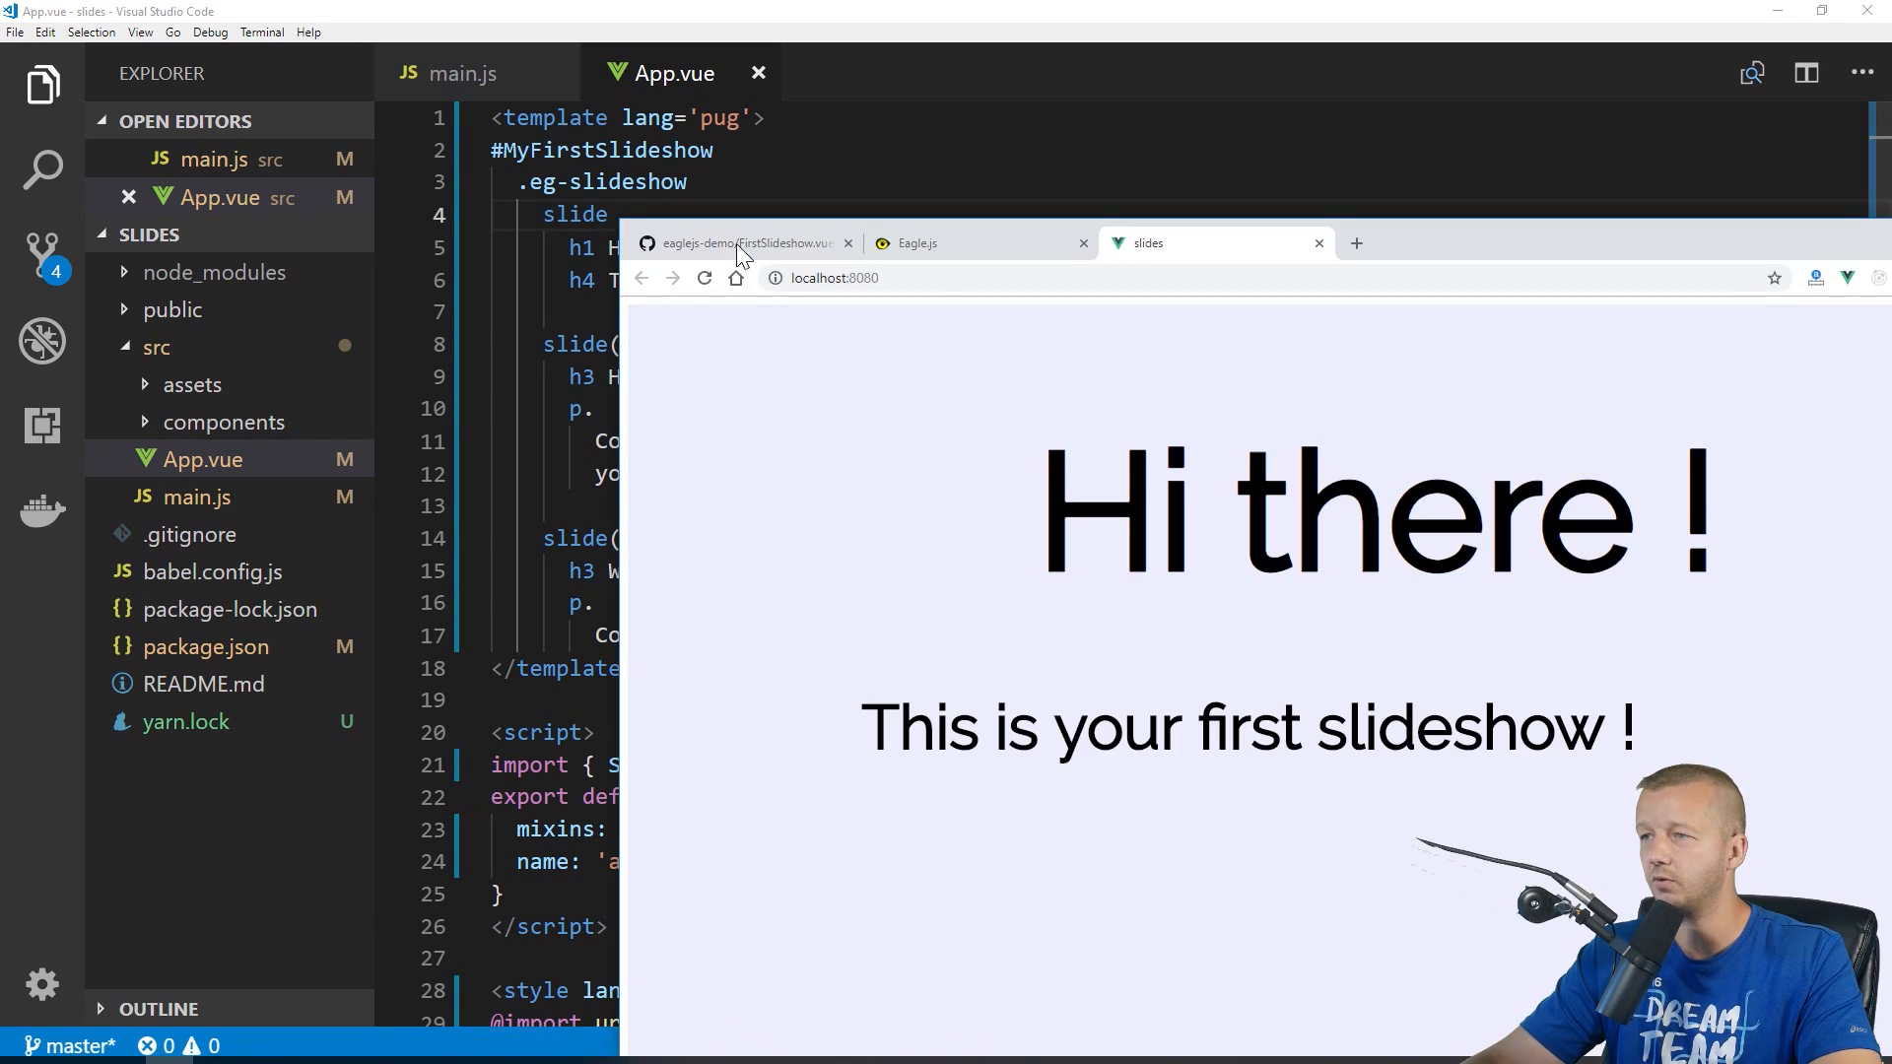
{"action": "mouse_move", "coordinate": [1222, 566]}
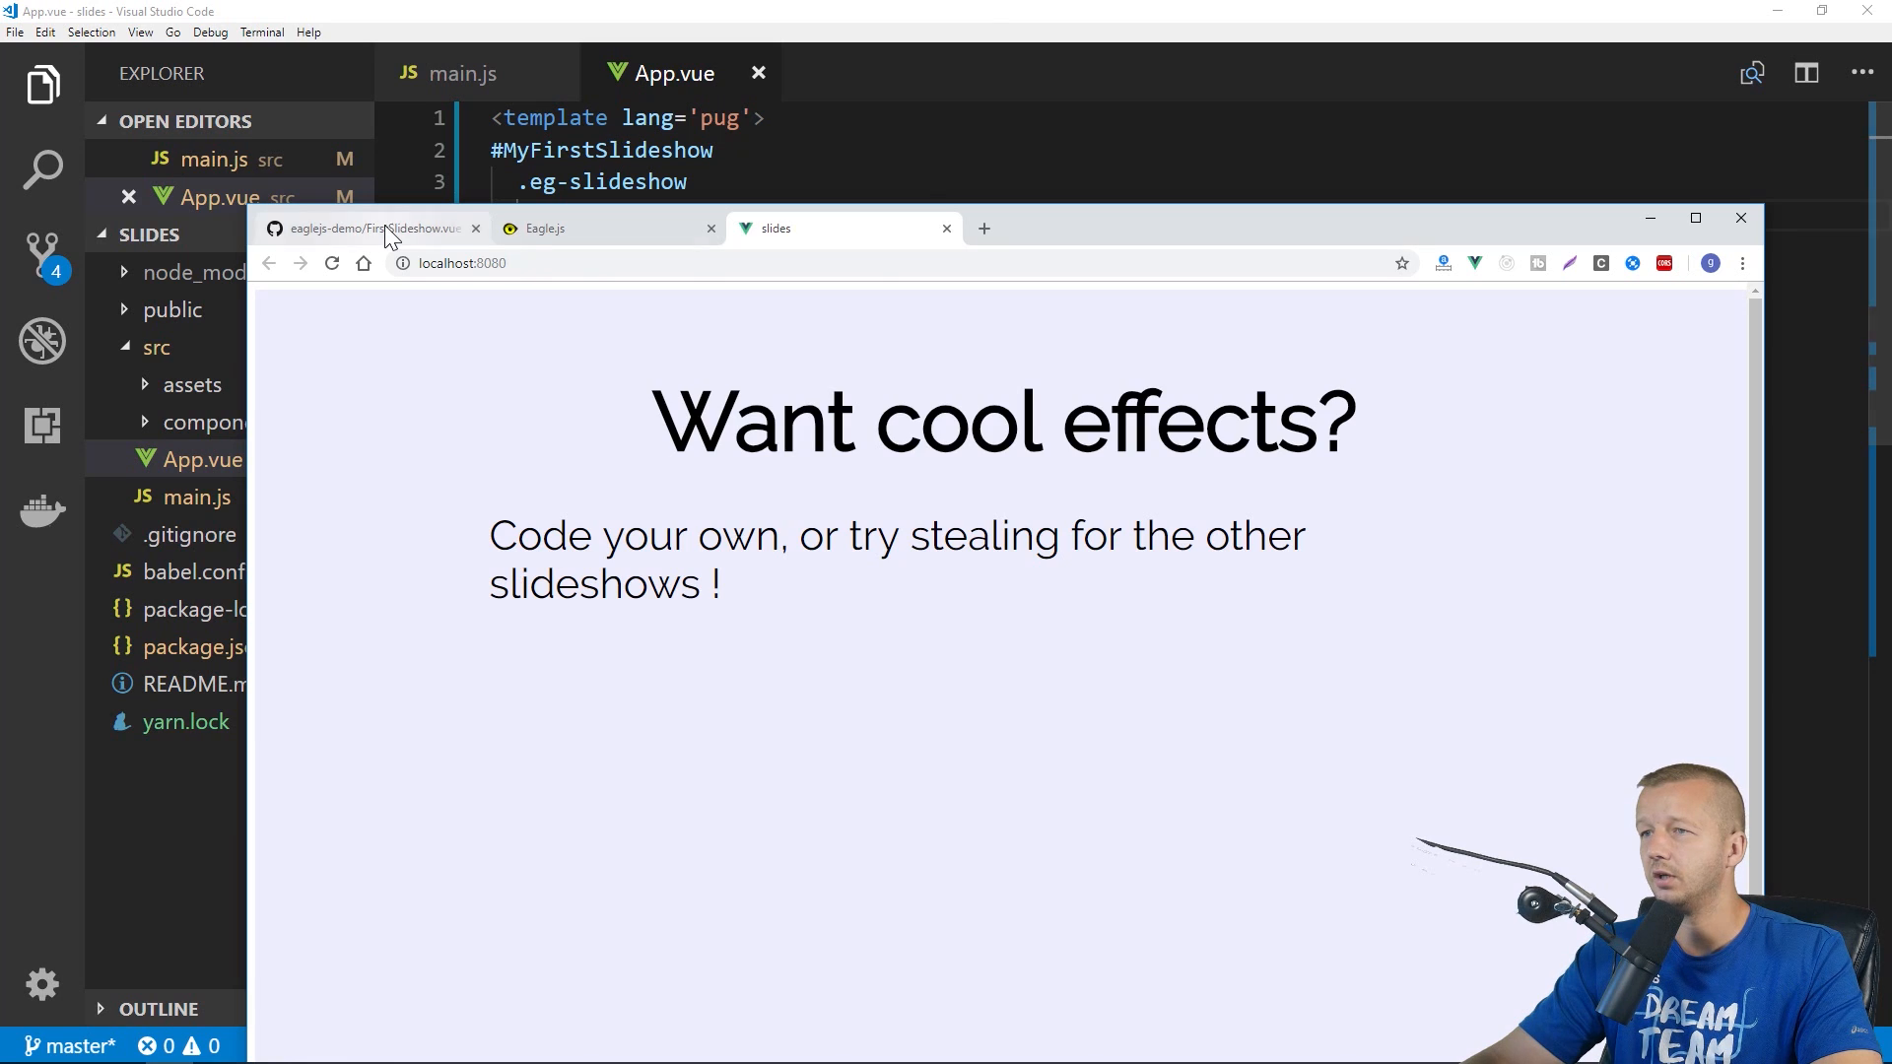
Go up to src/slideshows on GitHub and reach themes-slideshow/ThemesSlideshow.vue
{"action": "left_click", "coordinate": [369, 229]}
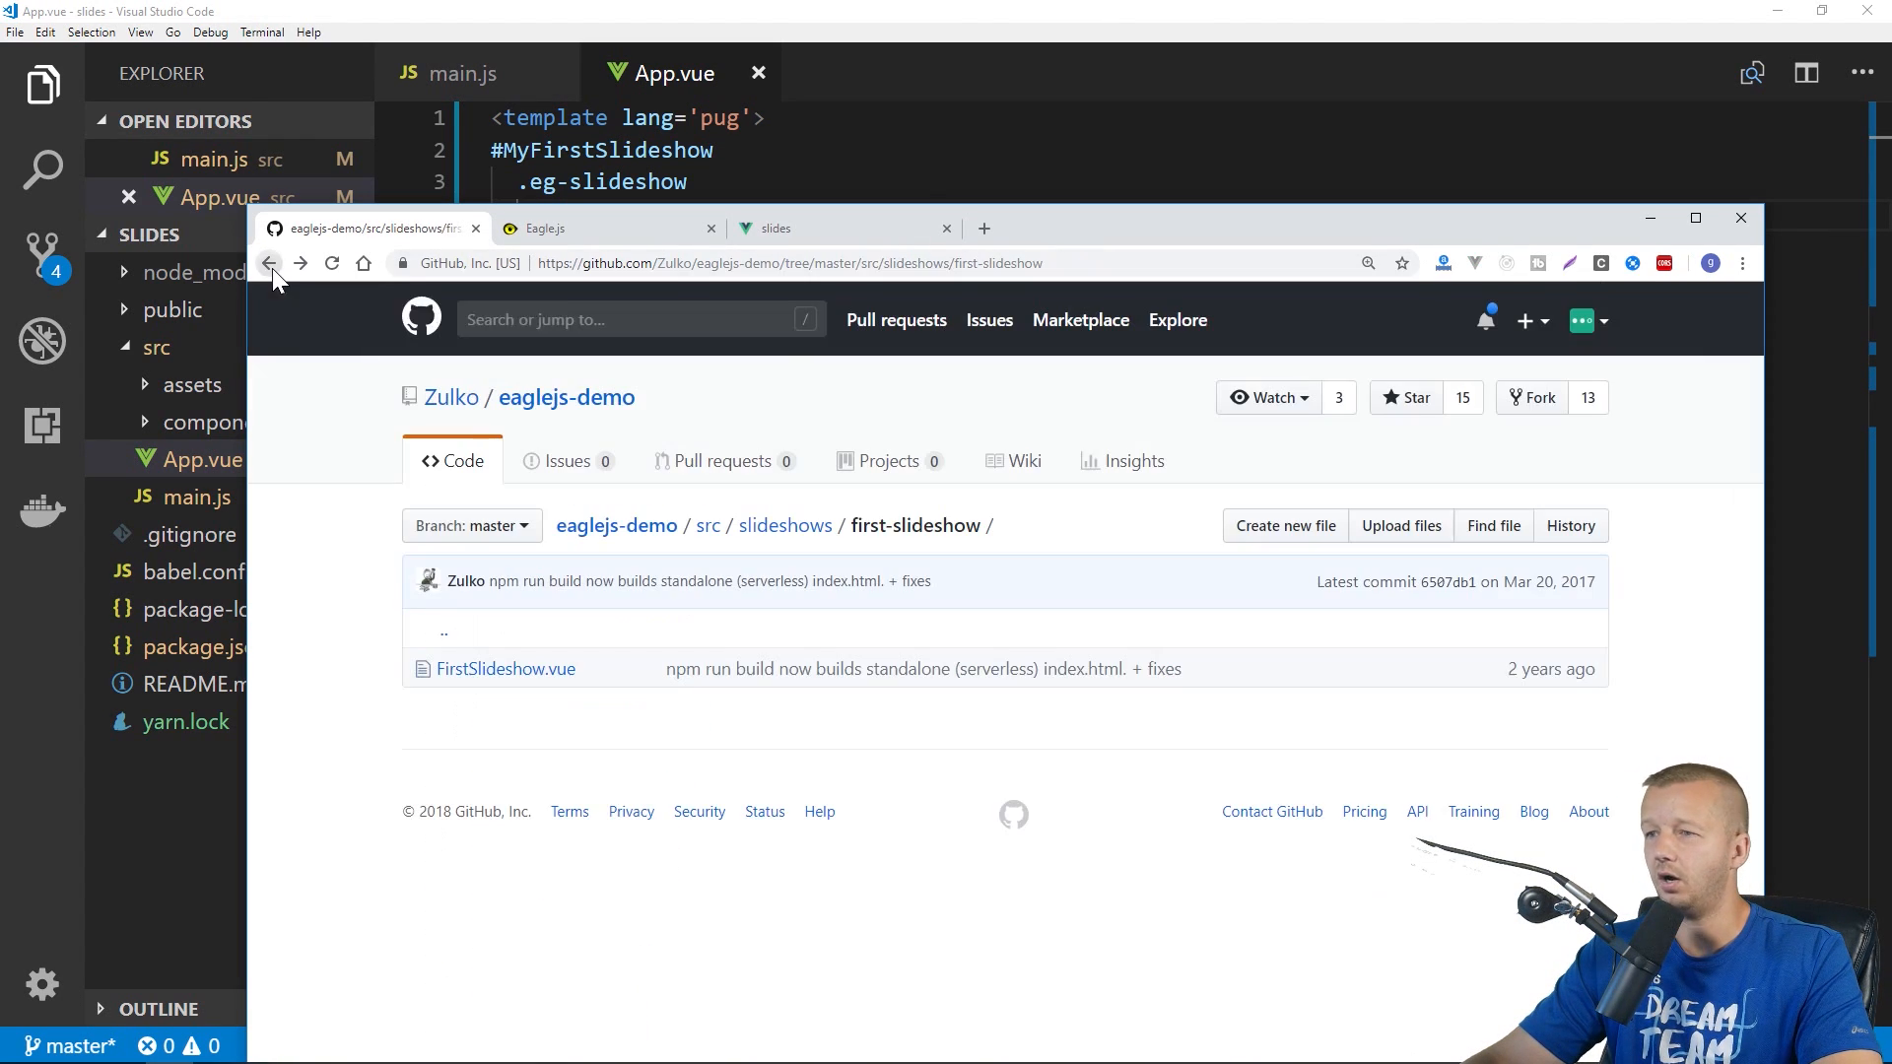
{"action": "left_click", "coordinate": [268, 262]}
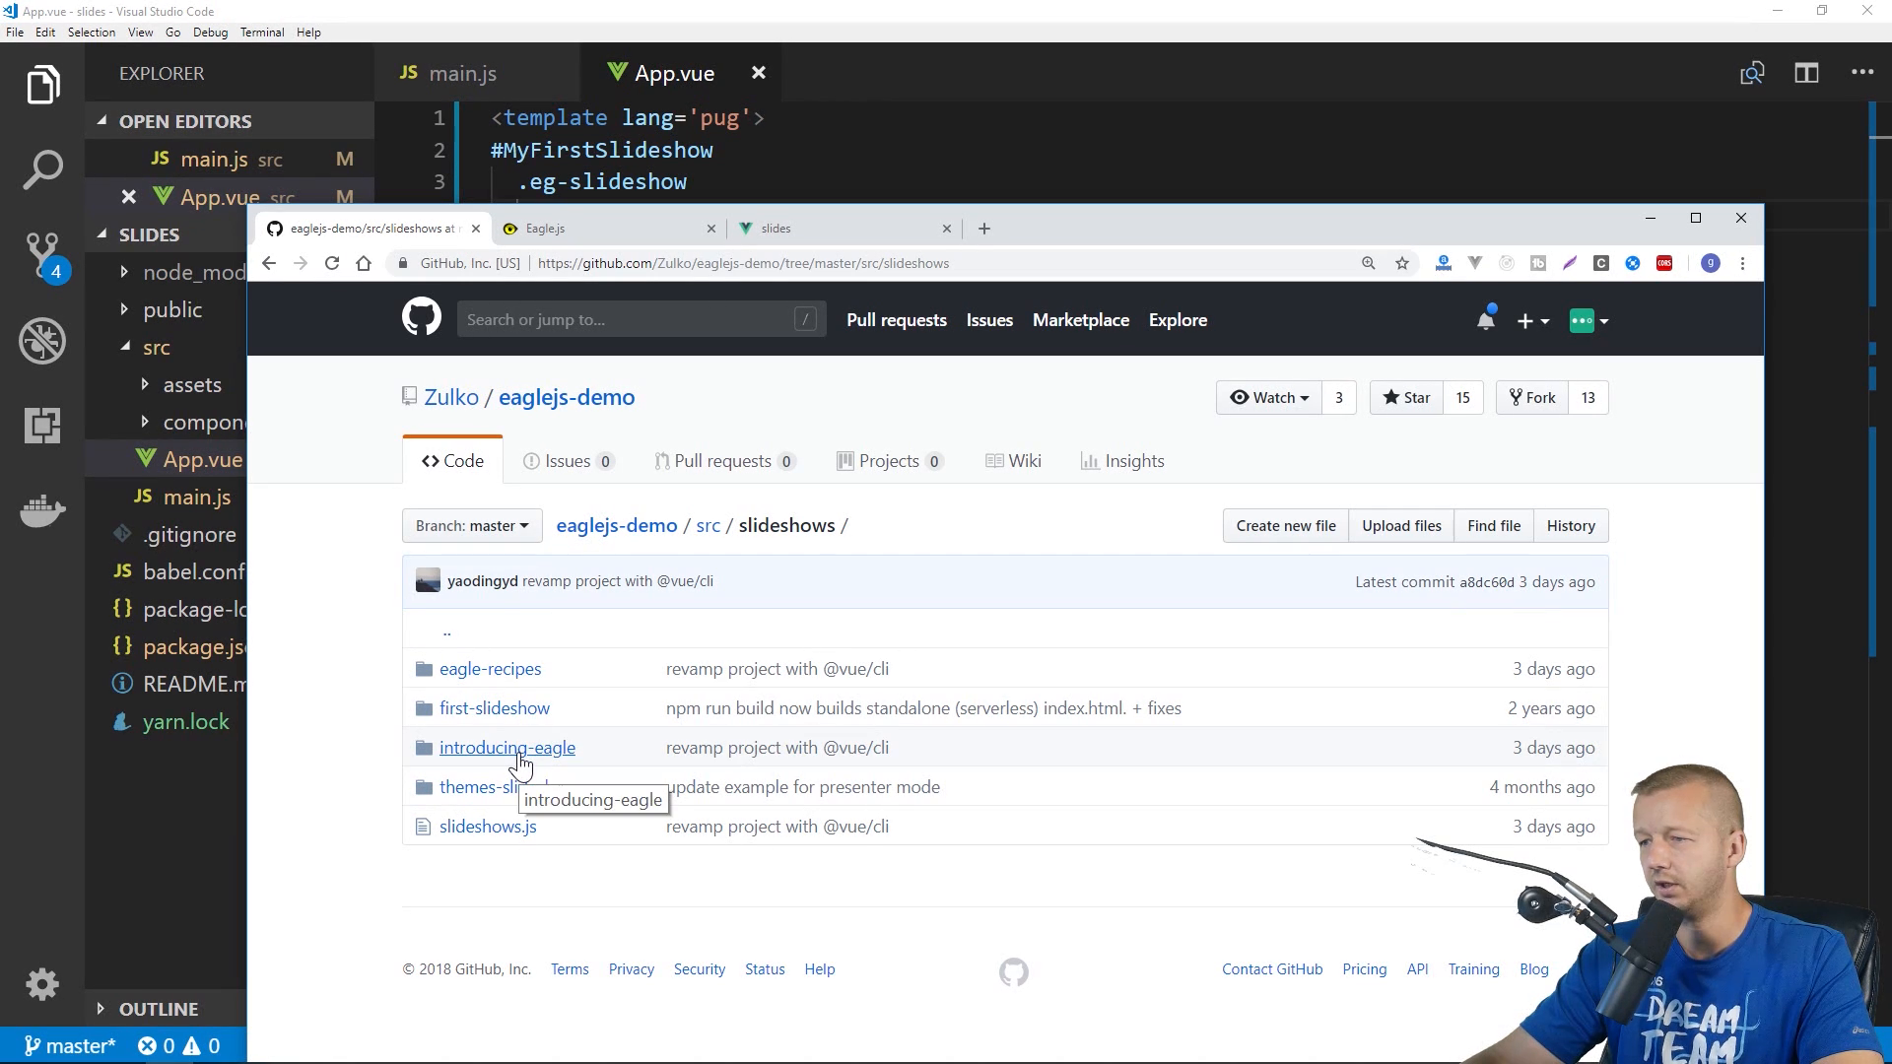
{"action": "mouse_move", "coordinate": [491, 668]}
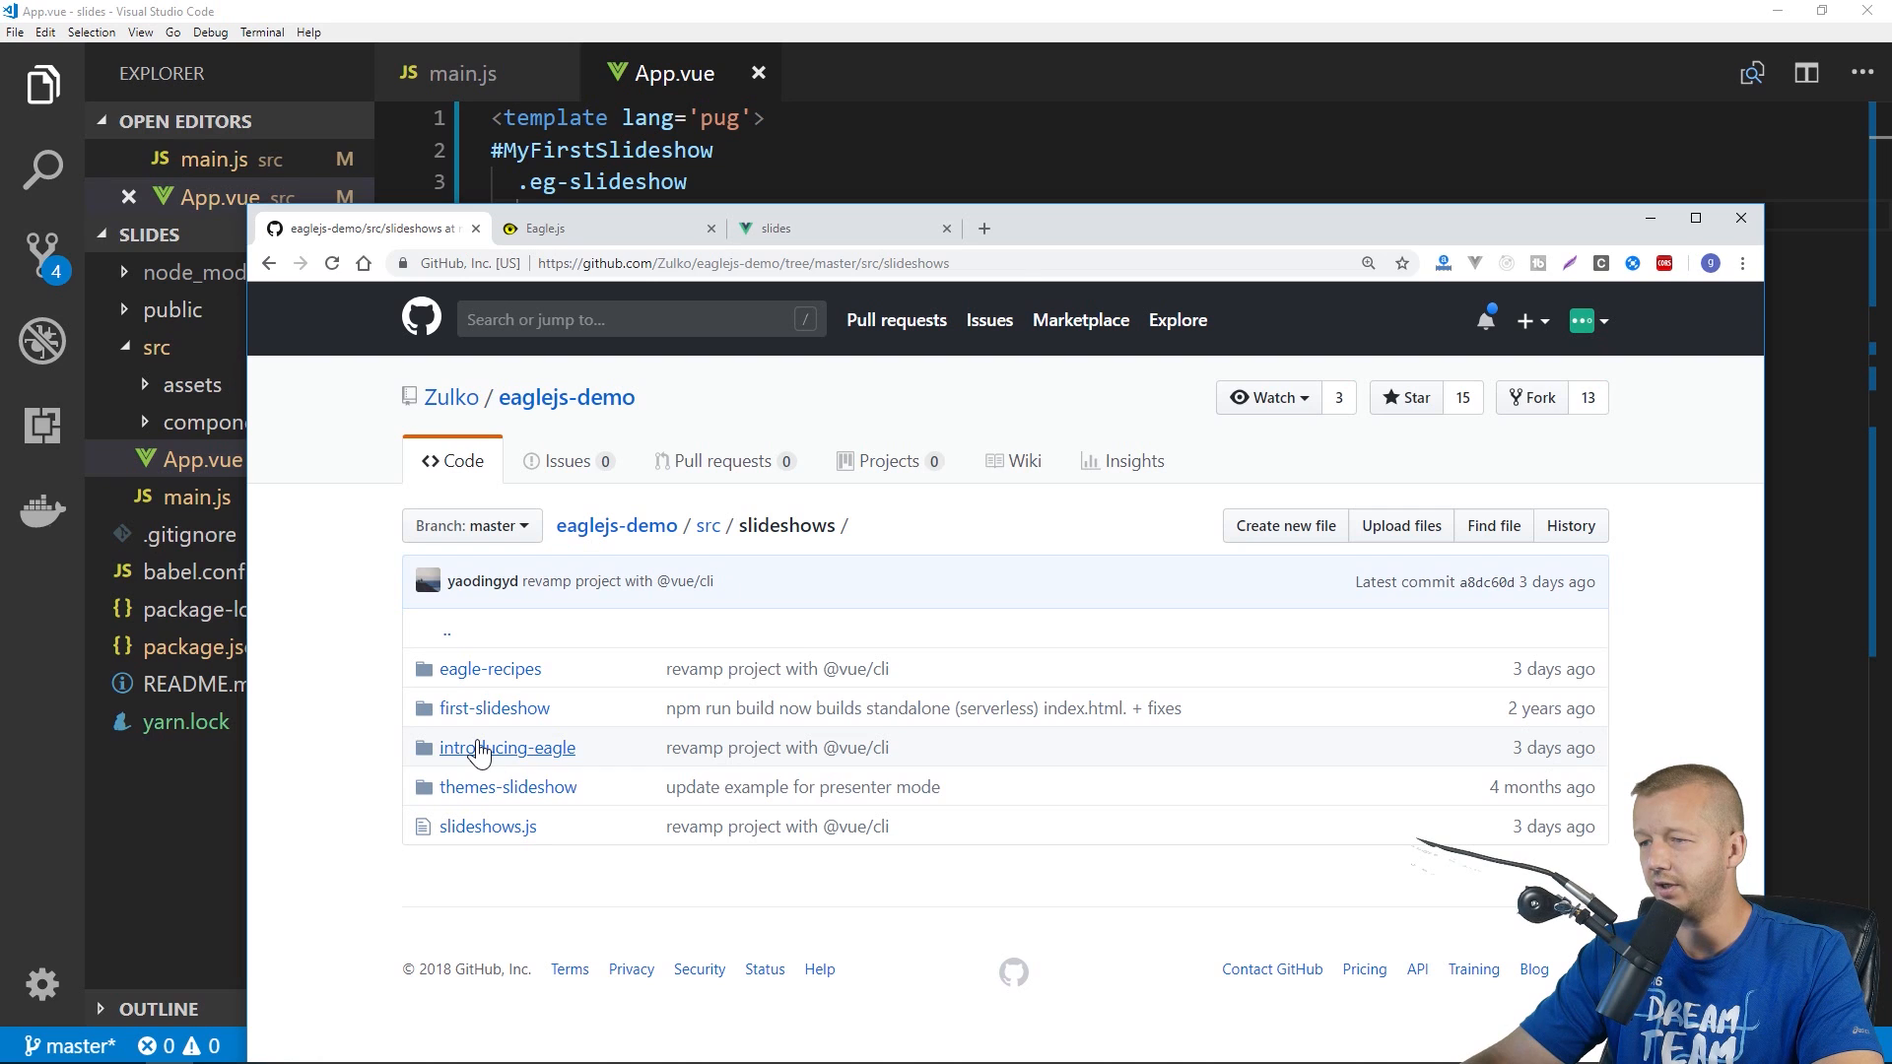
{"action": "left_click", "coordinate": [506, 747]}
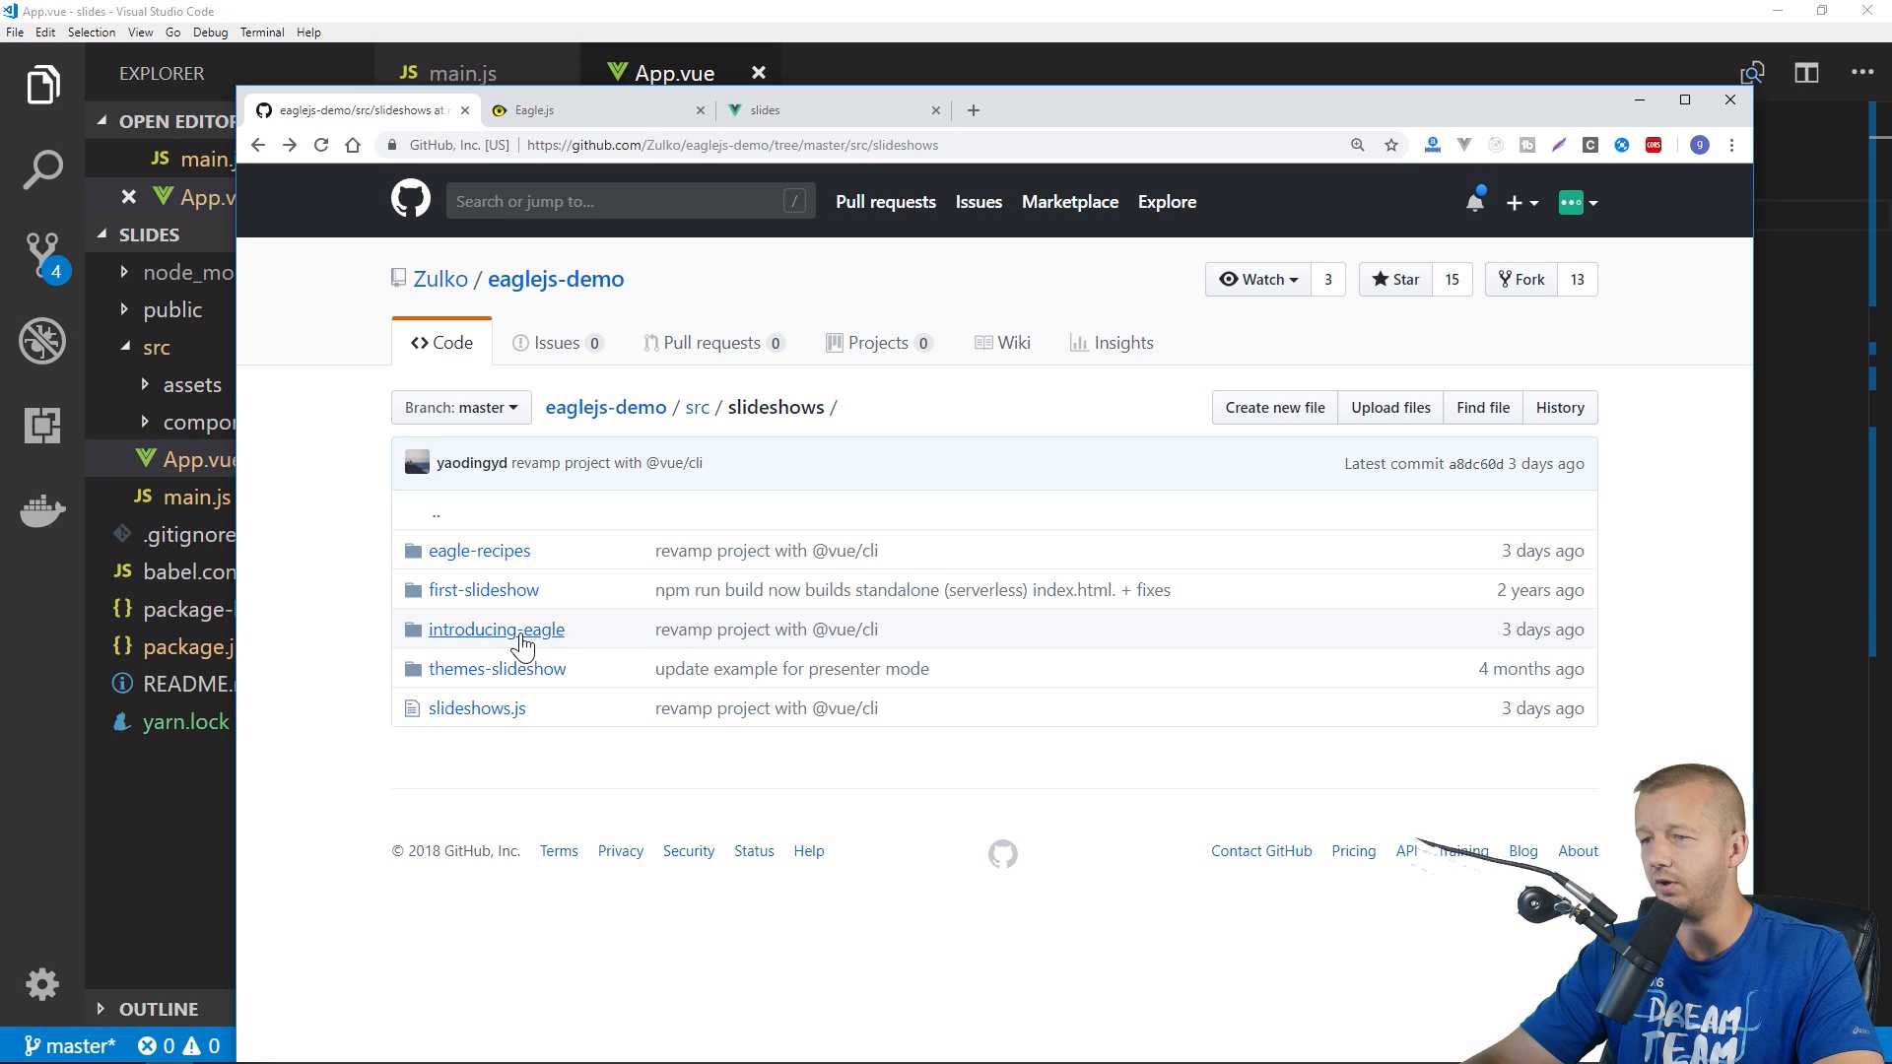
{"action": "left_click", "coordinate": [496, 668]}
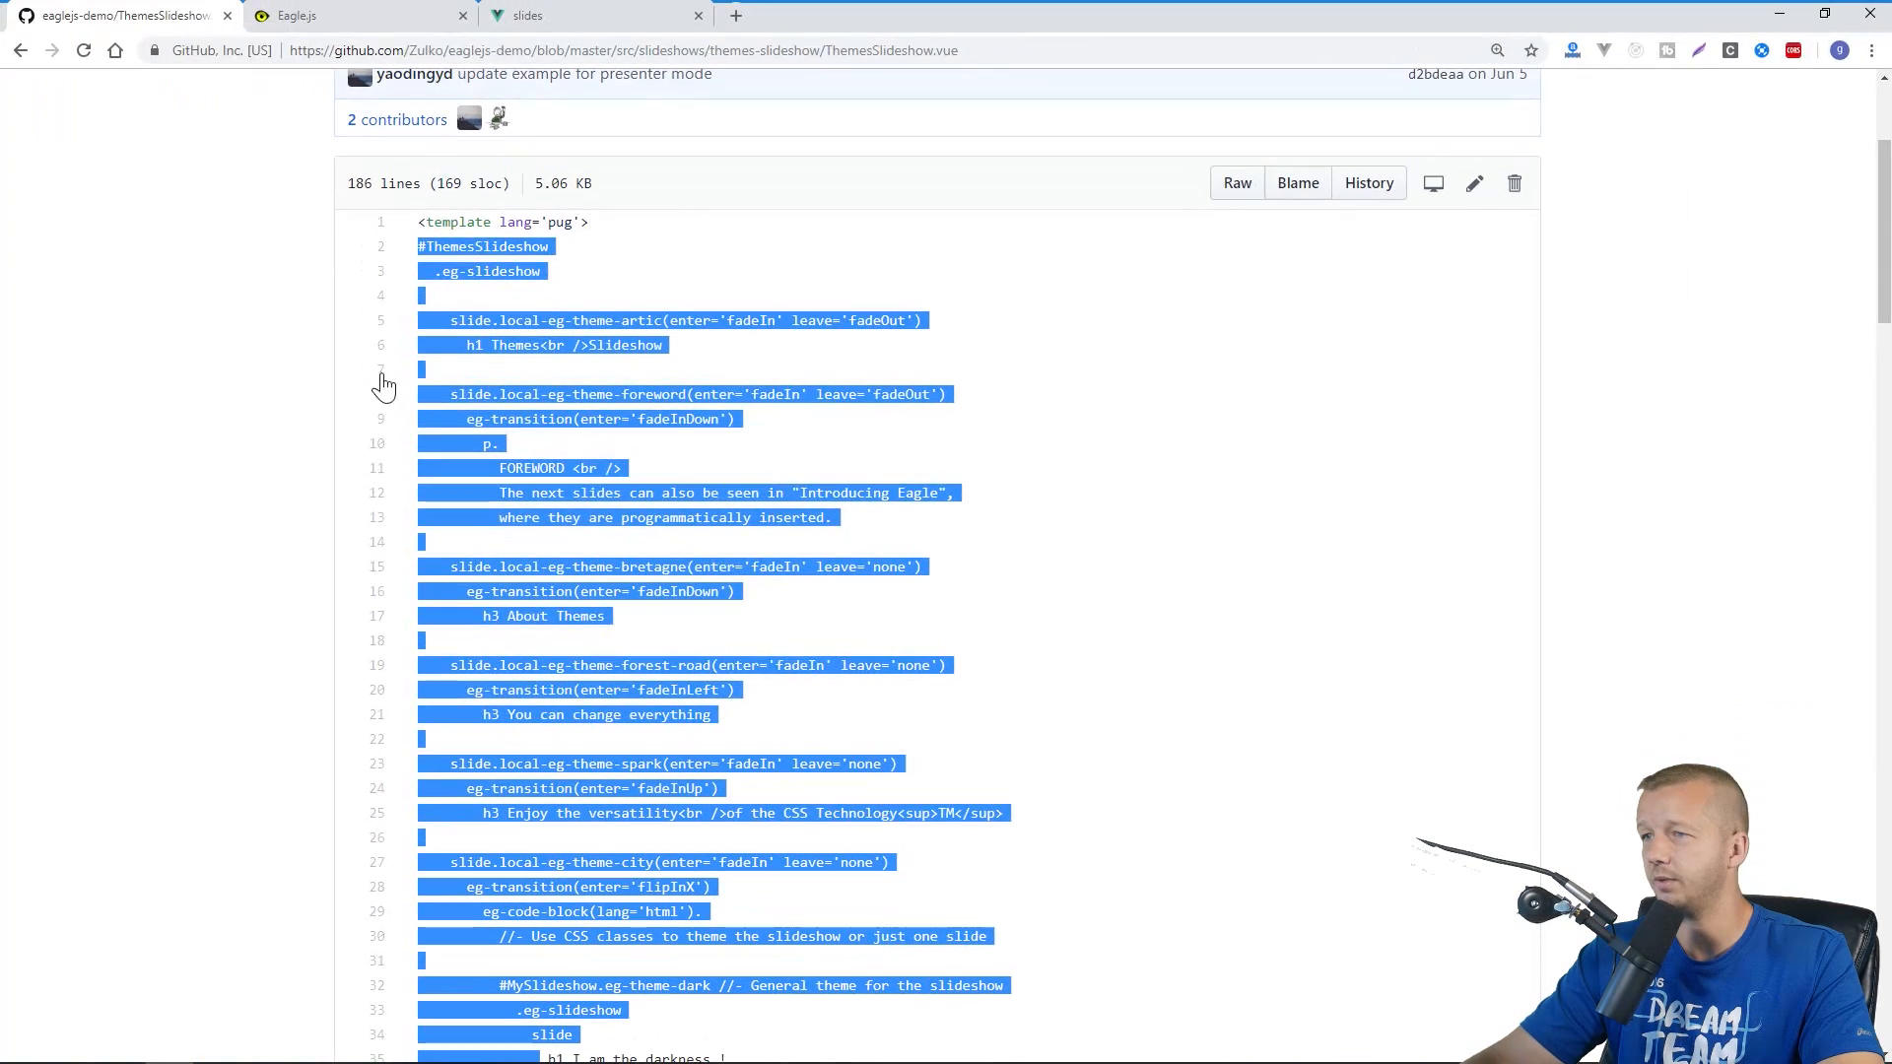
Select the ThemesSlideshow pug template lines, then check the Cmder dev server console
{"action": "scroll", "scroll_direction": "down", "scroll_amount": 3}
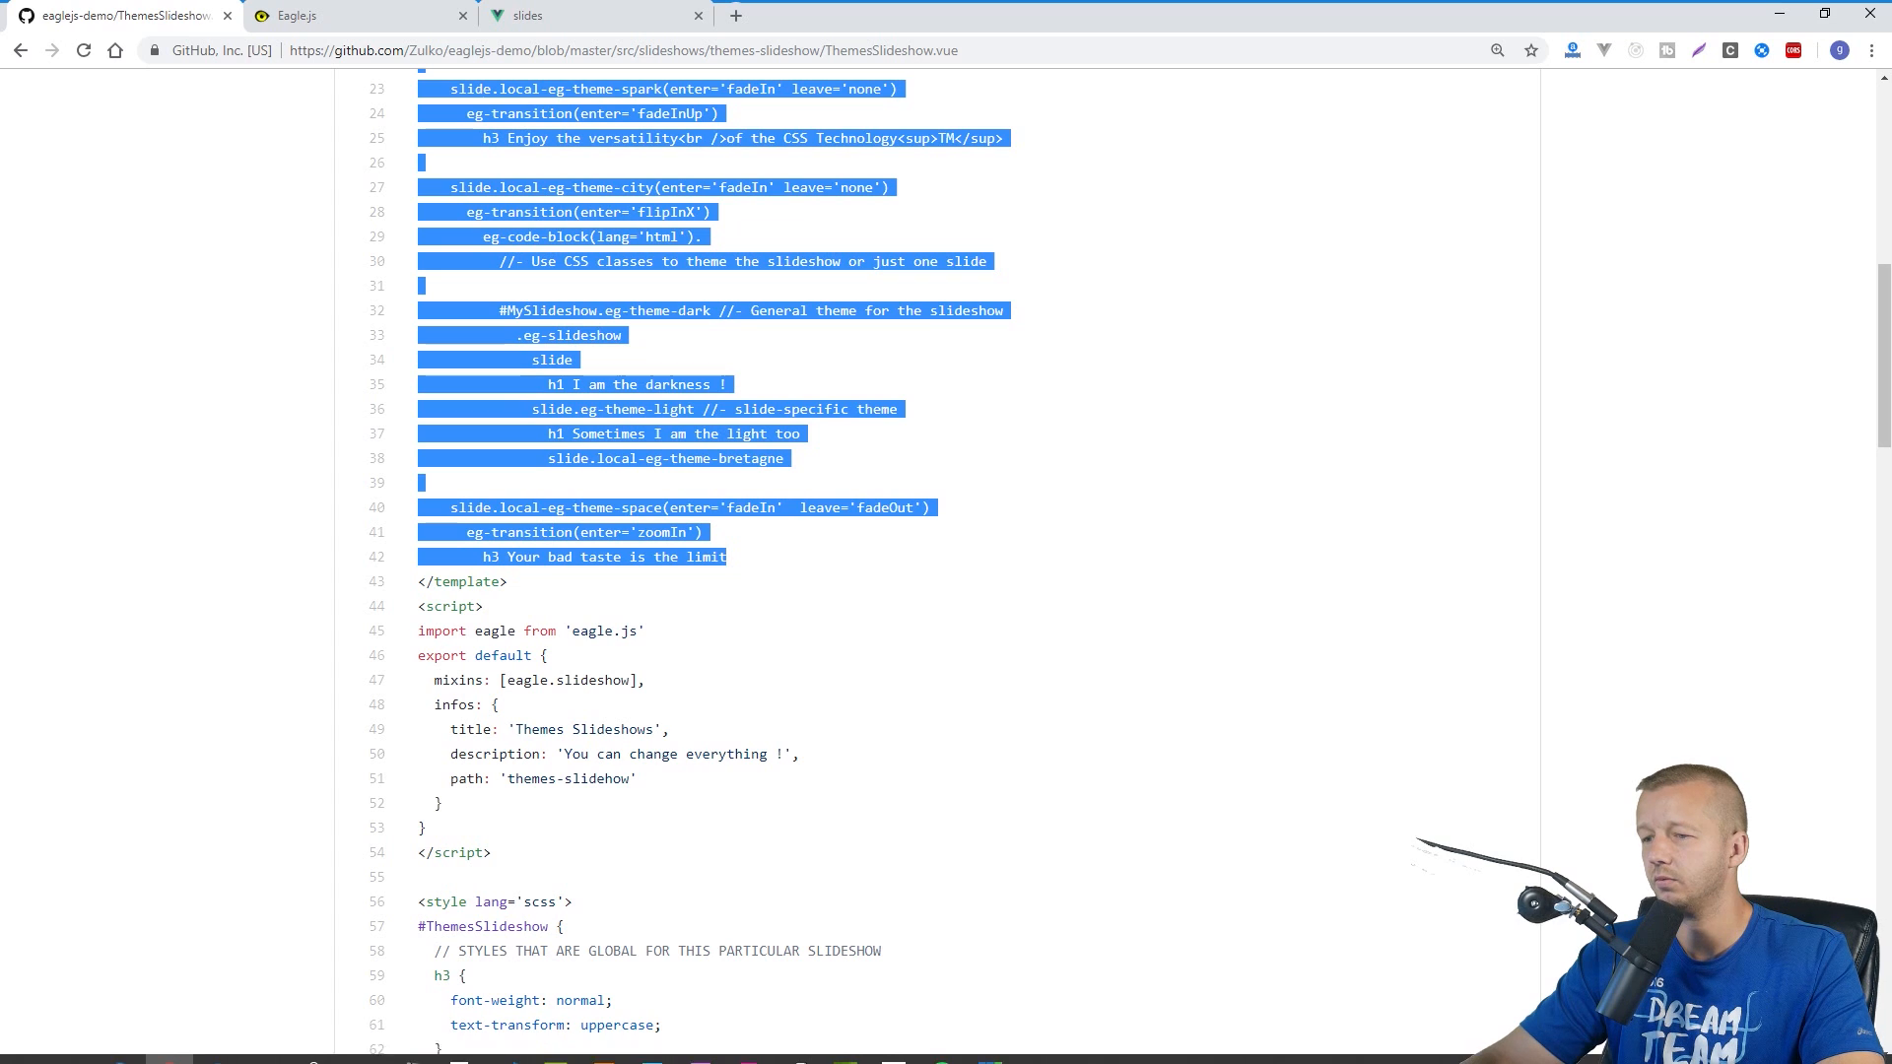
{"action": "left_click", "coordinate": [556, 1045]}
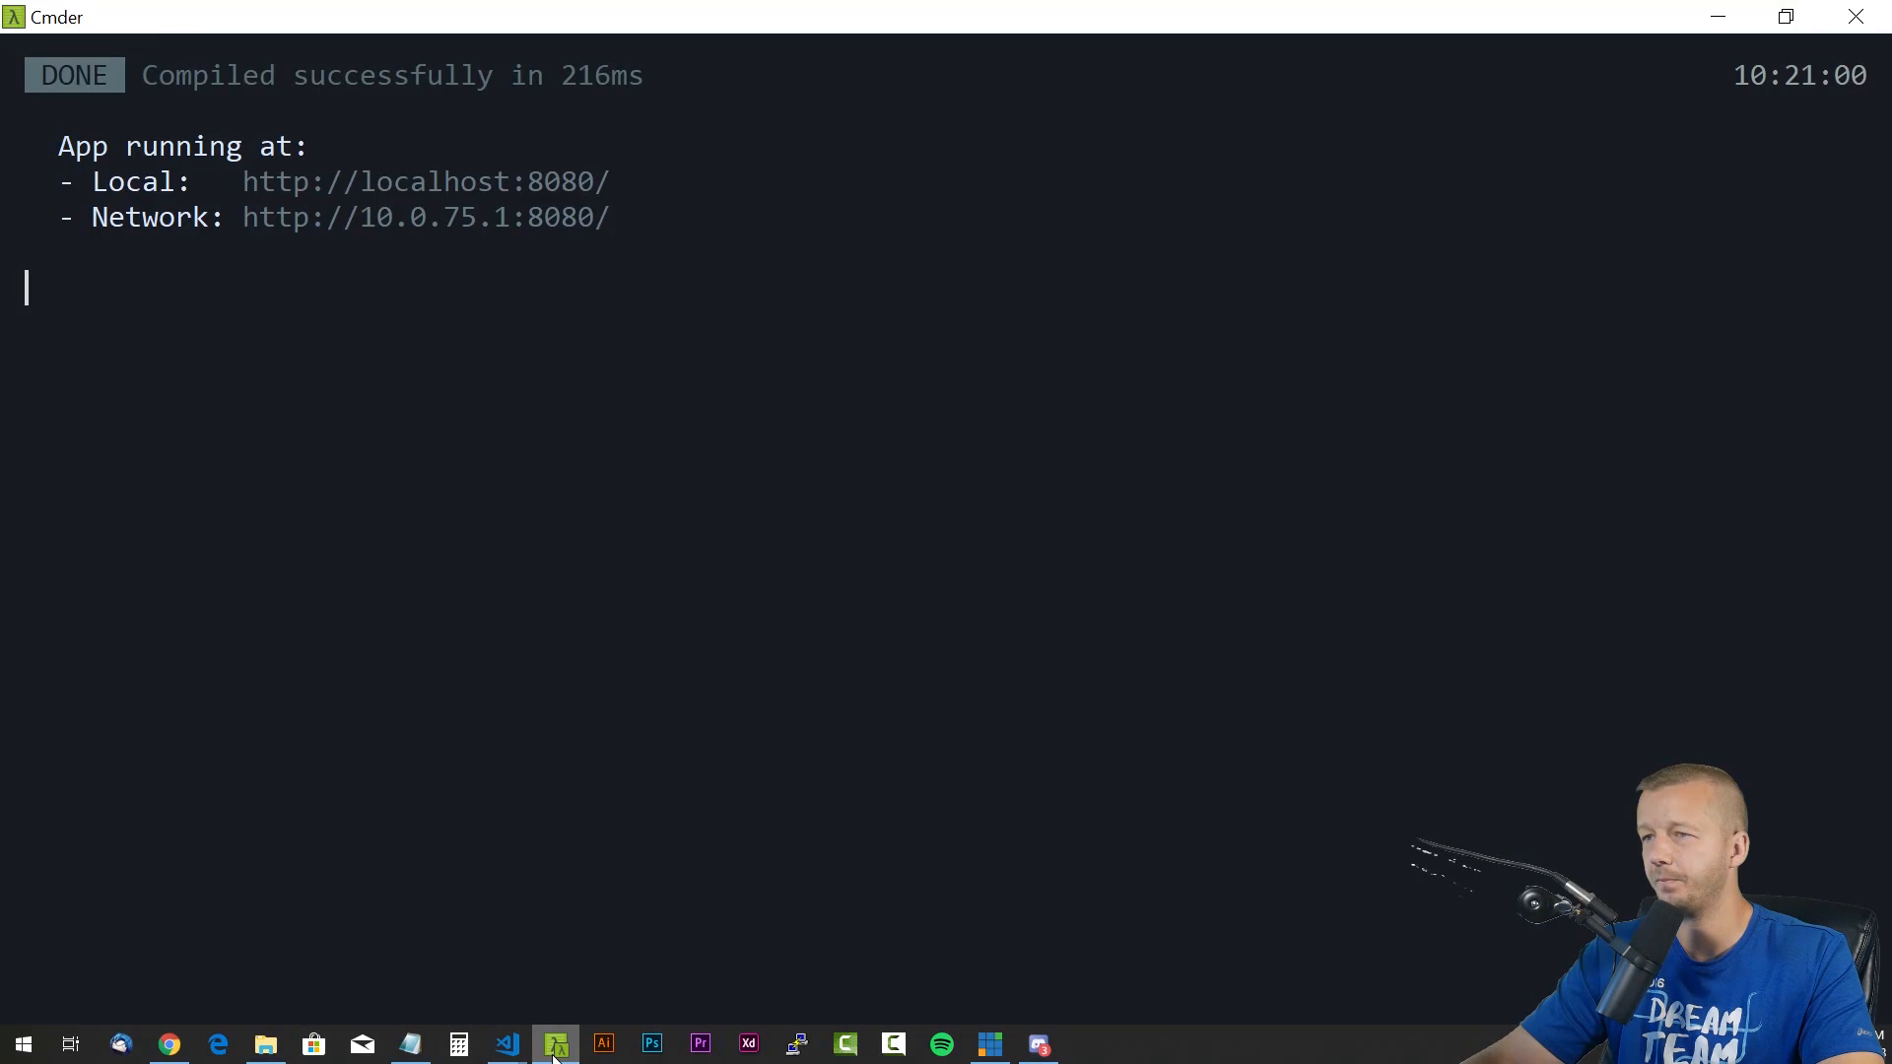
Replace App.vue's old slide template with the copied ThemesSlideshow pug template
{"action": "left_click", "coordinate": [506, 1045]}
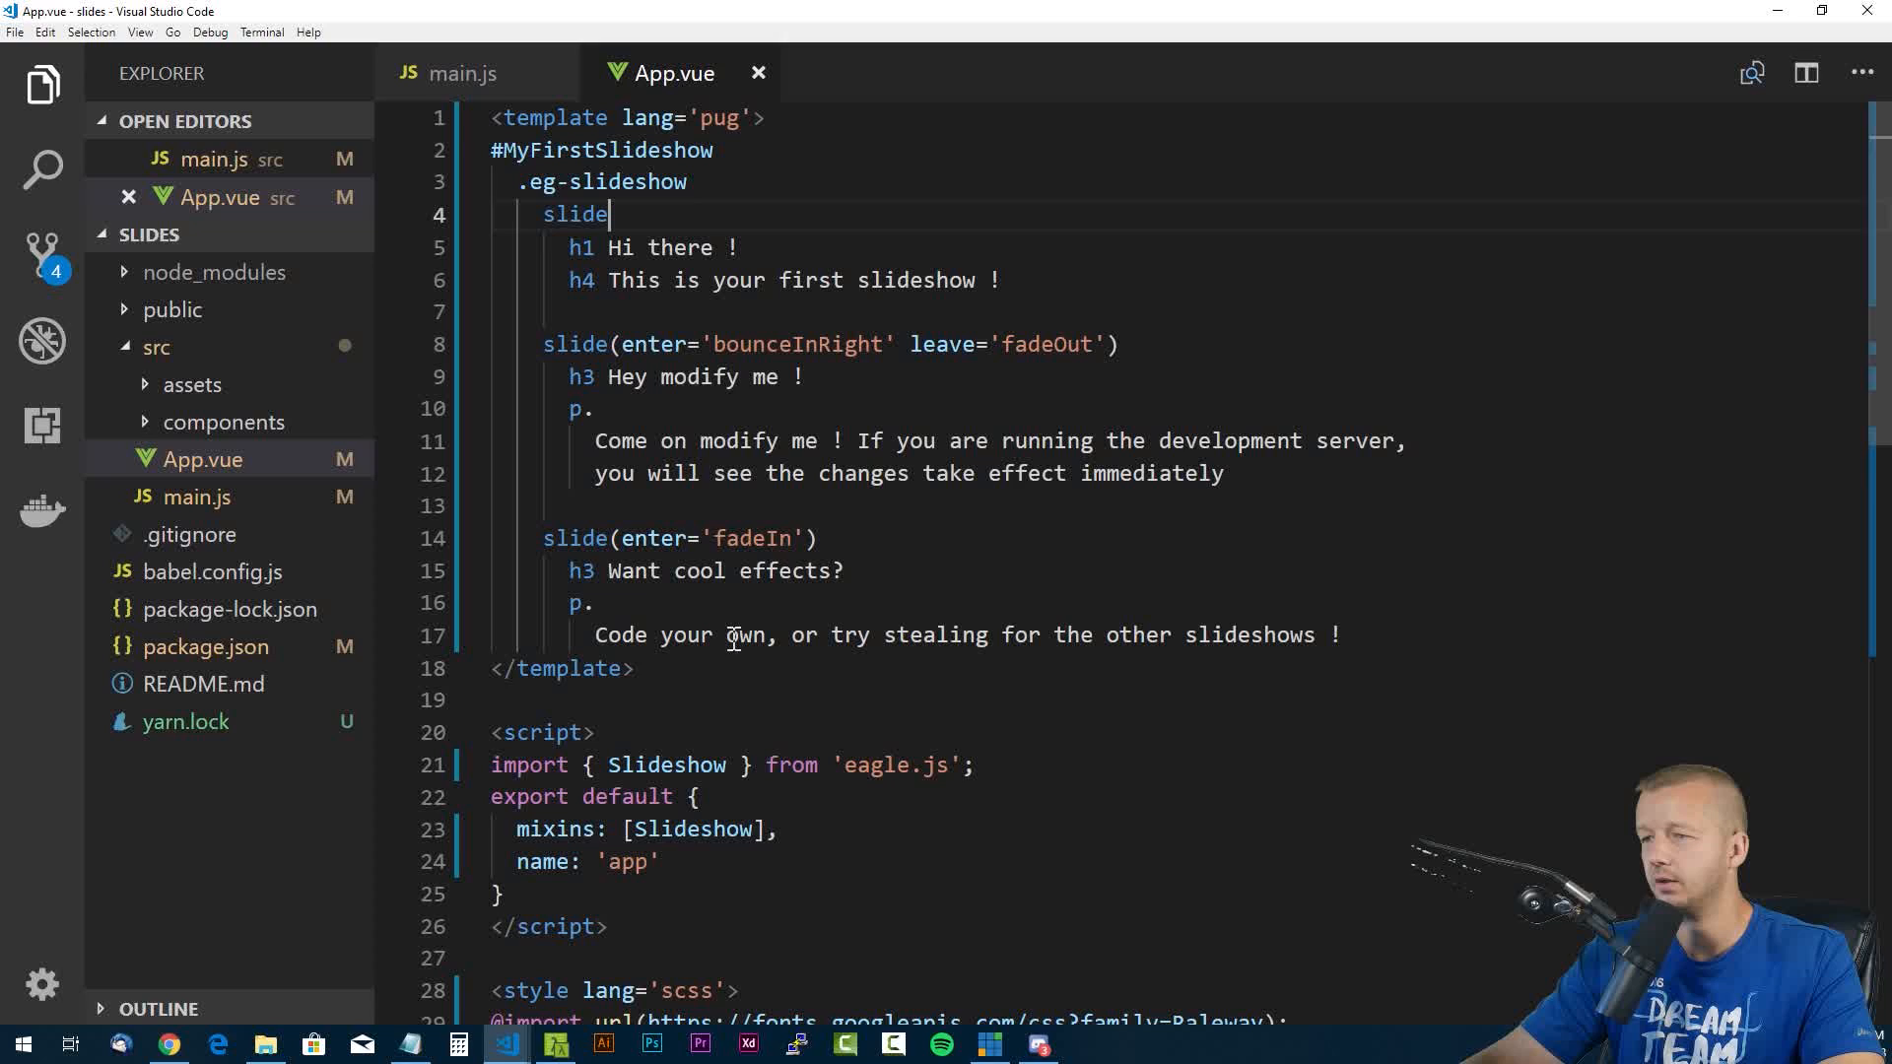
{"action": "left_click_drag", "start_coordinate": [790, 343], "coordinate": [1341, 637]}
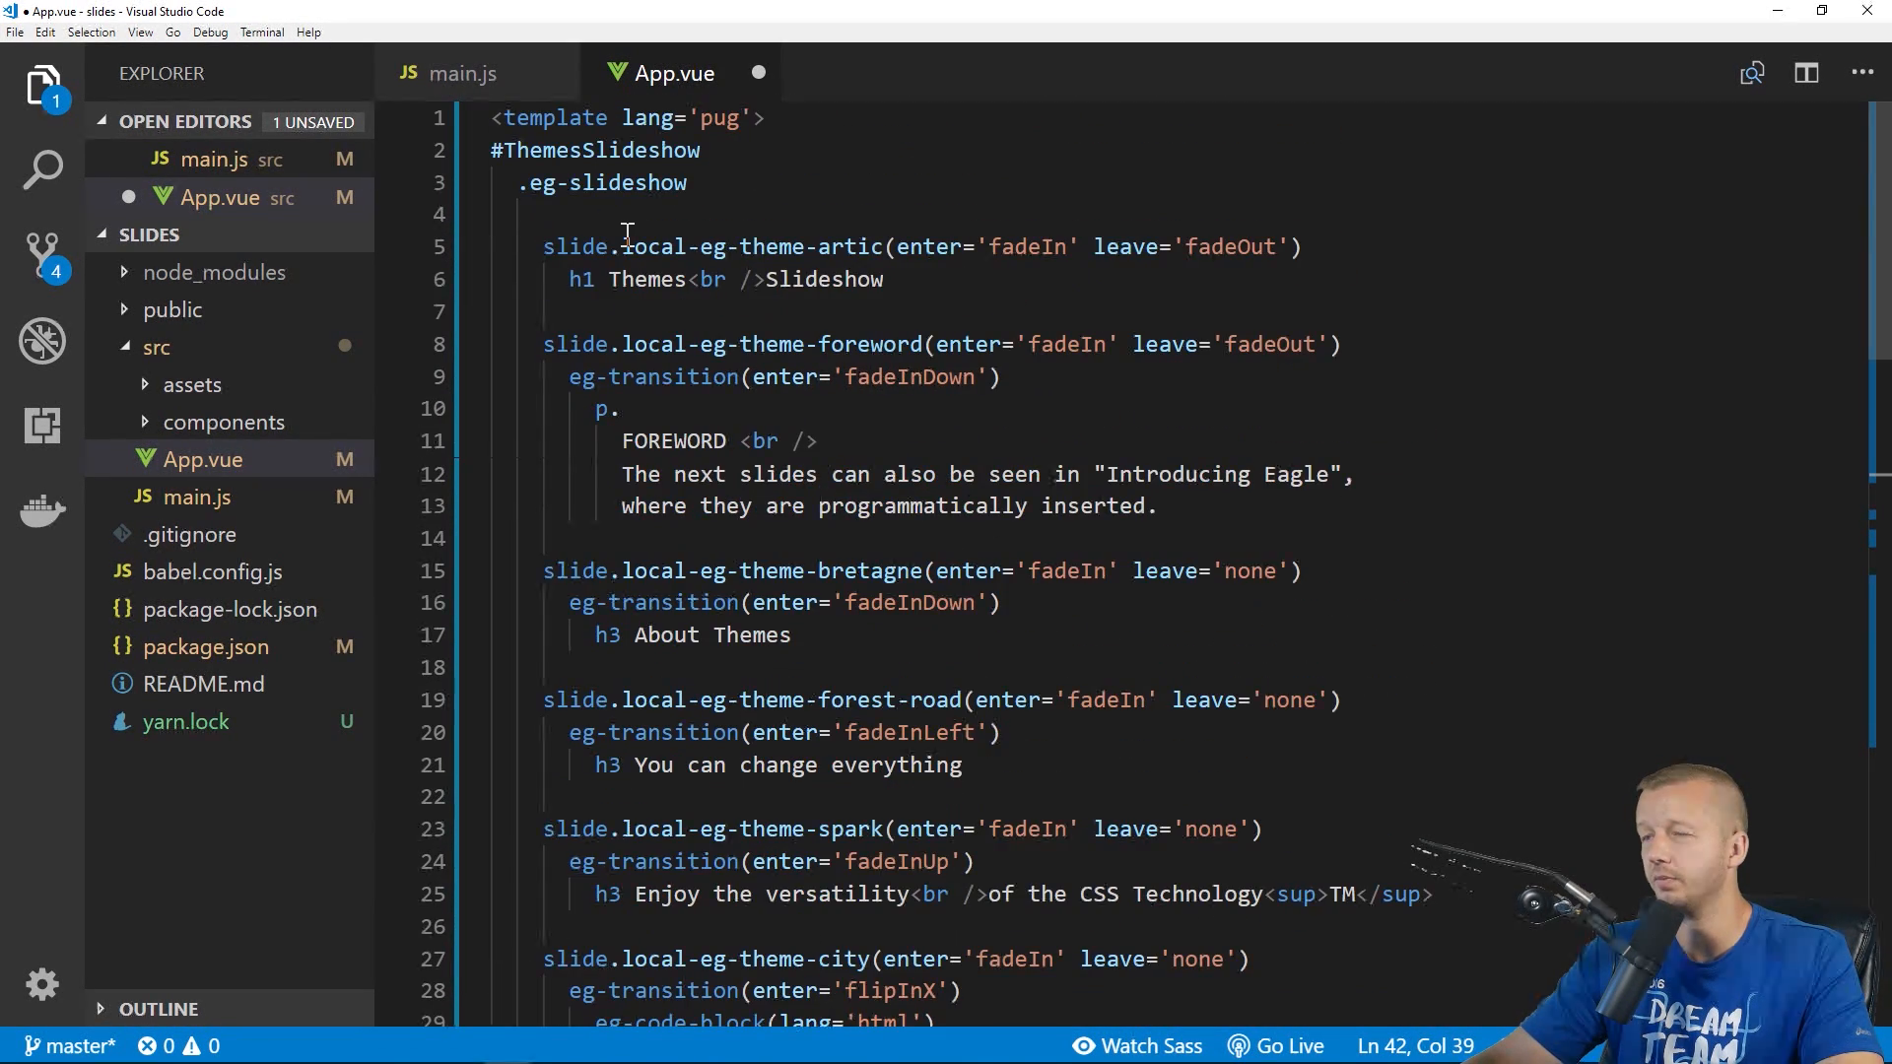
{"action": "scroll", "scroll_direction": "down", "scroll_amount": 3}
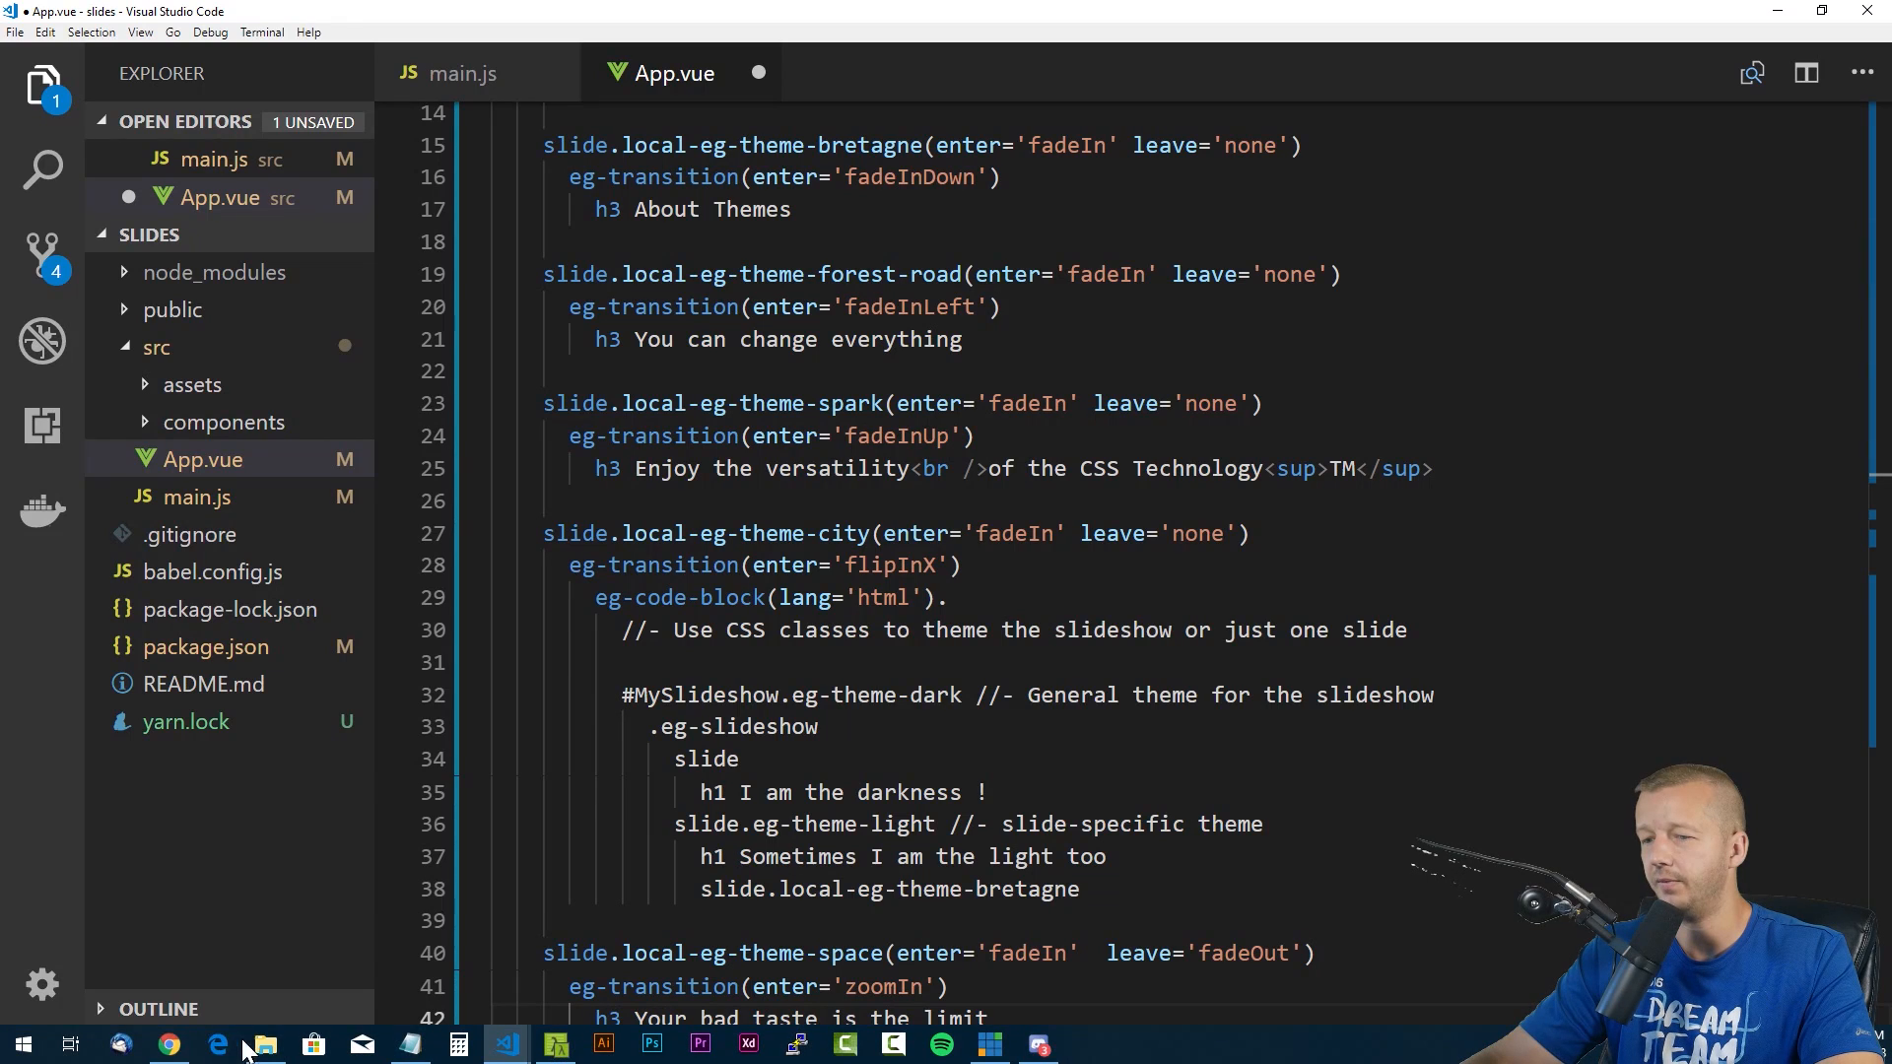
Select the infos block with Themes Slideshows title and description in GitHub's ThemesSlideshow.vue
{"action": "left_click", "coordinate": [219, 1045]}
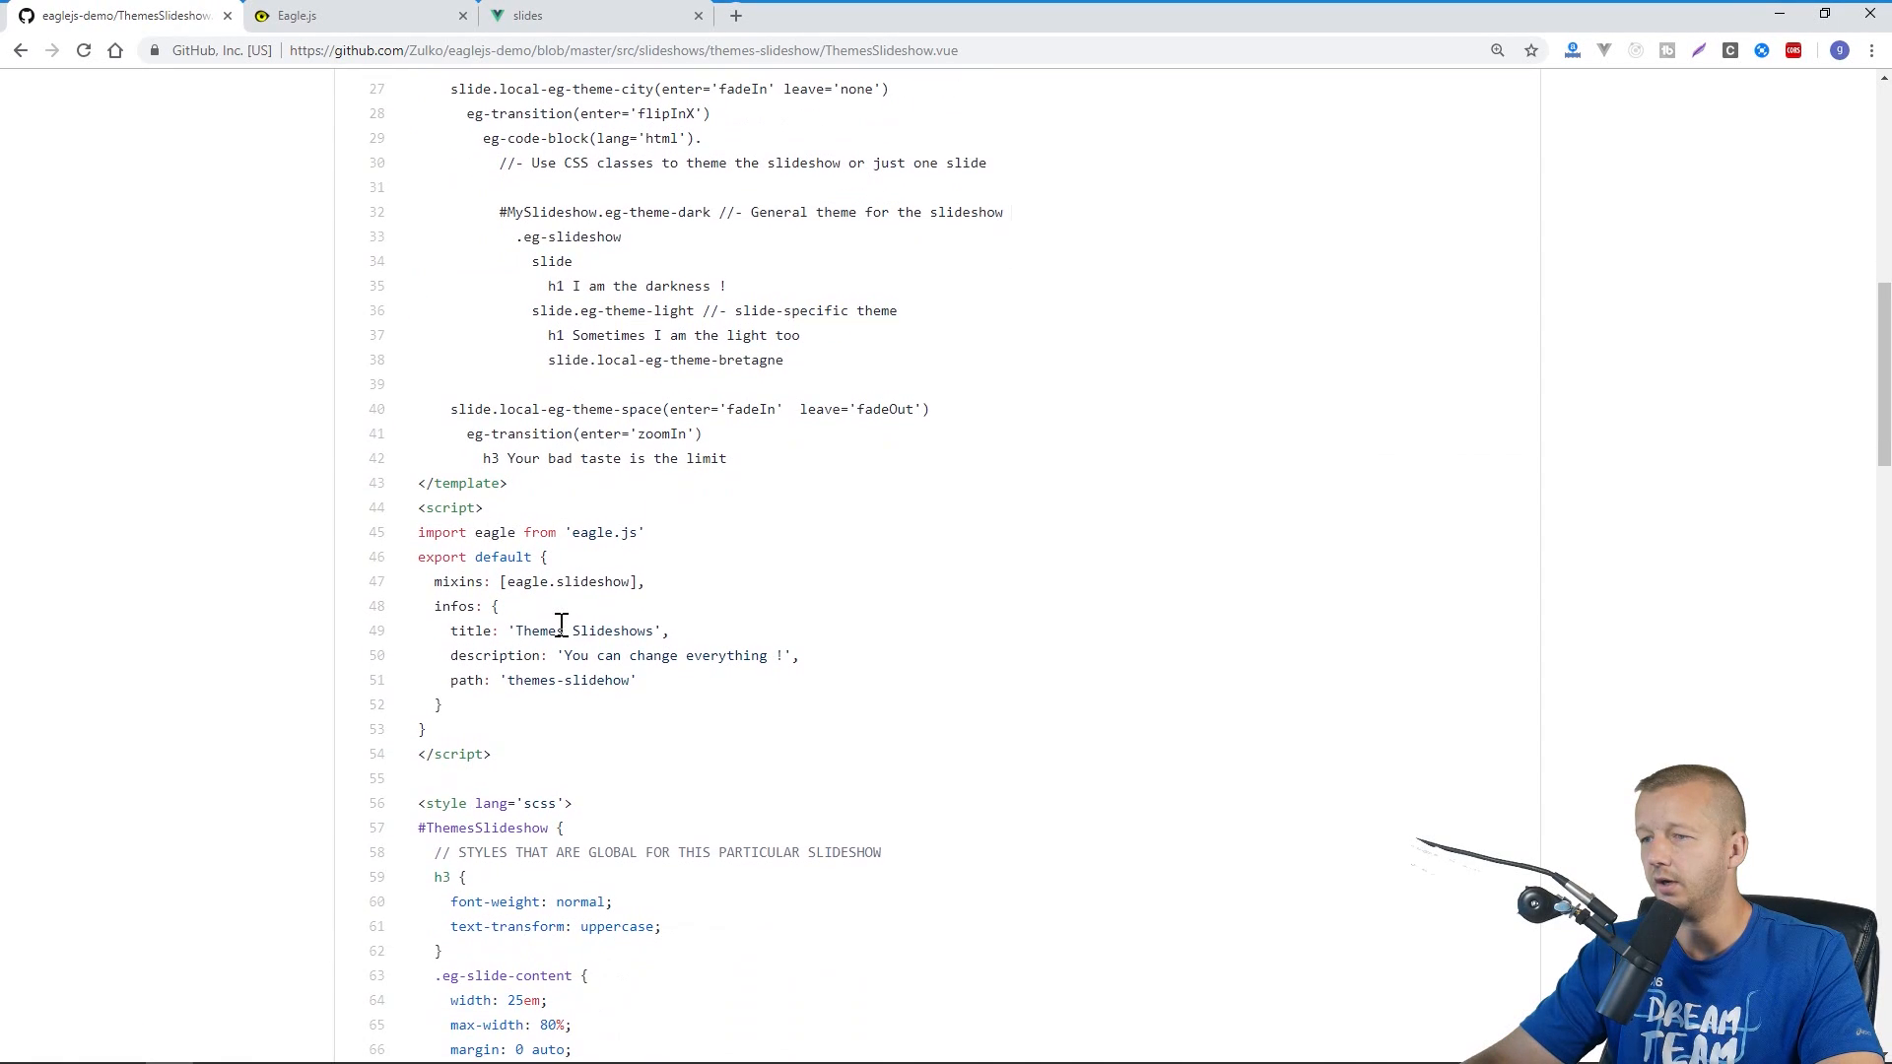
{"action": "left_click_drag", "start_coordinate": [638, 582], "coordinate": [439, 704]}
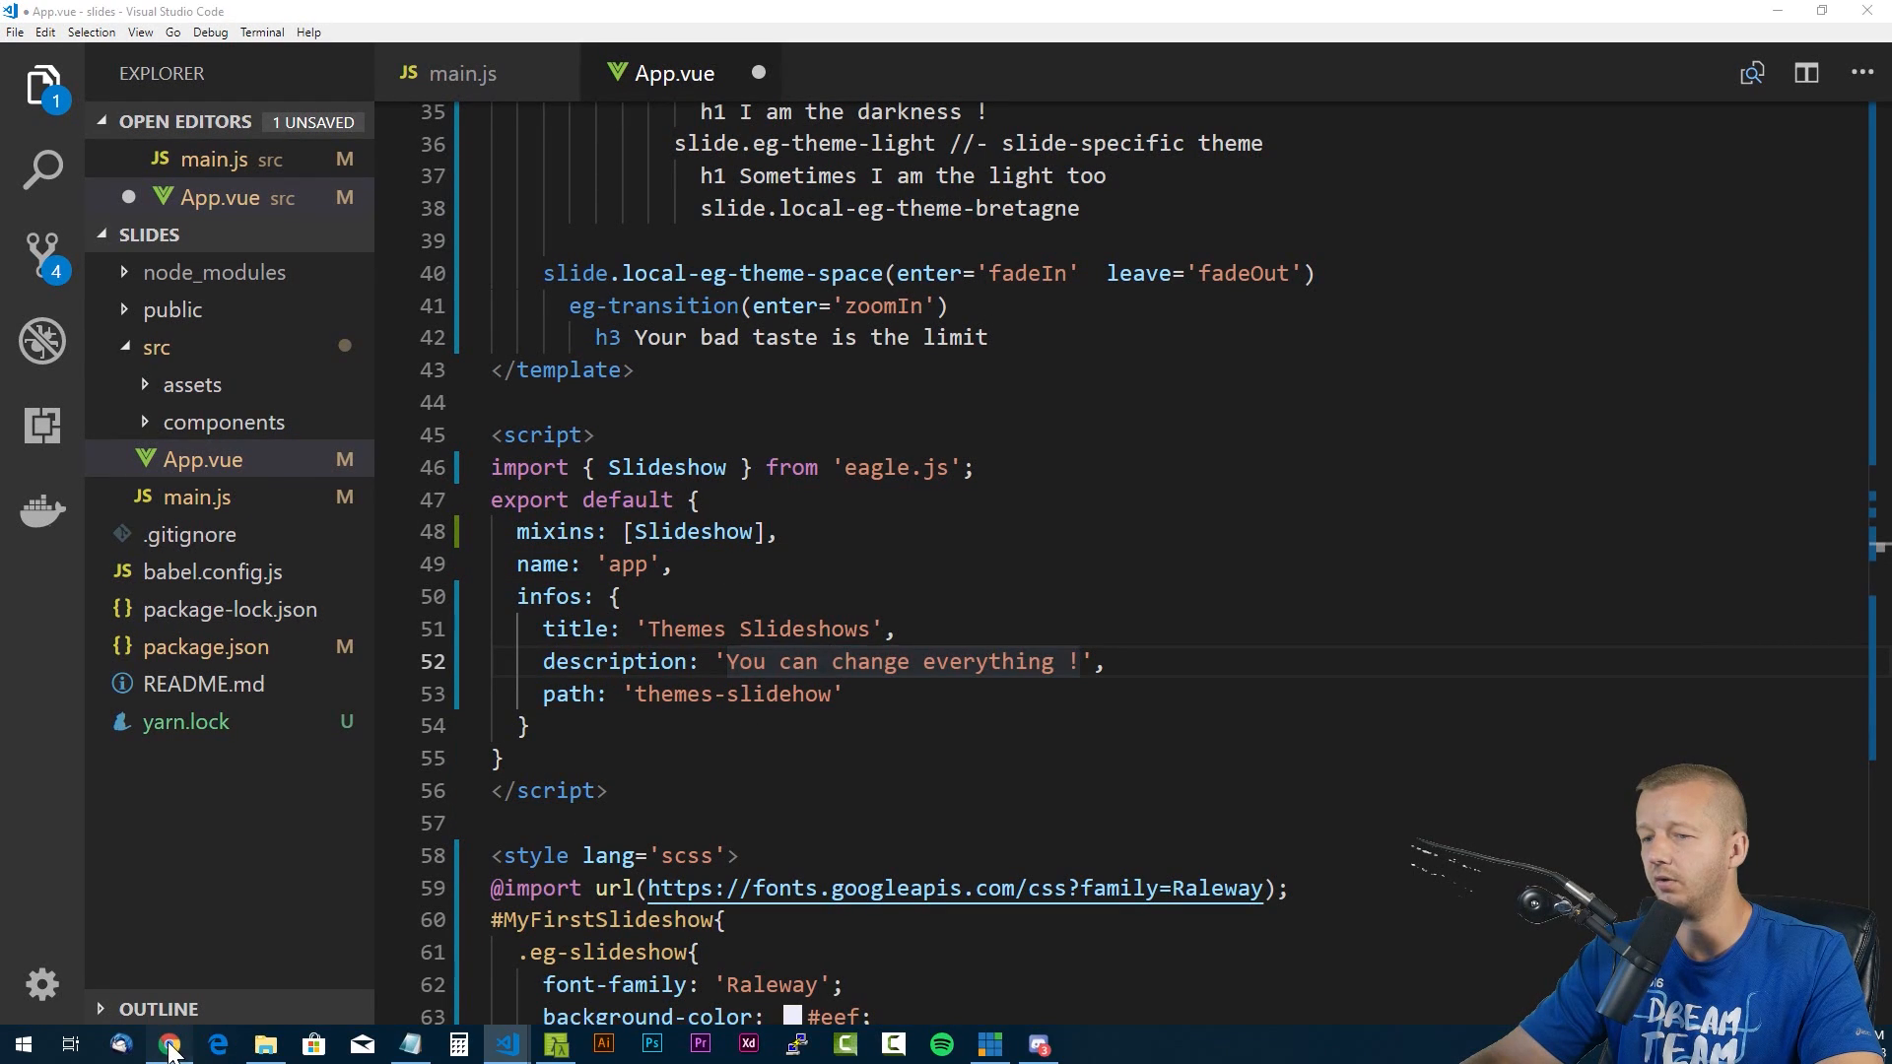
Scroll through ThemesSlideshow.vue's SCSS block on GitHub and search the page for 'png'
{"action": "left_click", "coordinate": [215, 1045]}
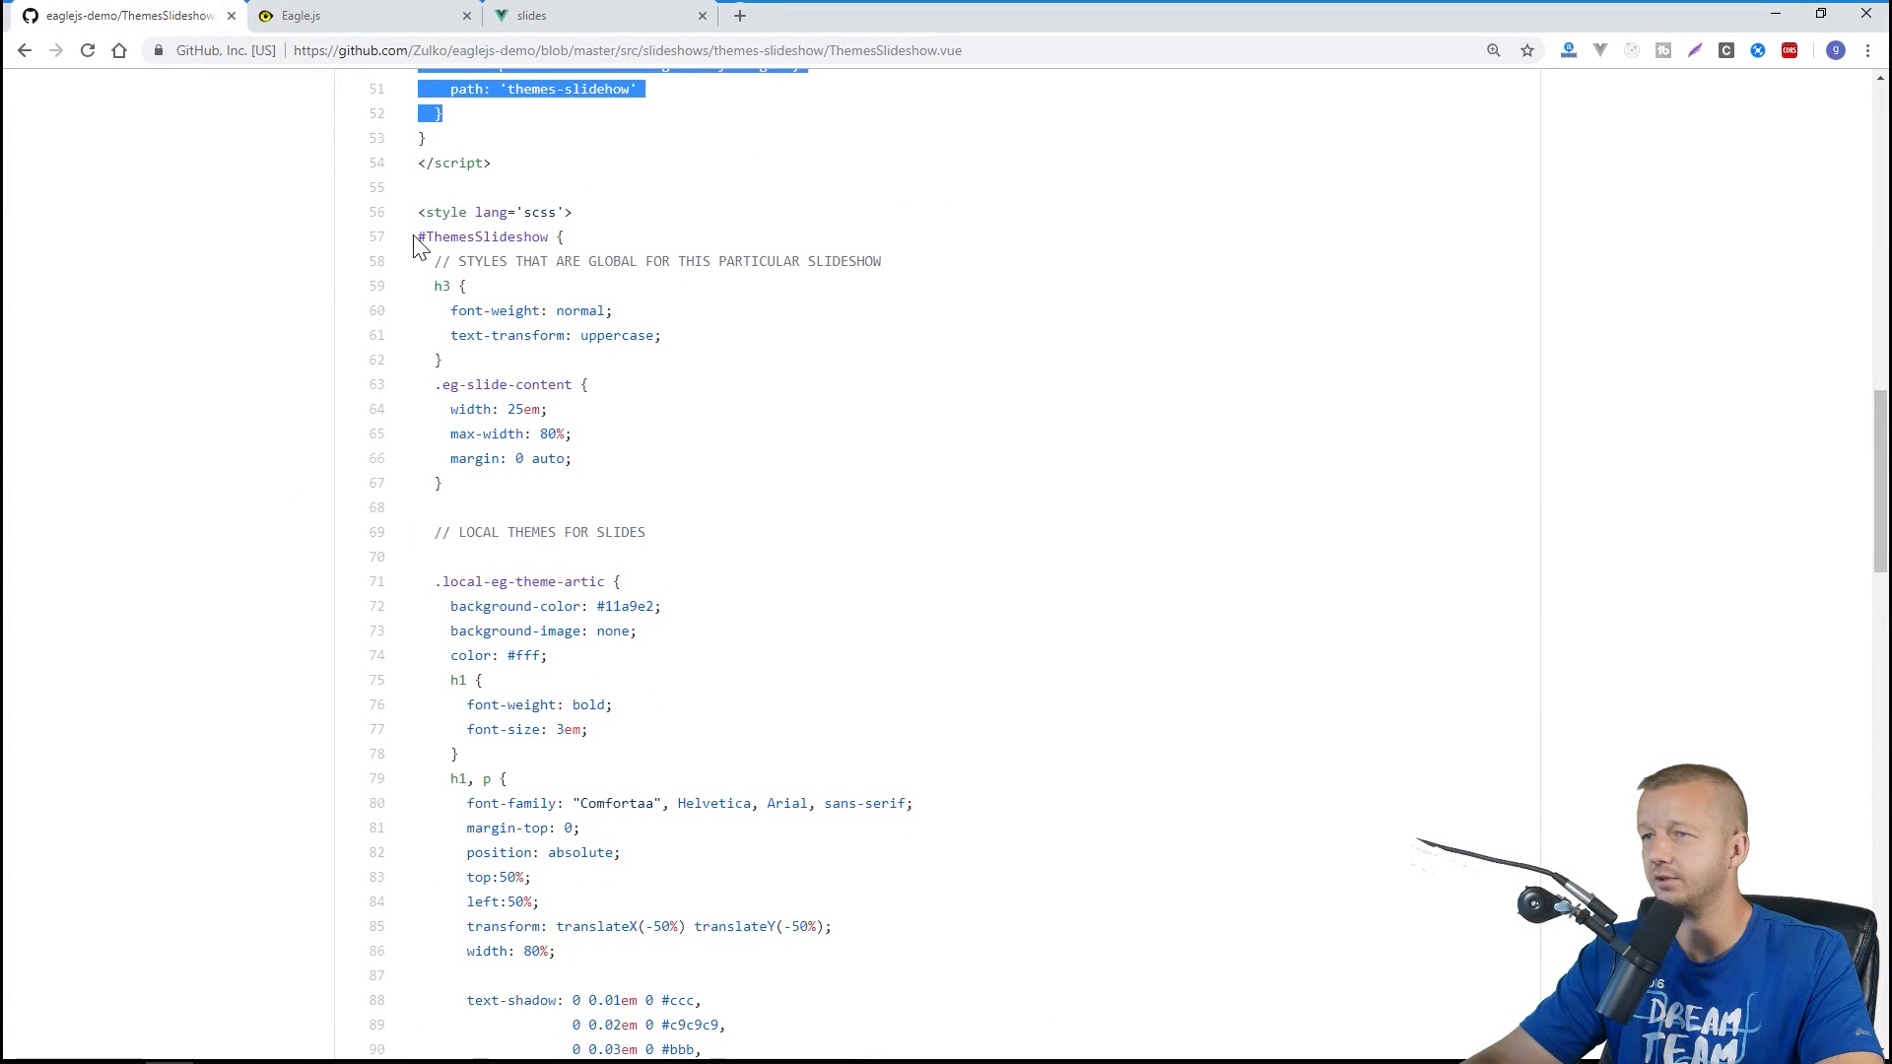
{"action": "scroll", "scroll_direction": "down", "scroll_amount": 3}
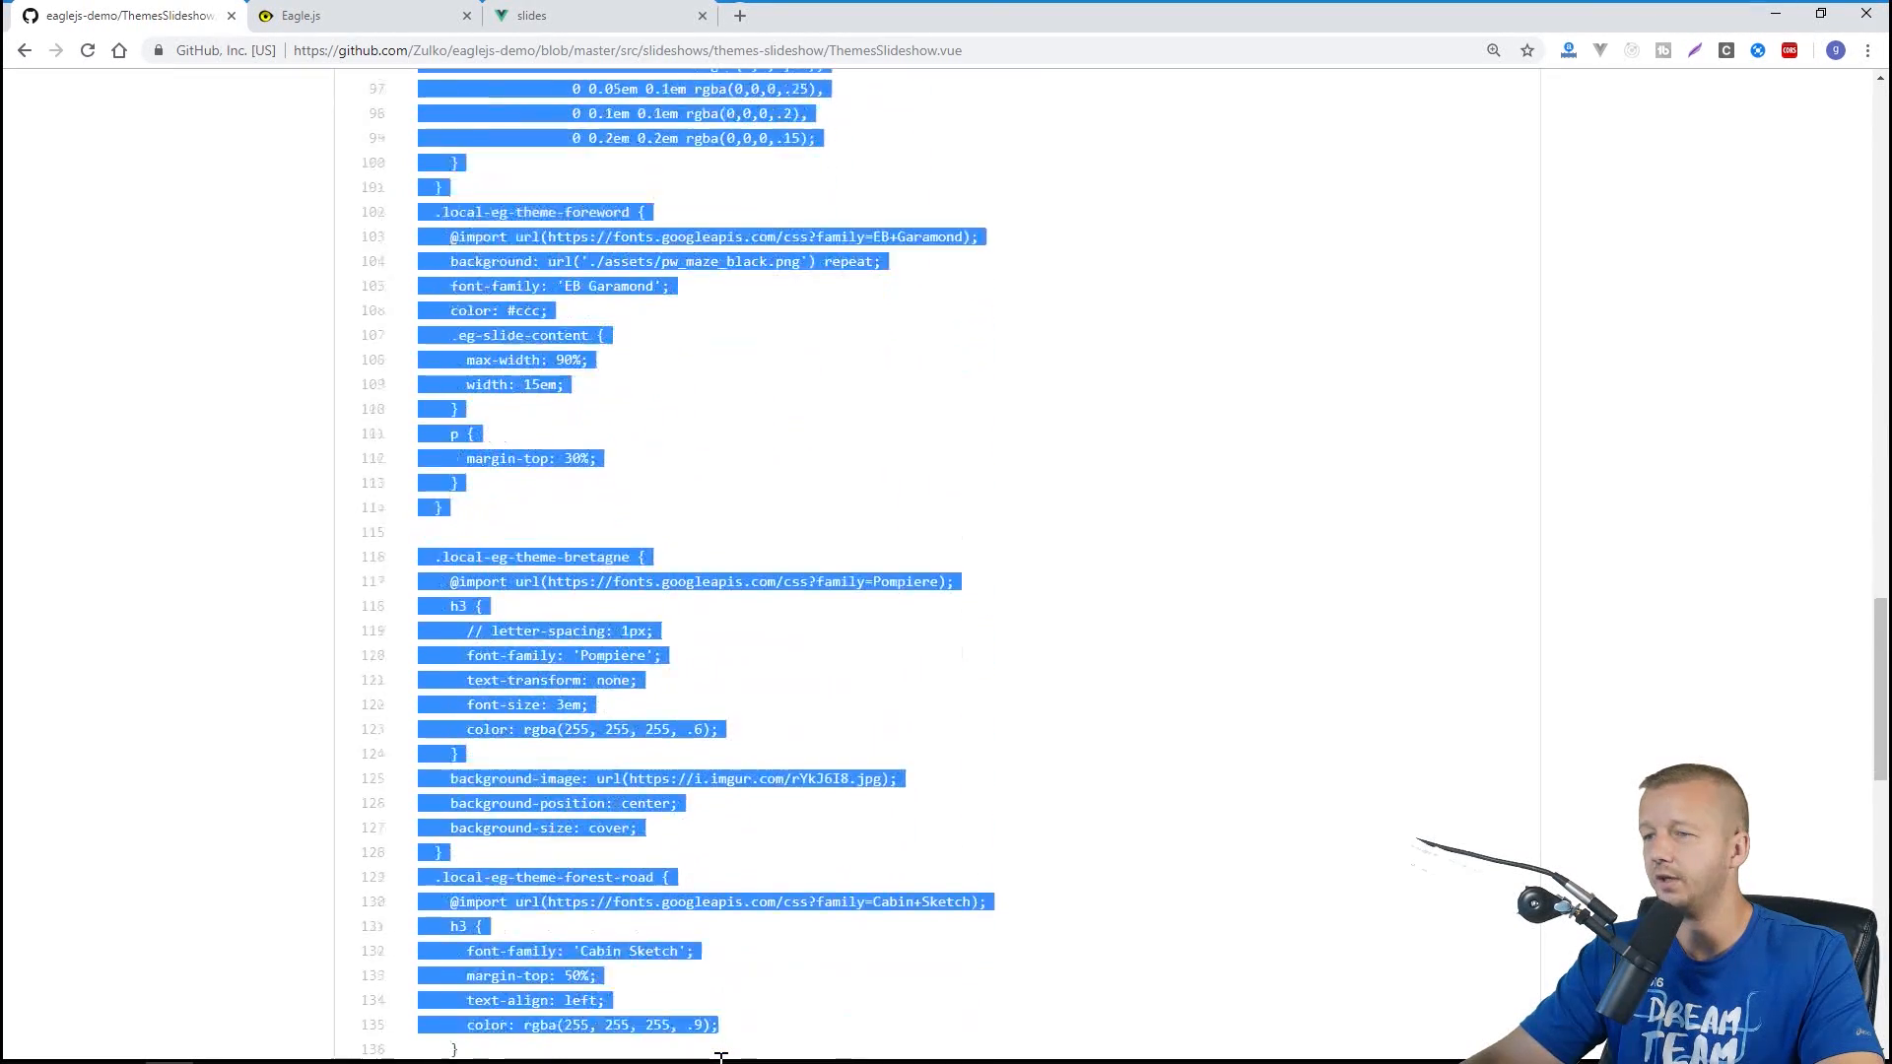
{"action": "scroll", "scroll_direction": "down", "scroll_amount": 3}
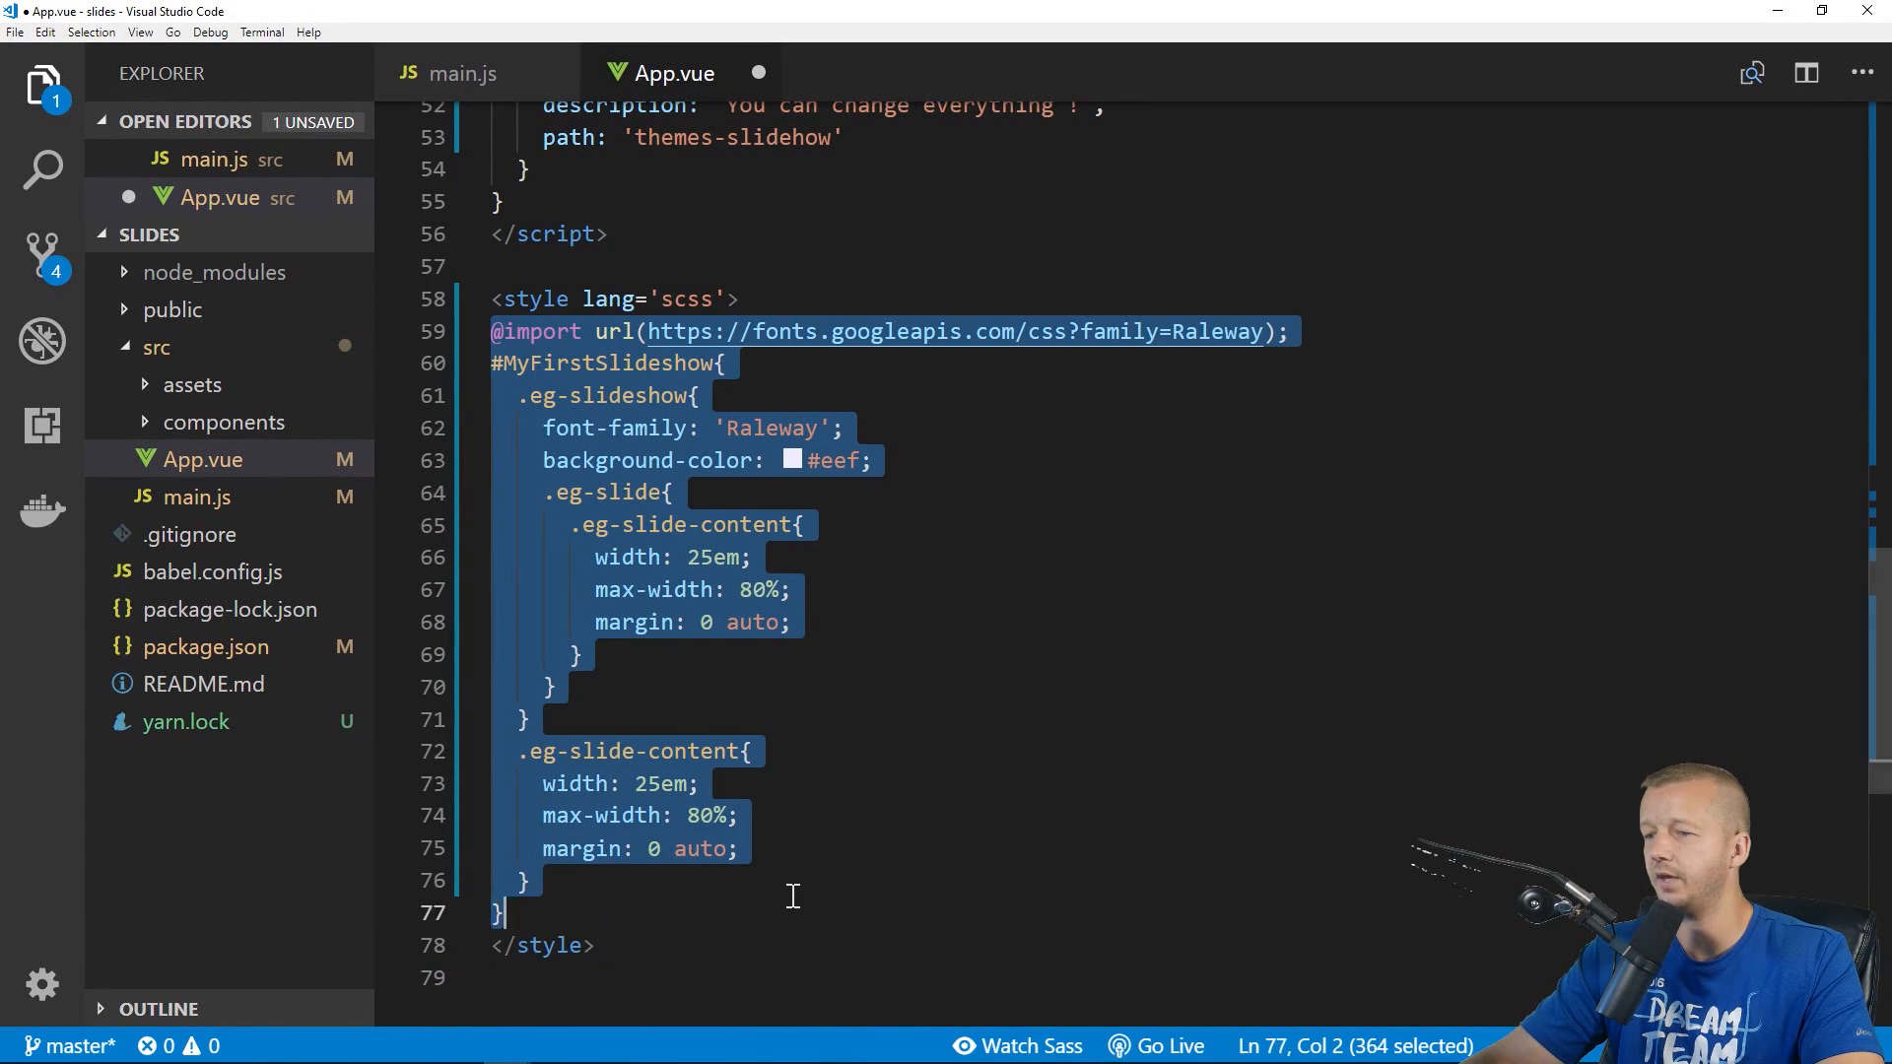
{"action": "scroll", "scroll_direction": "down", "scroll_amount": 3}
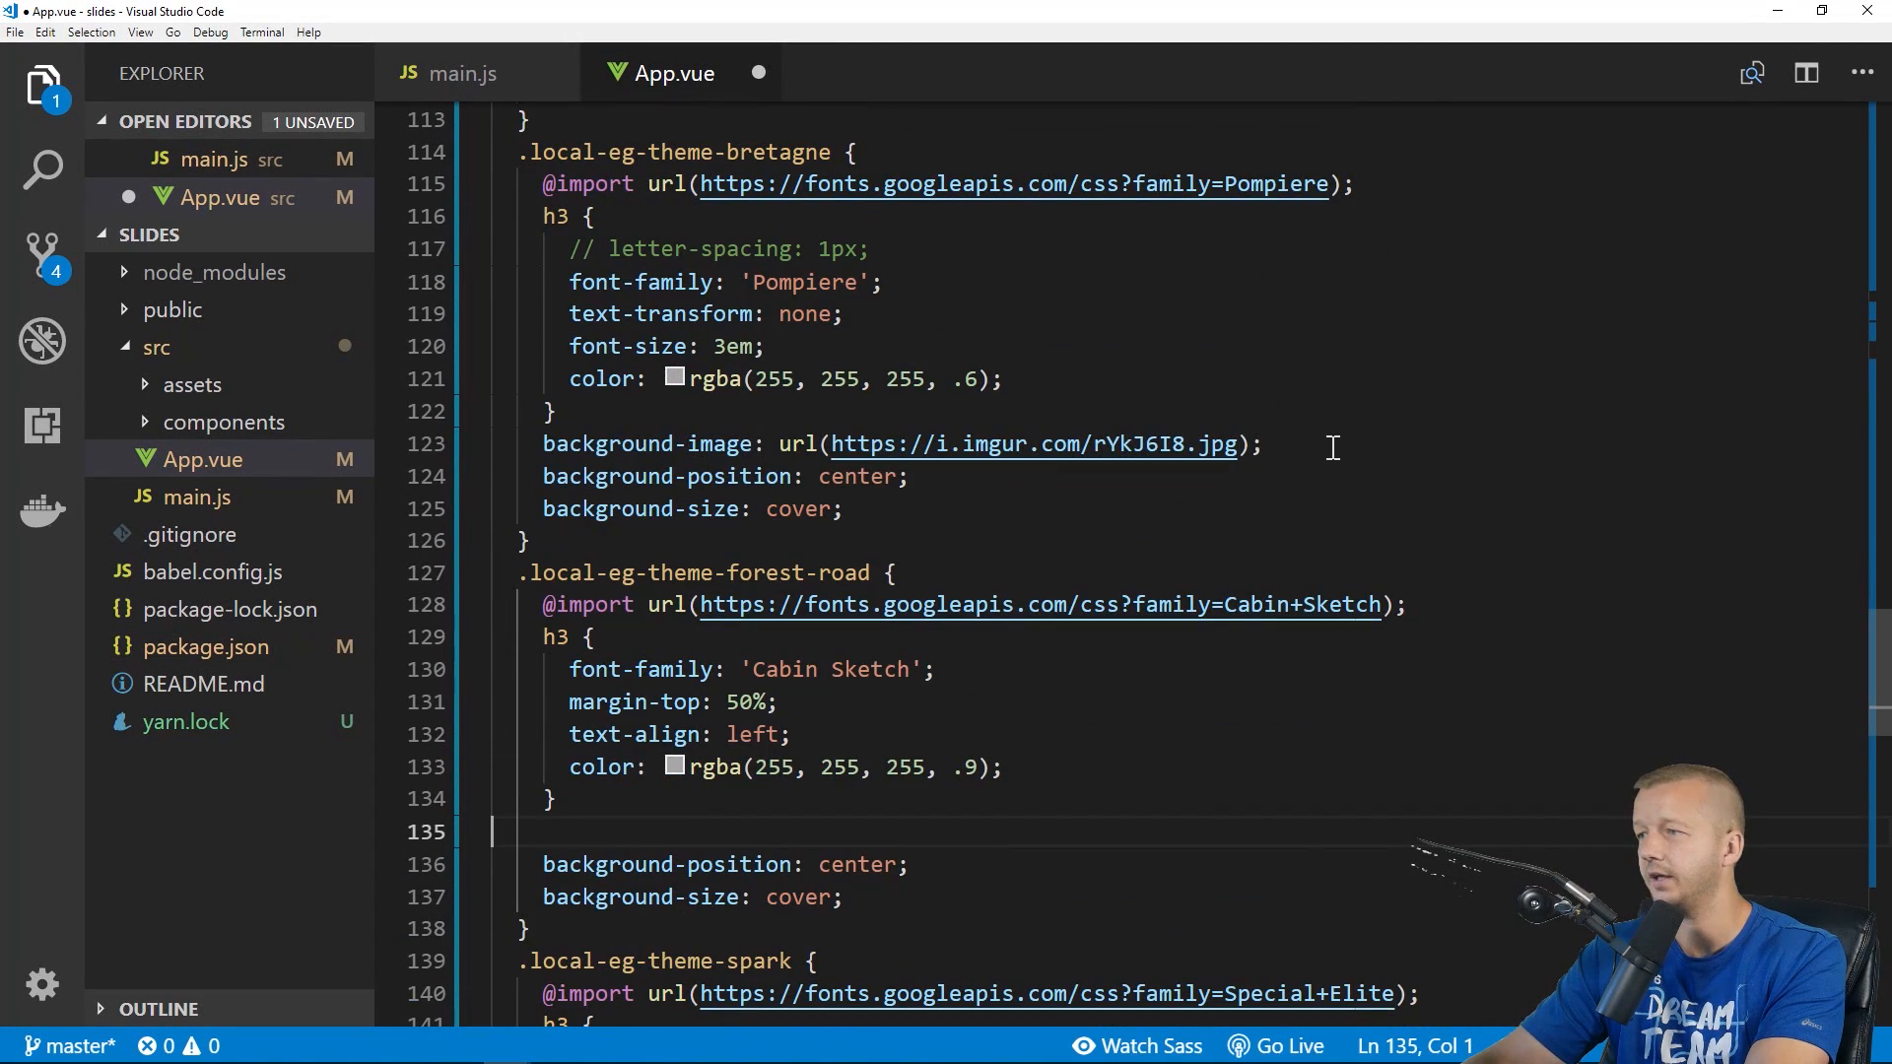
{"action": "scroll", "scroll_direction": "up", "scroll_amount": 3}
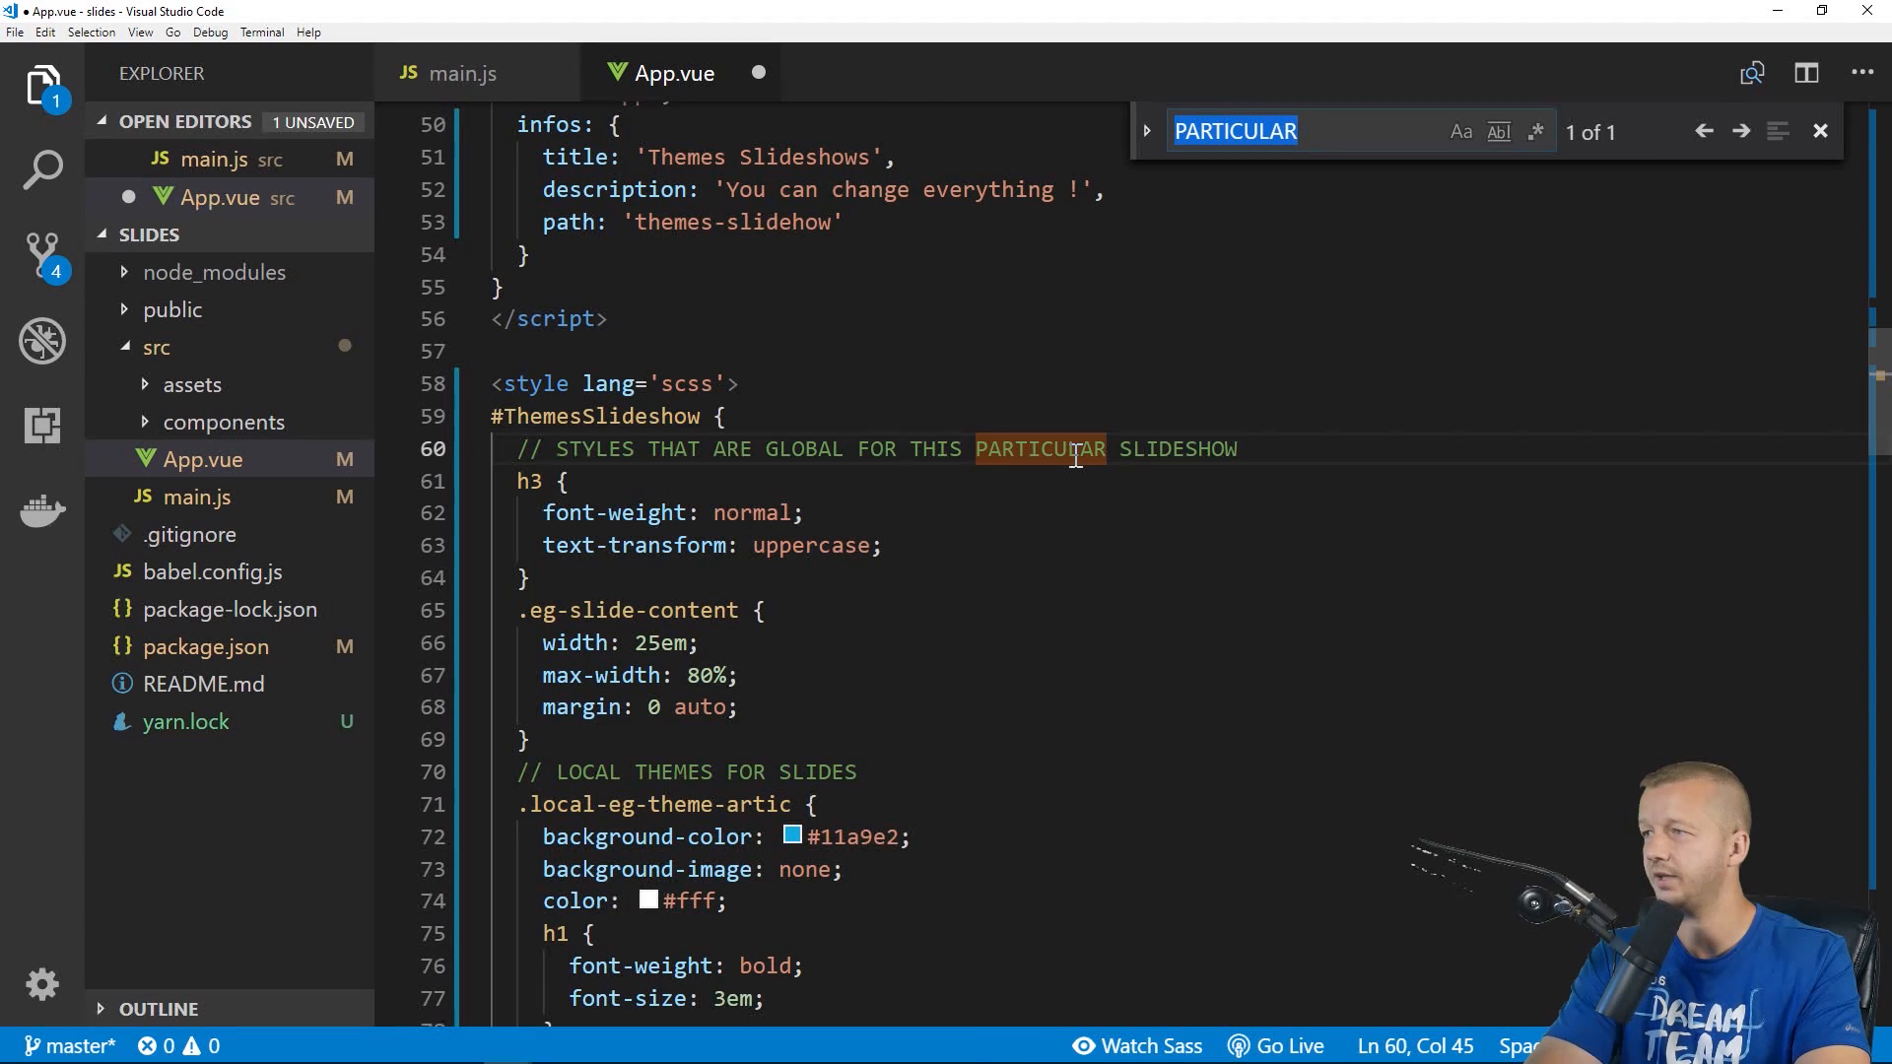
{"action": "type", "text": "png"}
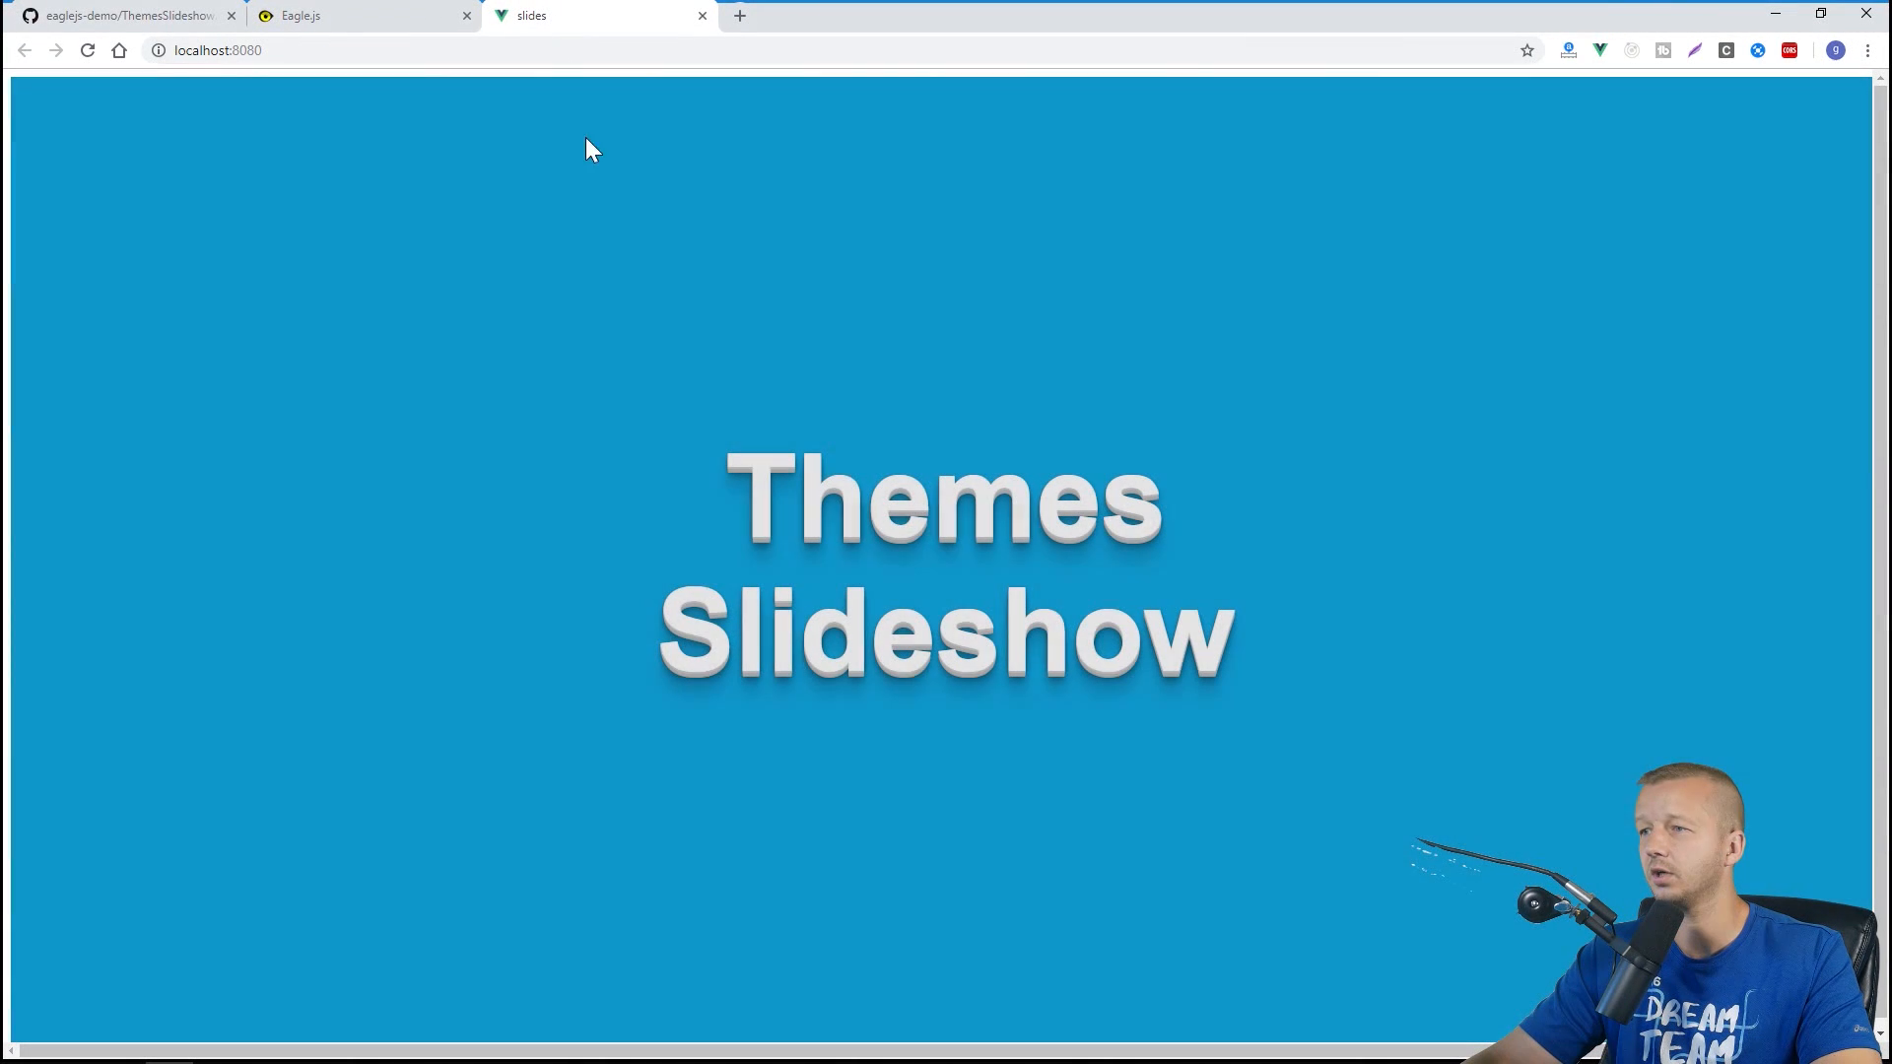
{"action": "mouse_move", "coordinate": [1249, 335]}
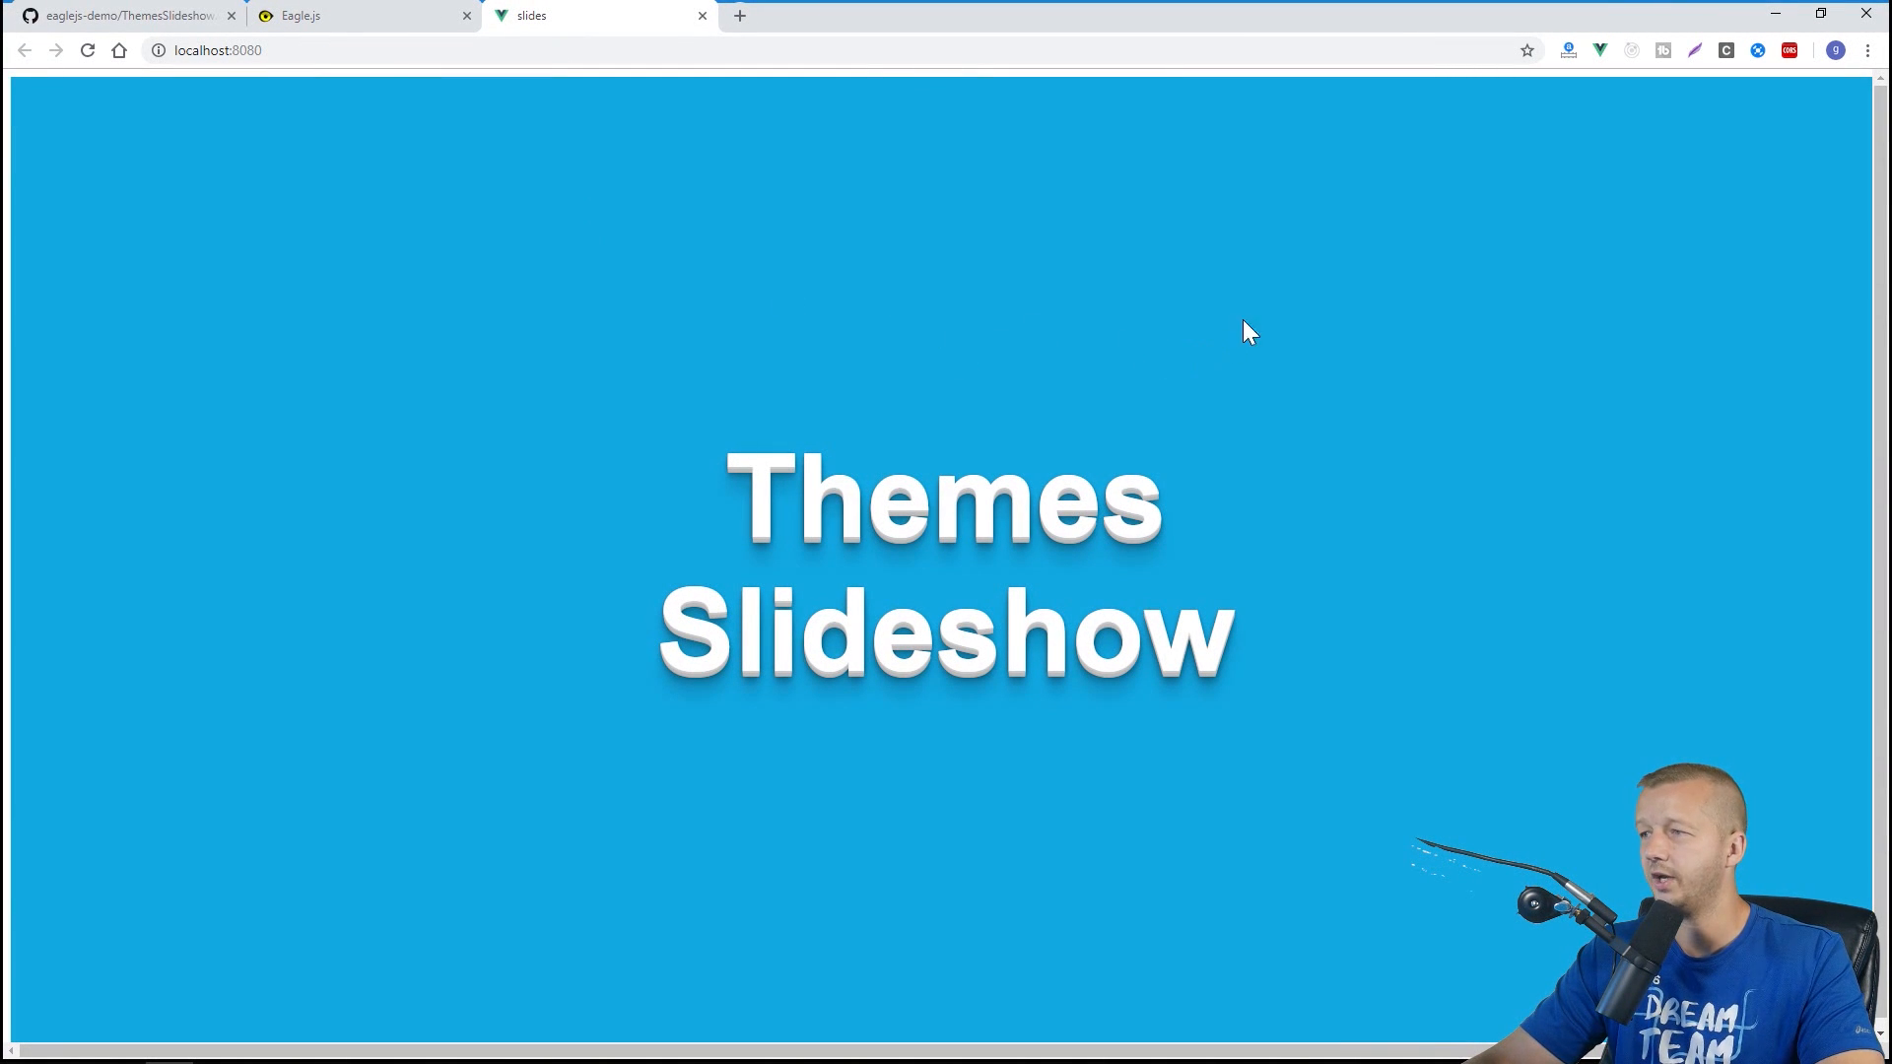
{"action": "mouse_move", "coordinate": [990, 576]}
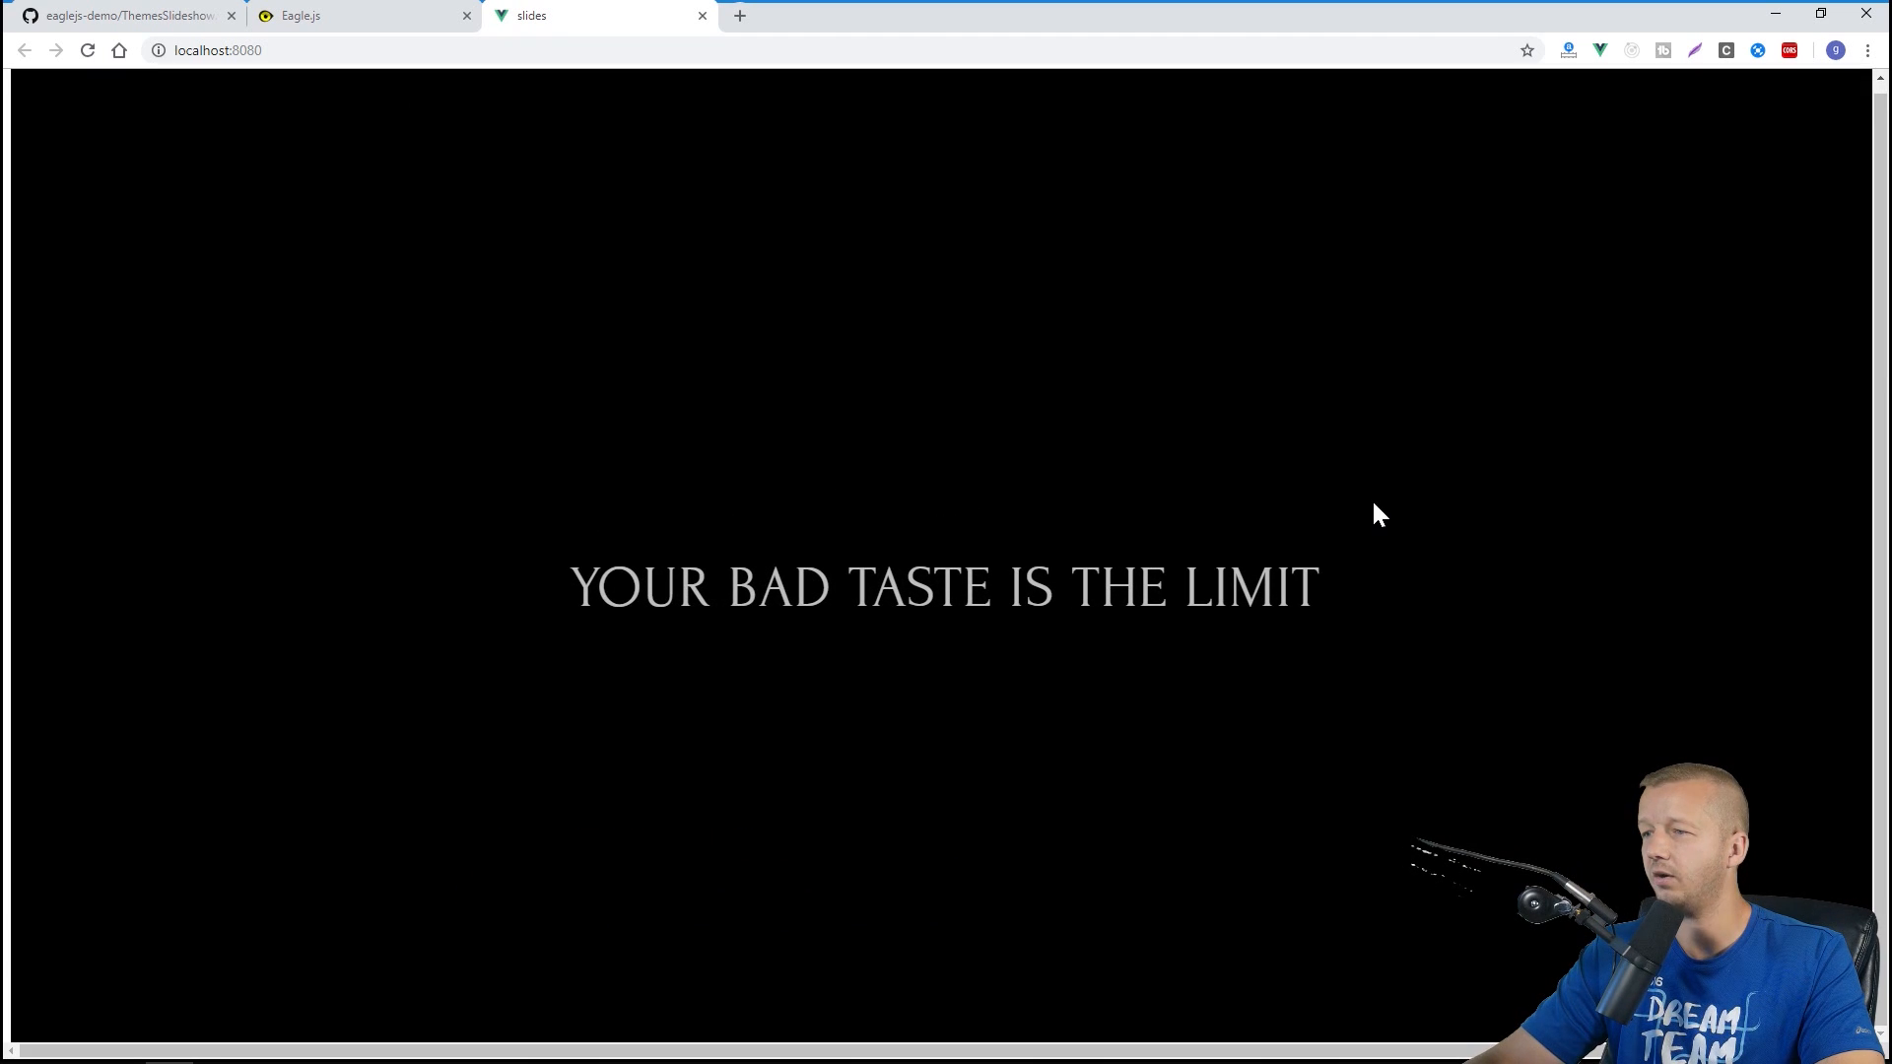
Return to the online Eagle.js demo tab after the local slideshow reaches its last slide
{"action": "left_click", "coordinate": [325, 14]}
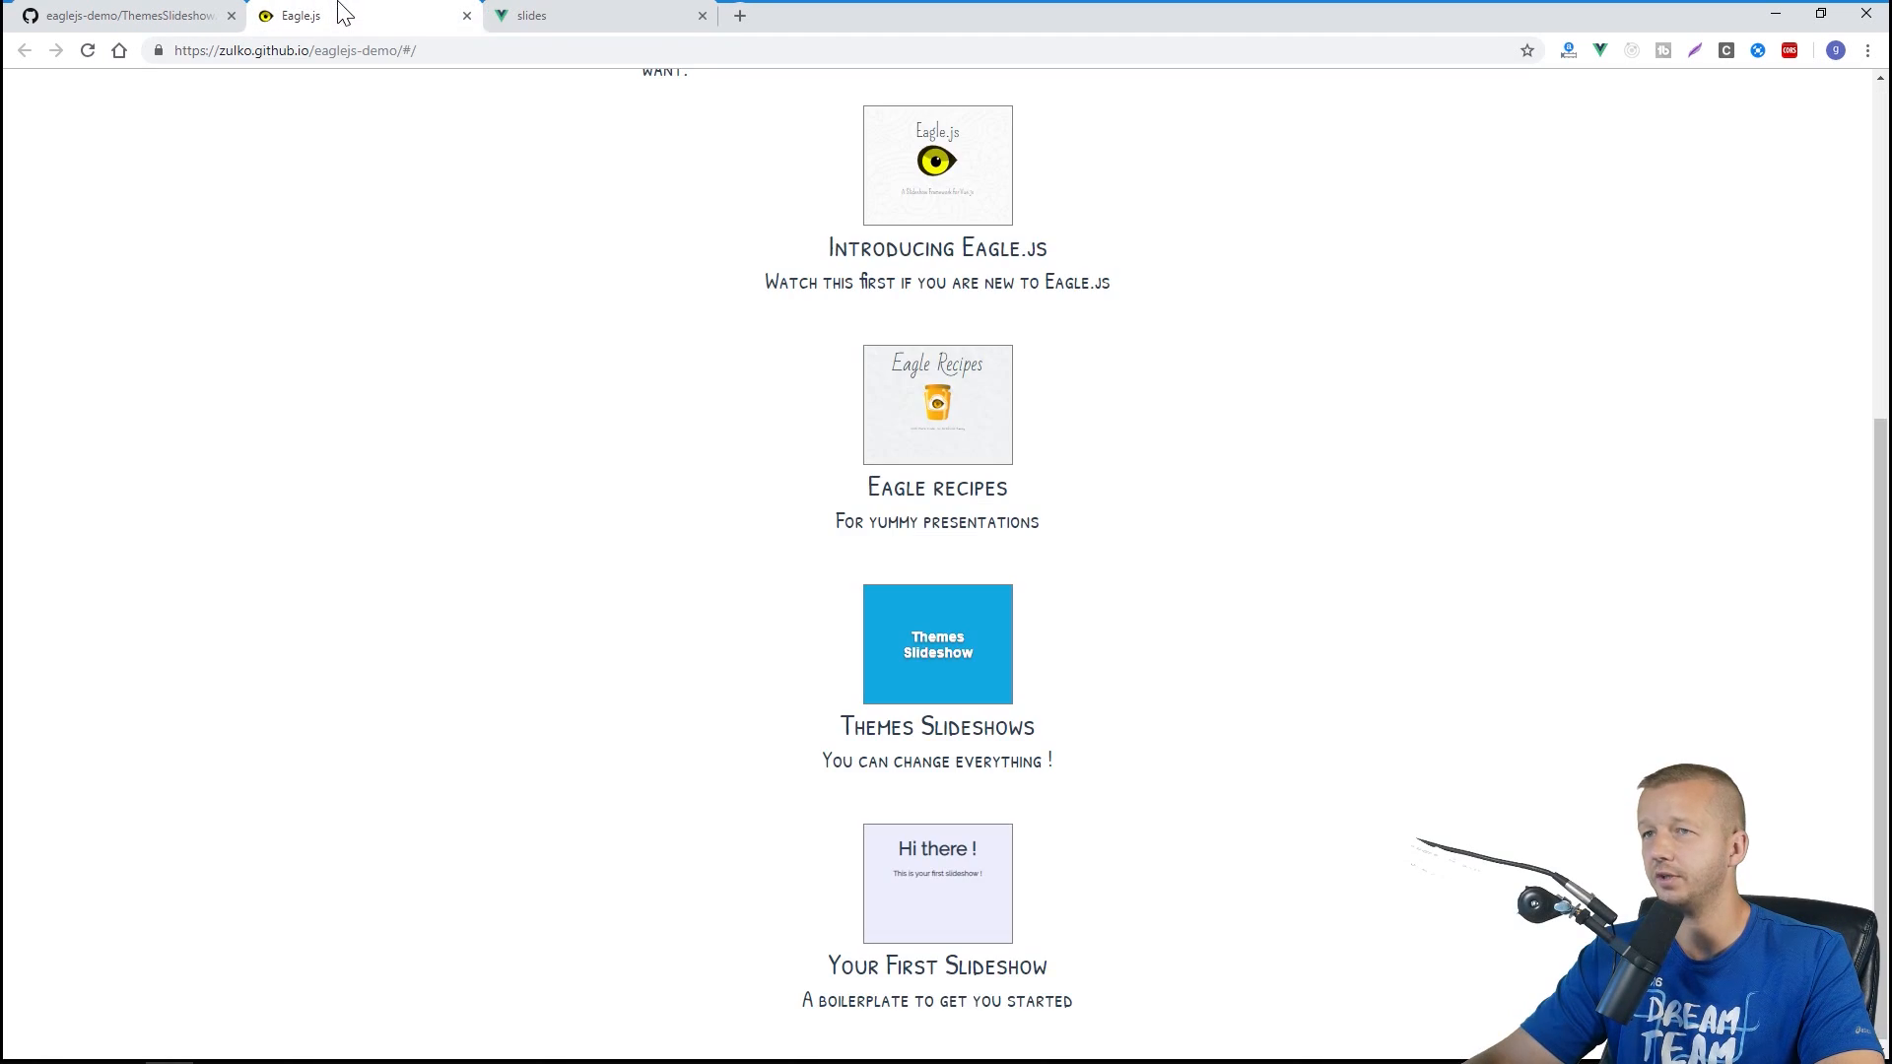
From the eaglejs-demo repo home follow the live demo link and launch the Themes Slideshows demo
{"action": "left_click", "coordinate": [120, 14]}
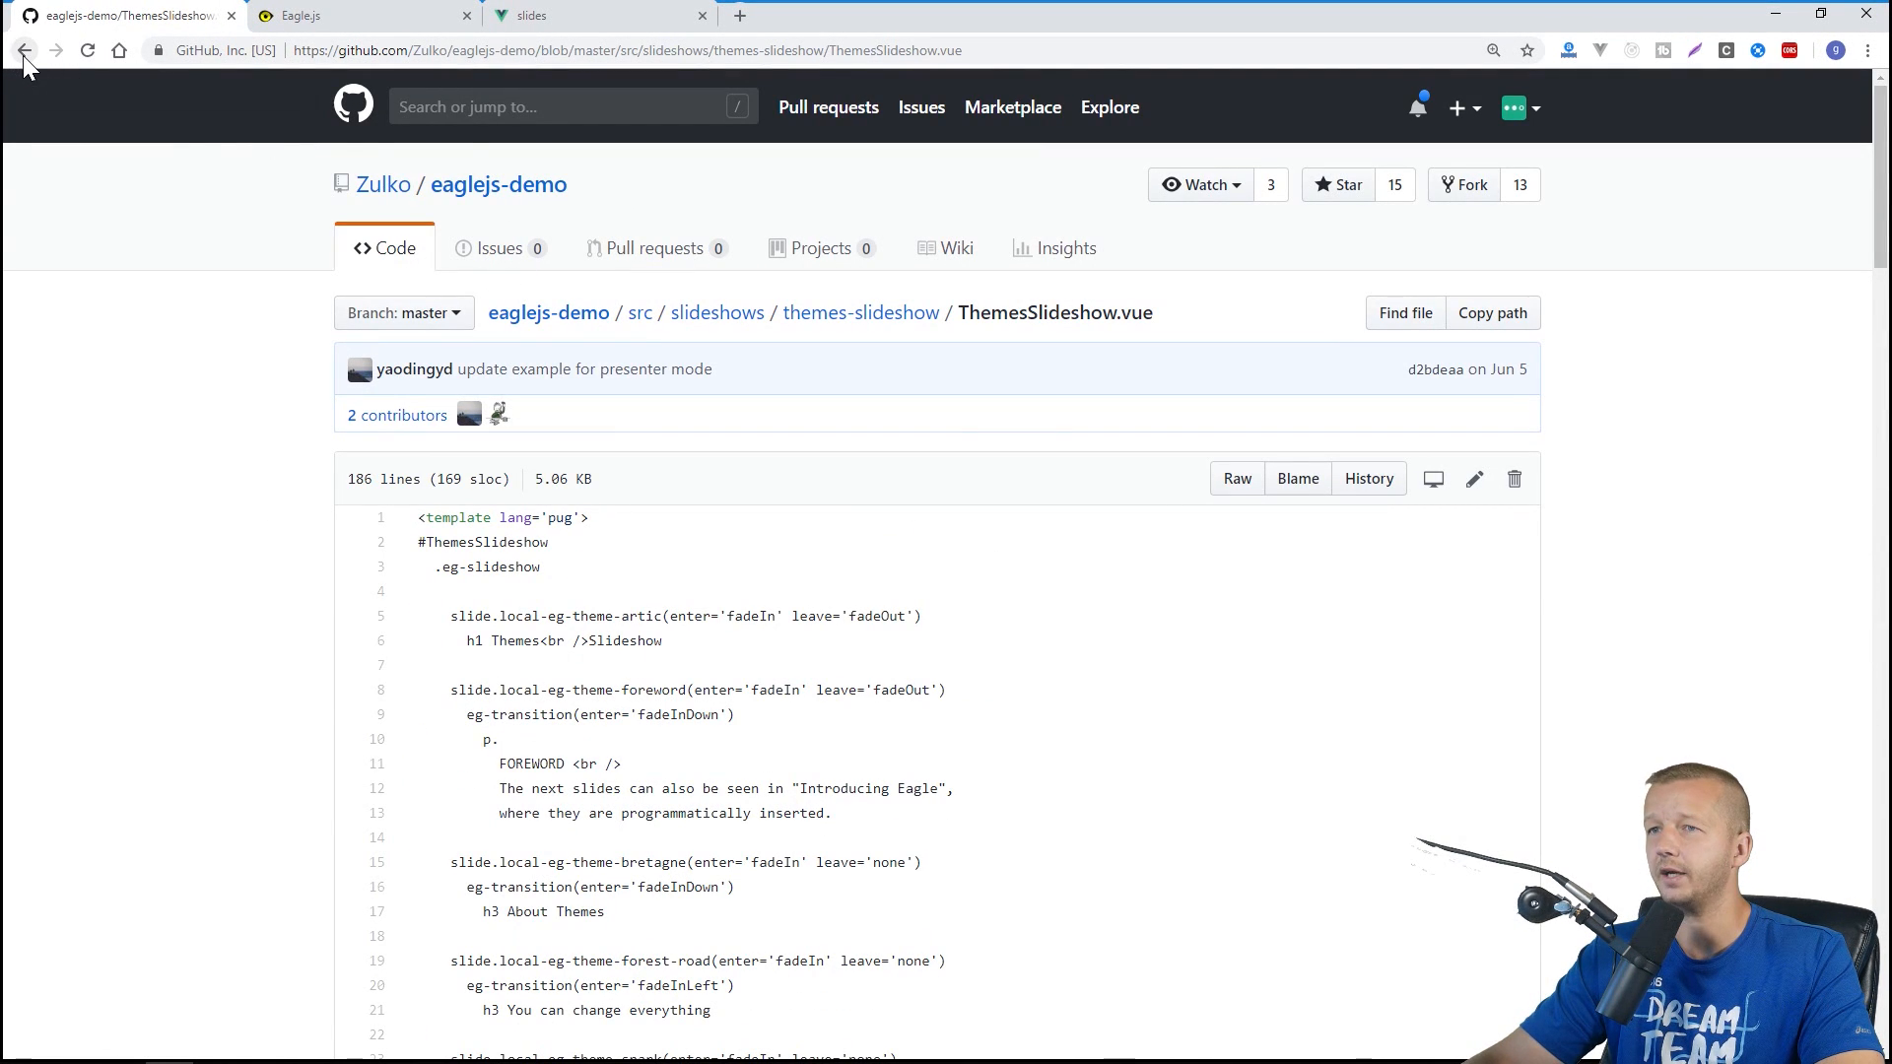
{"action": "left_click", "coordinate": [24, 49]}
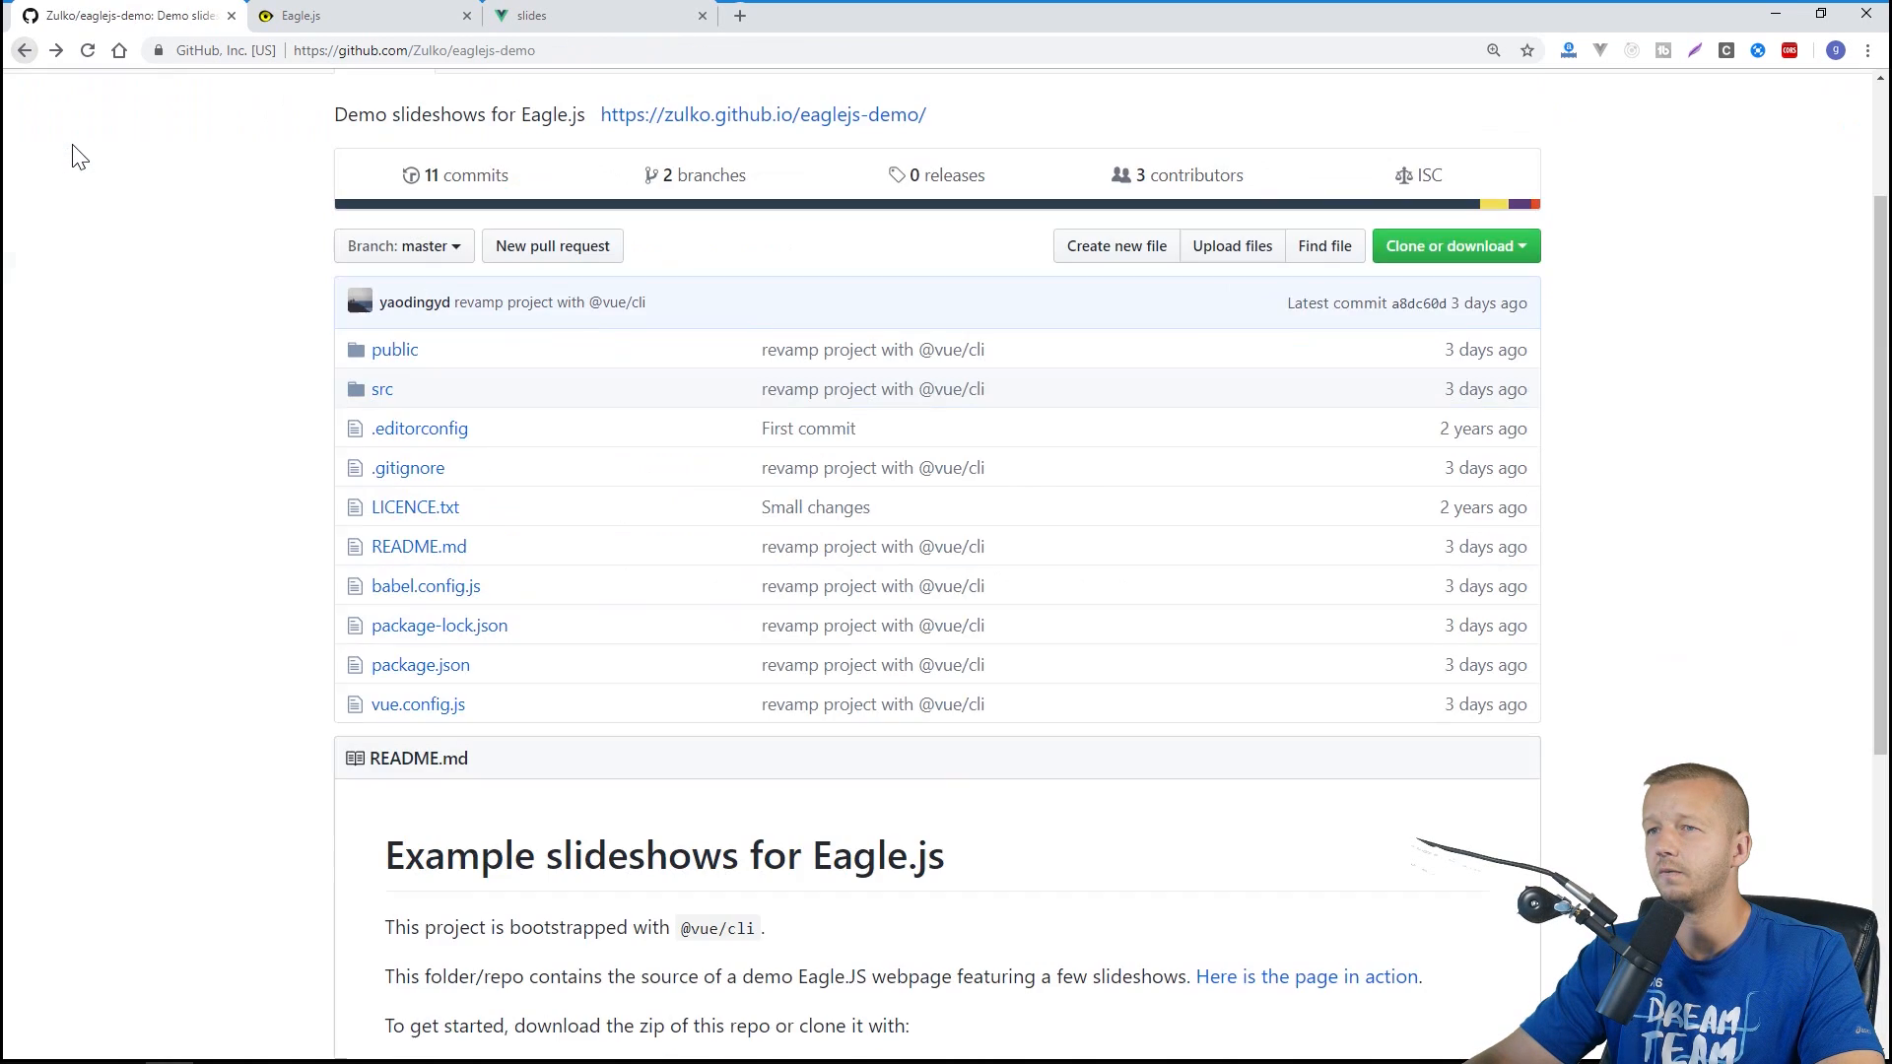
{"action": "left_click", "coordinate": [763, 115]}
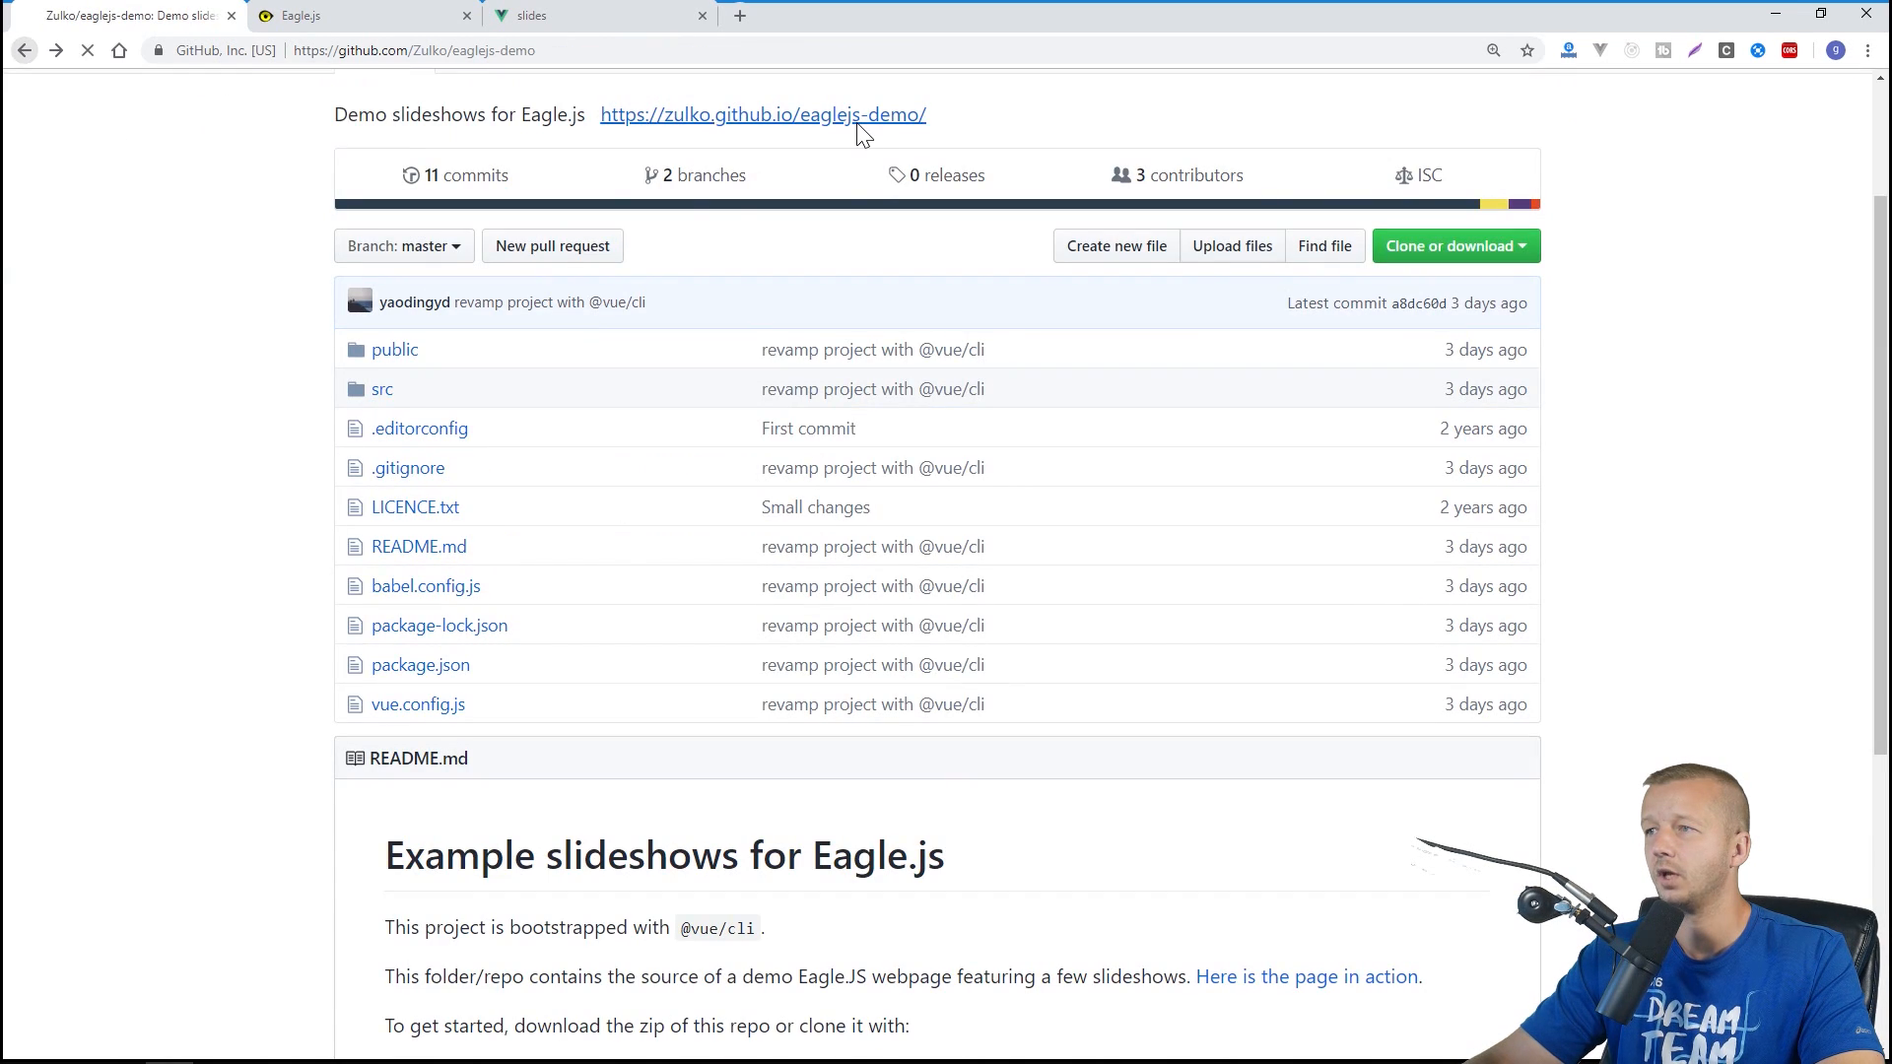
{"action": "left_click", "coordinate": [763, 114]}
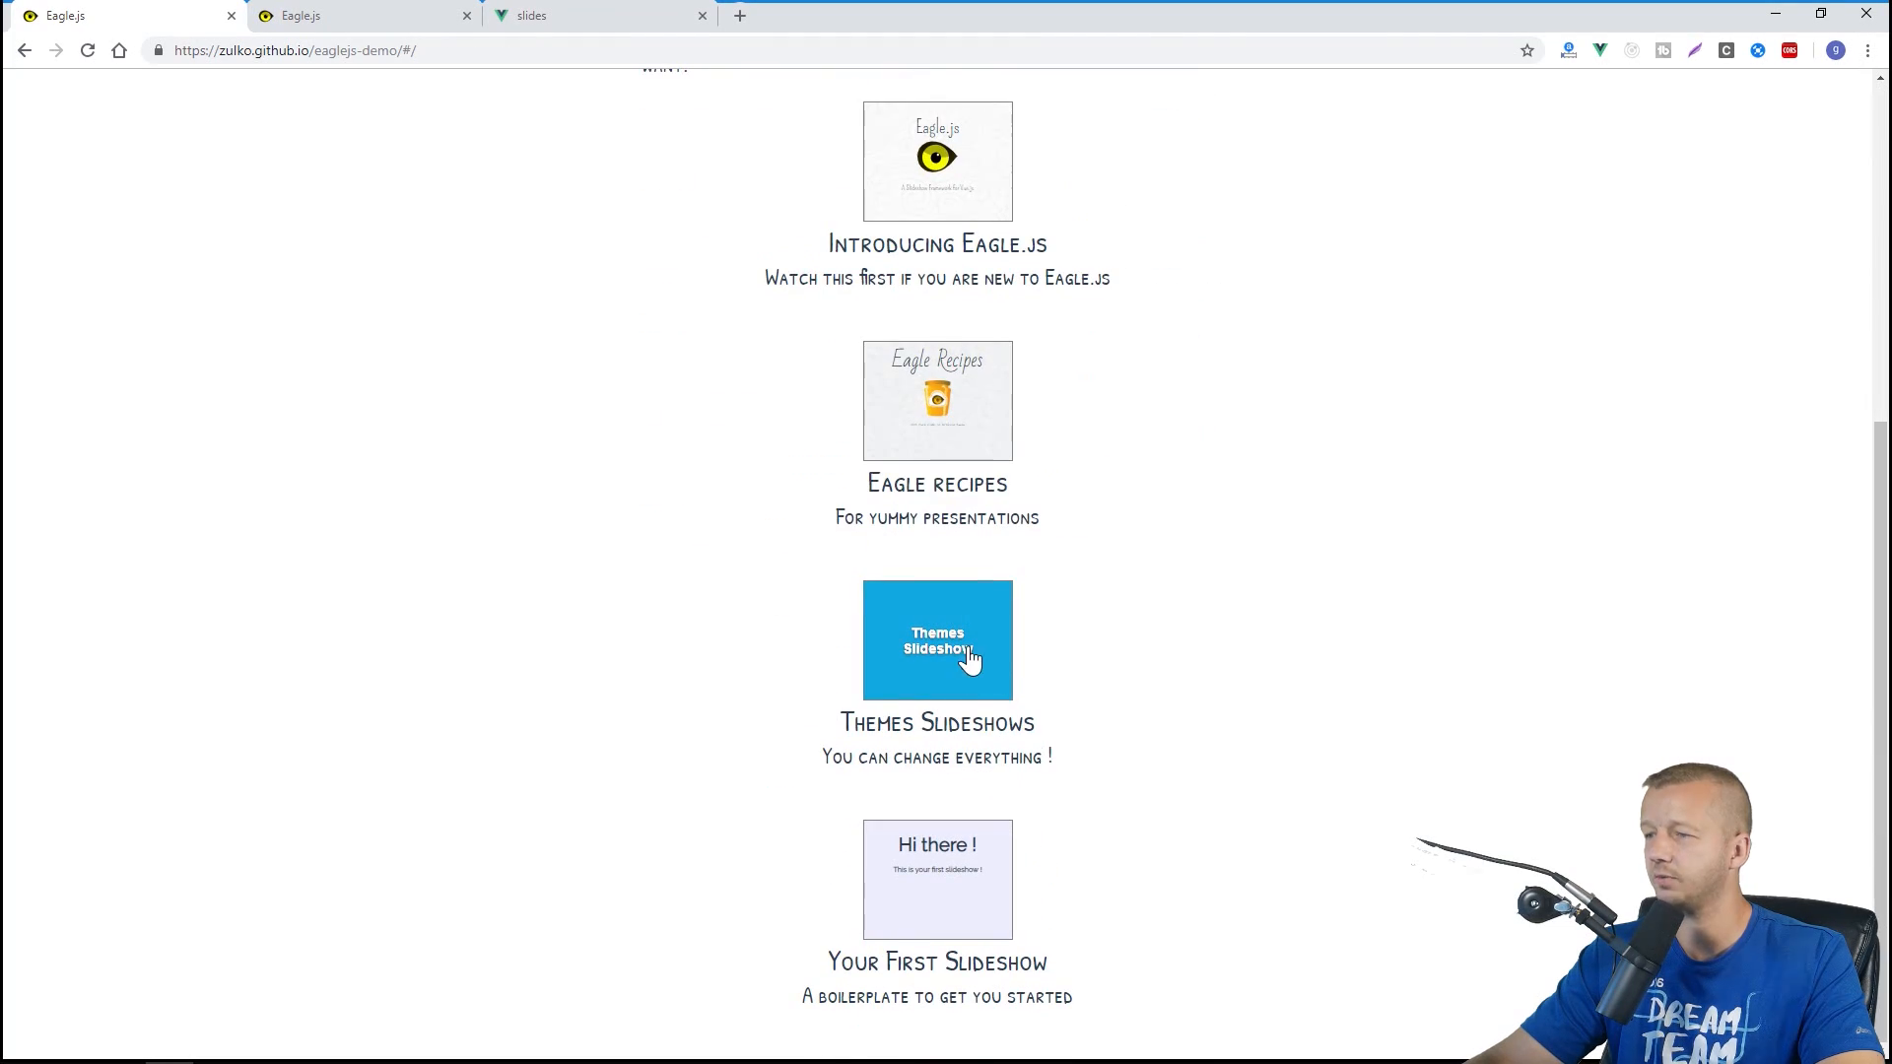
{"action": "left_click", "coordinate": [938, 640]}
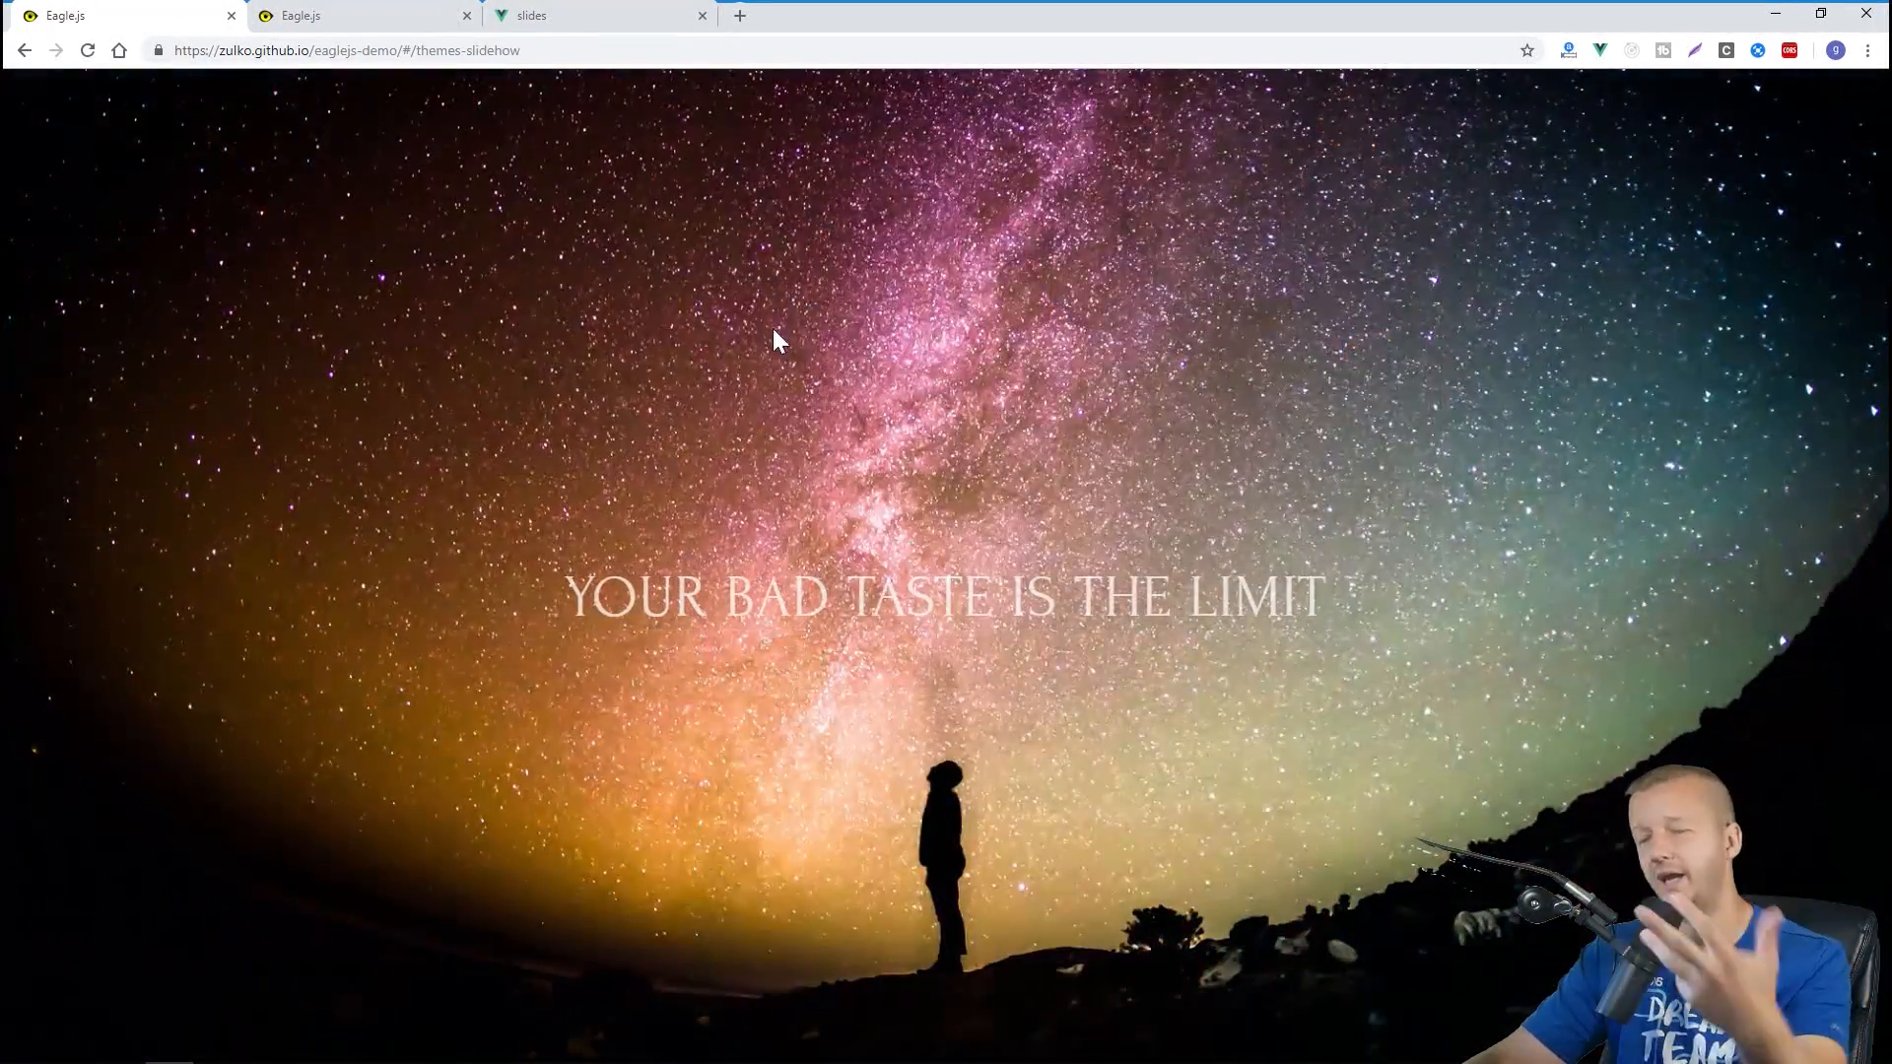
{"action": "mouse_move", "coordinate": [1279, 648]}
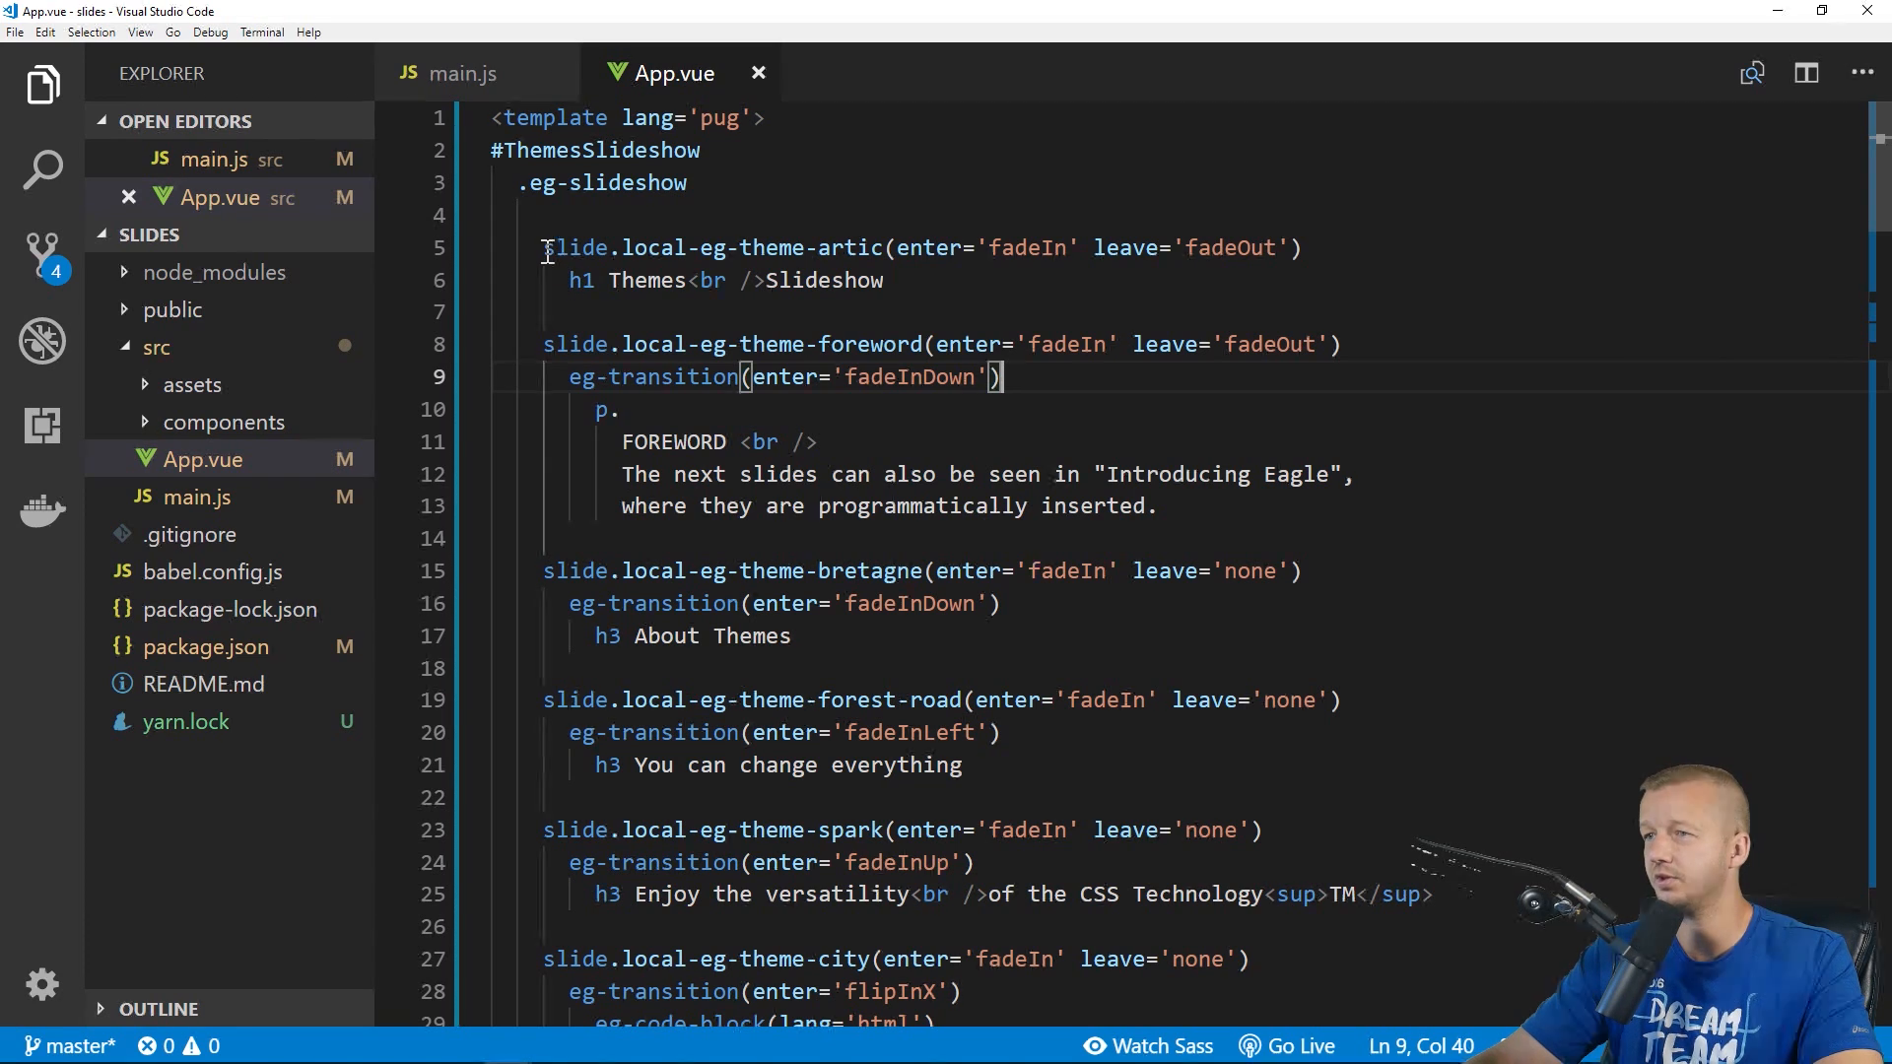
{"action": "double_click", "coordinate": [577, 248]}
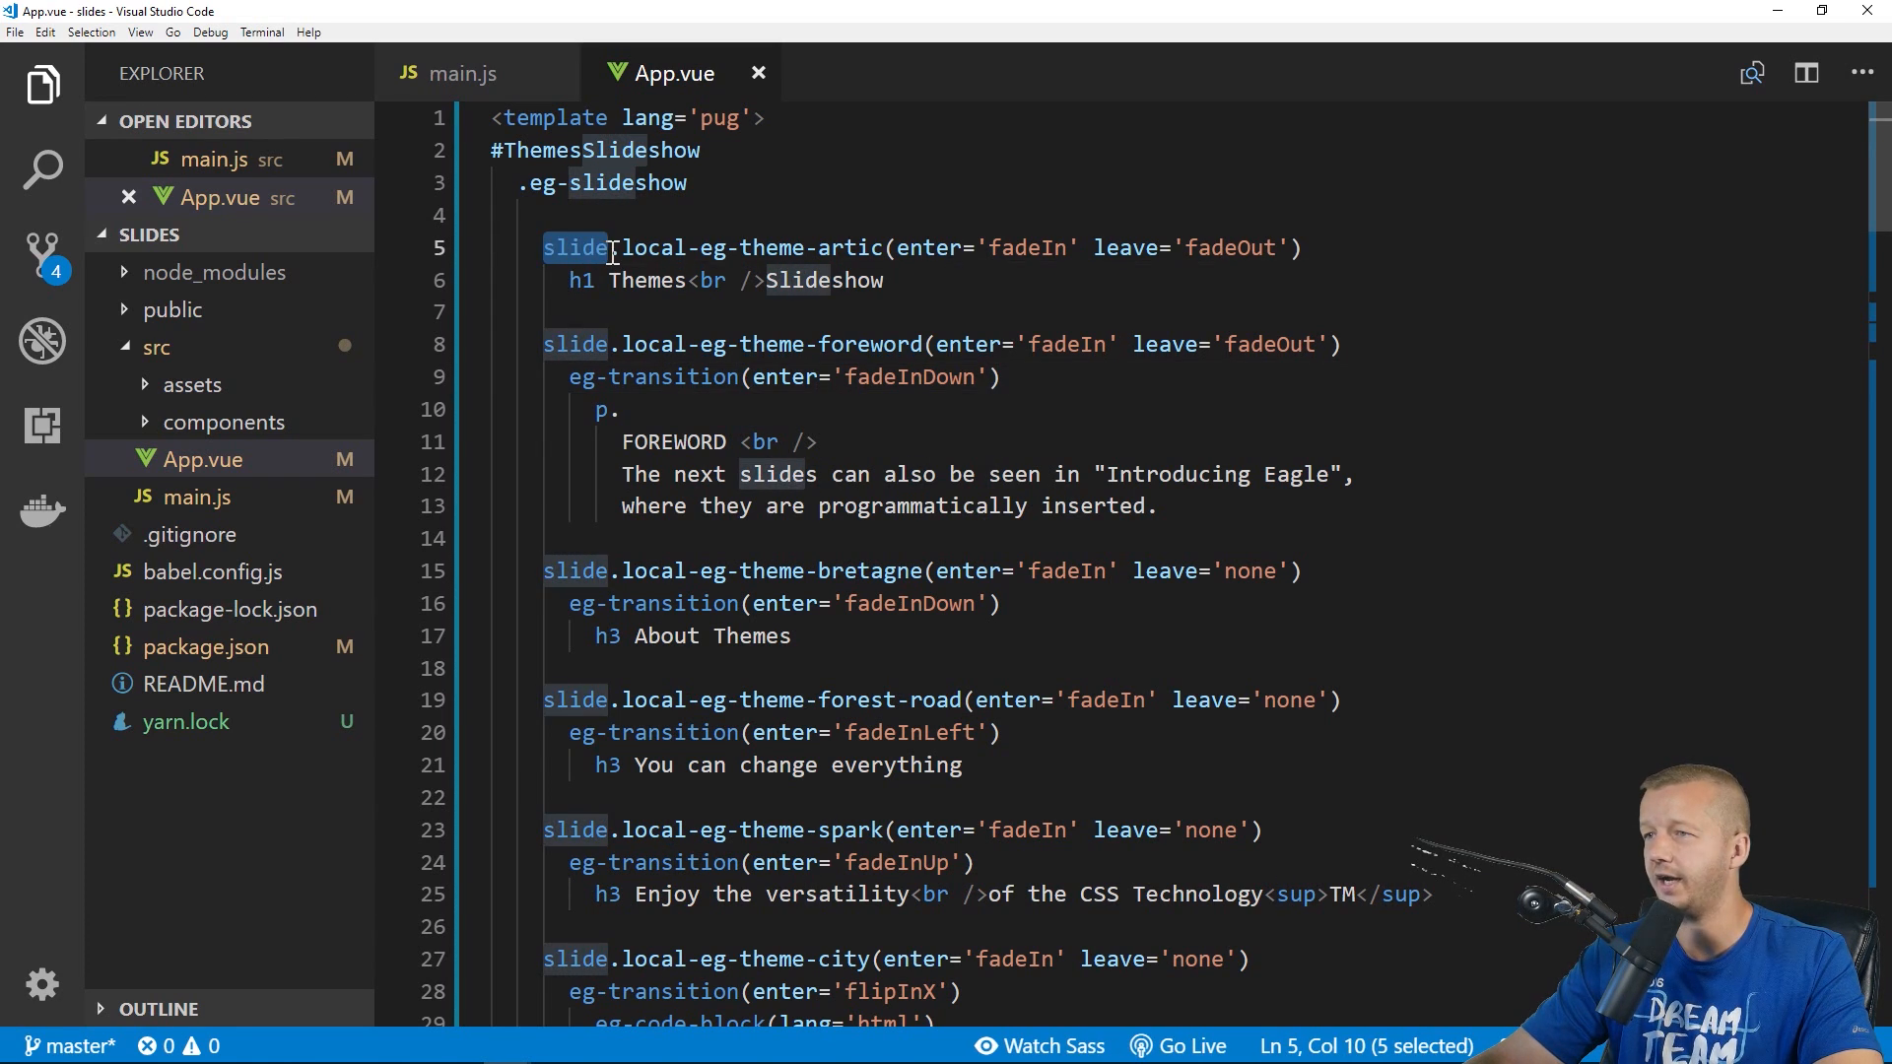
{"action": "left_click_drag", "start_coordinate": [601, 248], "coordinate": [845, 248]}
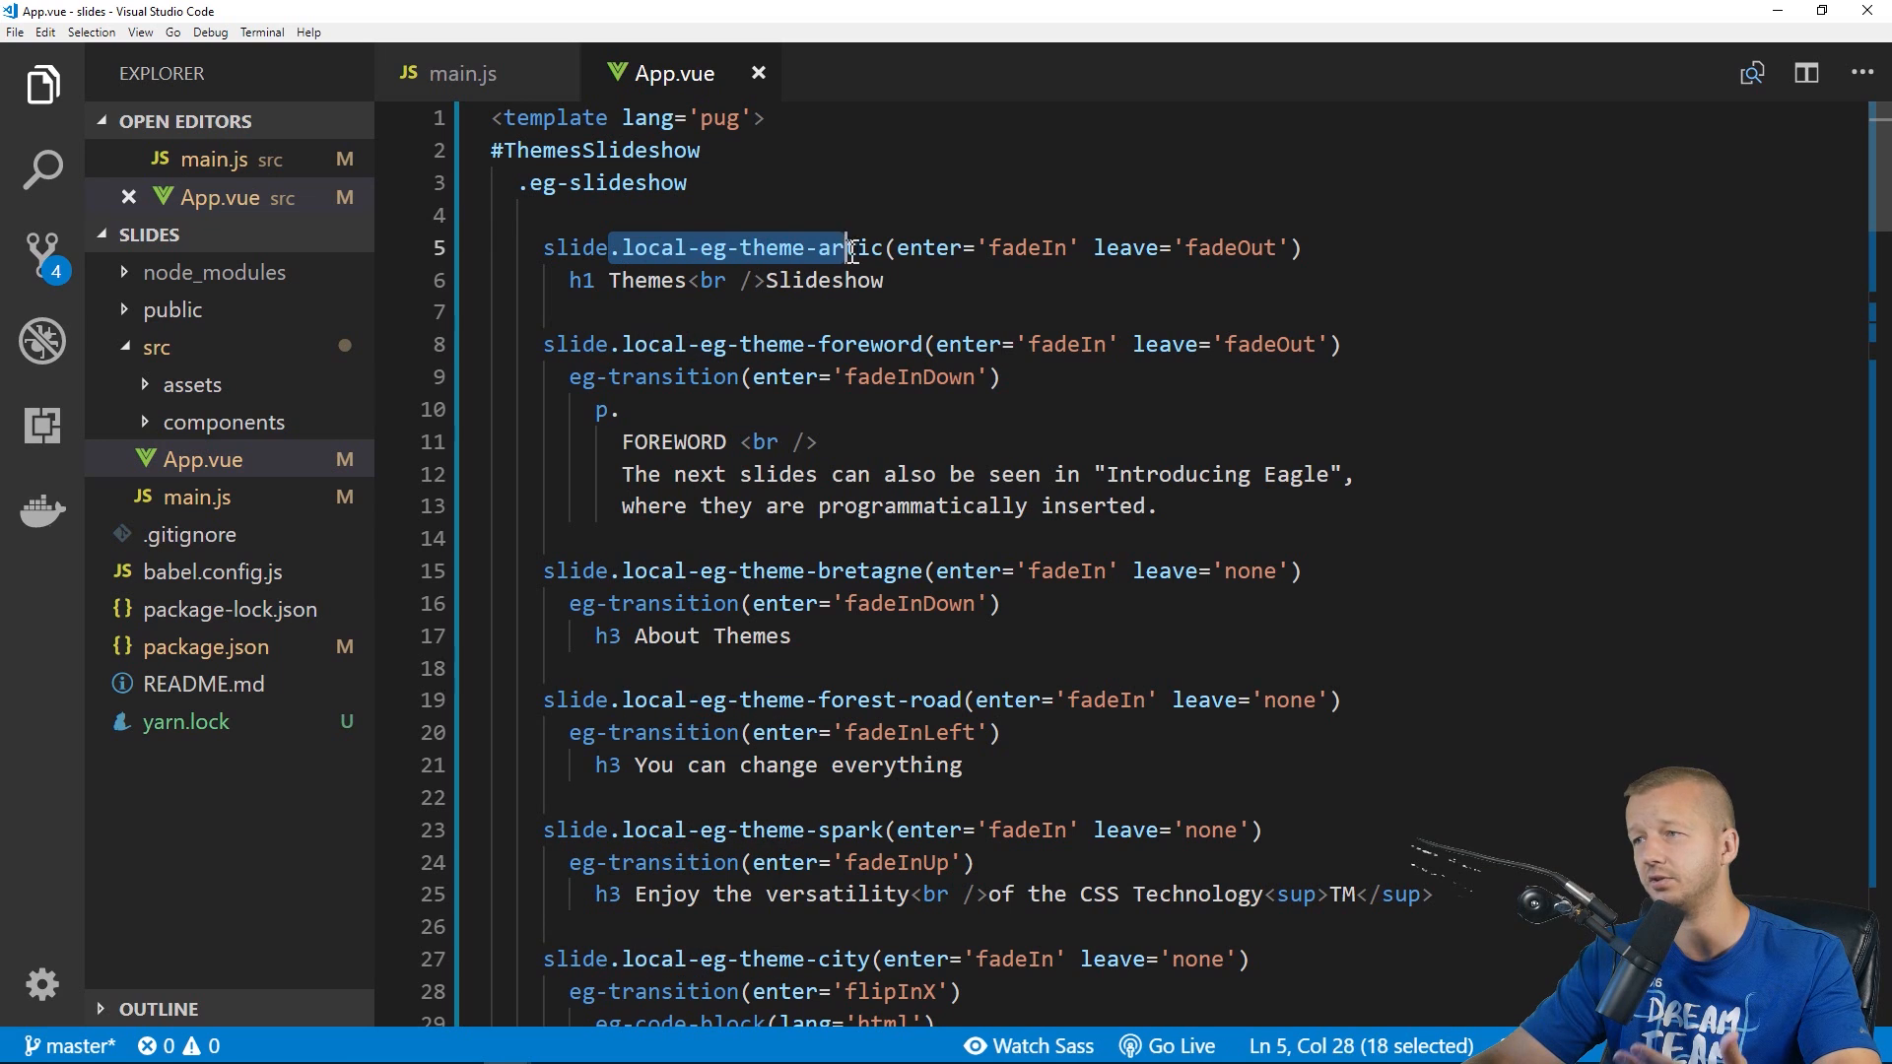
{"action": "left_click_drag", "start_coordinate": [848, 249], "coordinate": [887, 249]}
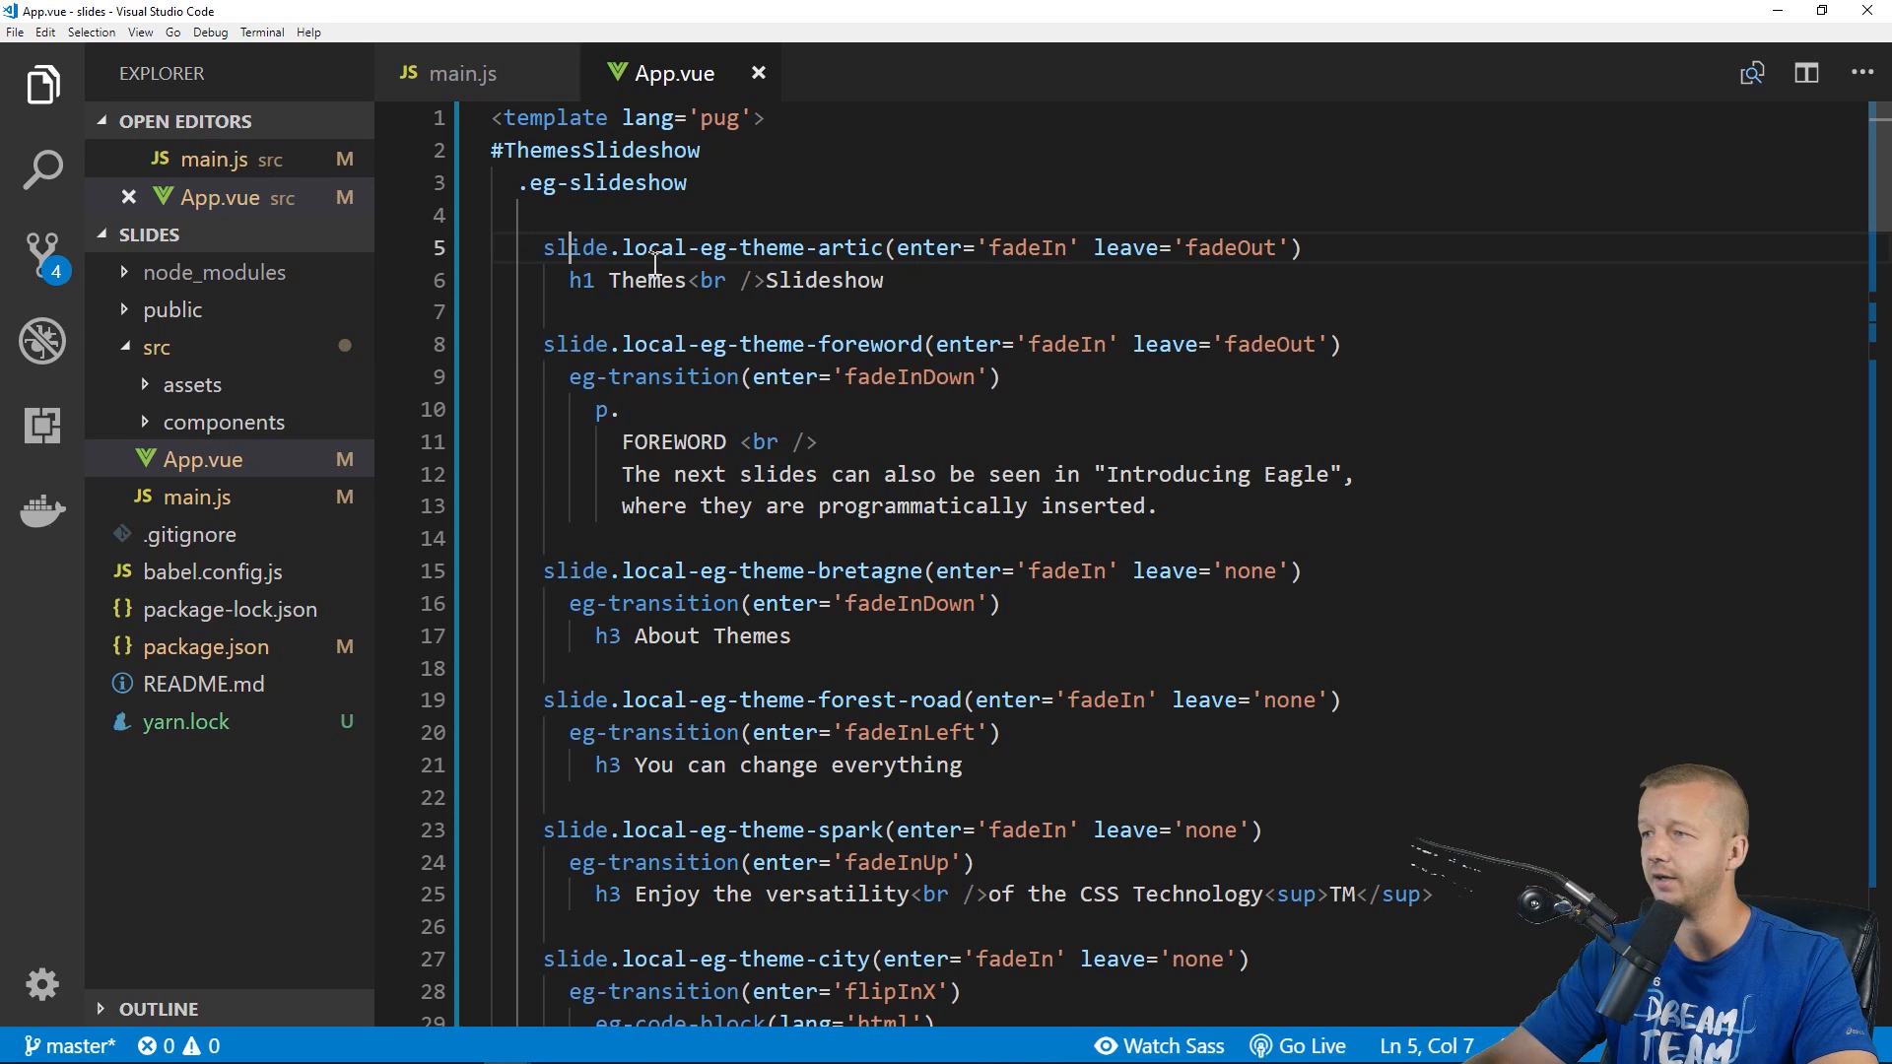
{"action": "scroll", "scroll_direction": "down", "scroll_amount": 3}
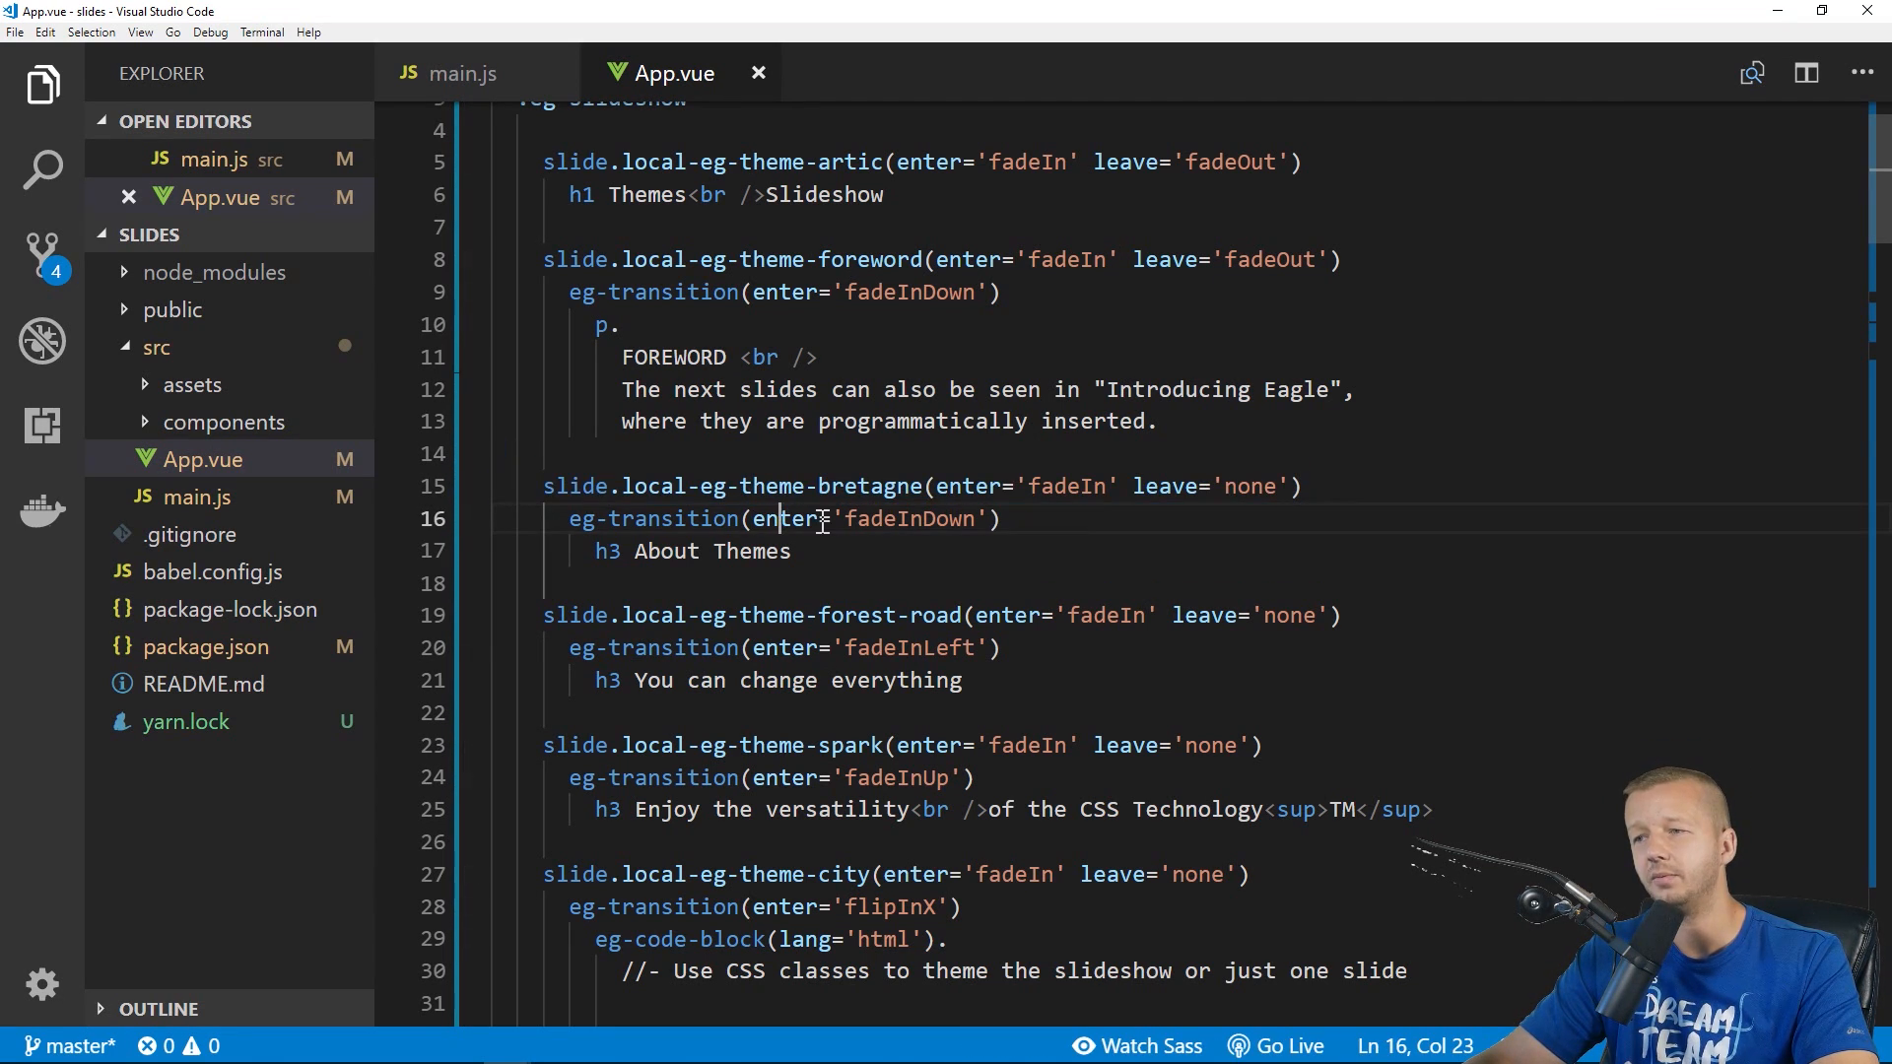
{"action": "left_click", "coordinate": [1007, 518]}
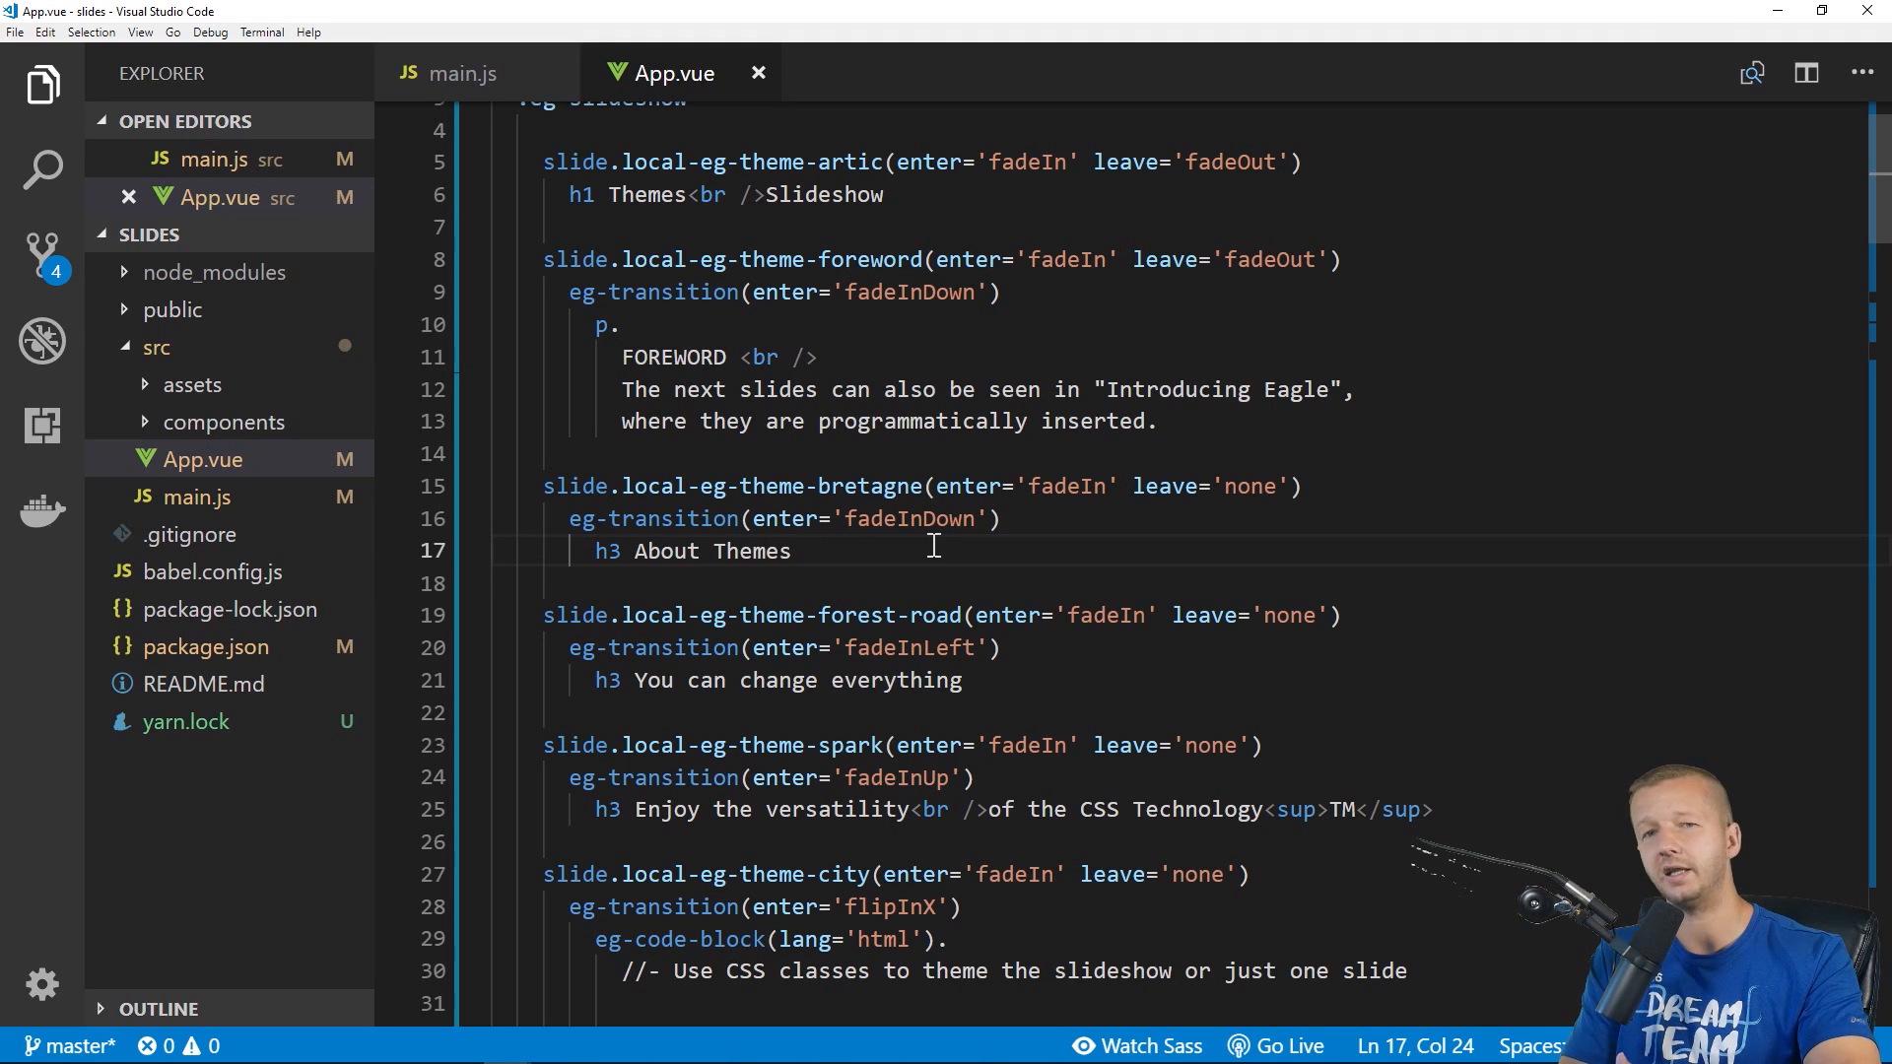
{"action": "mouse_move", "coordinate": [832, 552]}
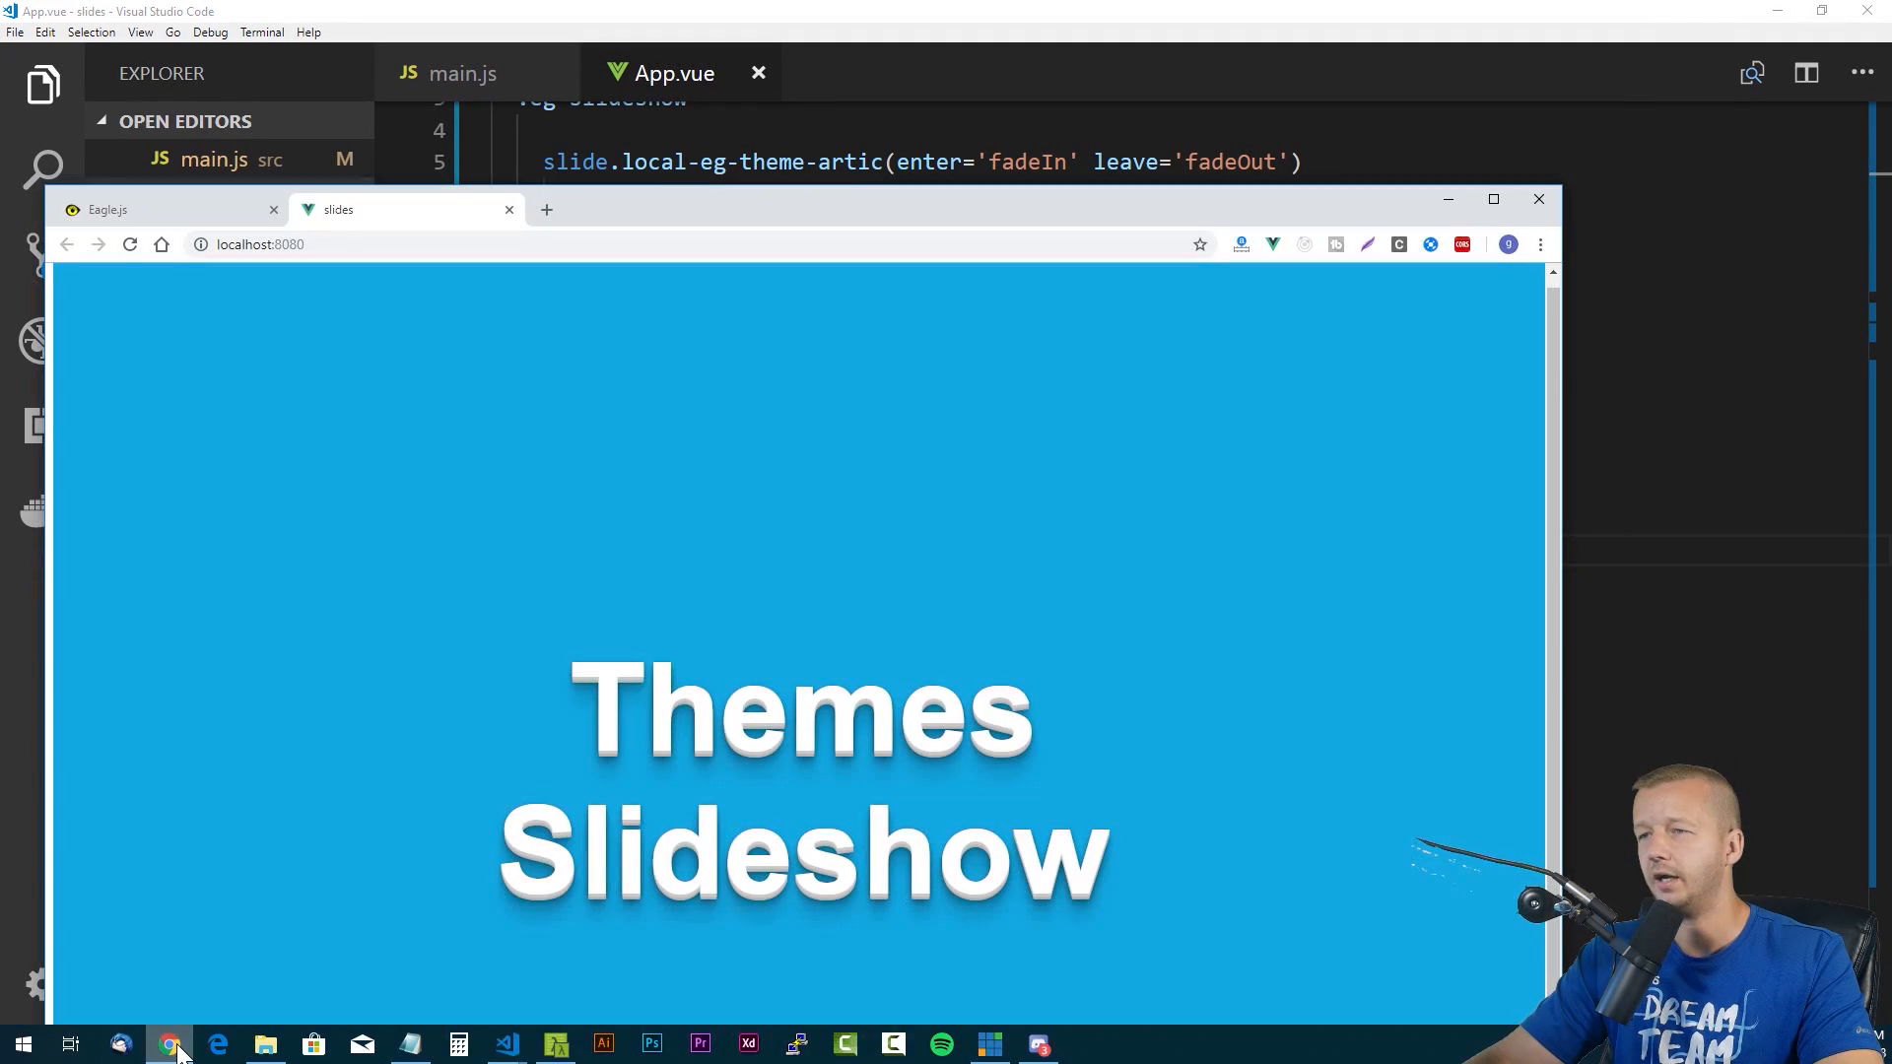
Return to the Zulko/eagle.js README and scroll to the slide properties table (enter, leave, steps)
{"action": "left_click", "coordinate": [108, 209]}
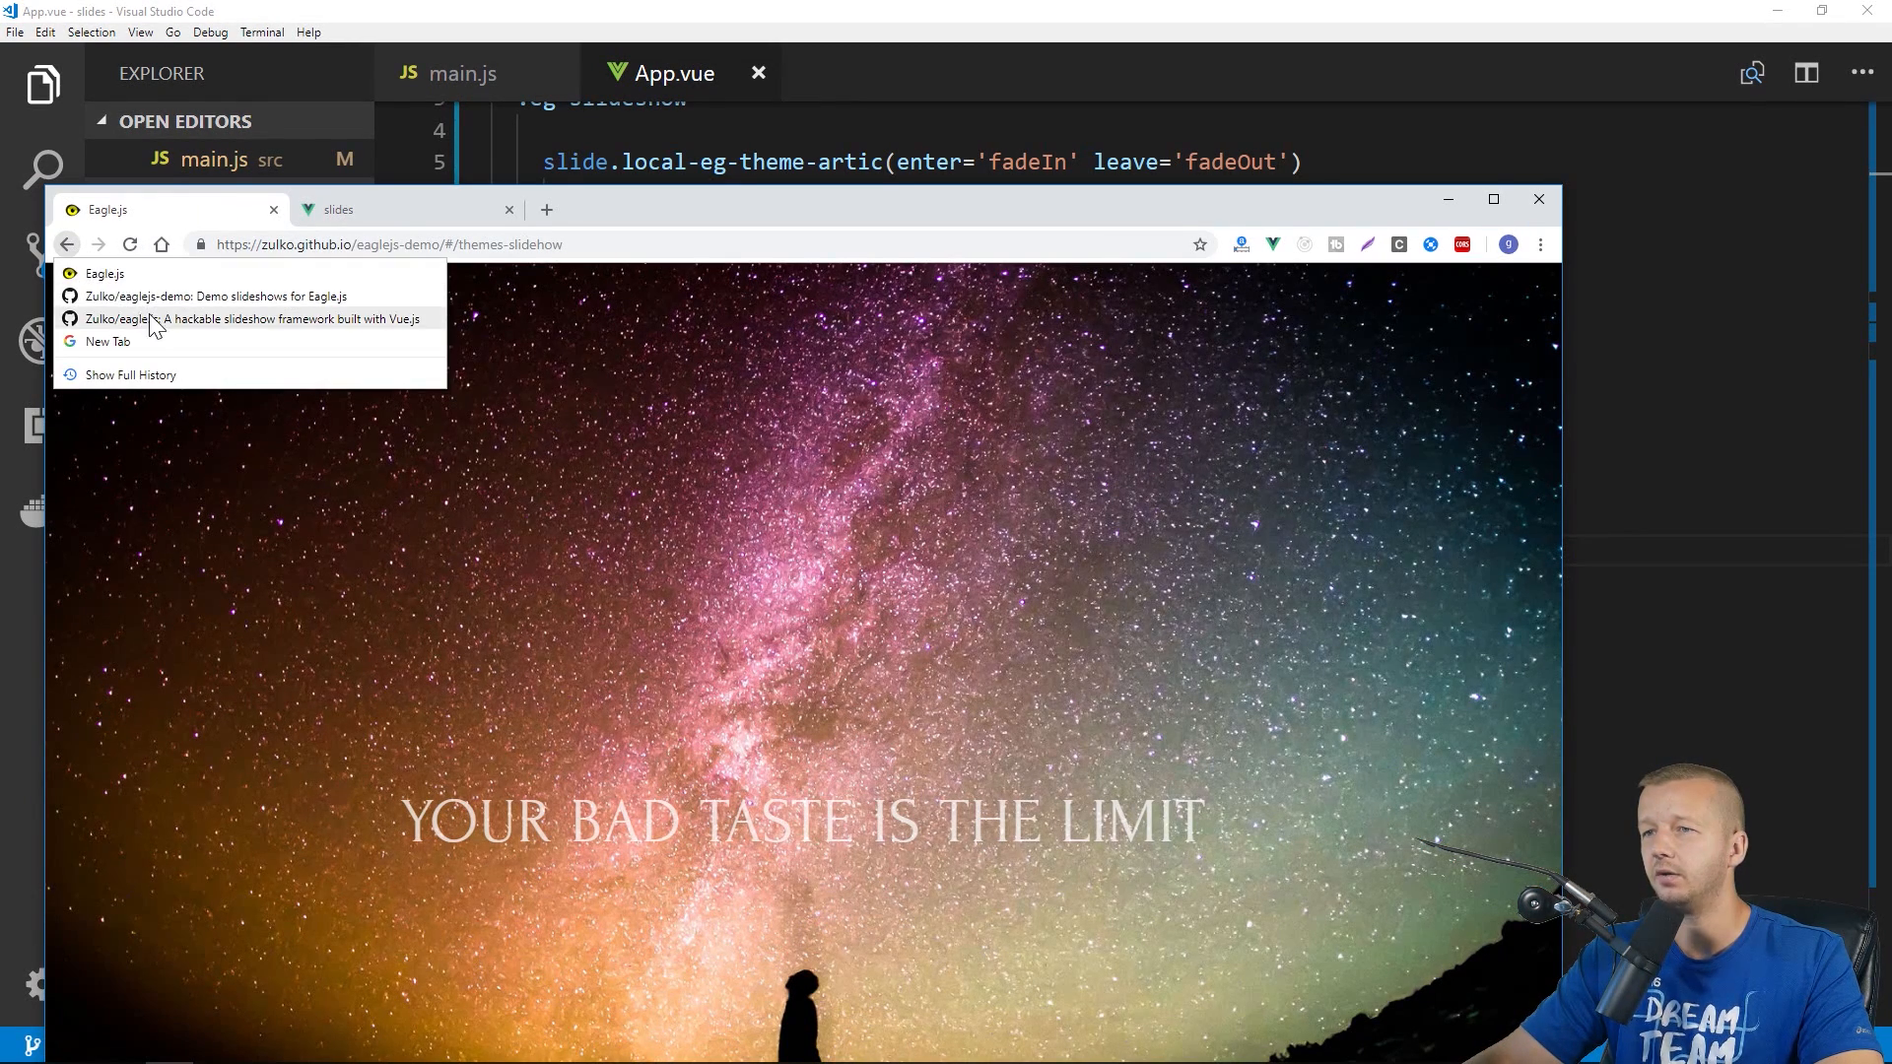
{"action": "left_click", "coordinate": [257, 319]}
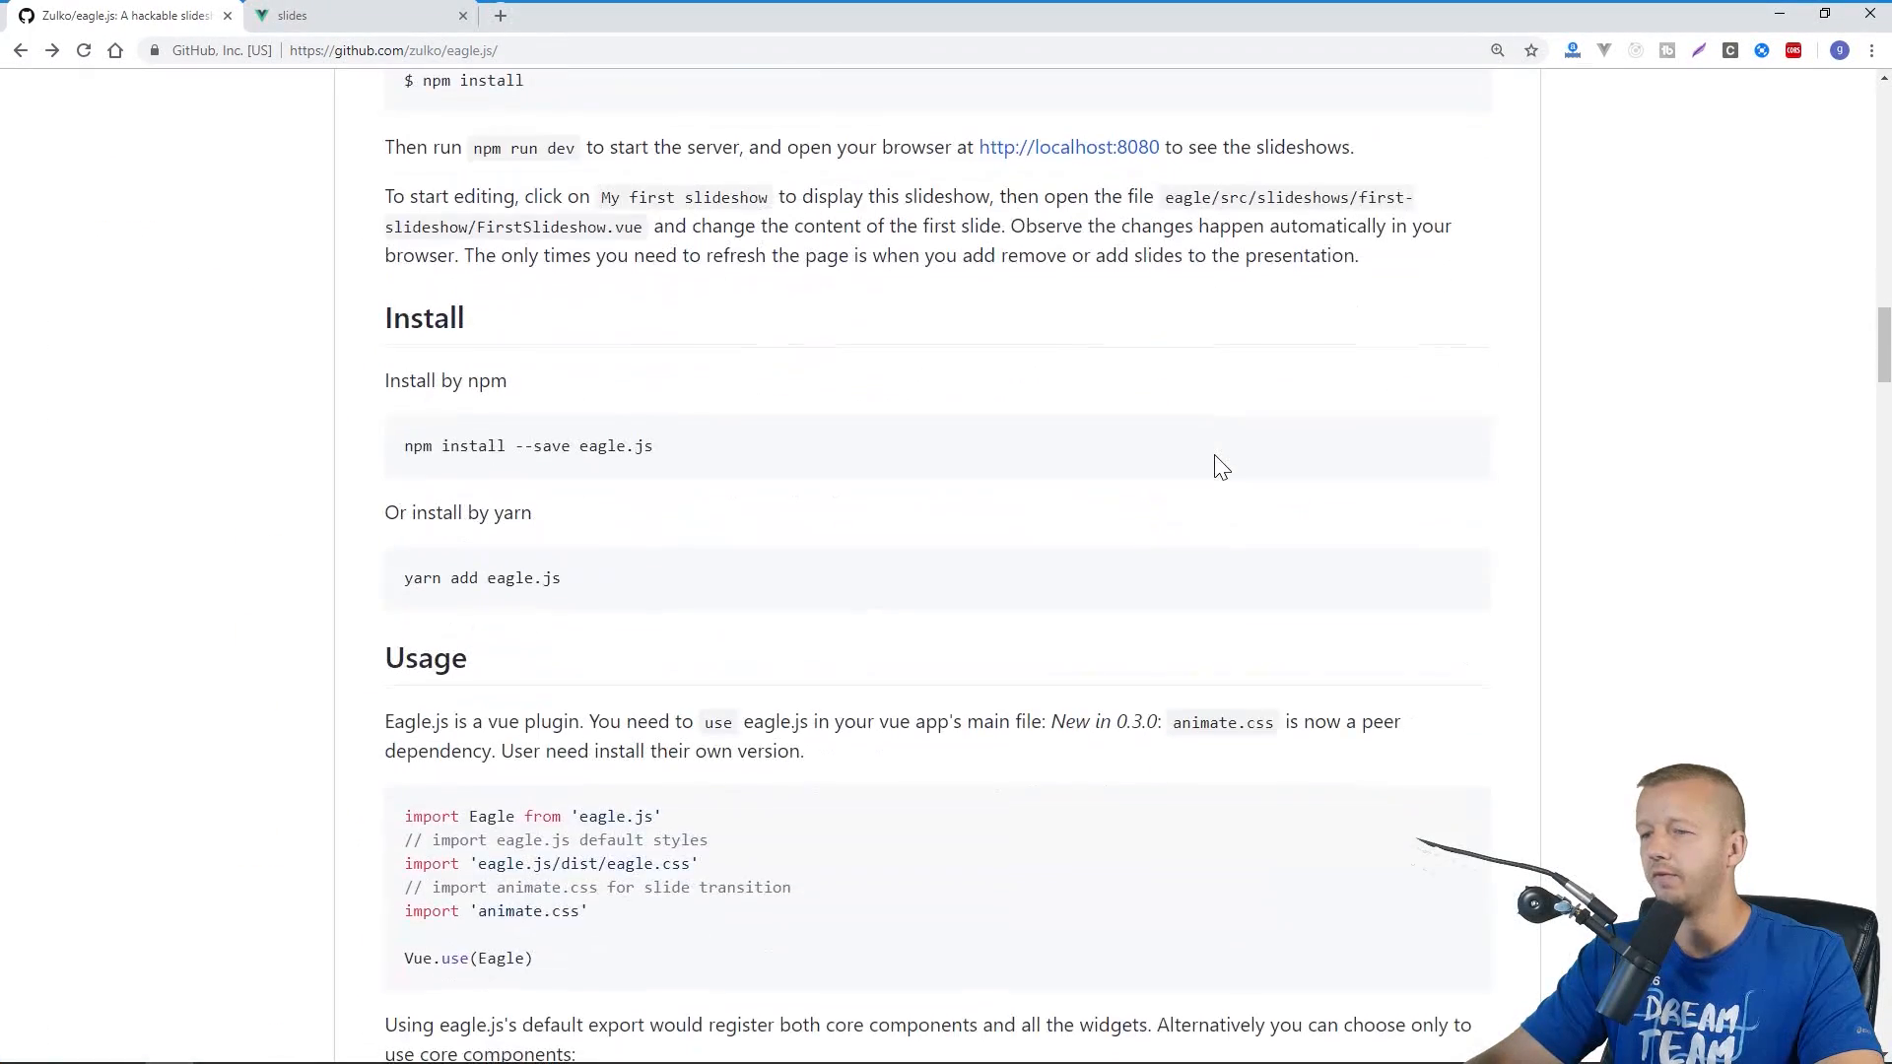
{"action": "scroll", "scroll_direction": "down", "scroll_amount": 3}
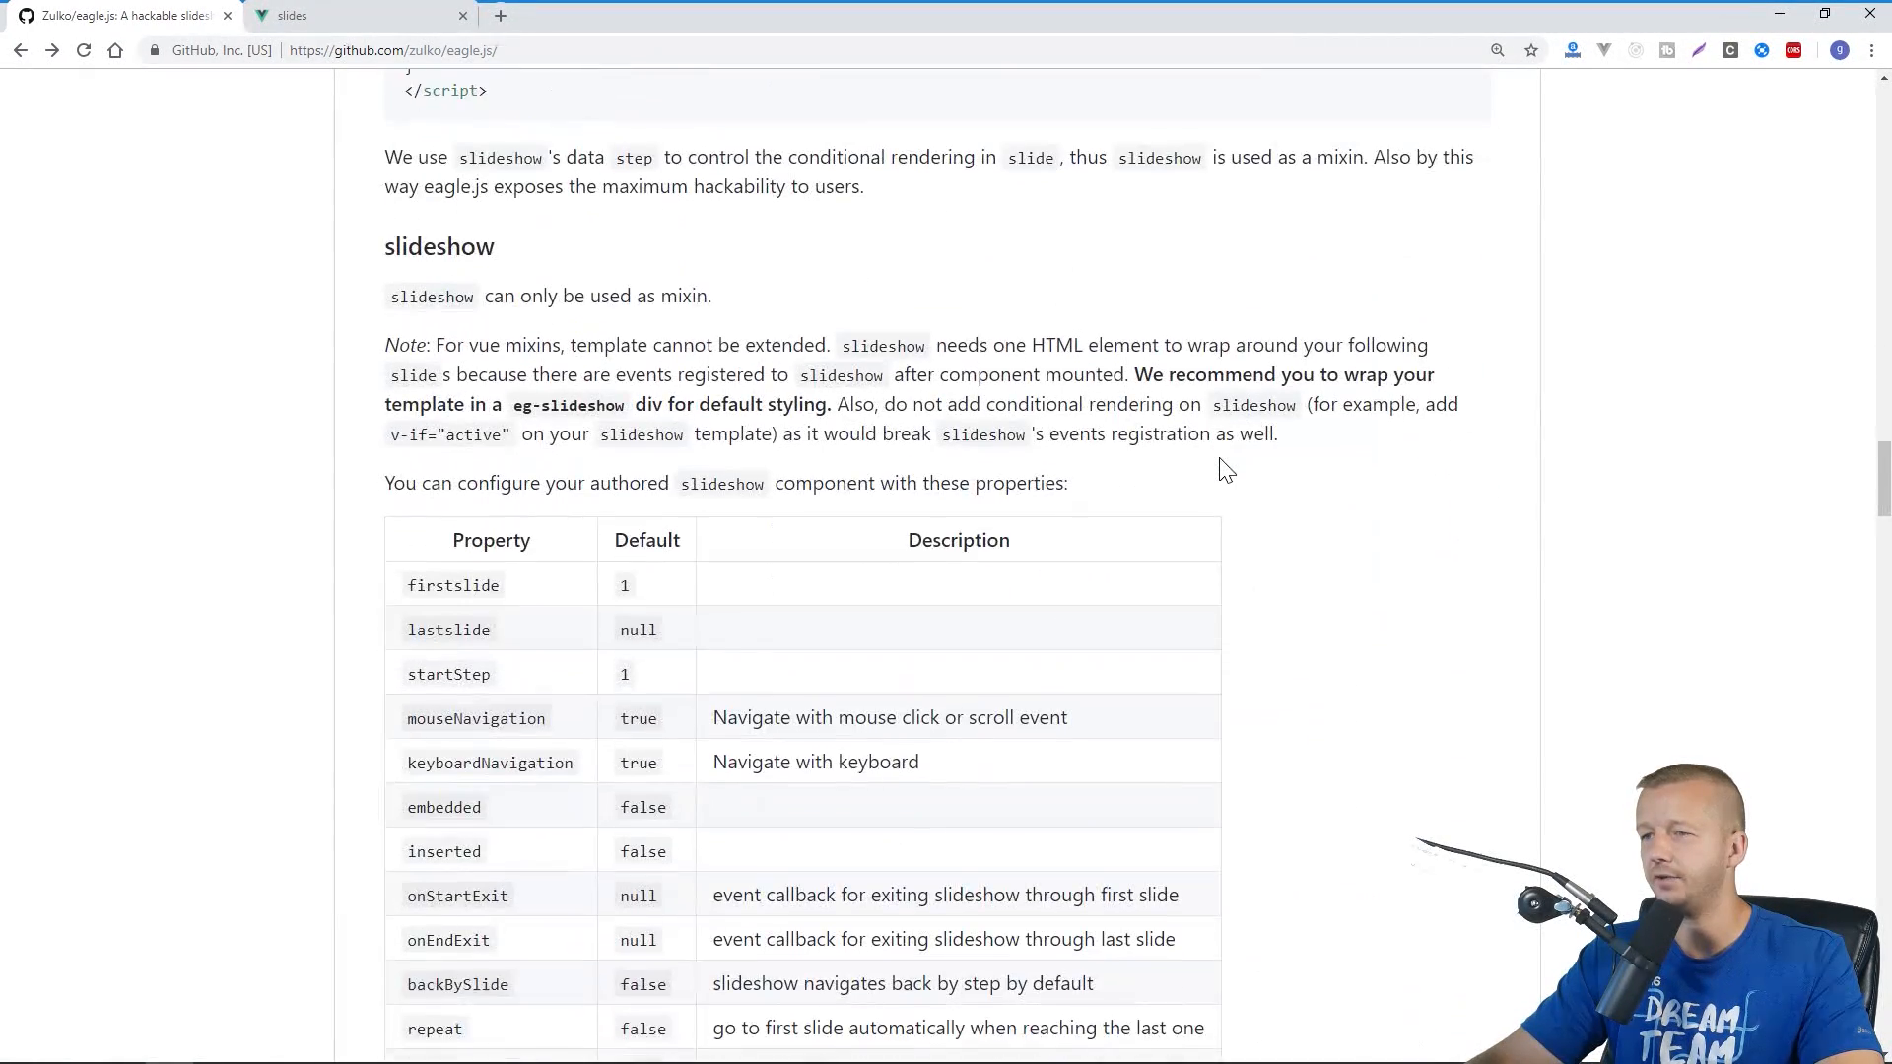
{"action": "scroll", "scroll_direction": "down", "scroll_amount": 3}
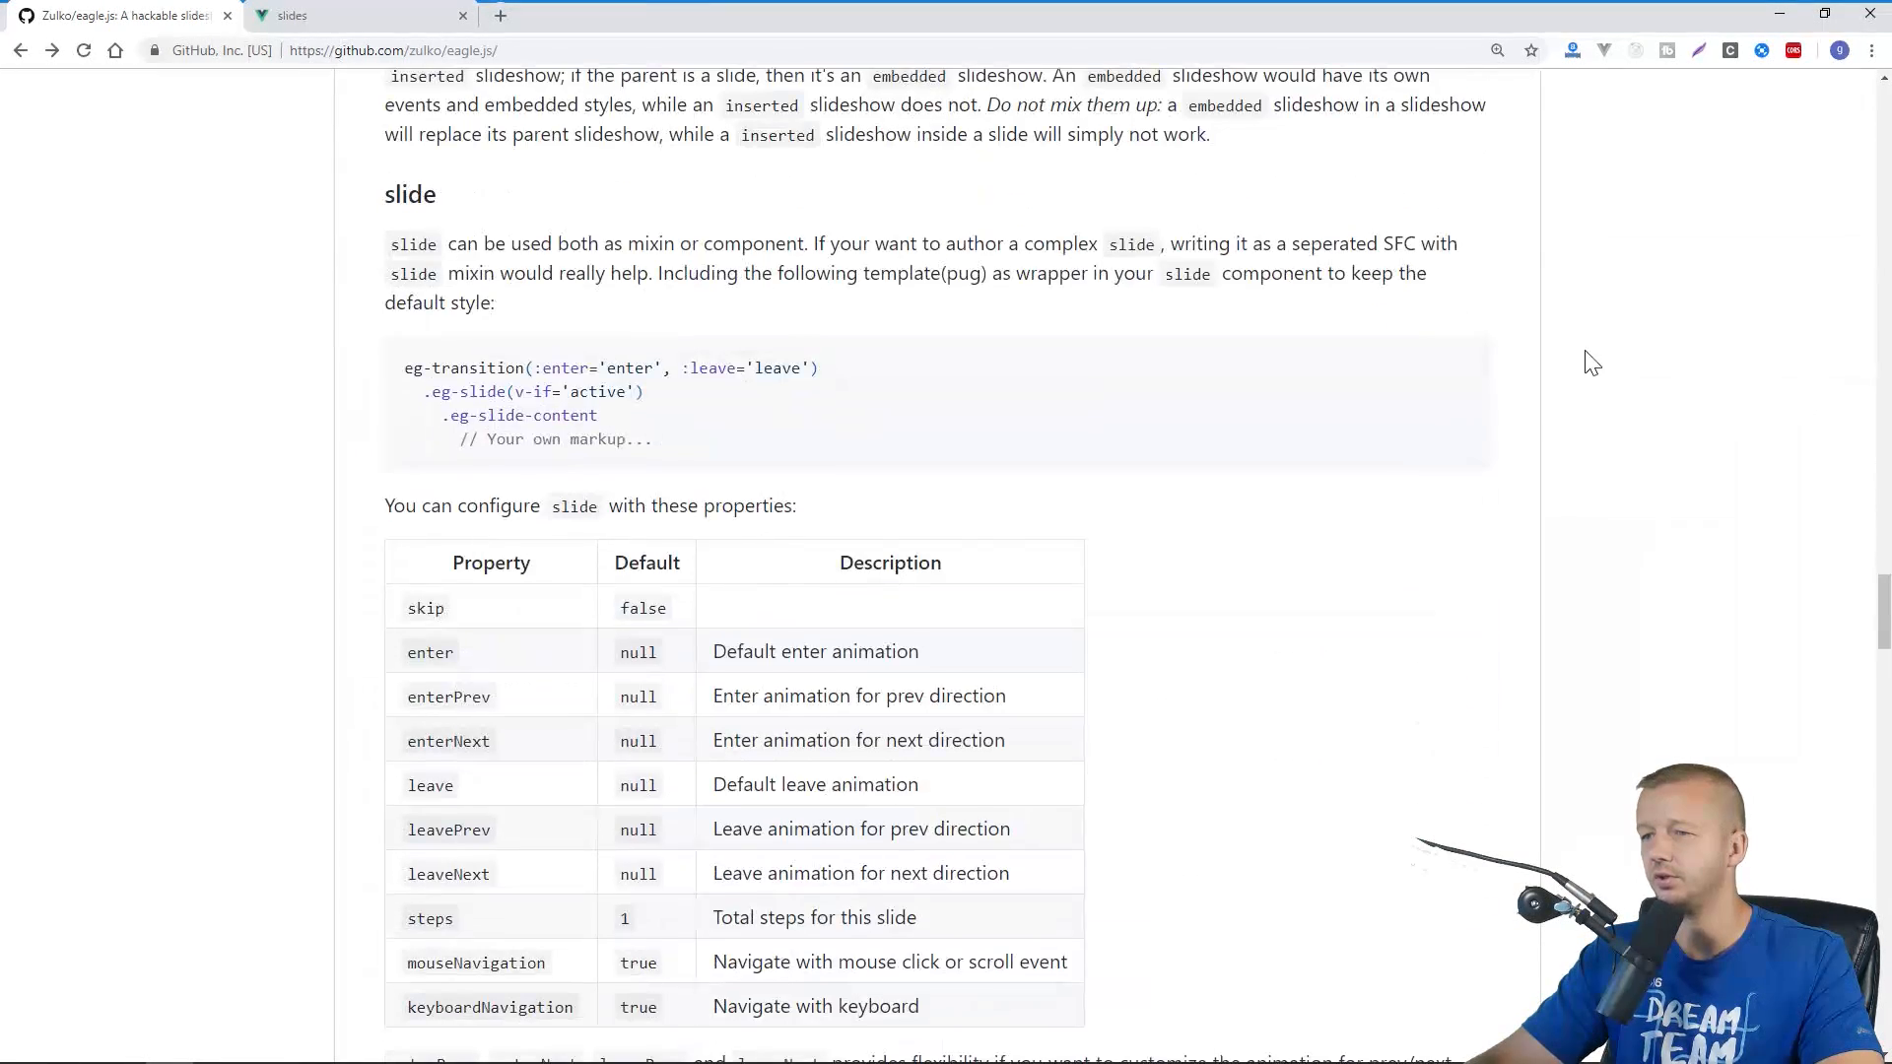
{"action": "scroll", "scroll_direction": "down", "scroll_amount": 3}
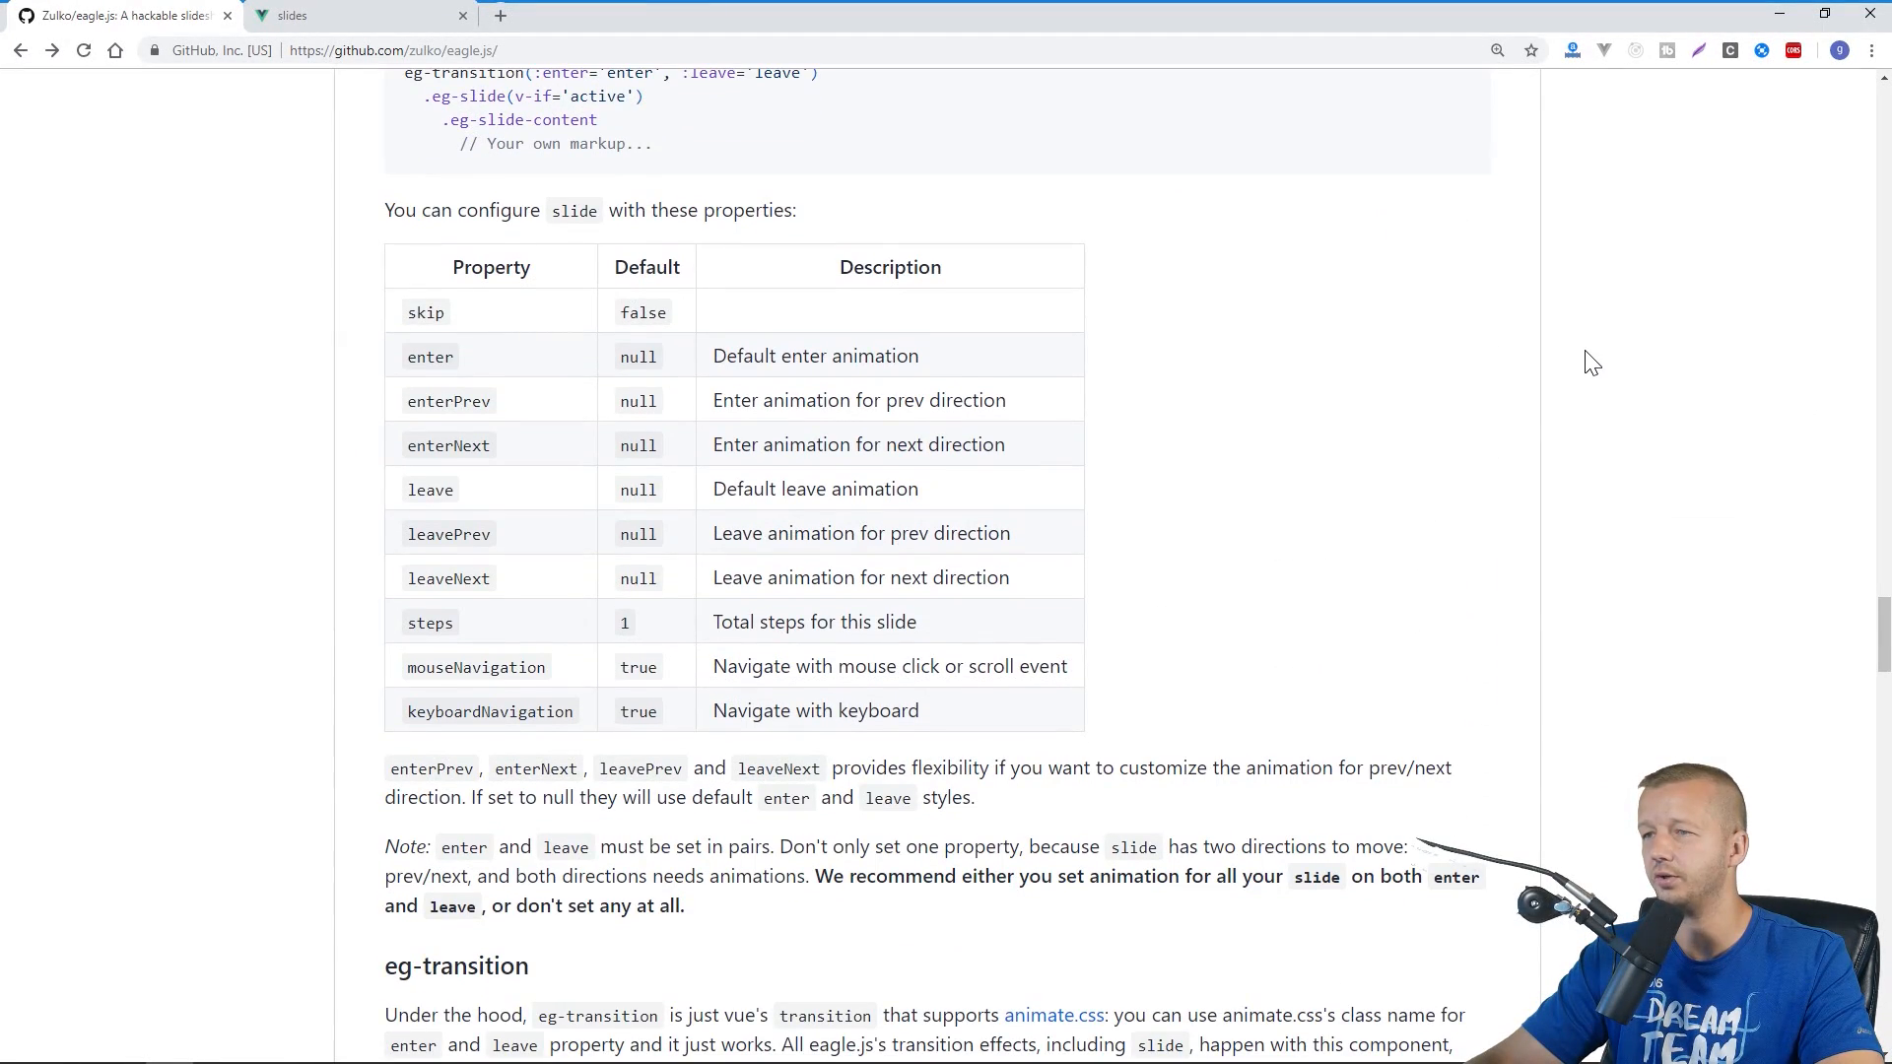
{"action": "mouse_move", "coordinate": [578, 365]}
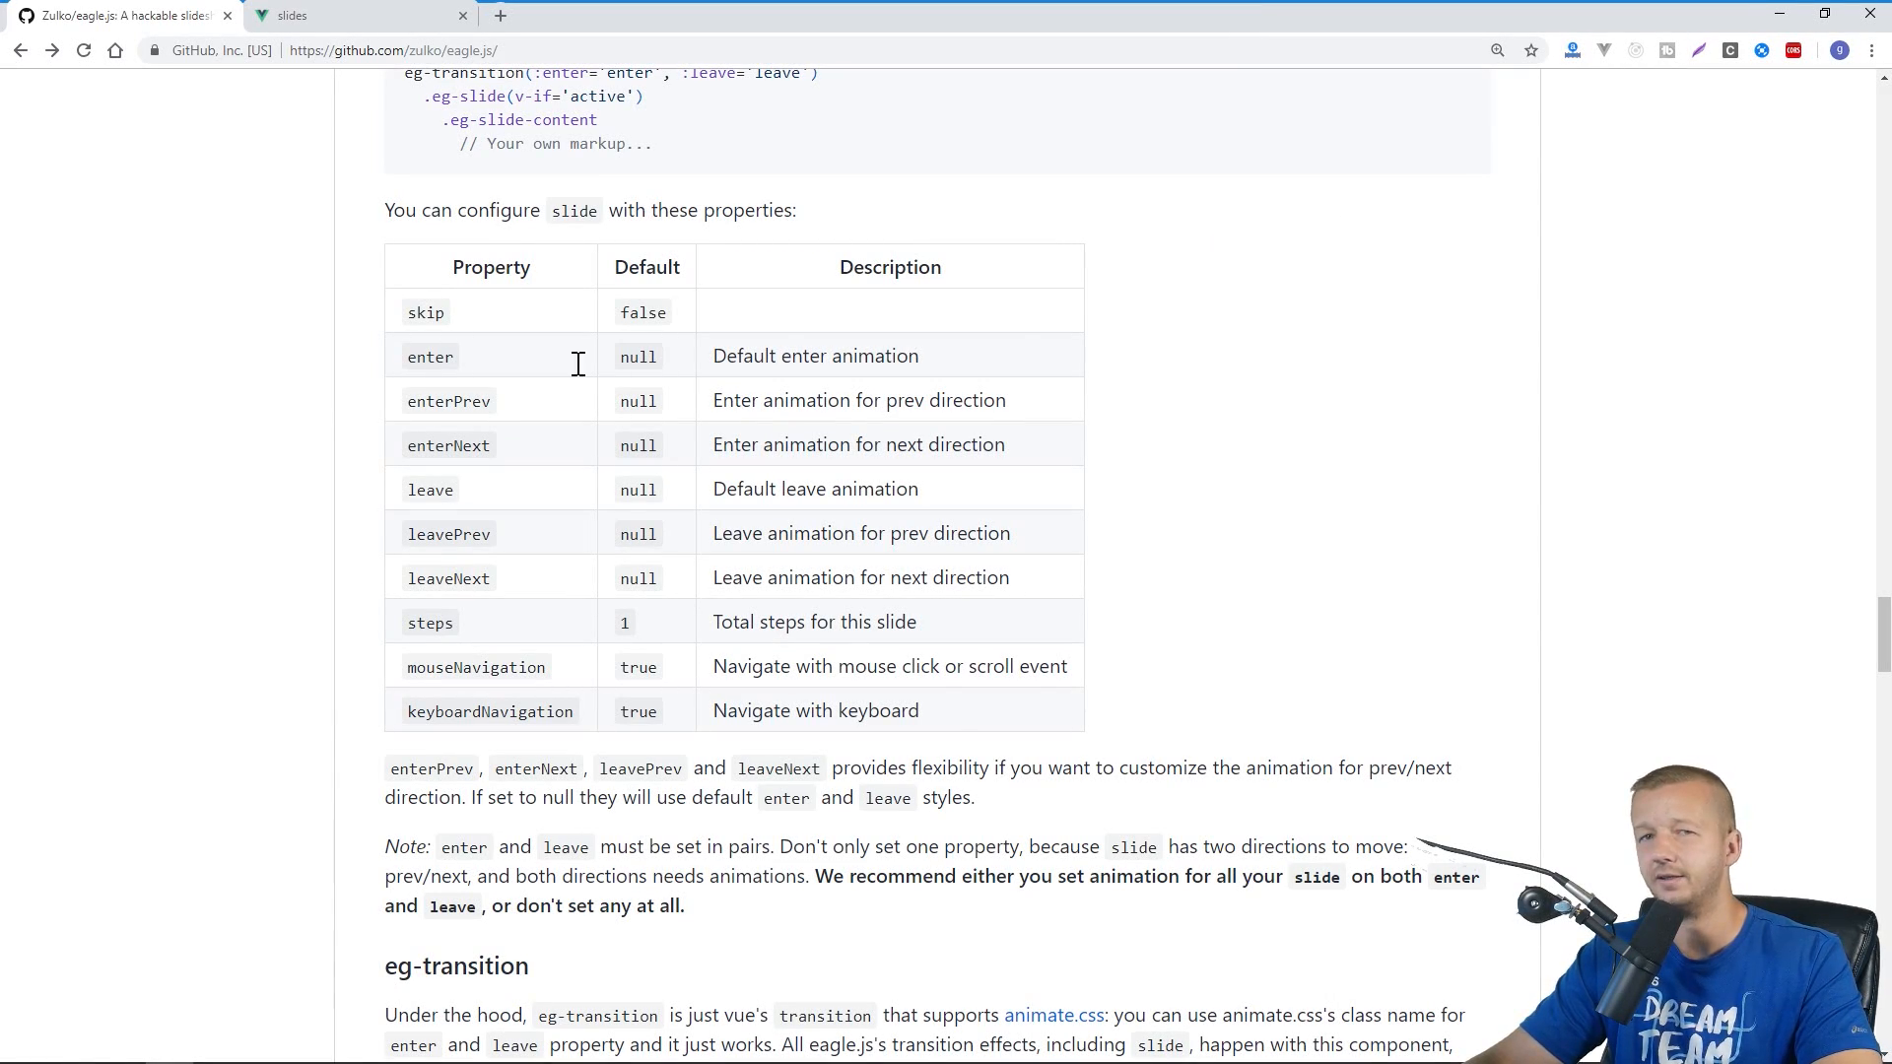